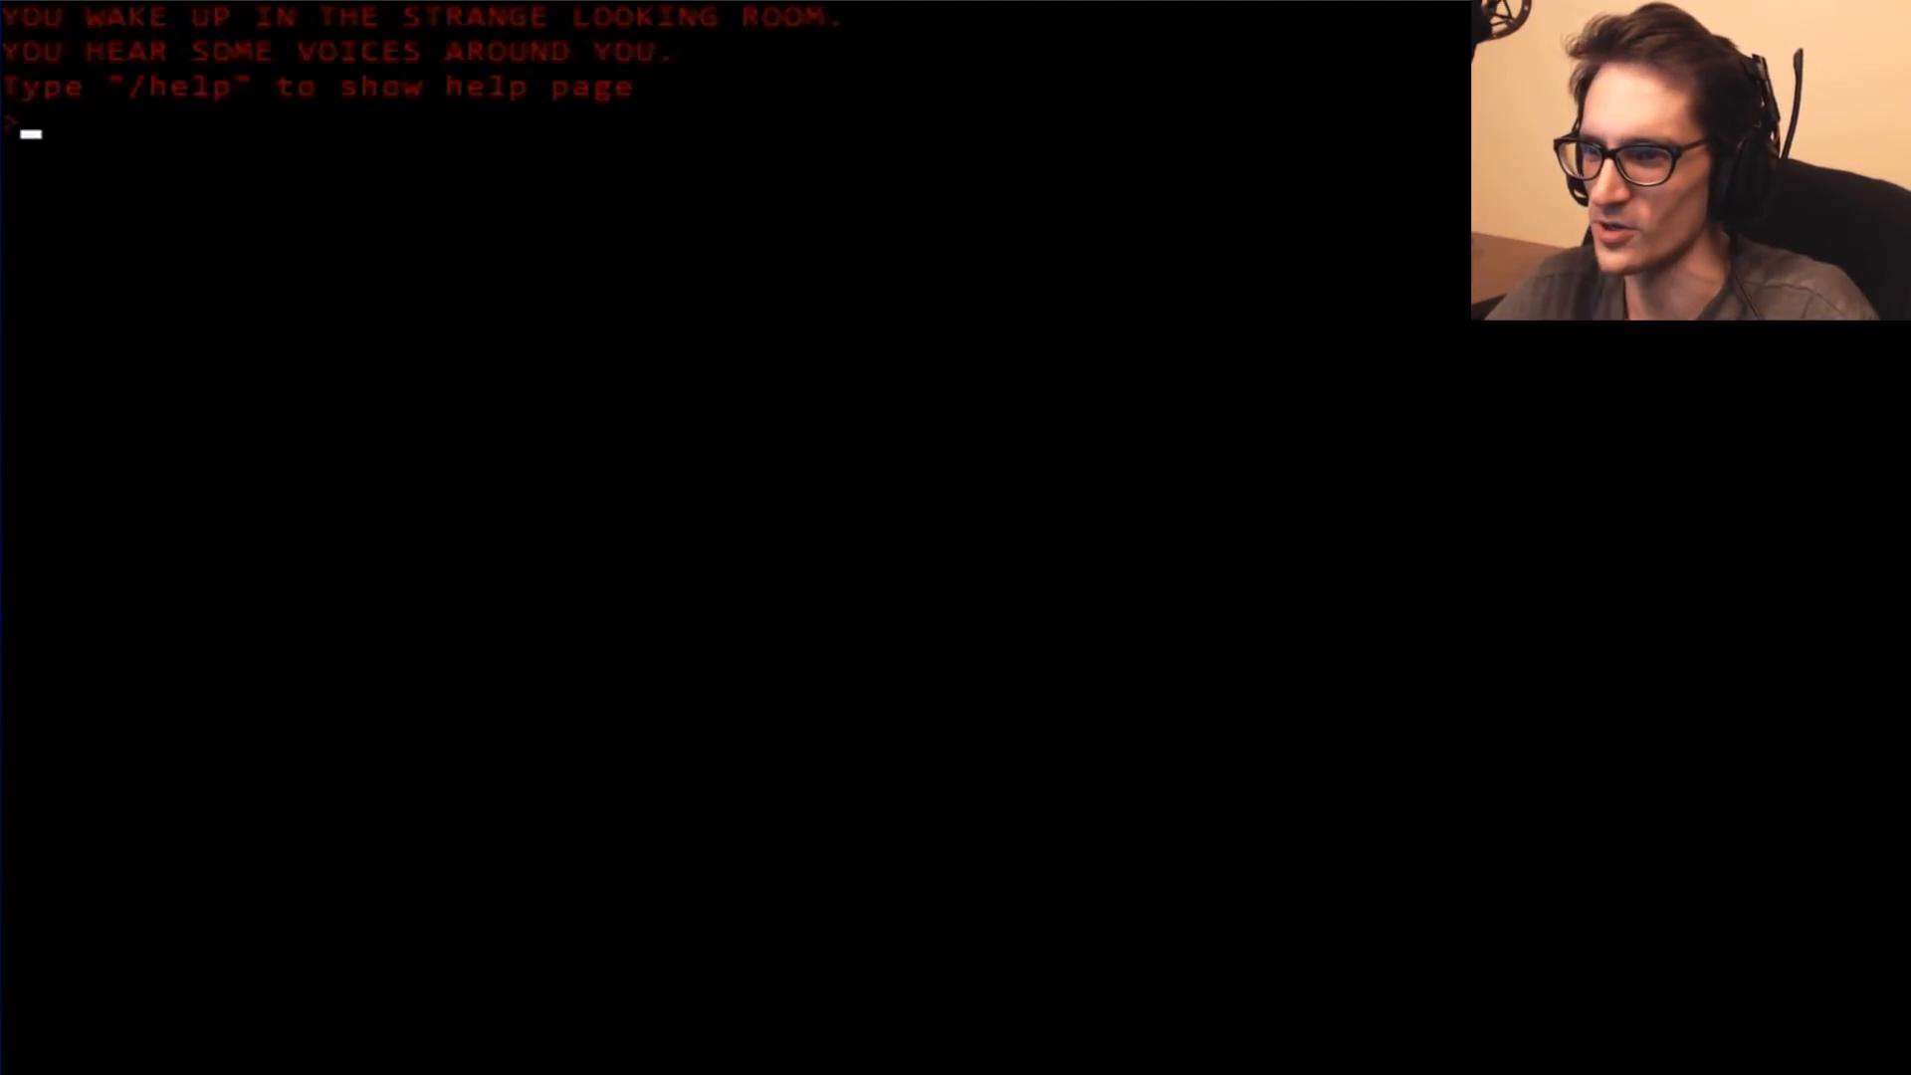
Show the command list and starting-room progress, then examine the book.
key("Return")
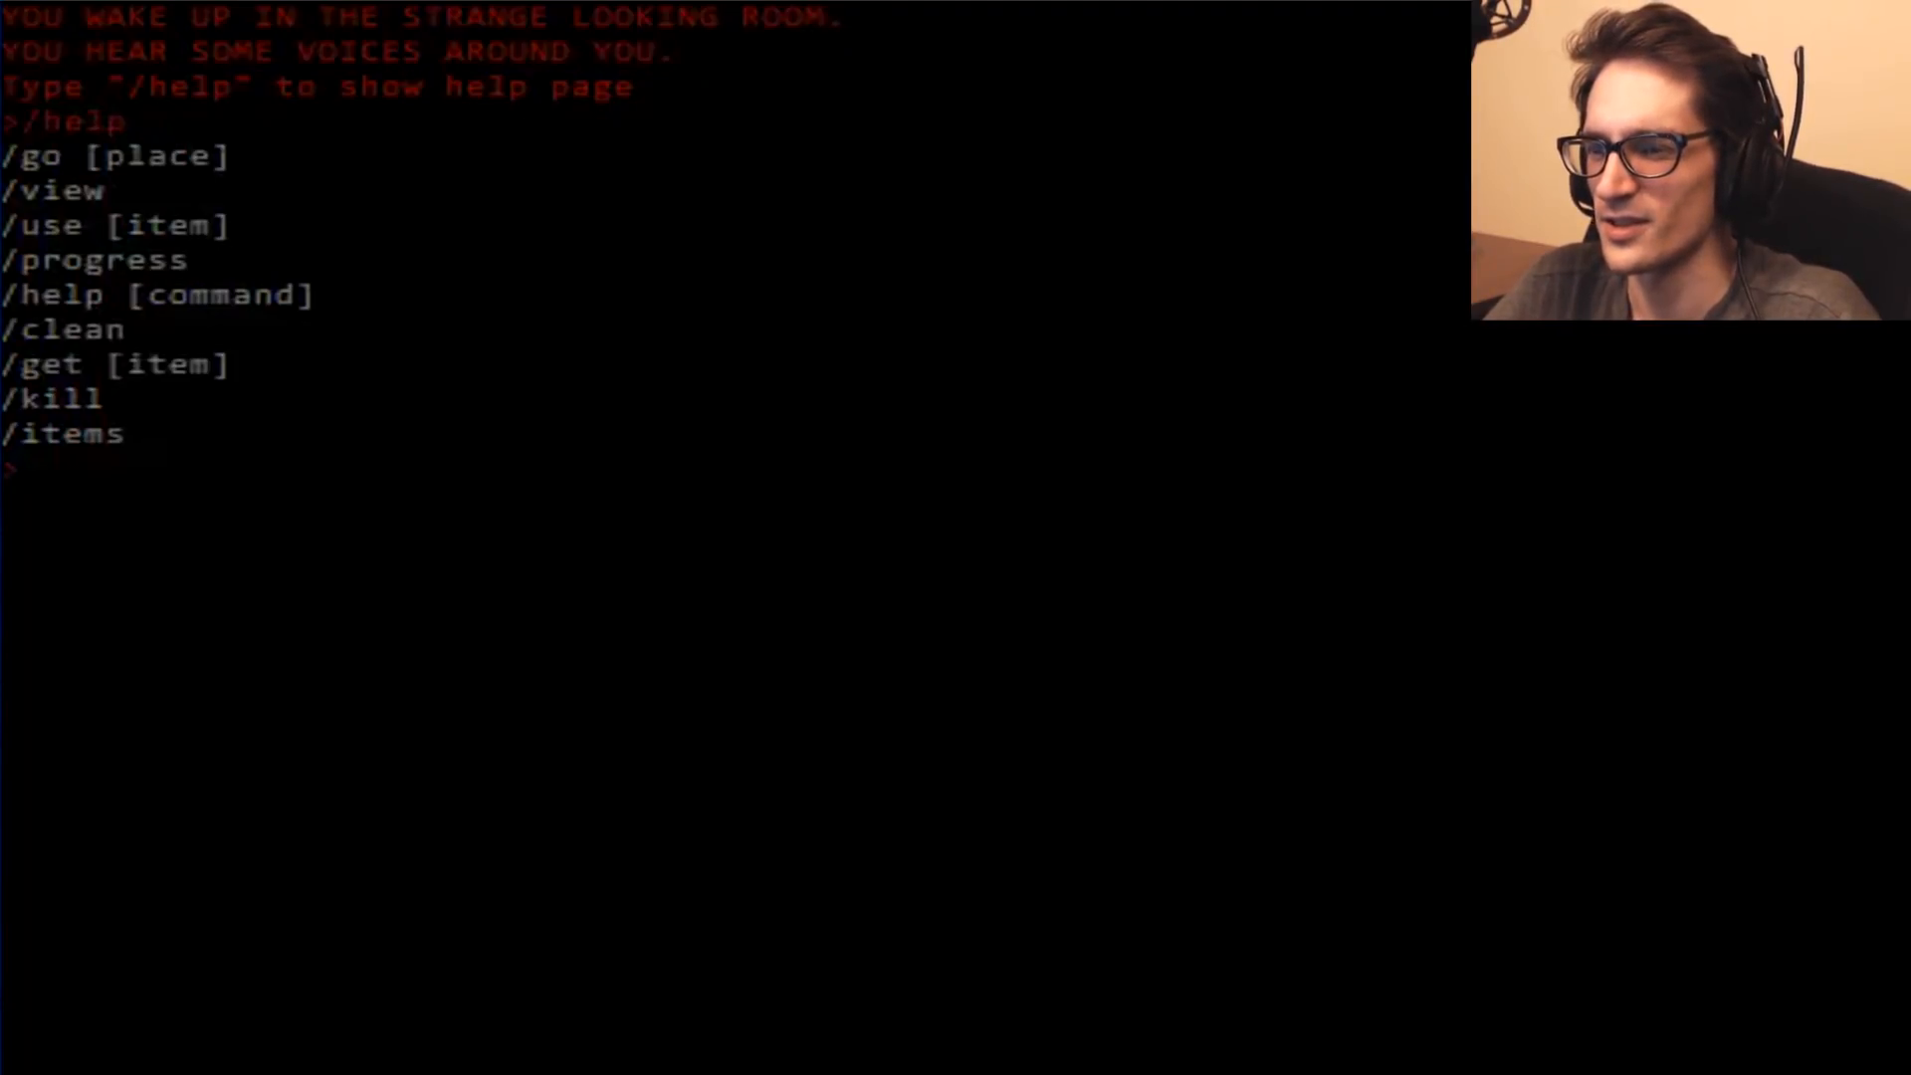
type("/progress")
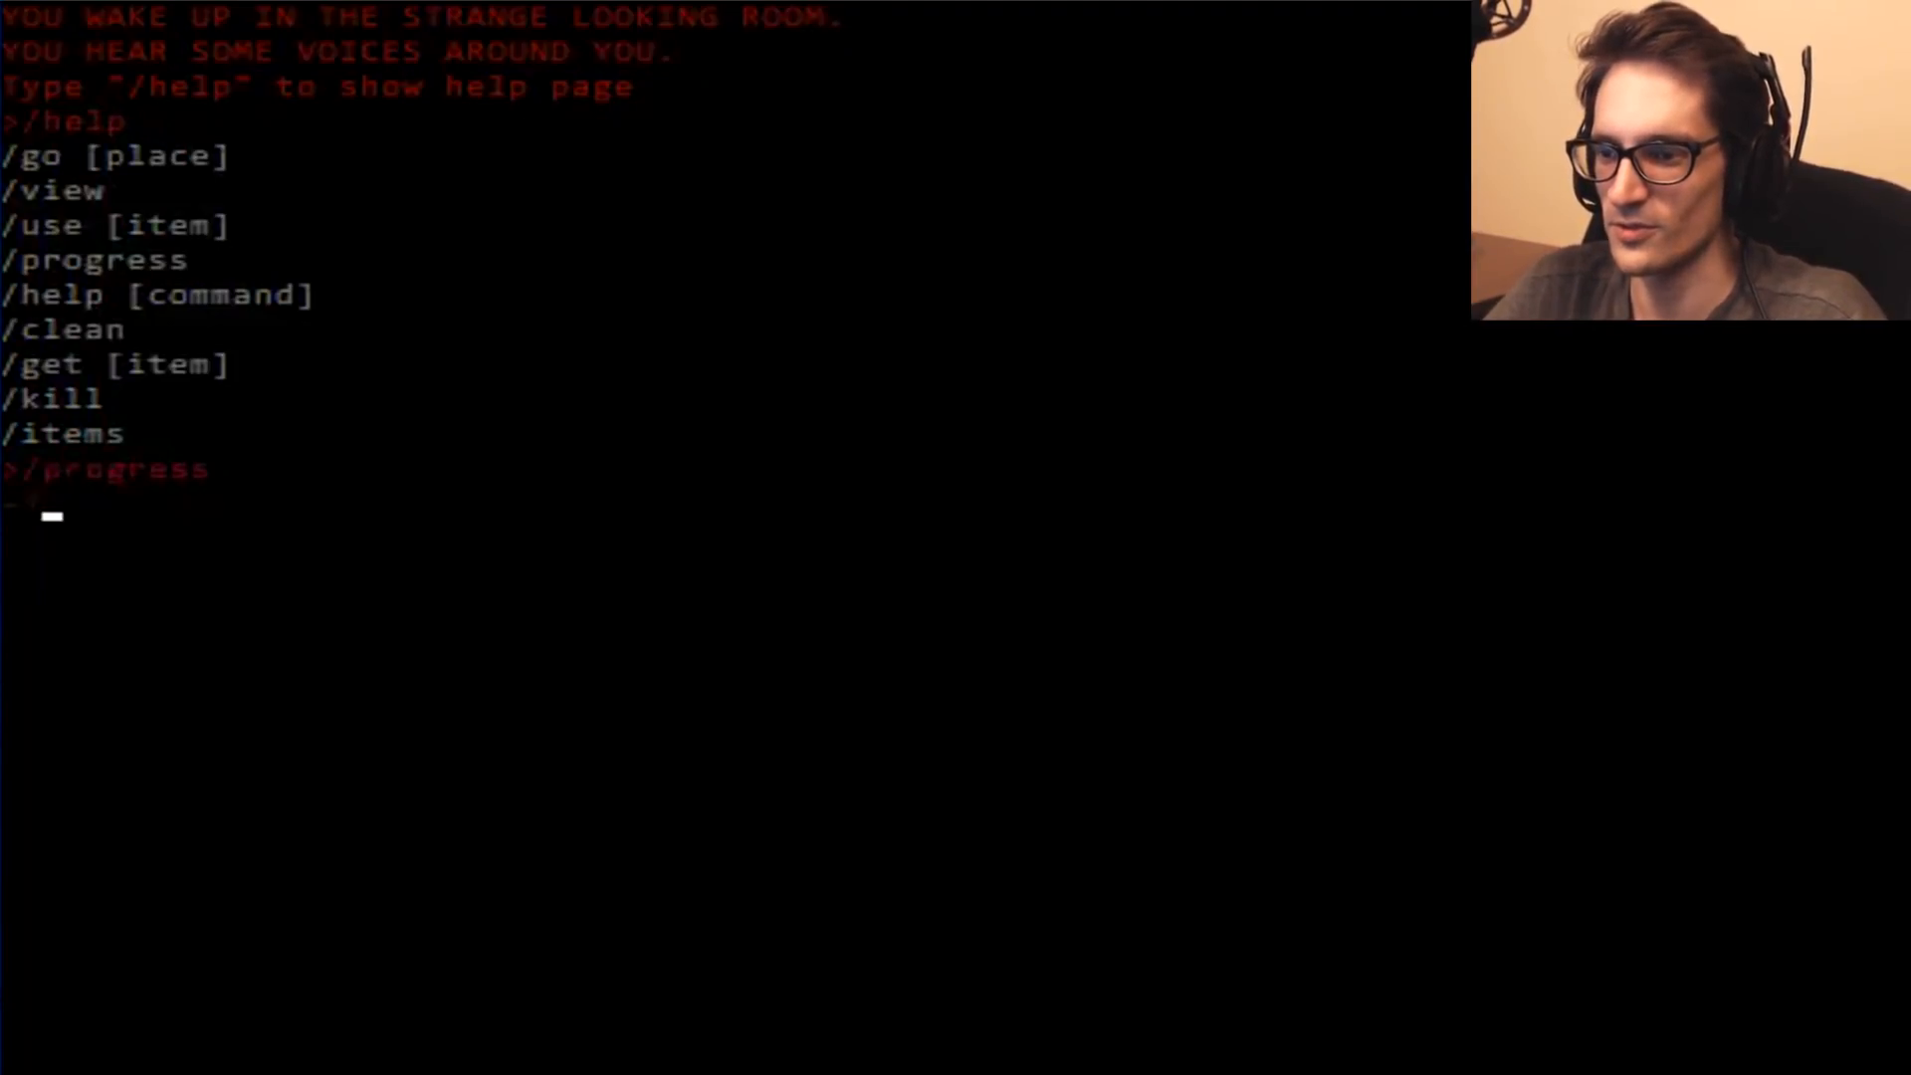
key("Return")
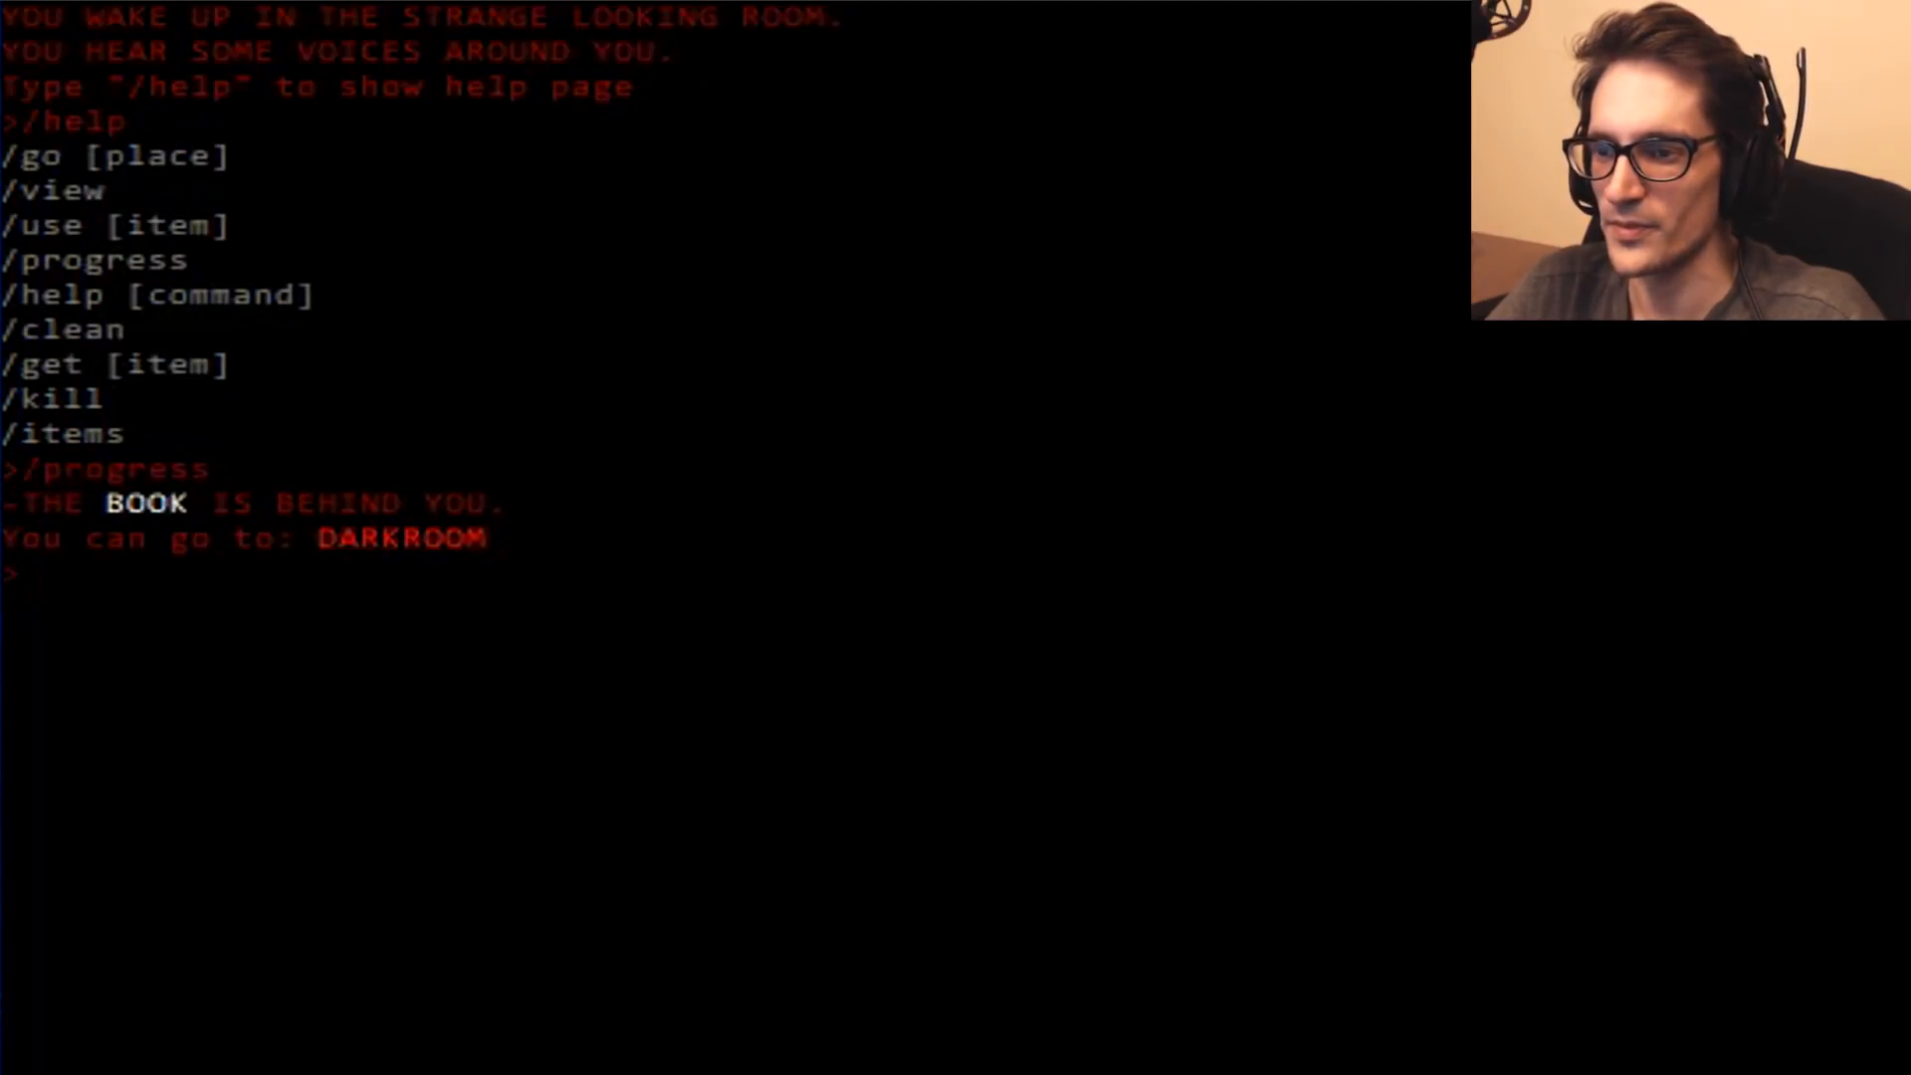
type("/view book")
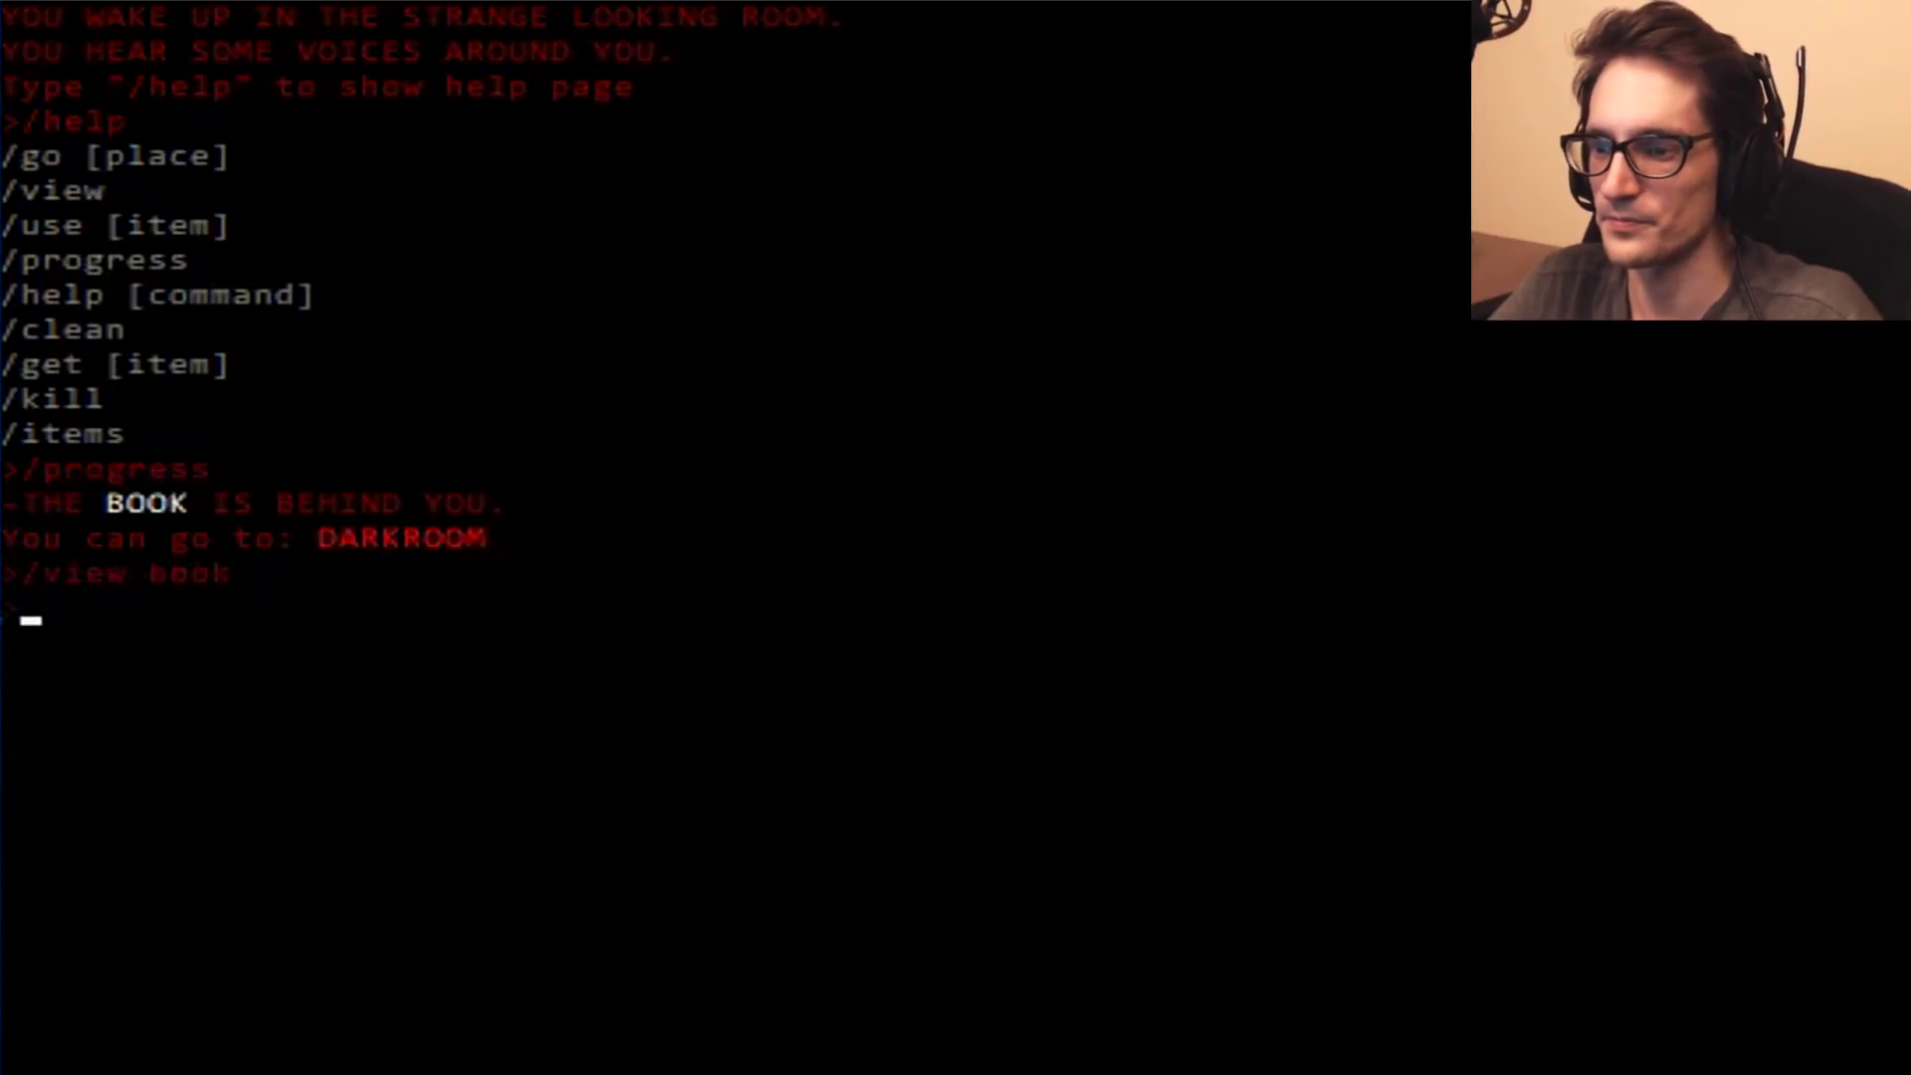
key("Return")
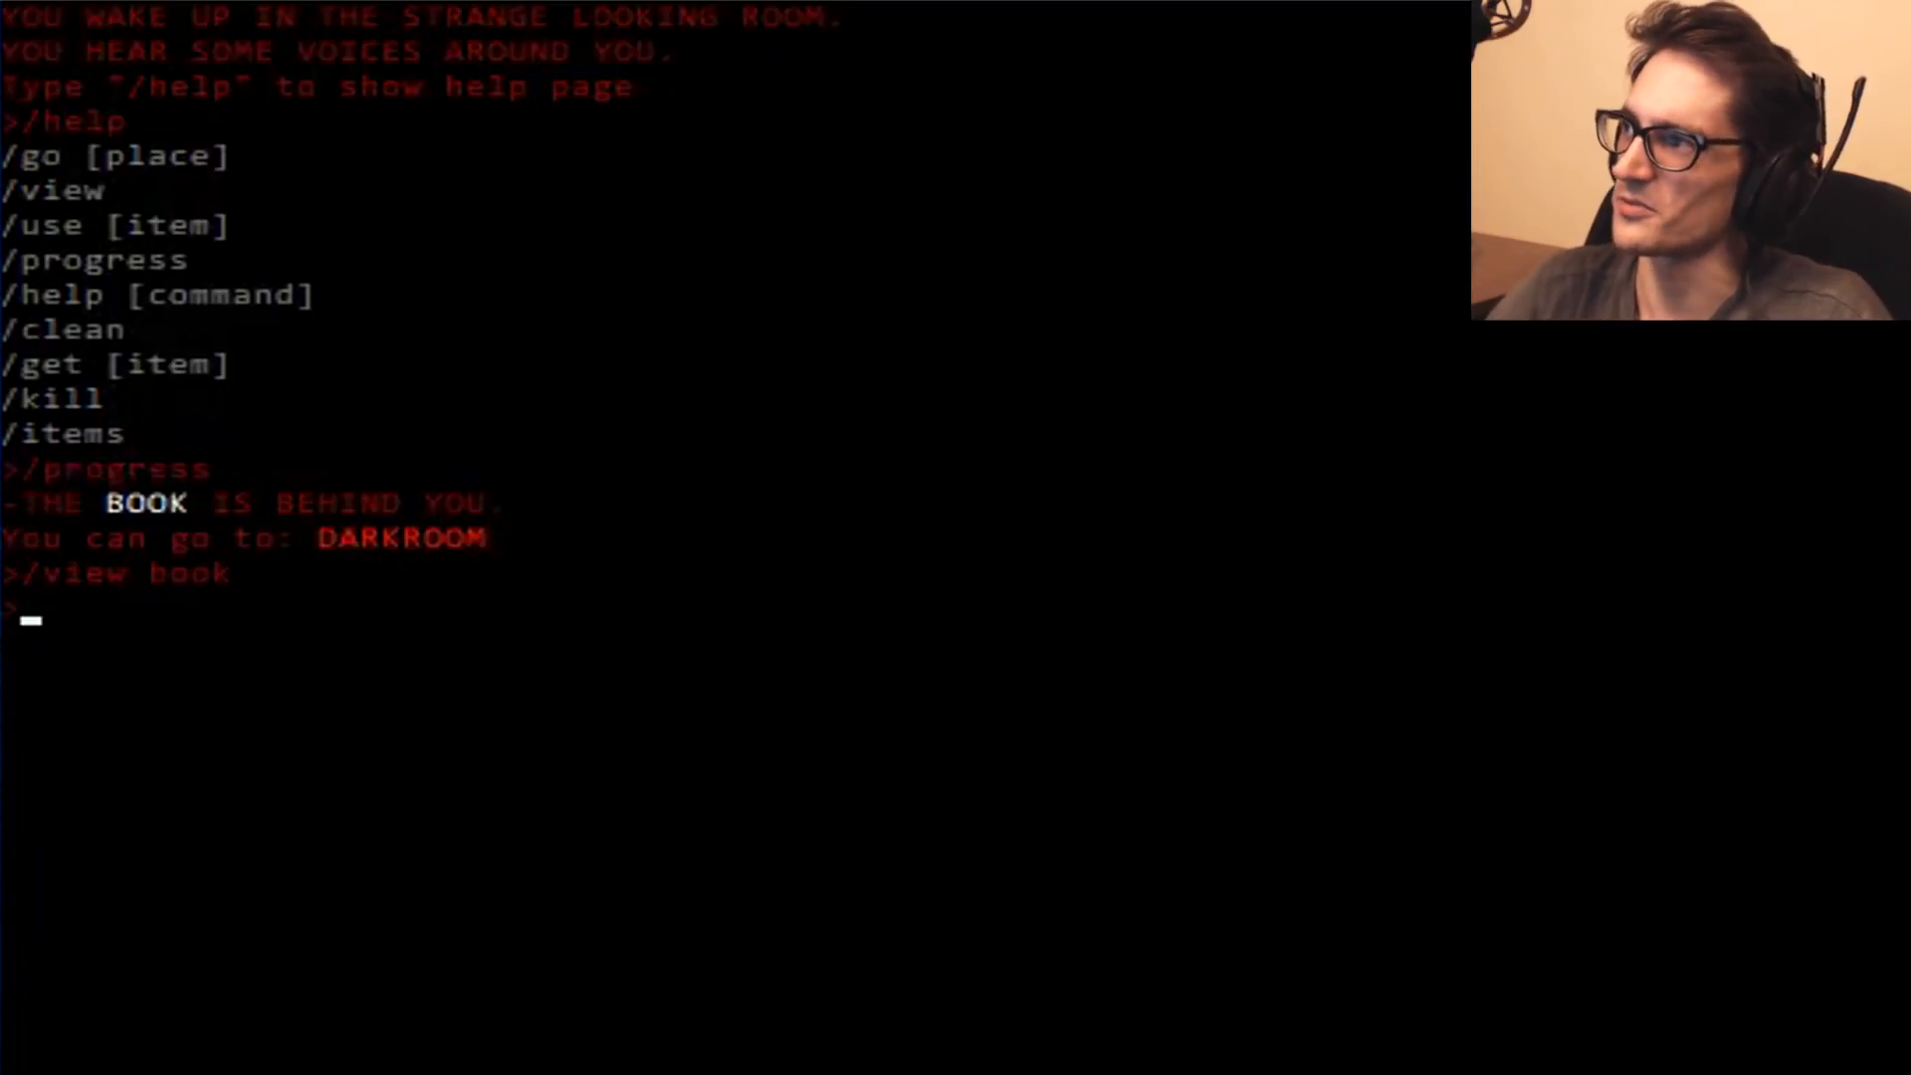
Open the book to reveal the hidden key and head into the darkroom.
type("/")
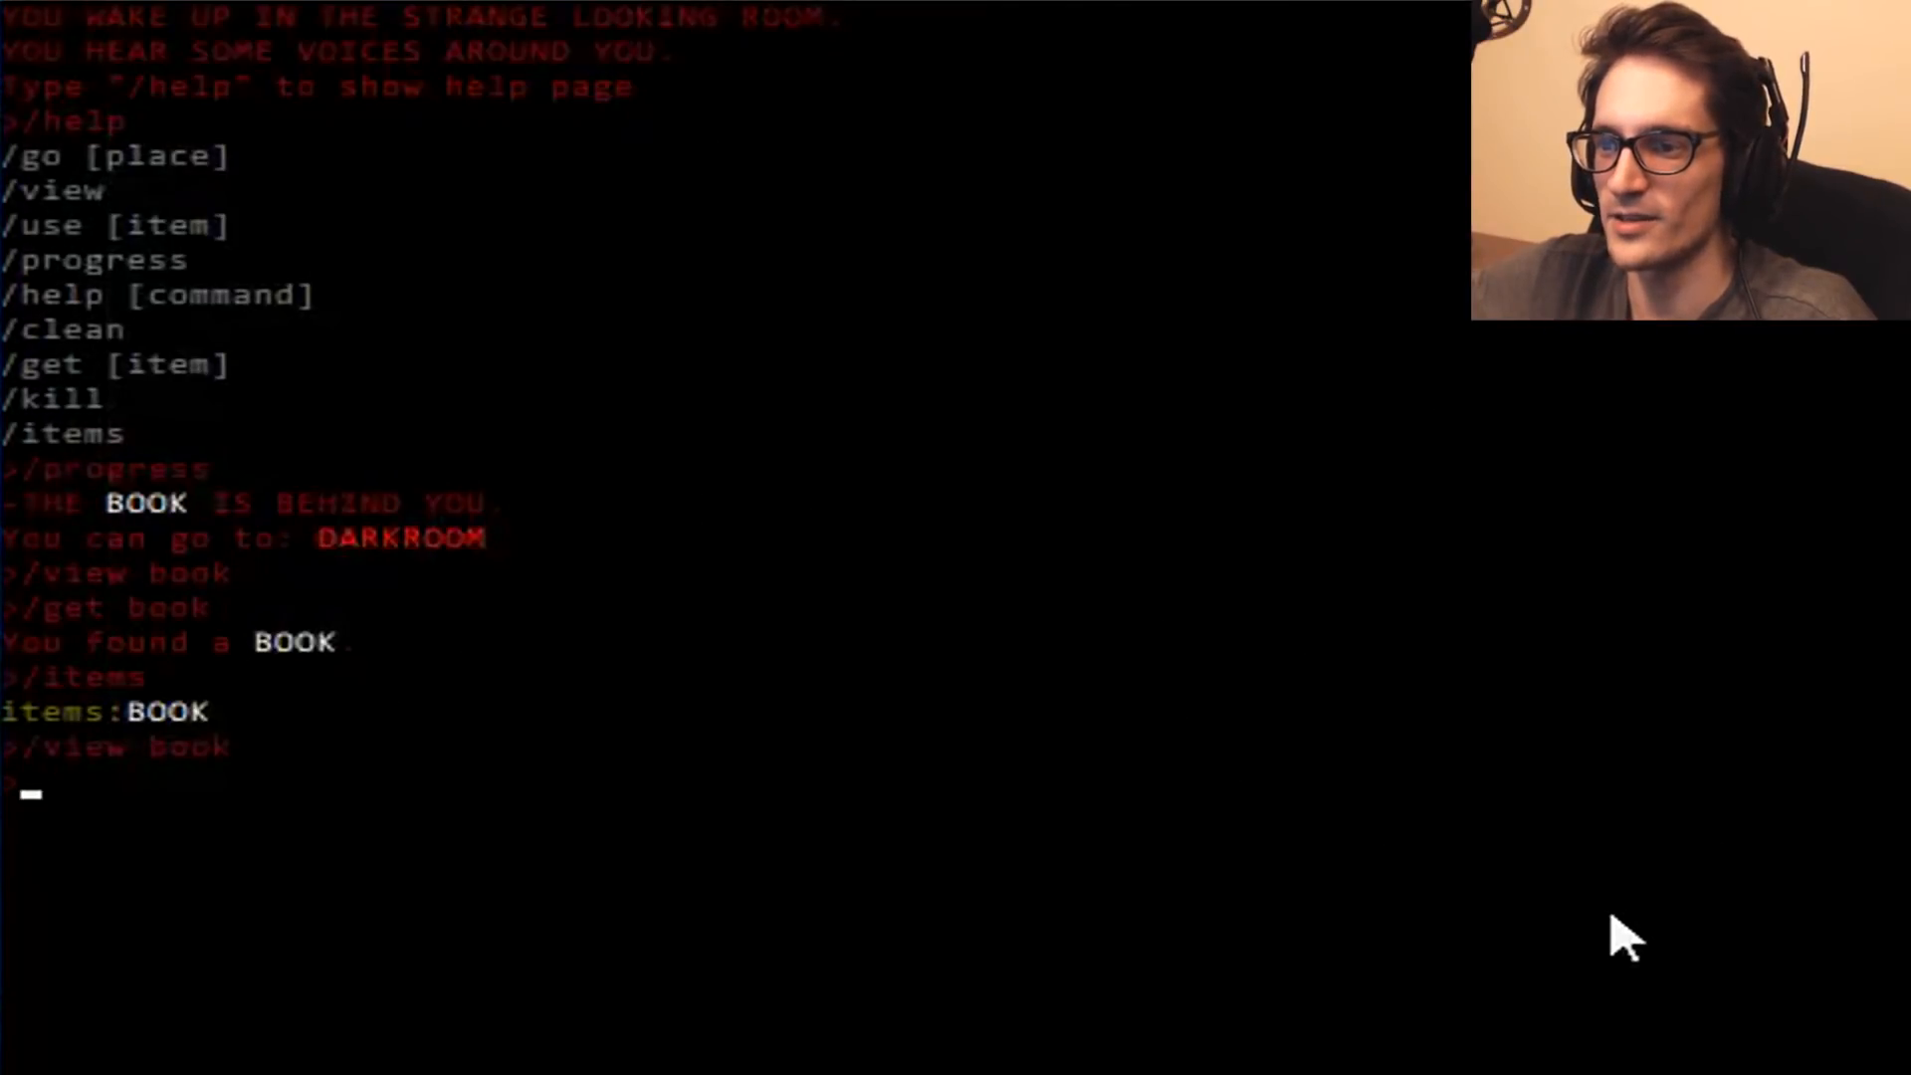
type("/use")
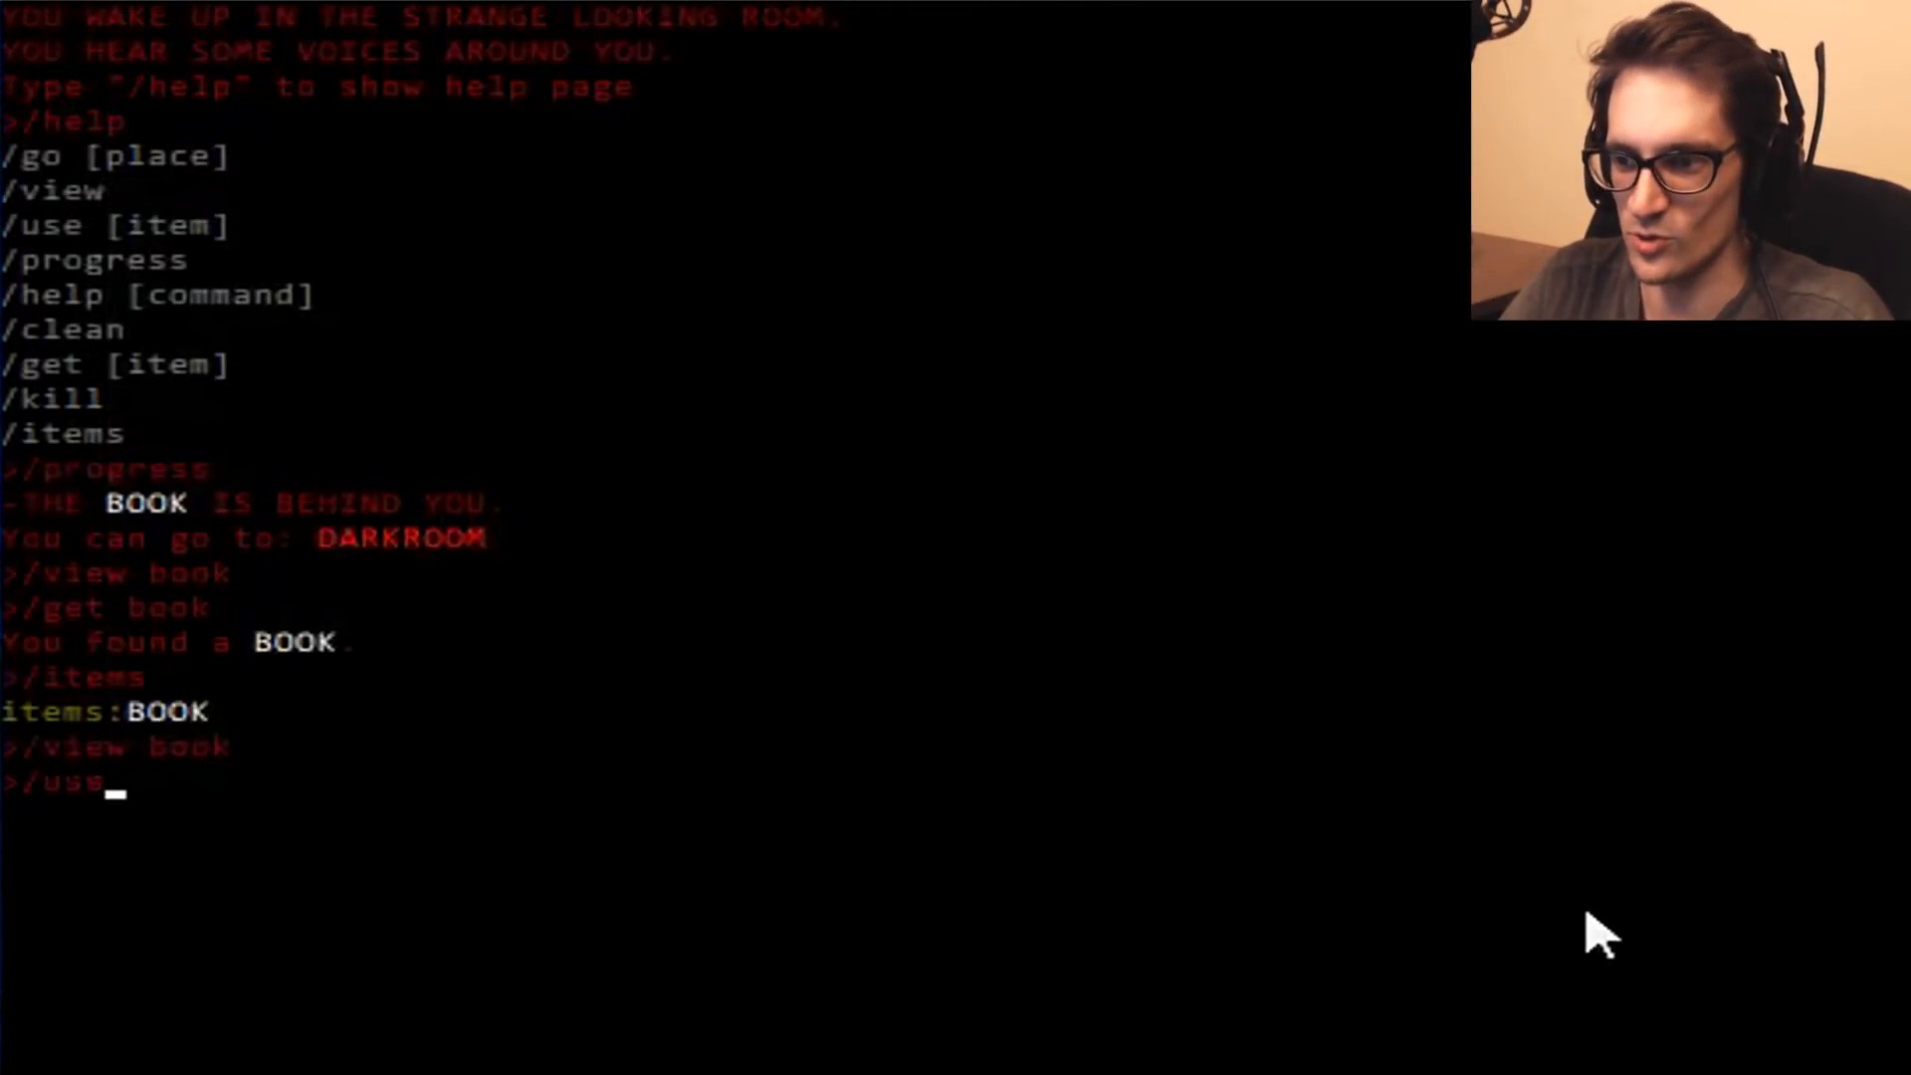
key("Return")
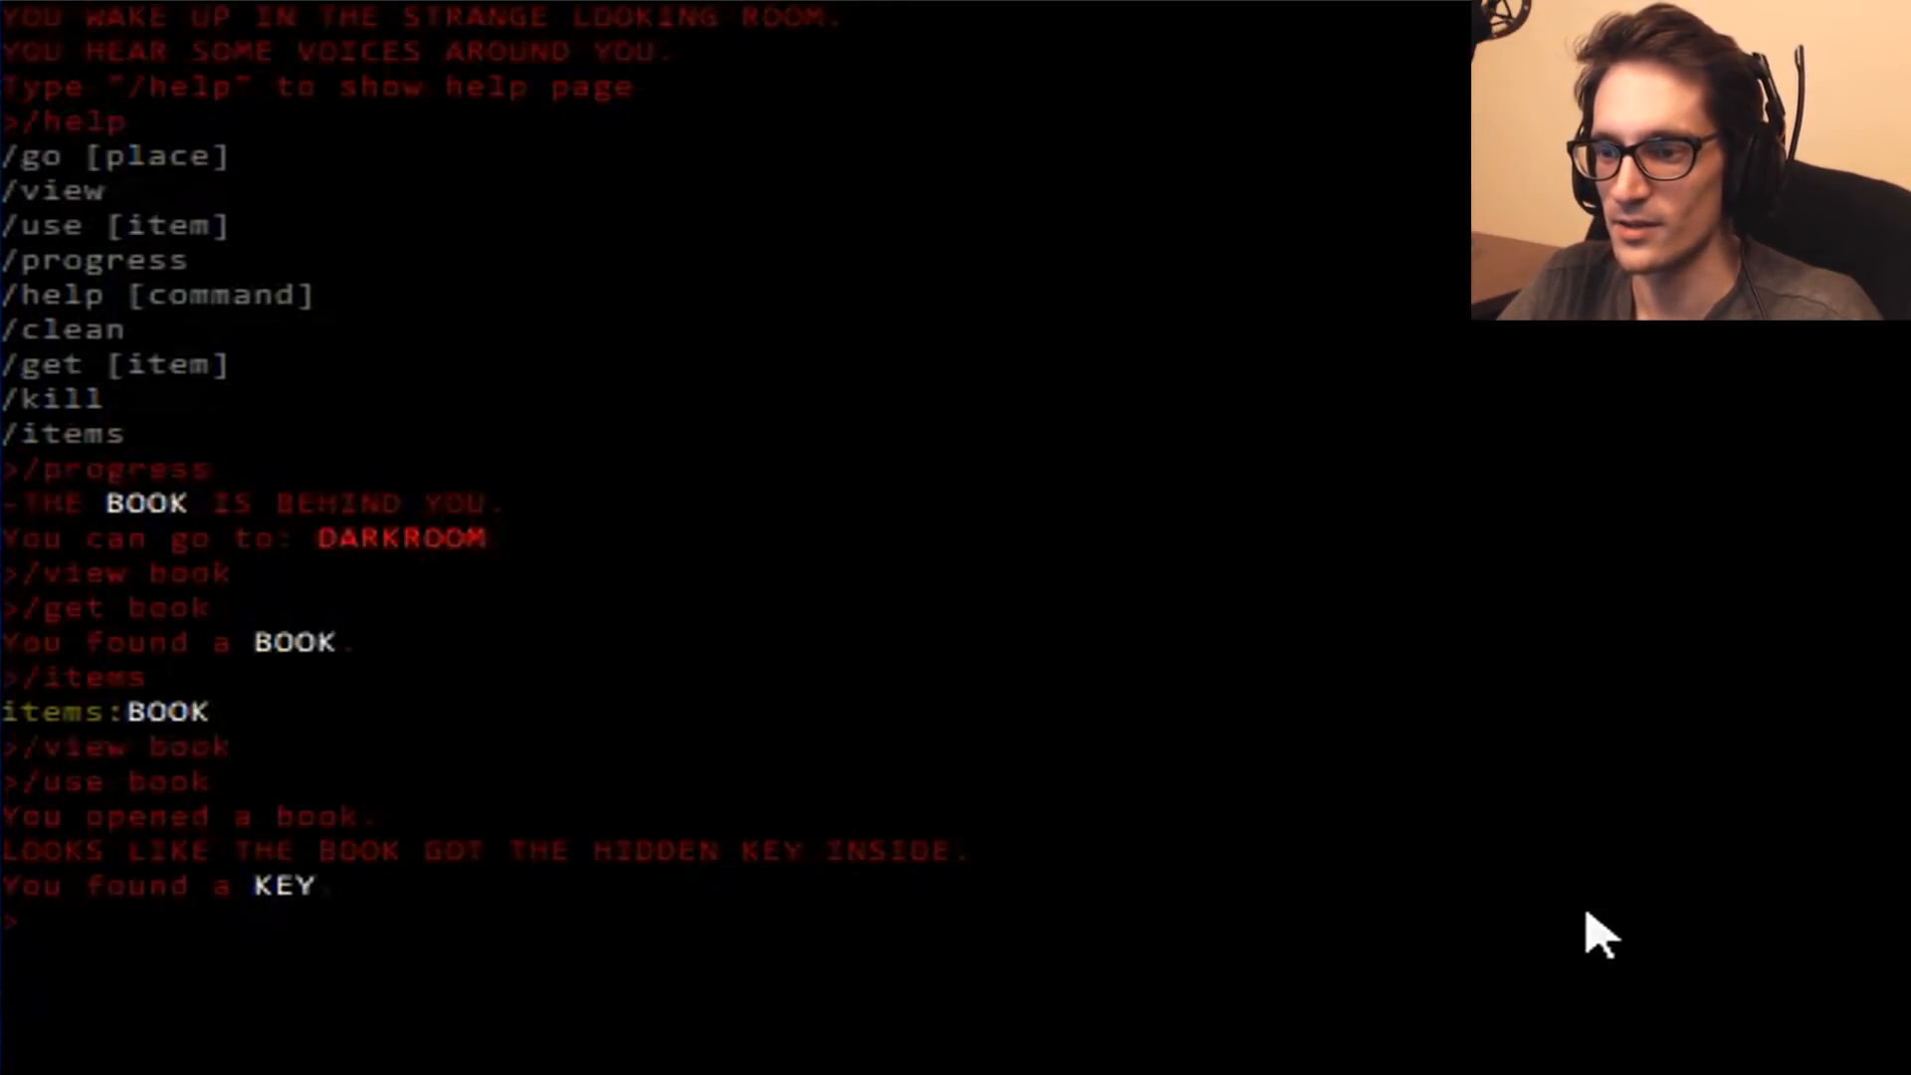
type("/")
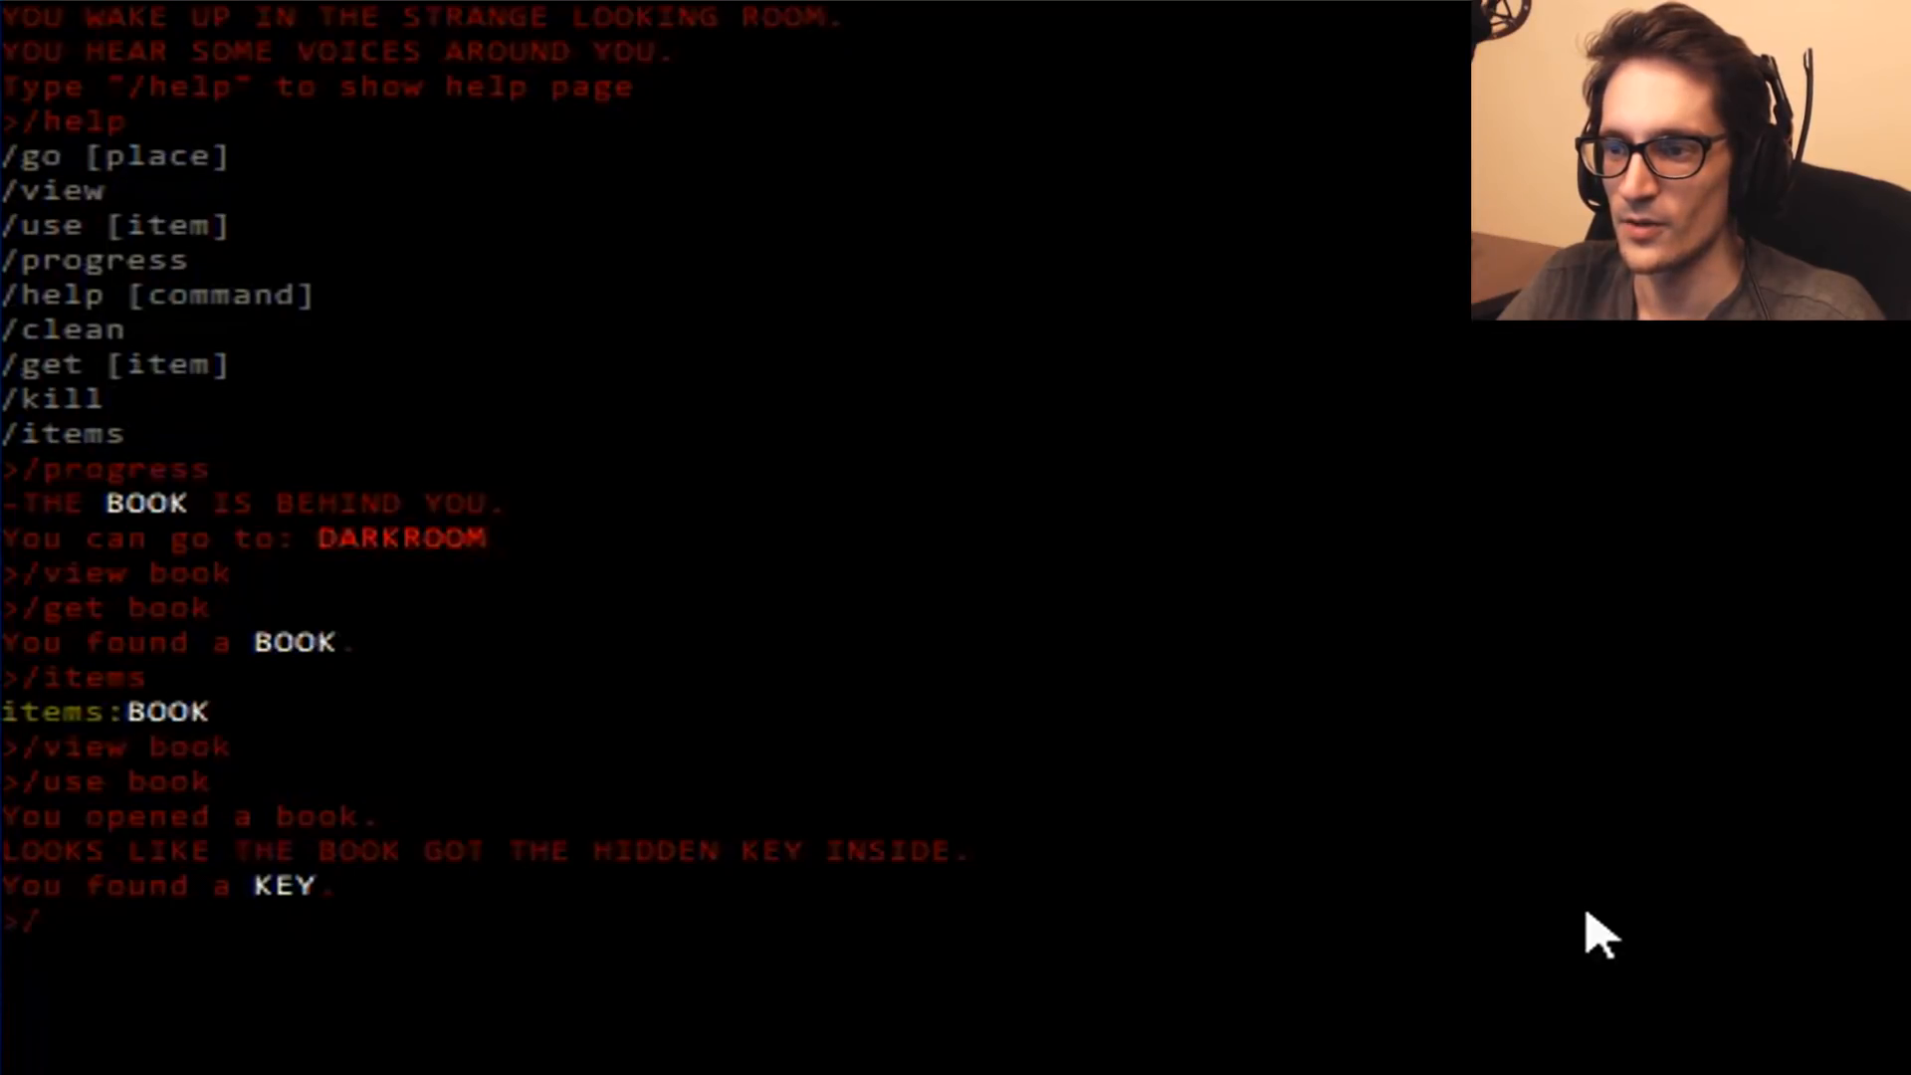
type("/go darkroom")
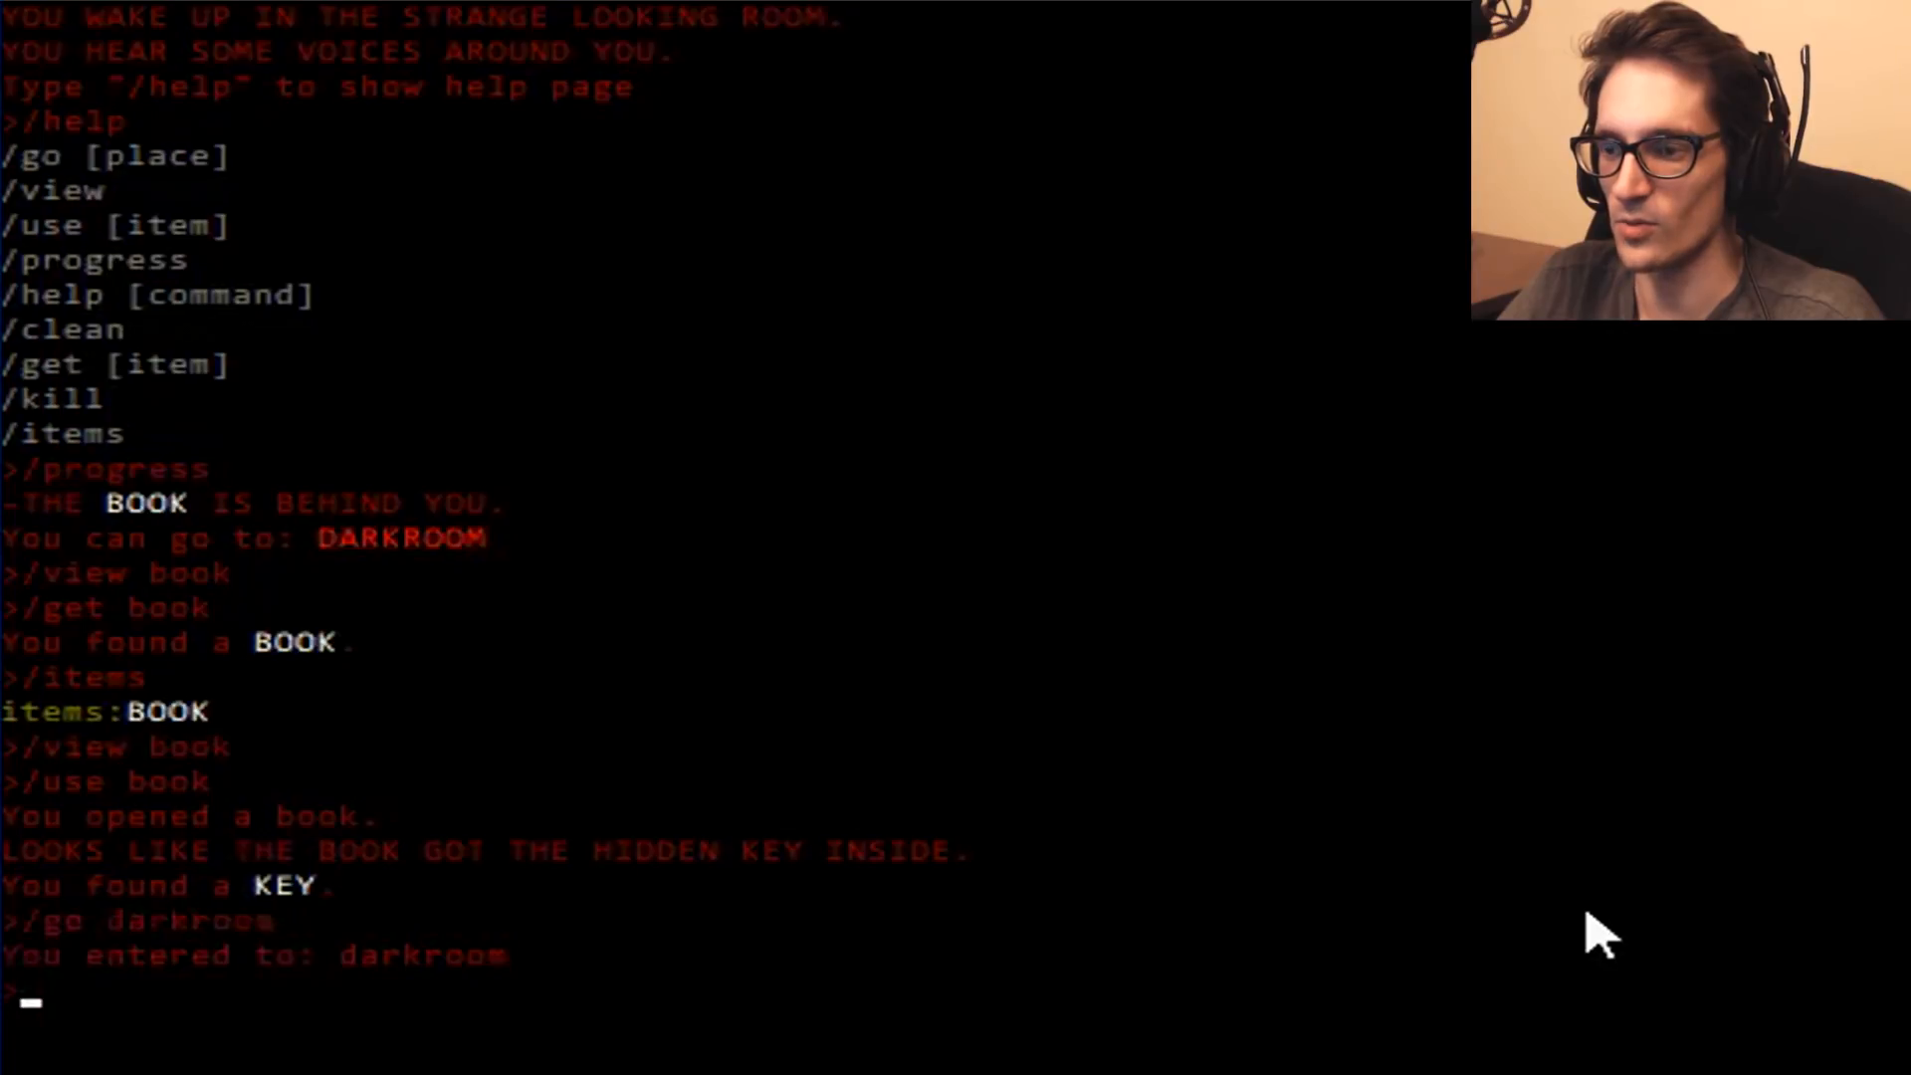
Check help and progress, try /go deeper, then use the key on the trapdoor.
type("/progress")
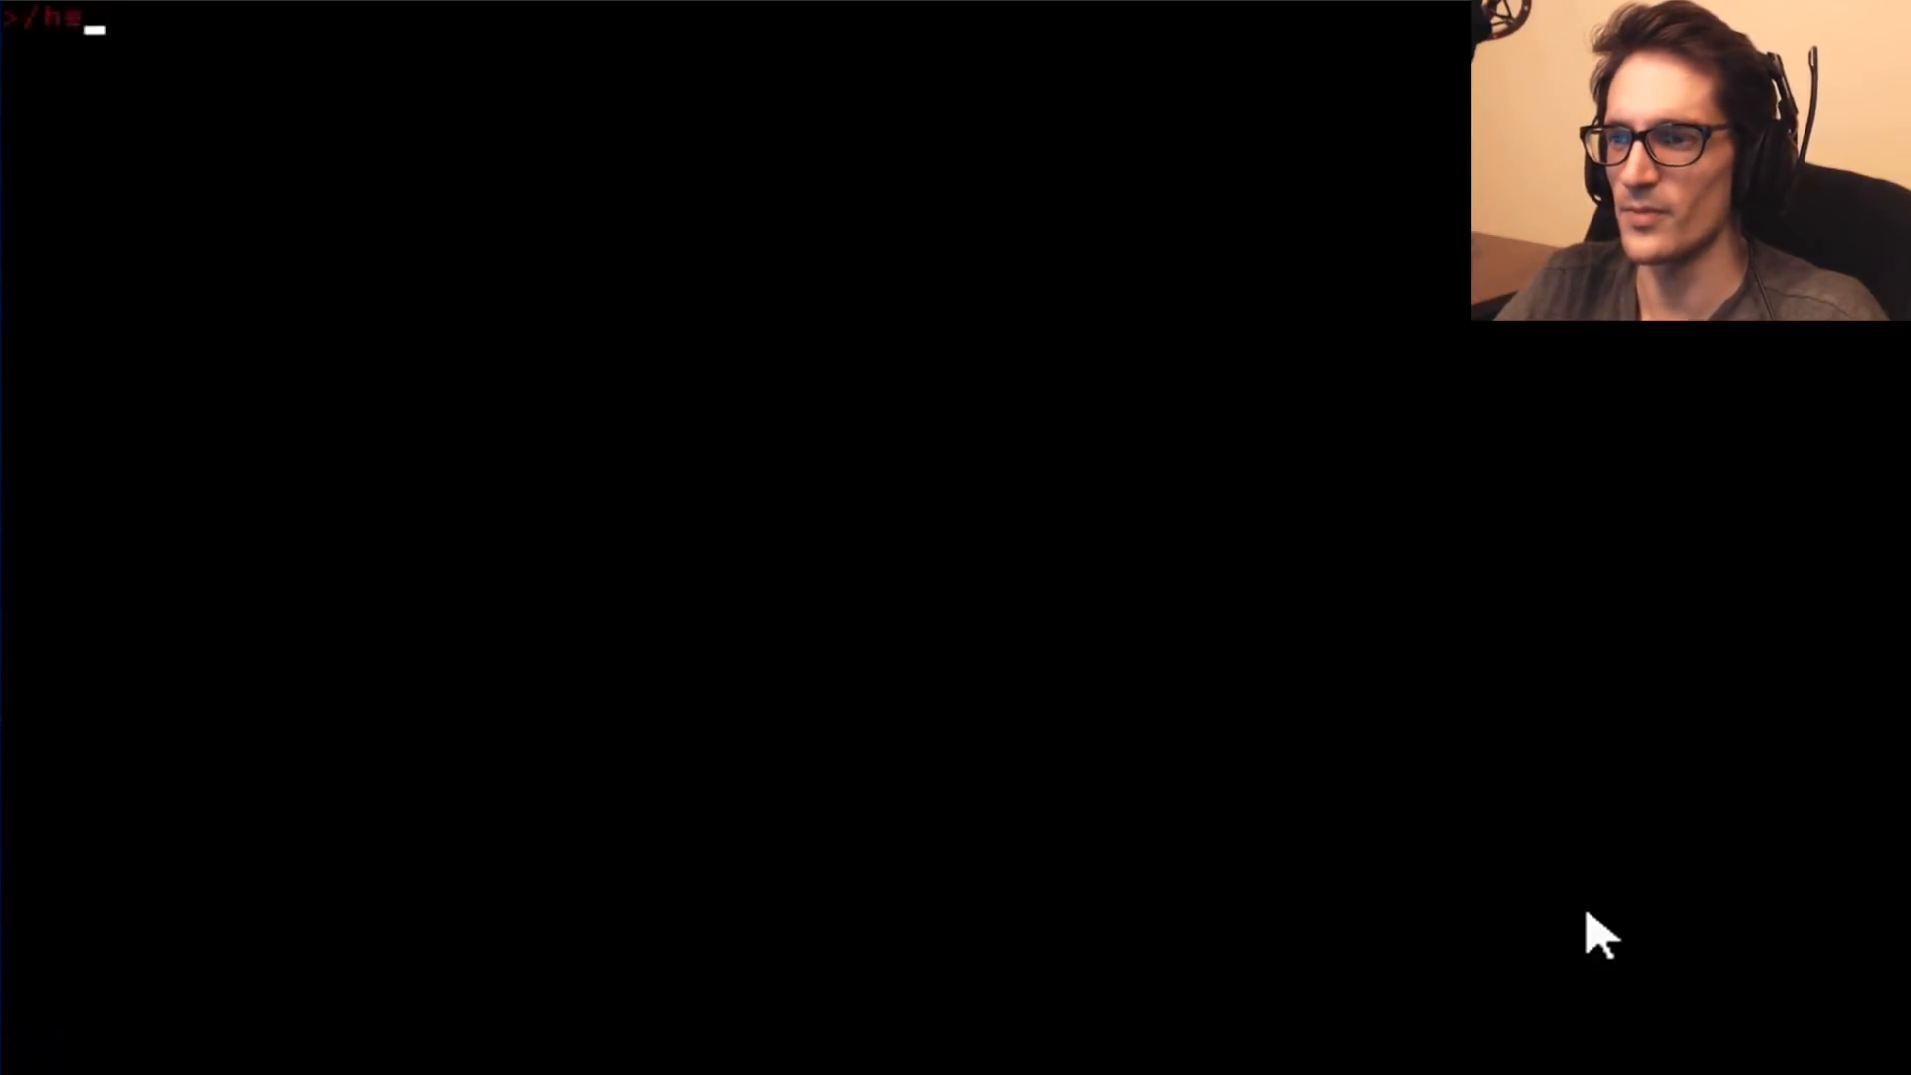
key("Return")
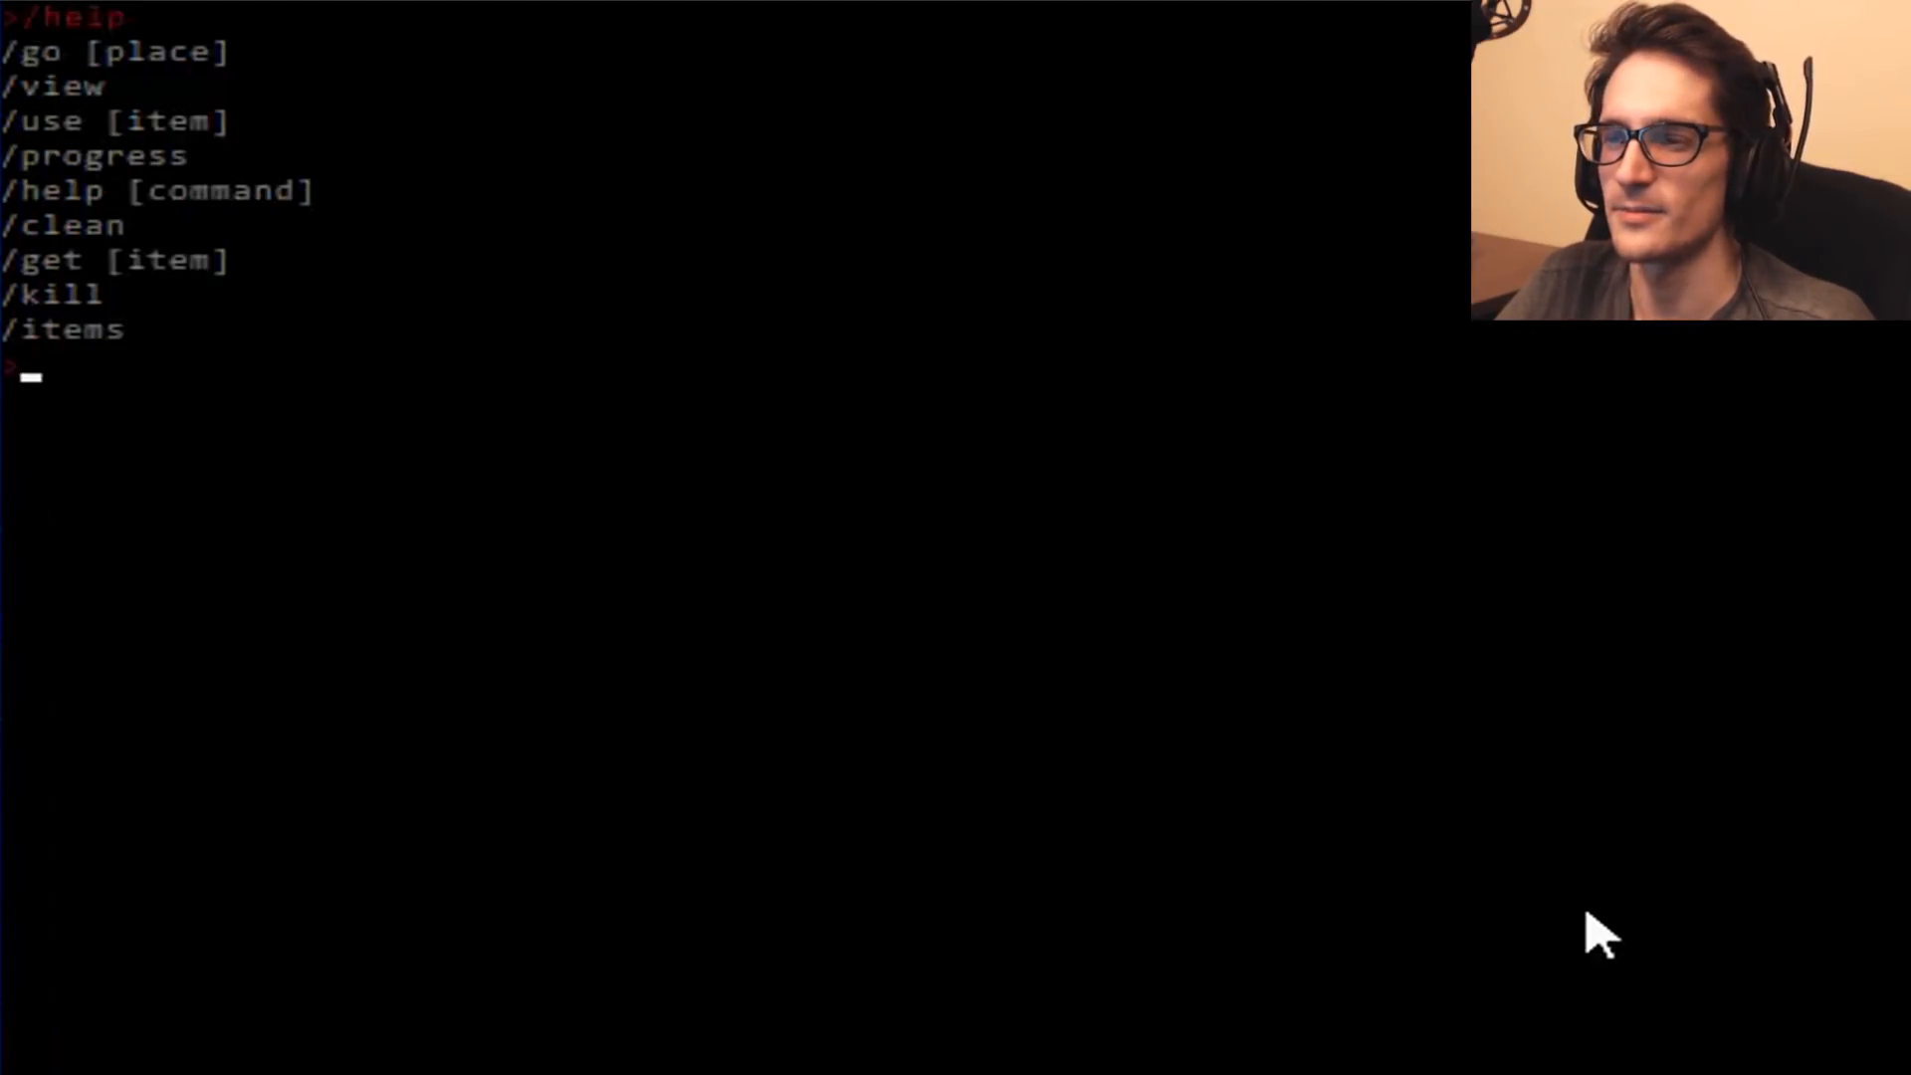
type("/progress")
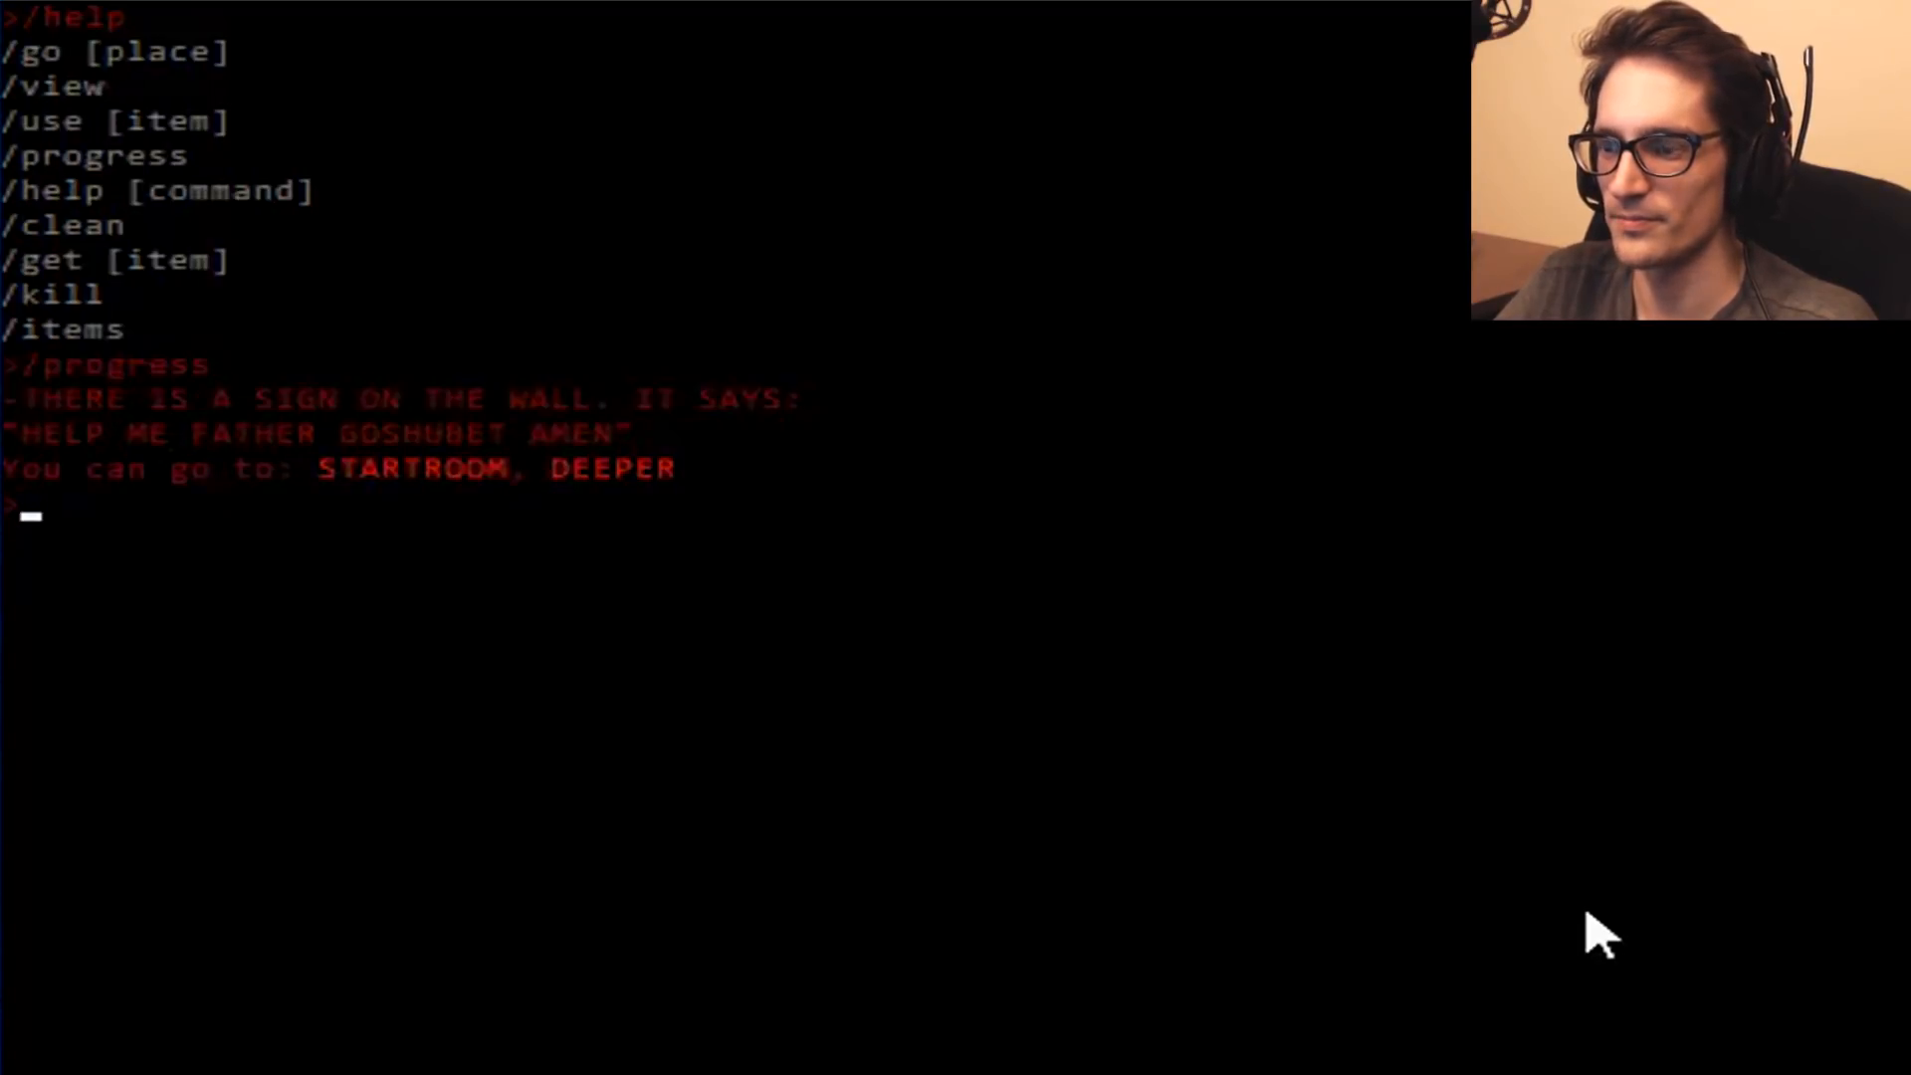
type("/go deeper")
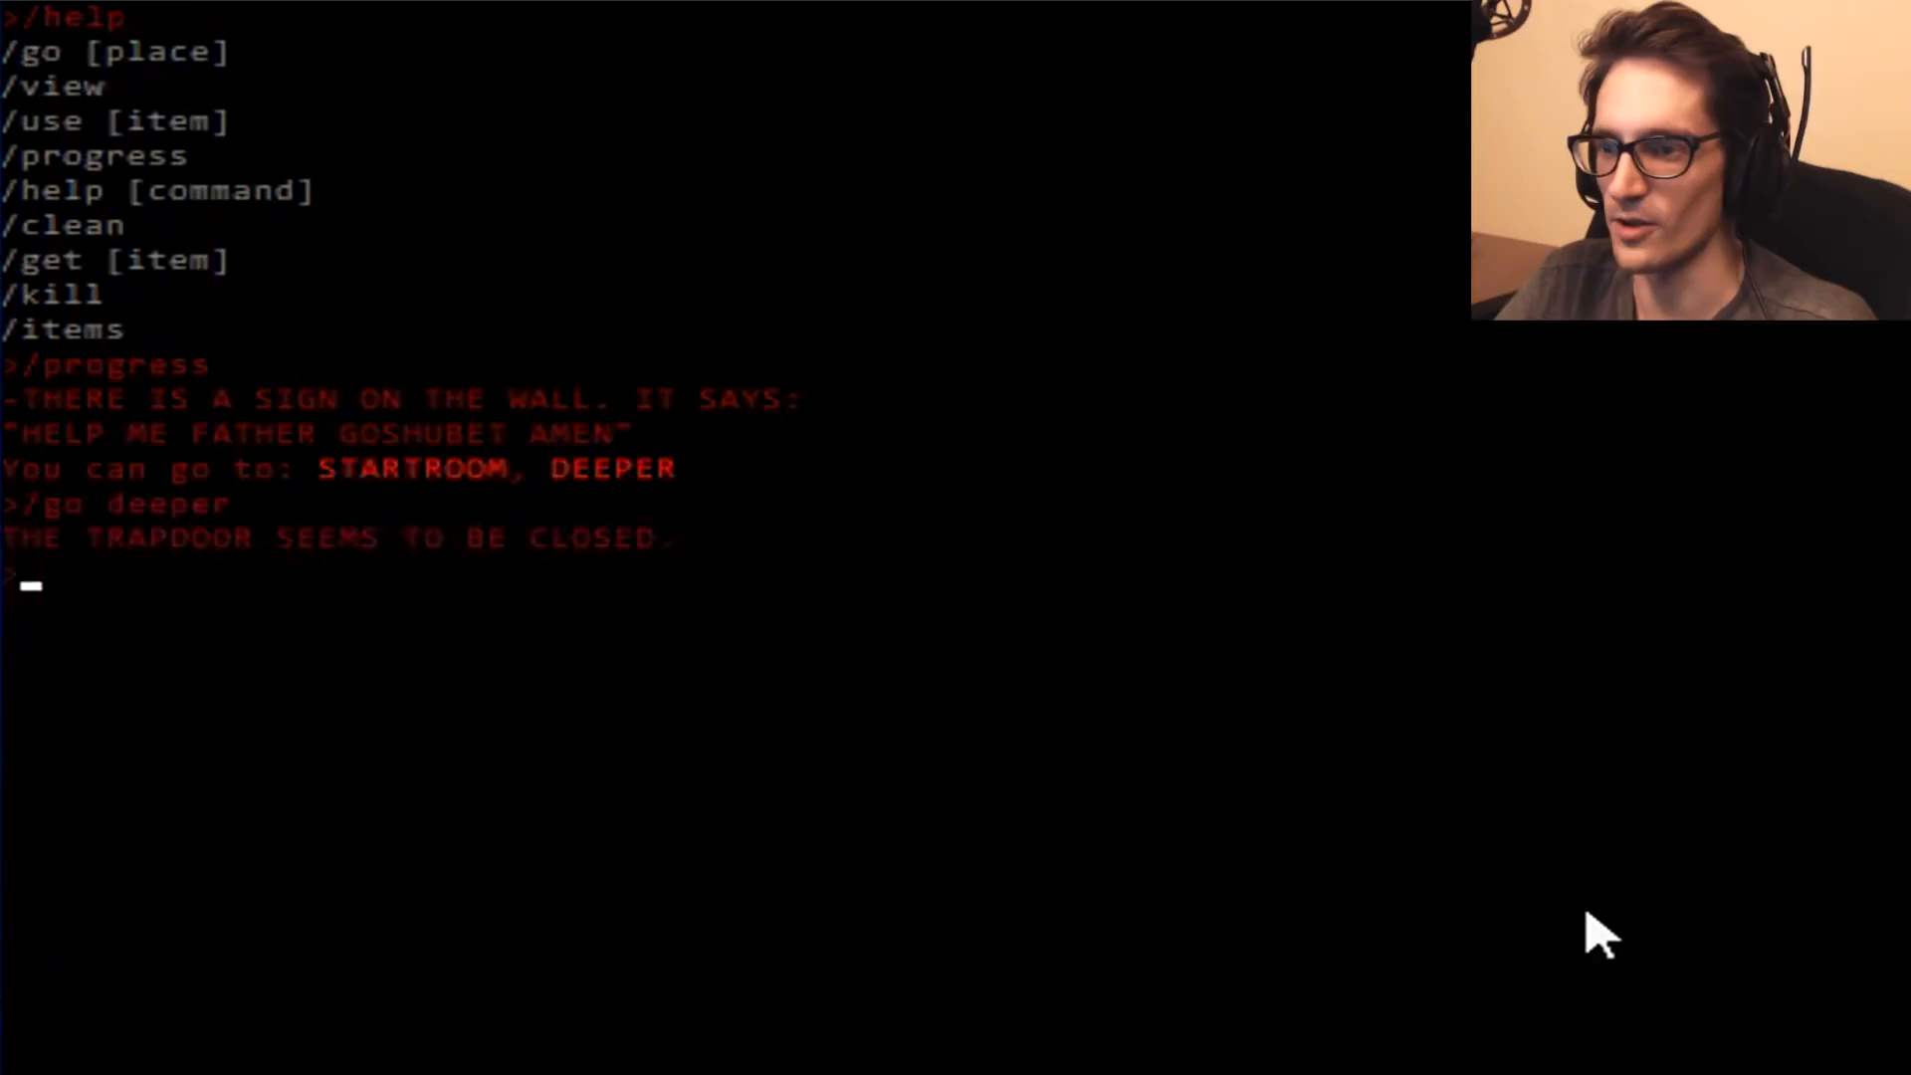
type("/")
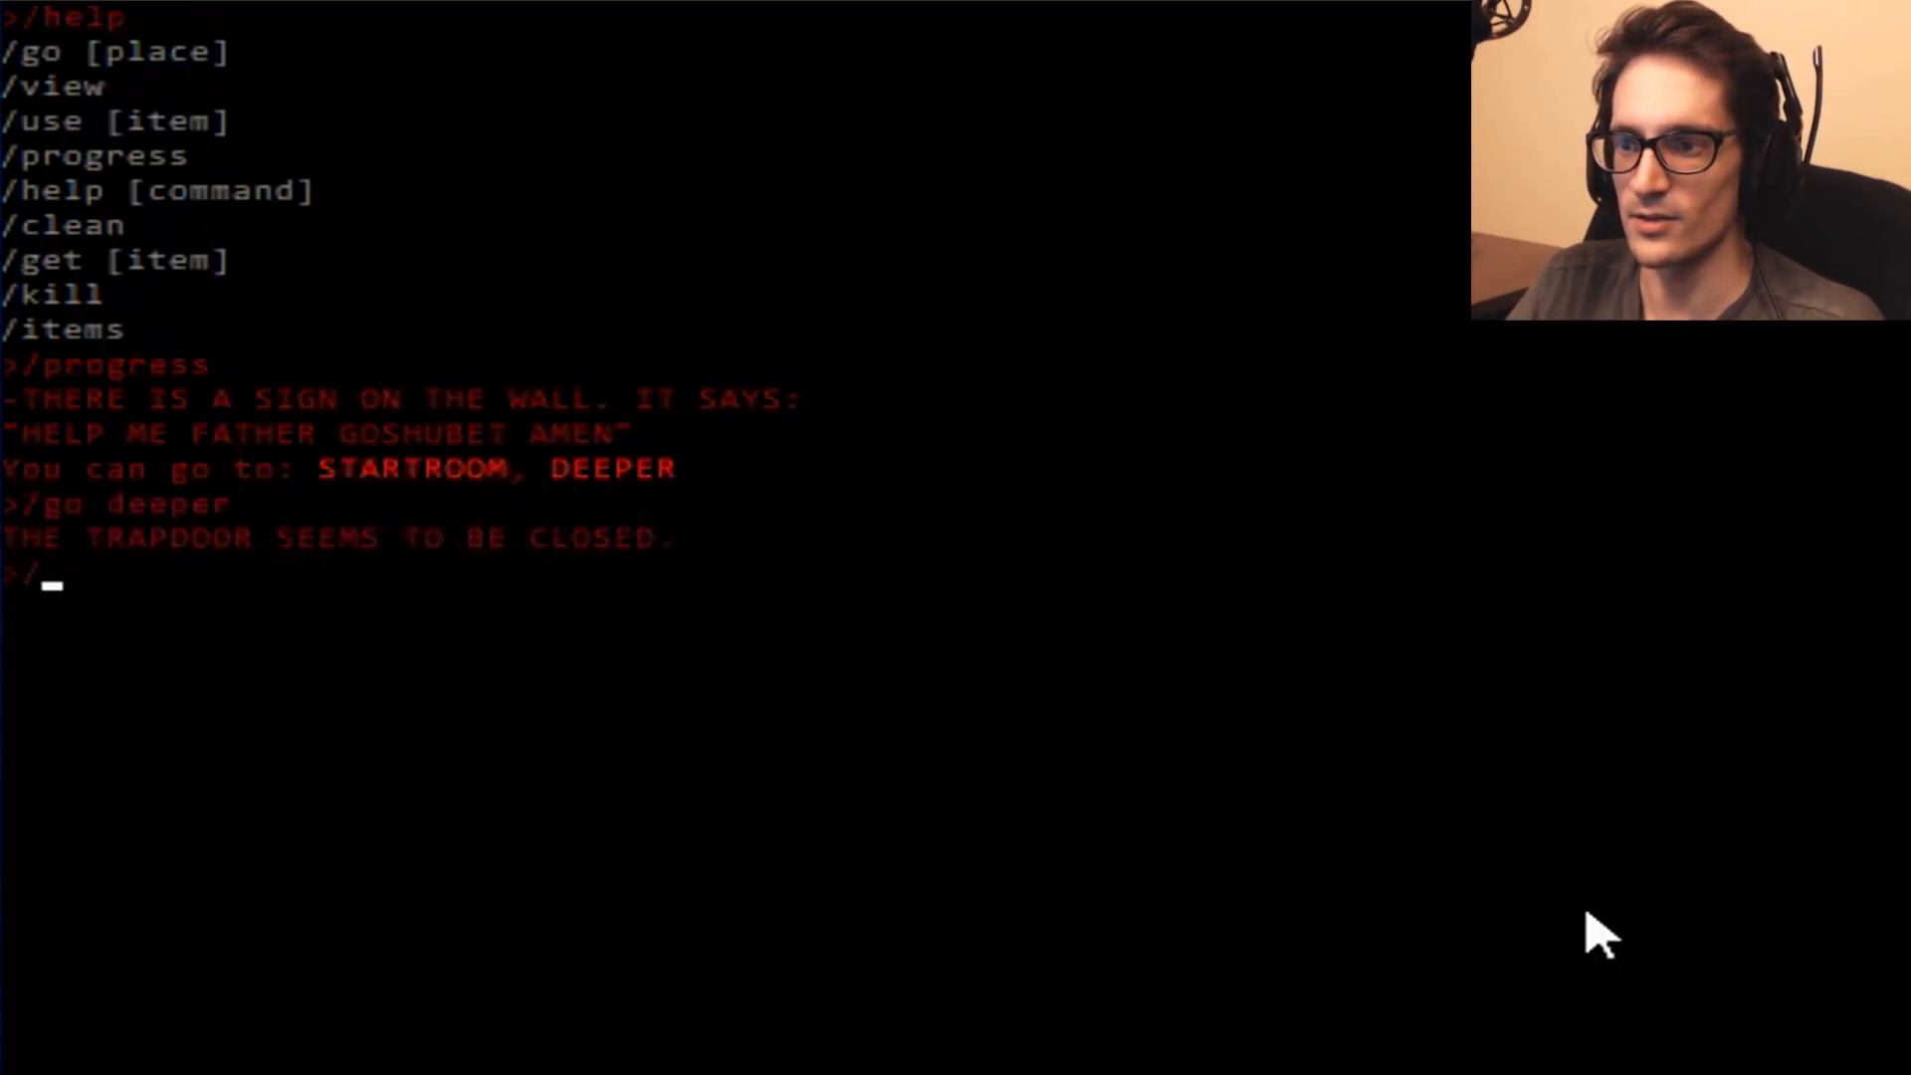
type("/use key")
type("/go deeper")
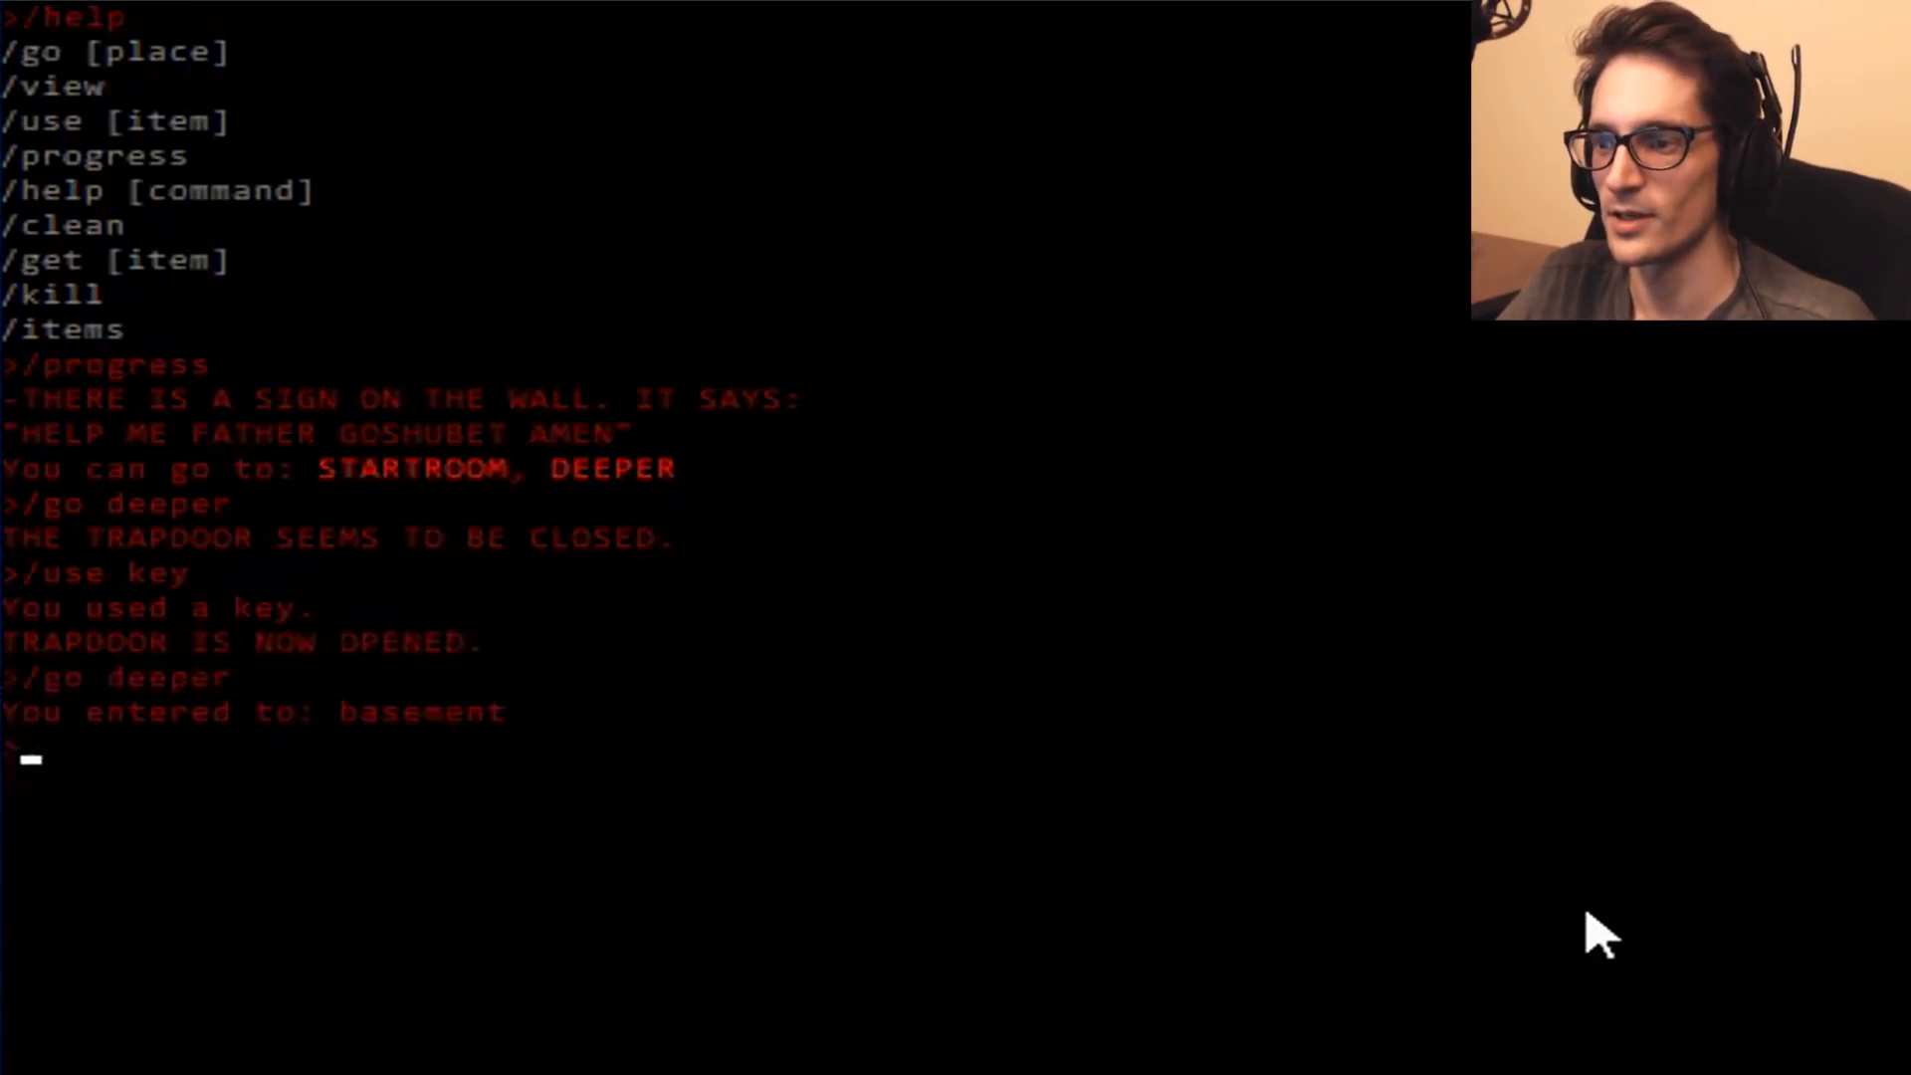
type("/progress")
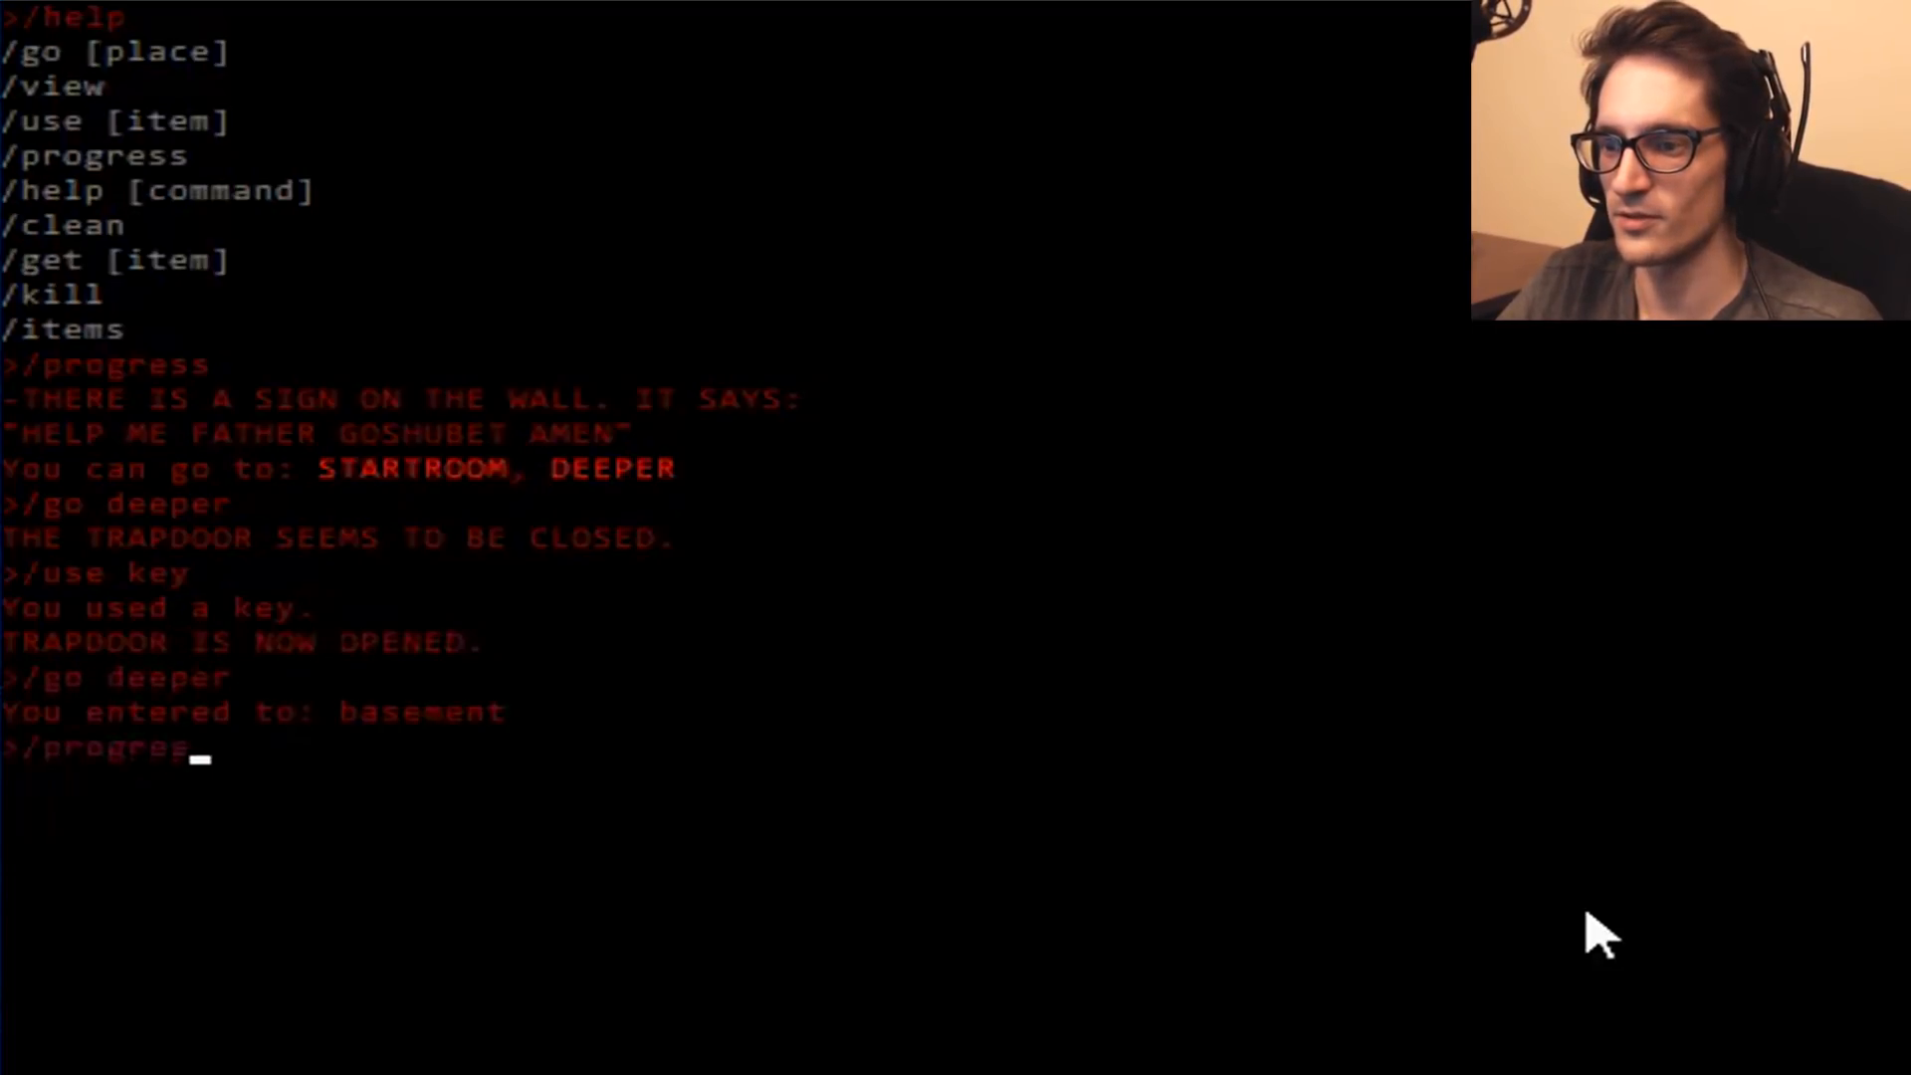
View the basement's description and exits, then move back into the darkroom.
key("Return")
type("/view")
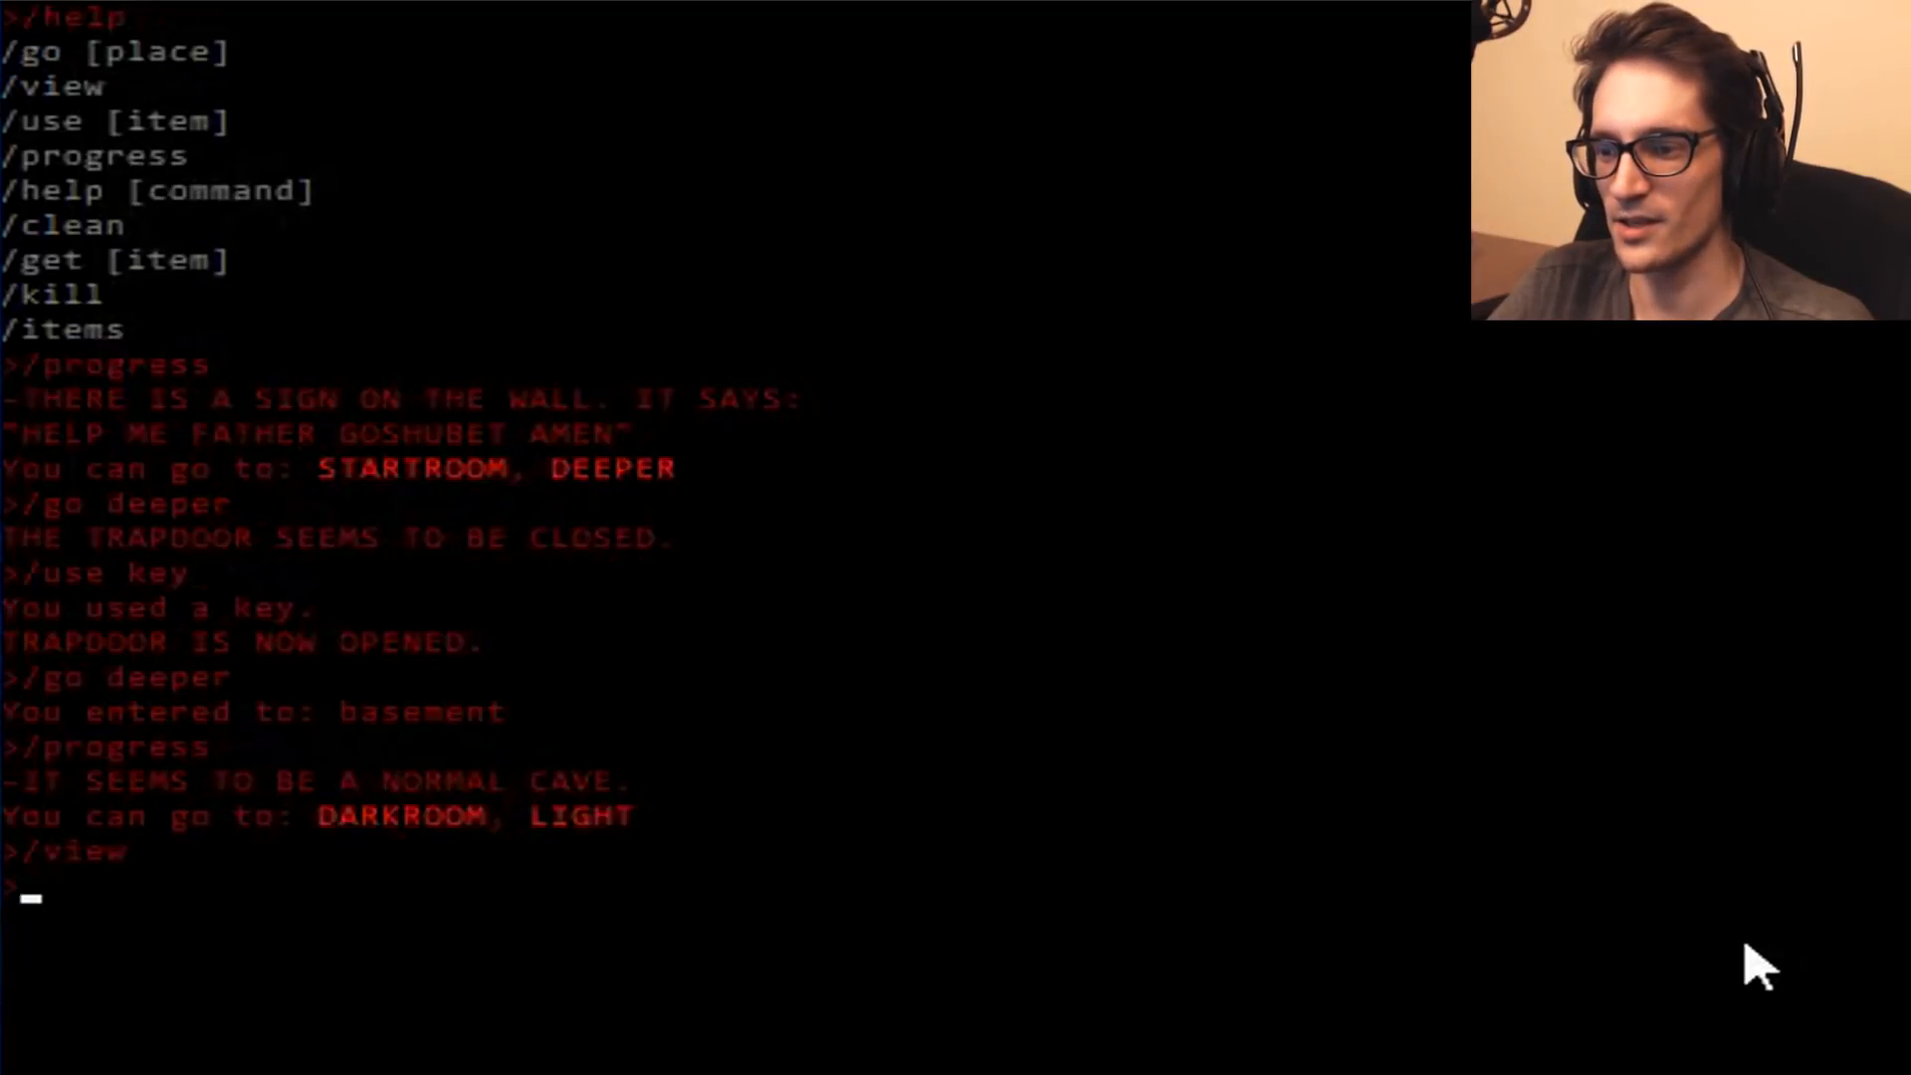
type("/")
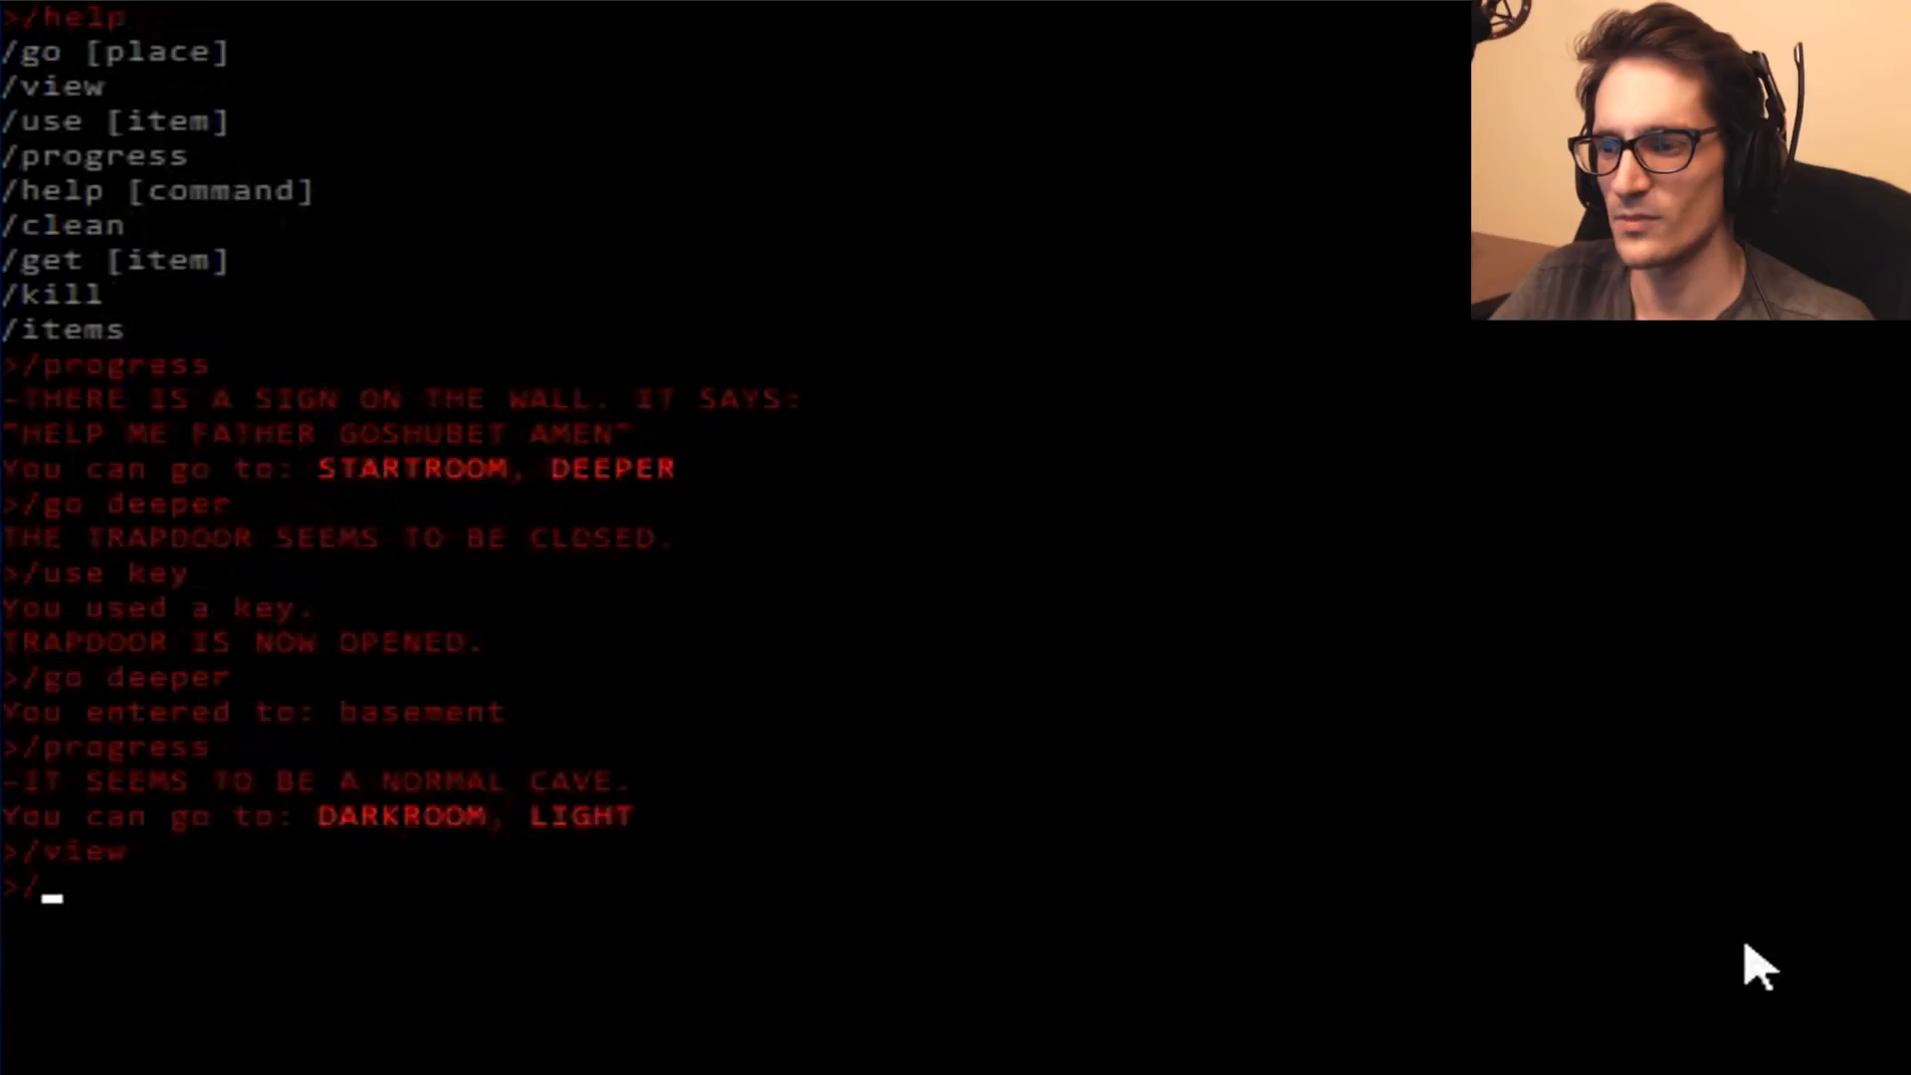
type("go darkroo")
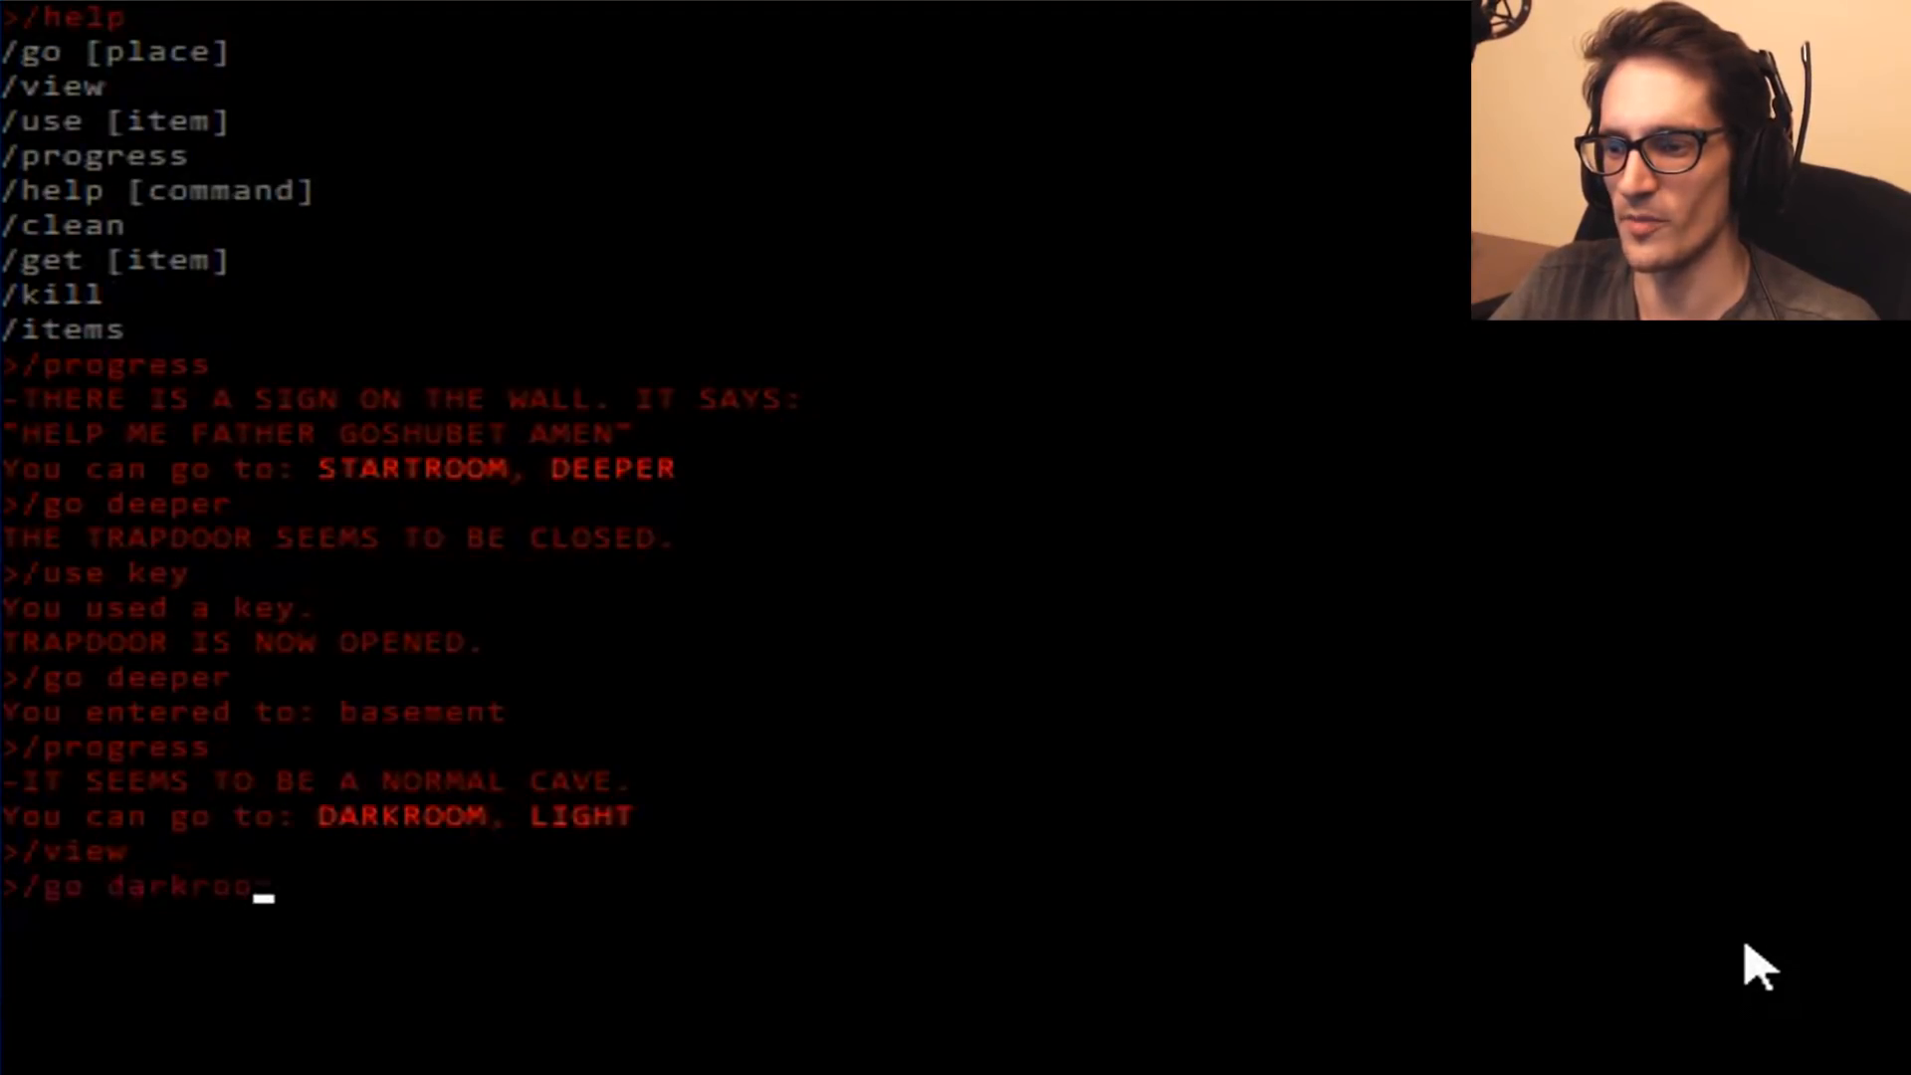
key("Return")
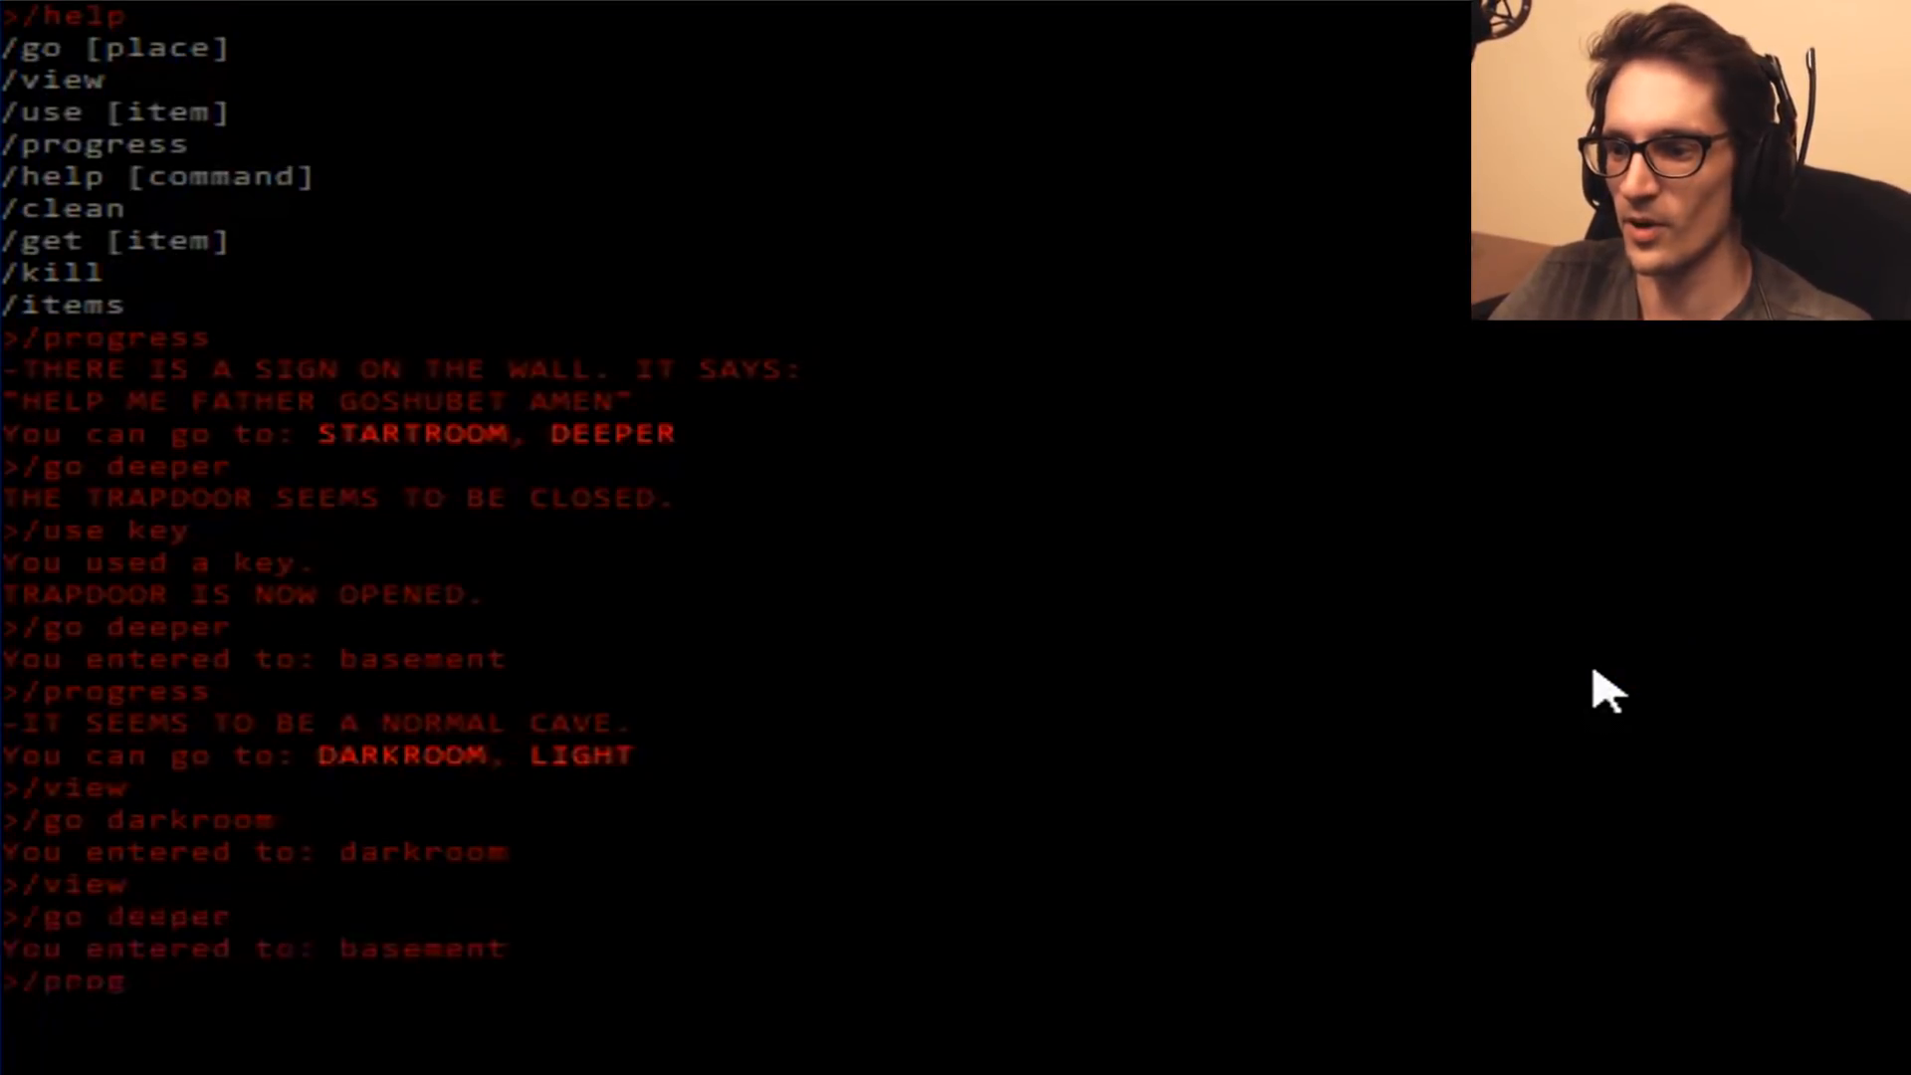
Report the basement as a normal cave with darkroom and light exits.
key("Return")
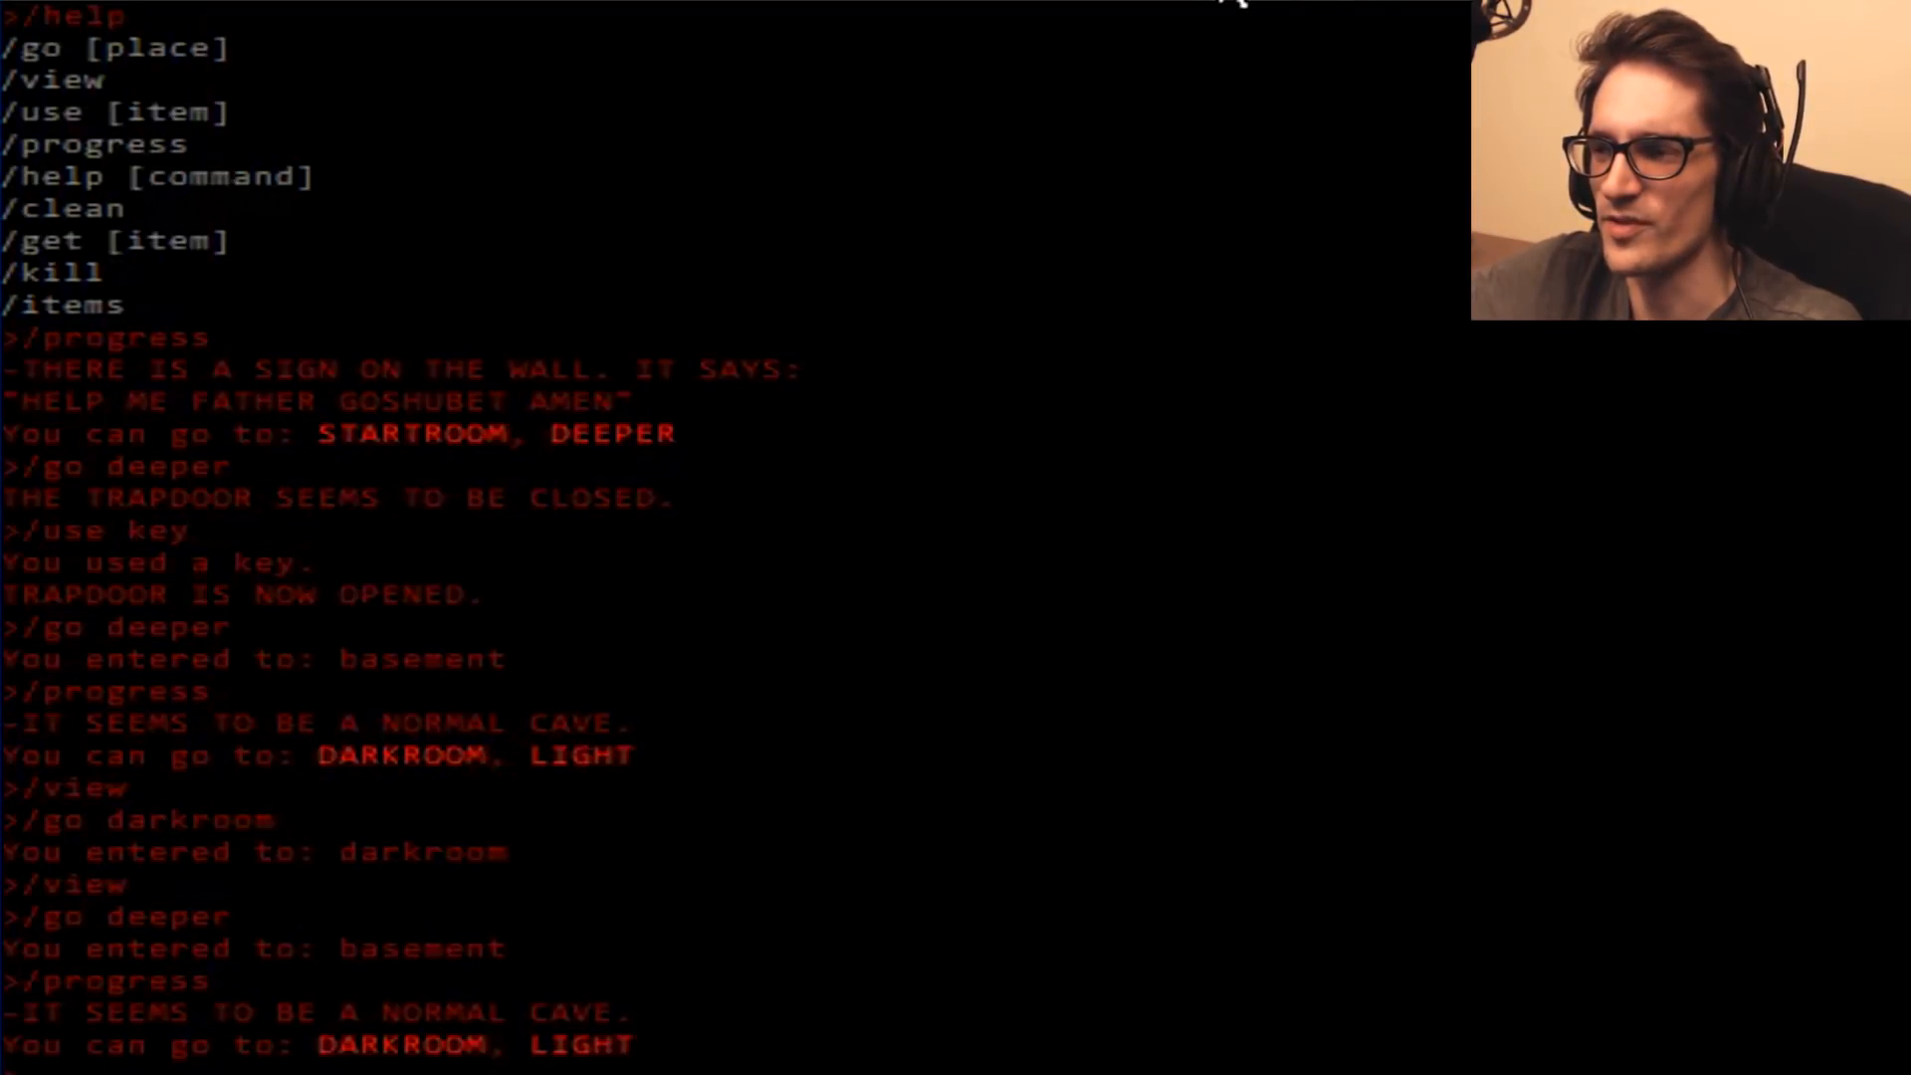
mouse_move(1167, 59)
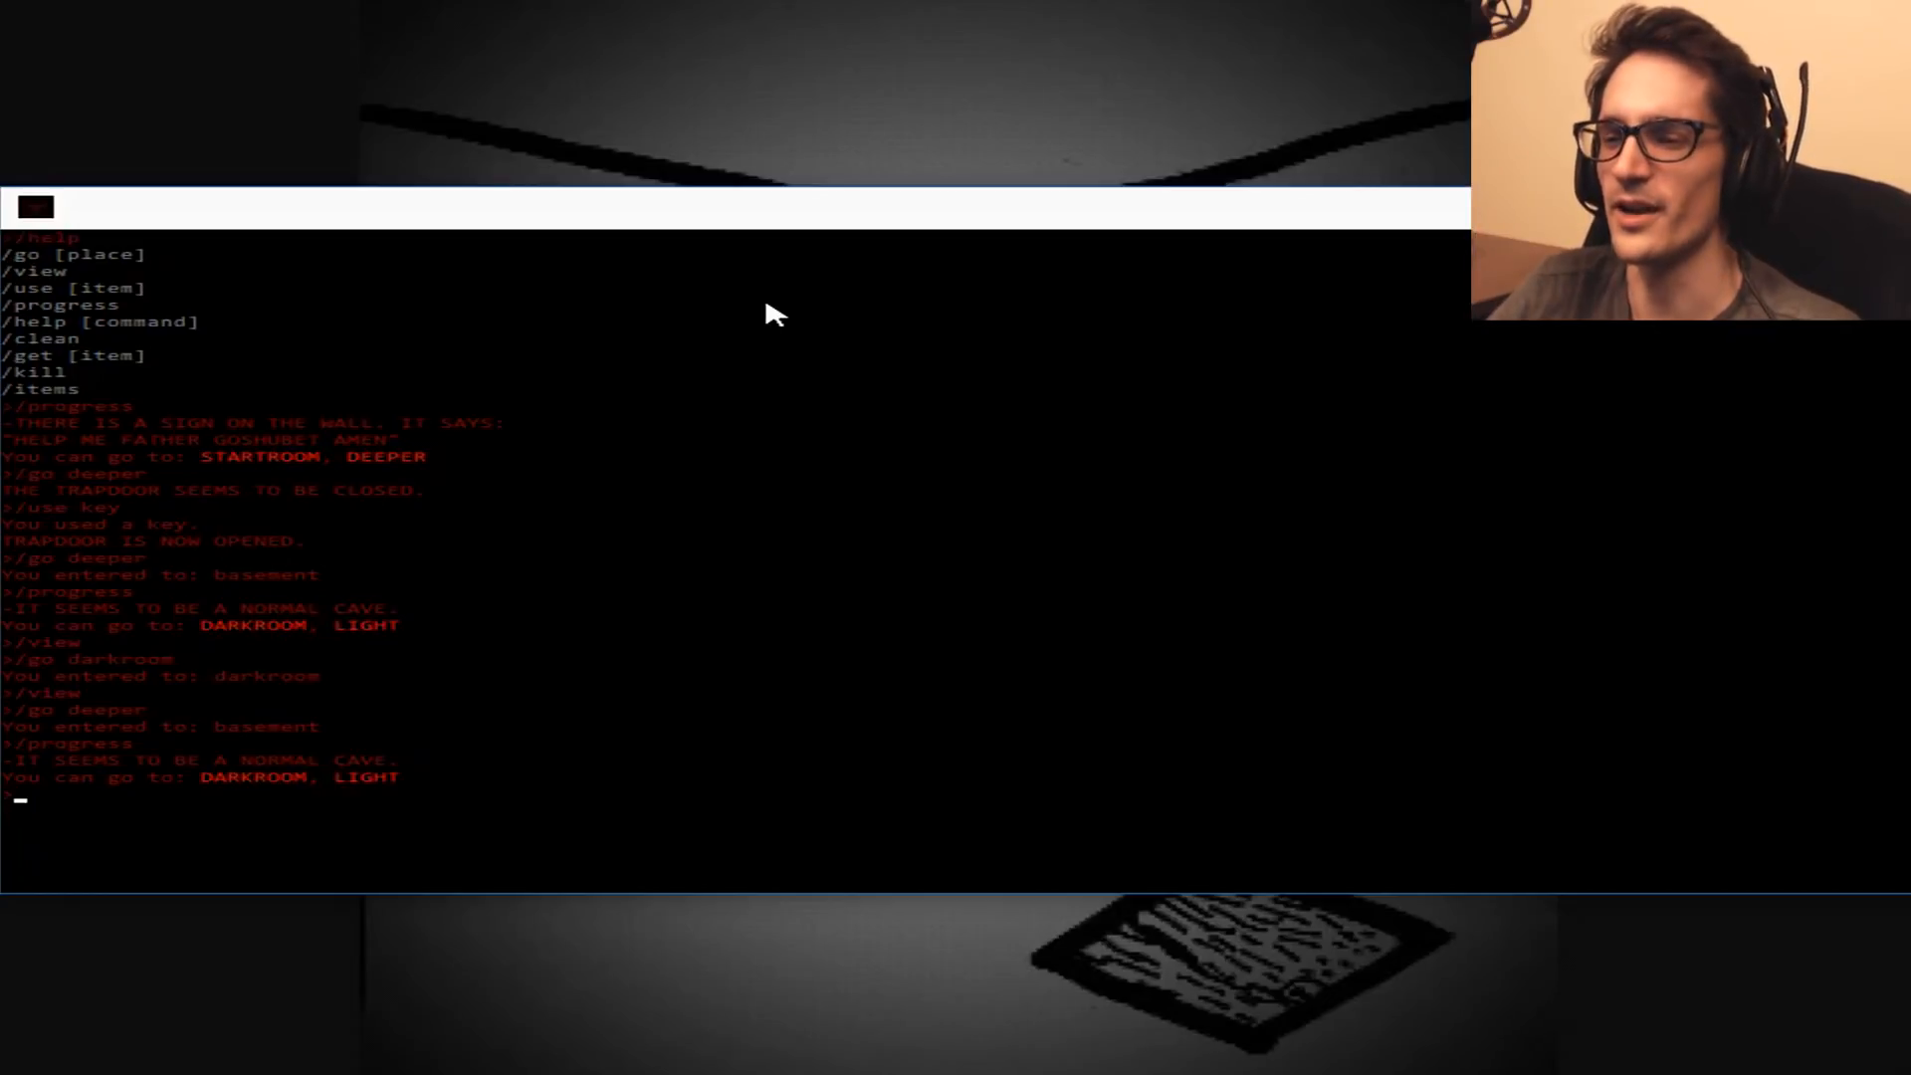
Go through the light exit, view your_grave, get the skull and try using it.
type("/go li")
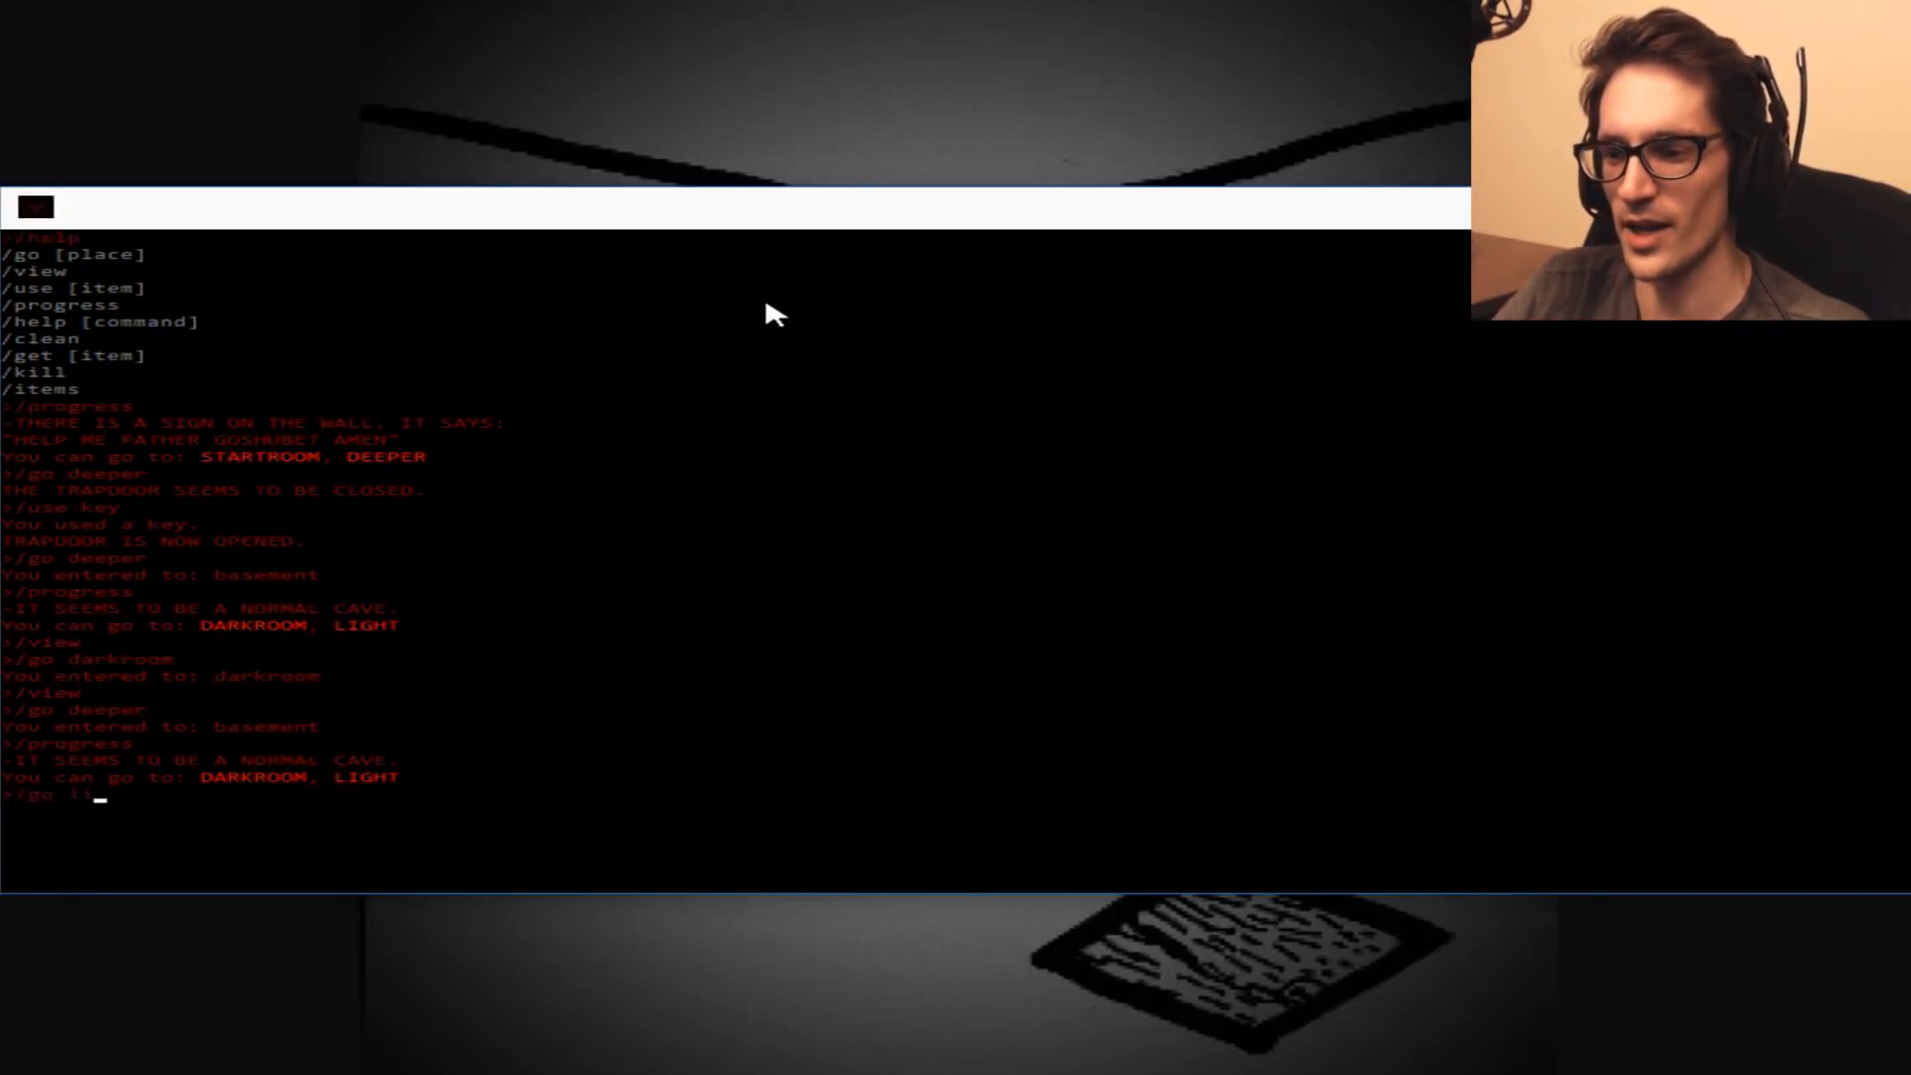
key("Return")
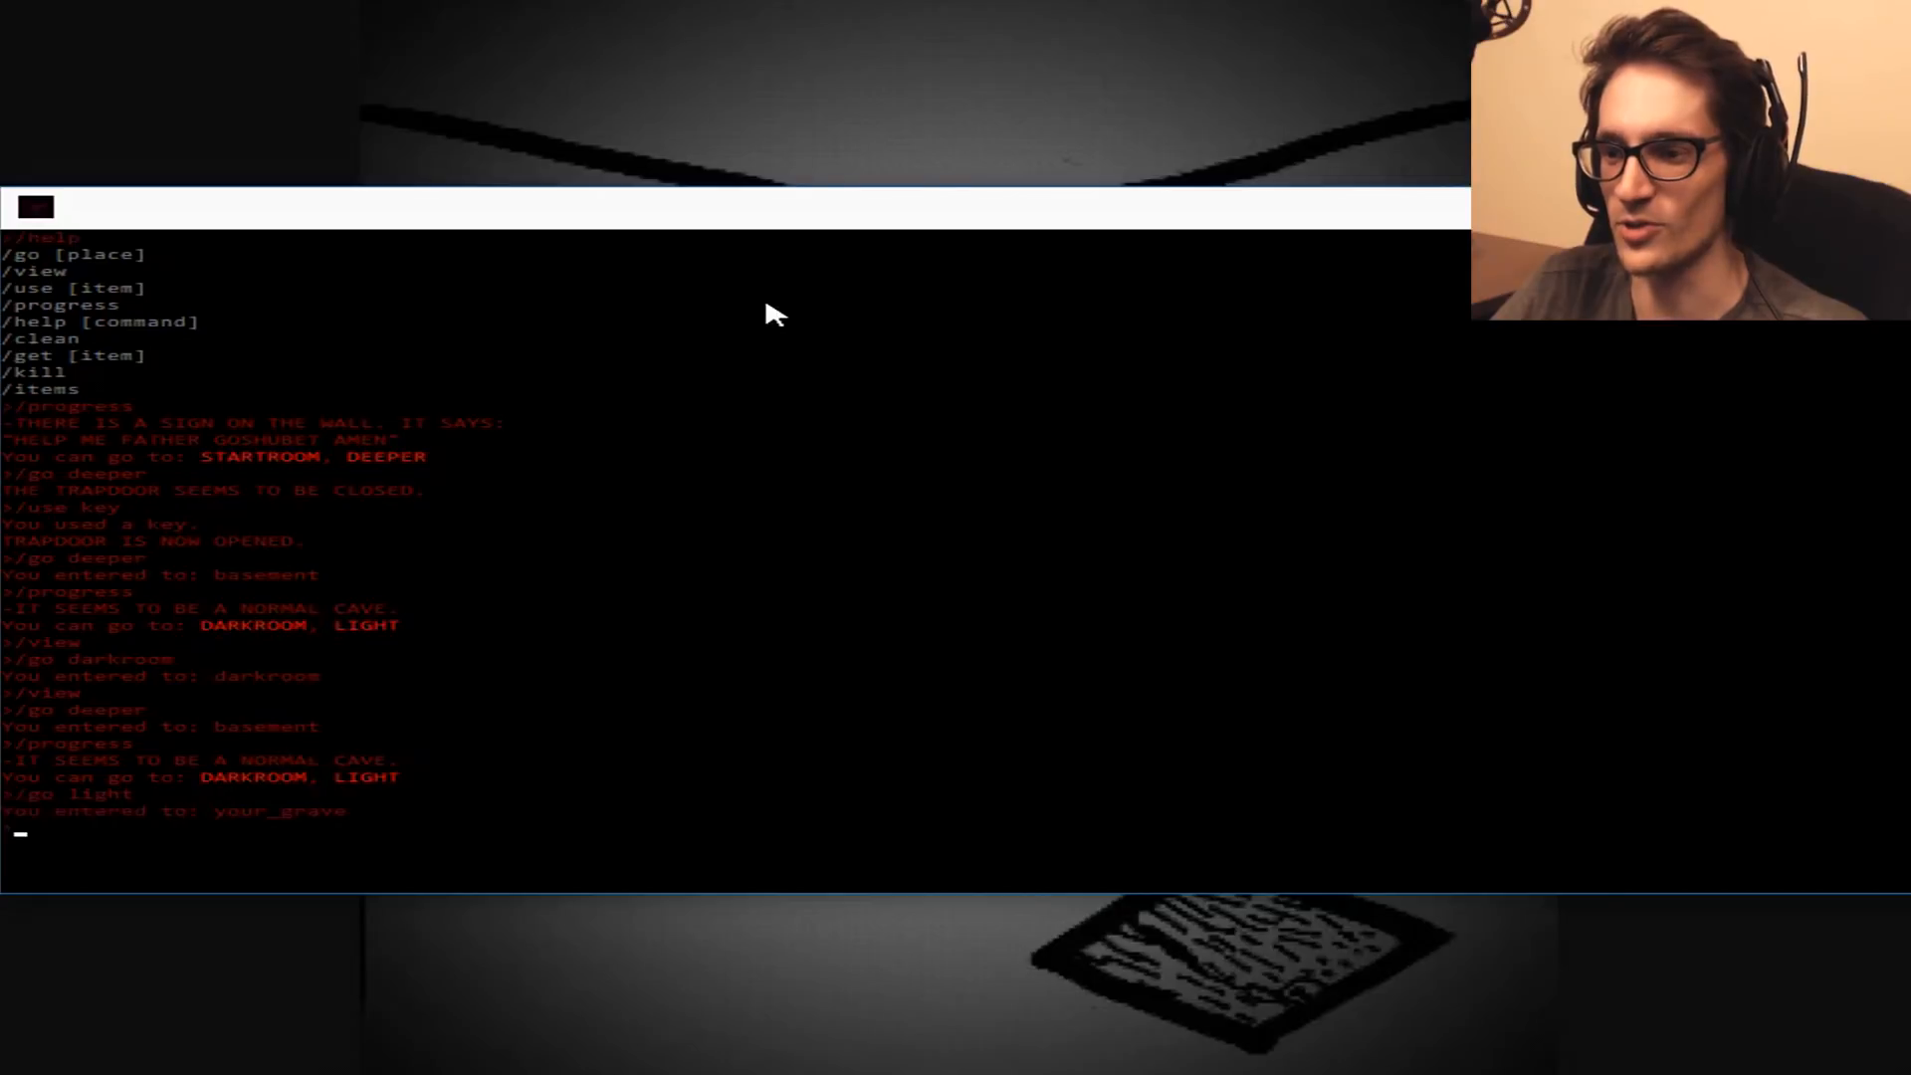
type("/view")
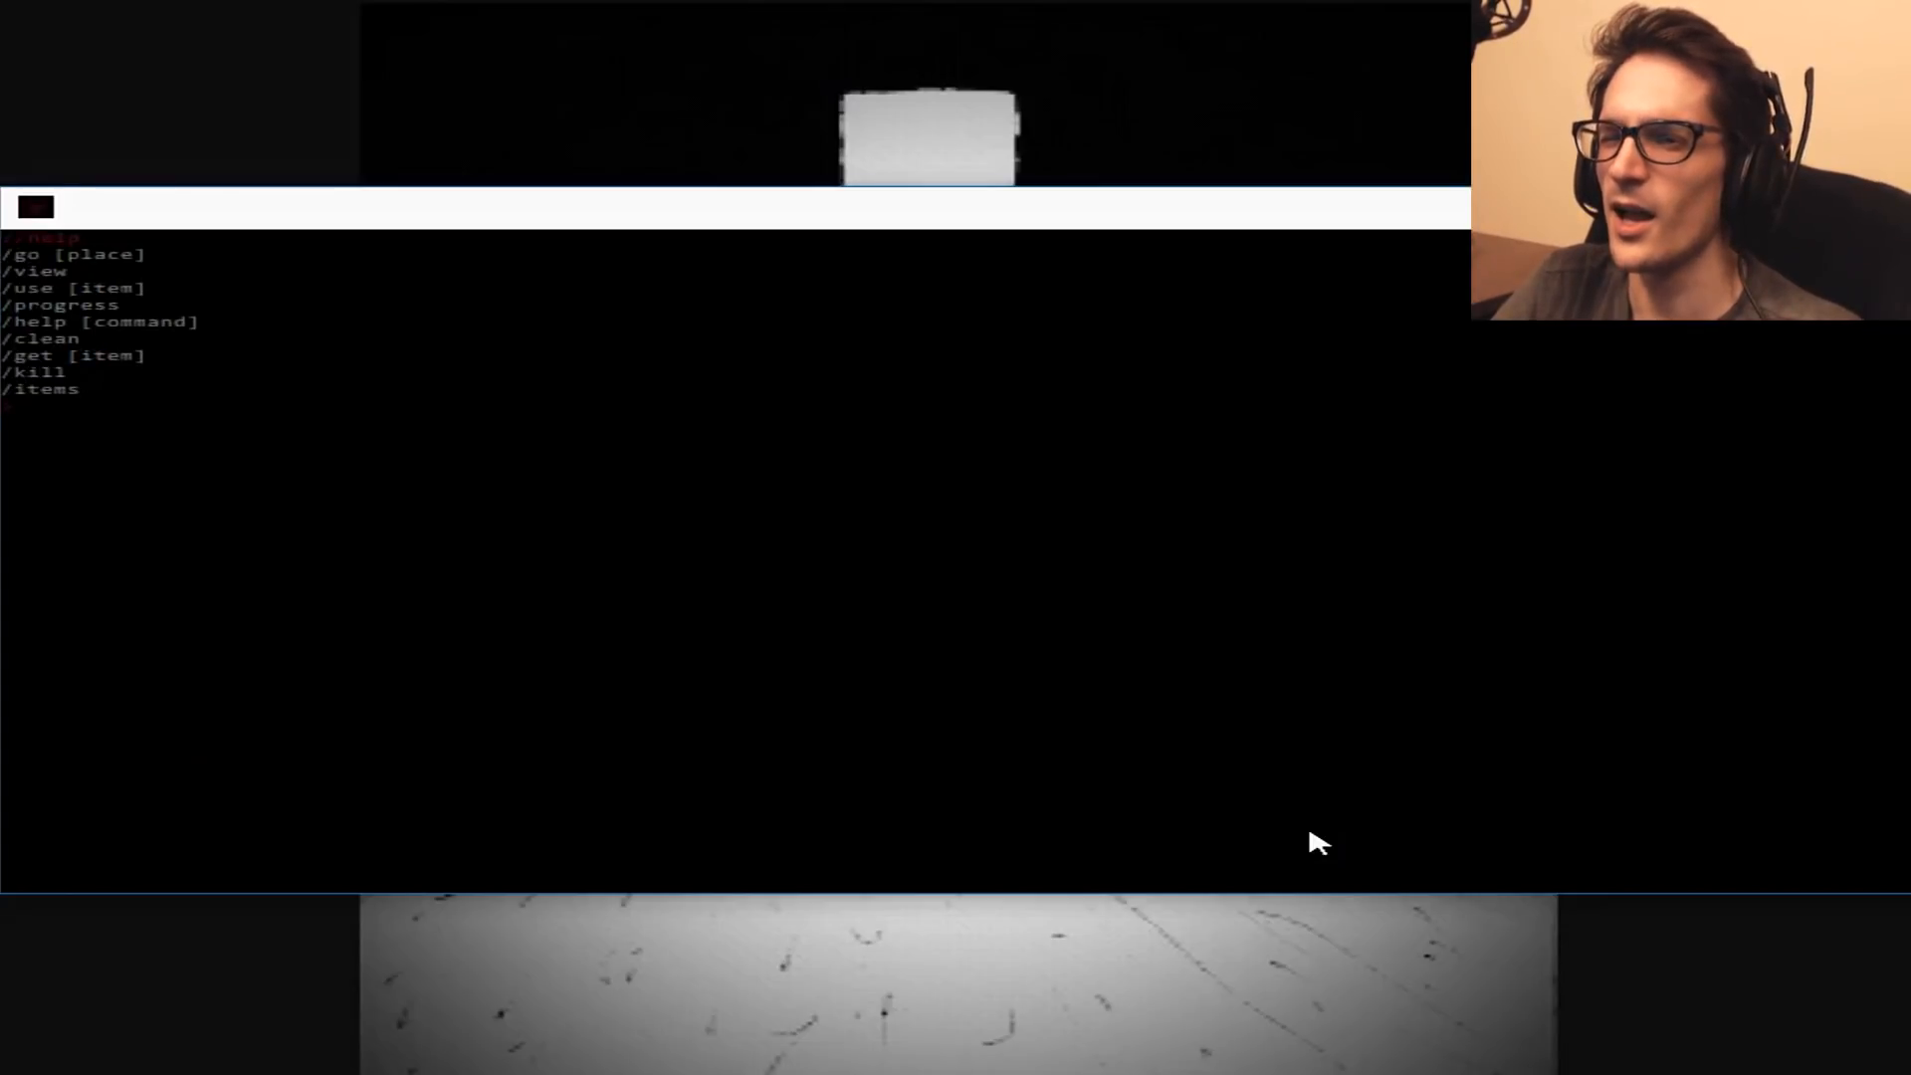
type("/get skull")
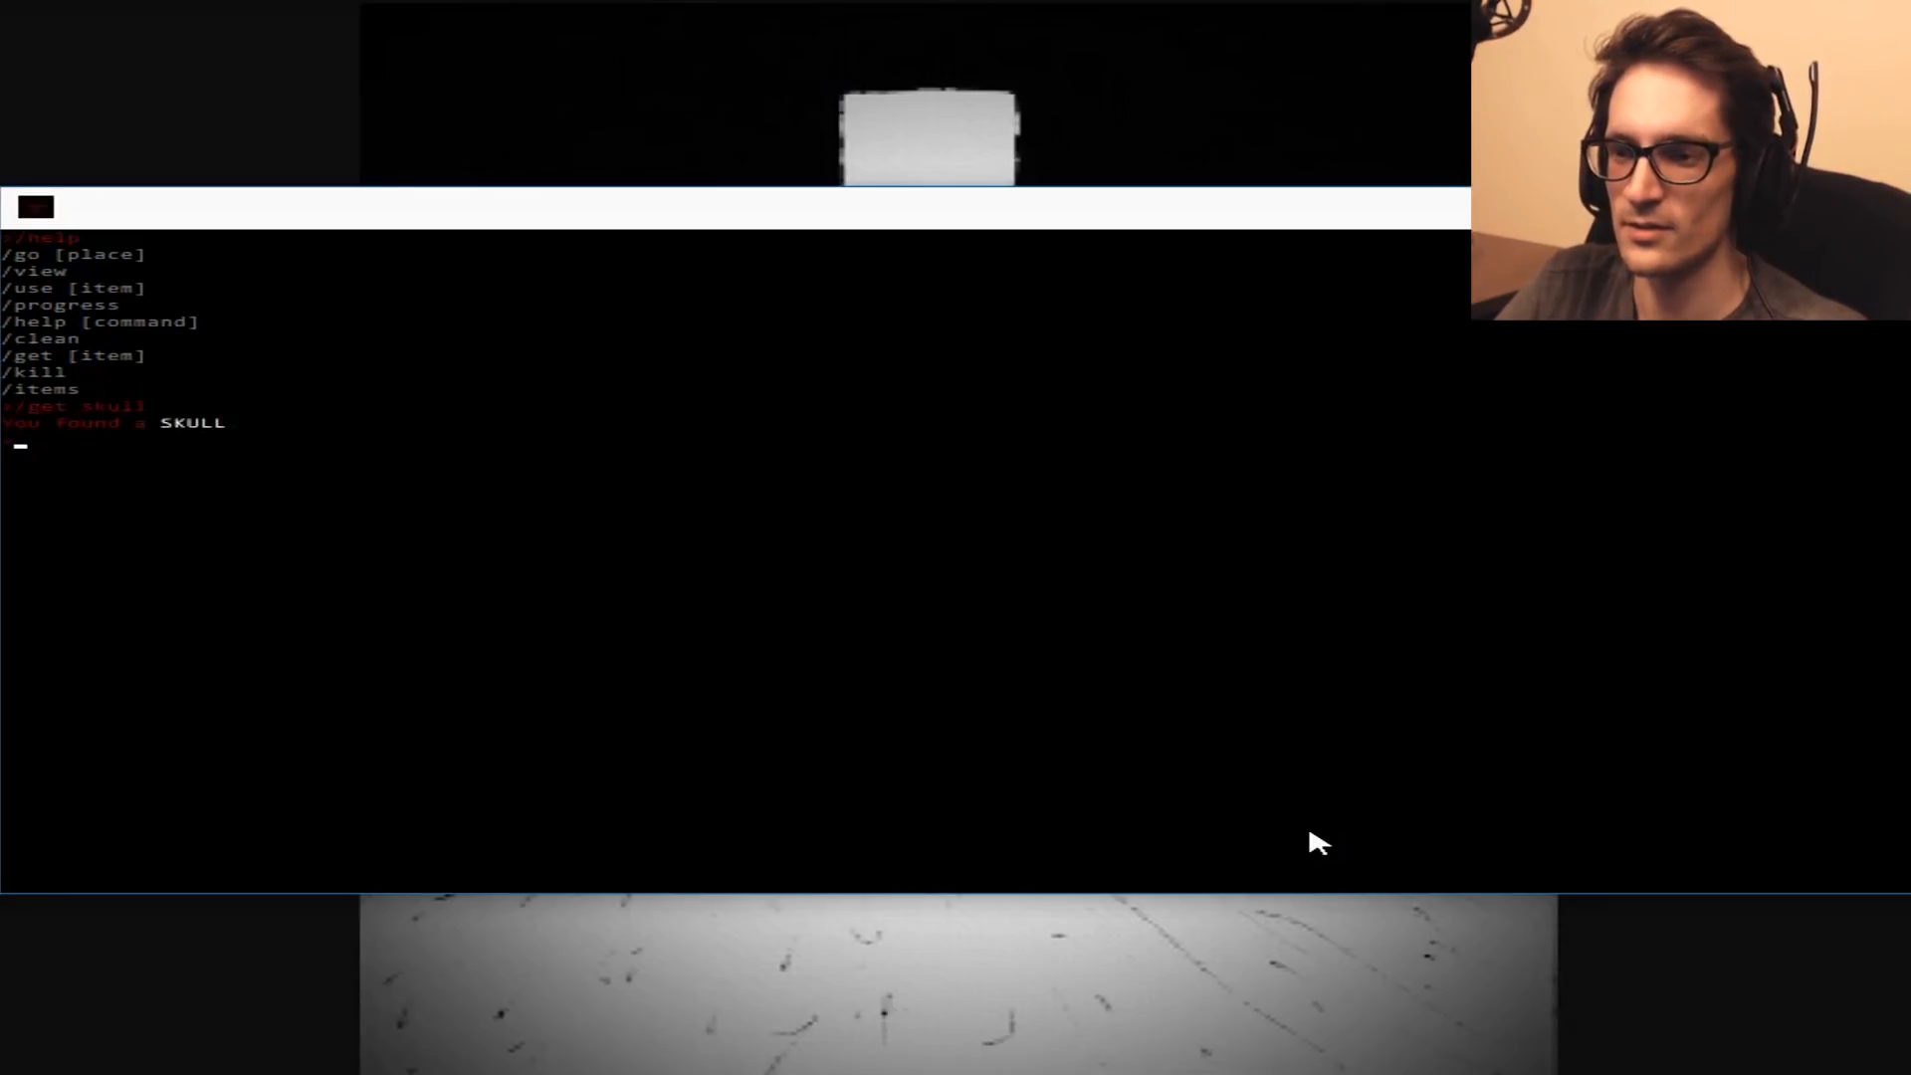
type("/use skull")
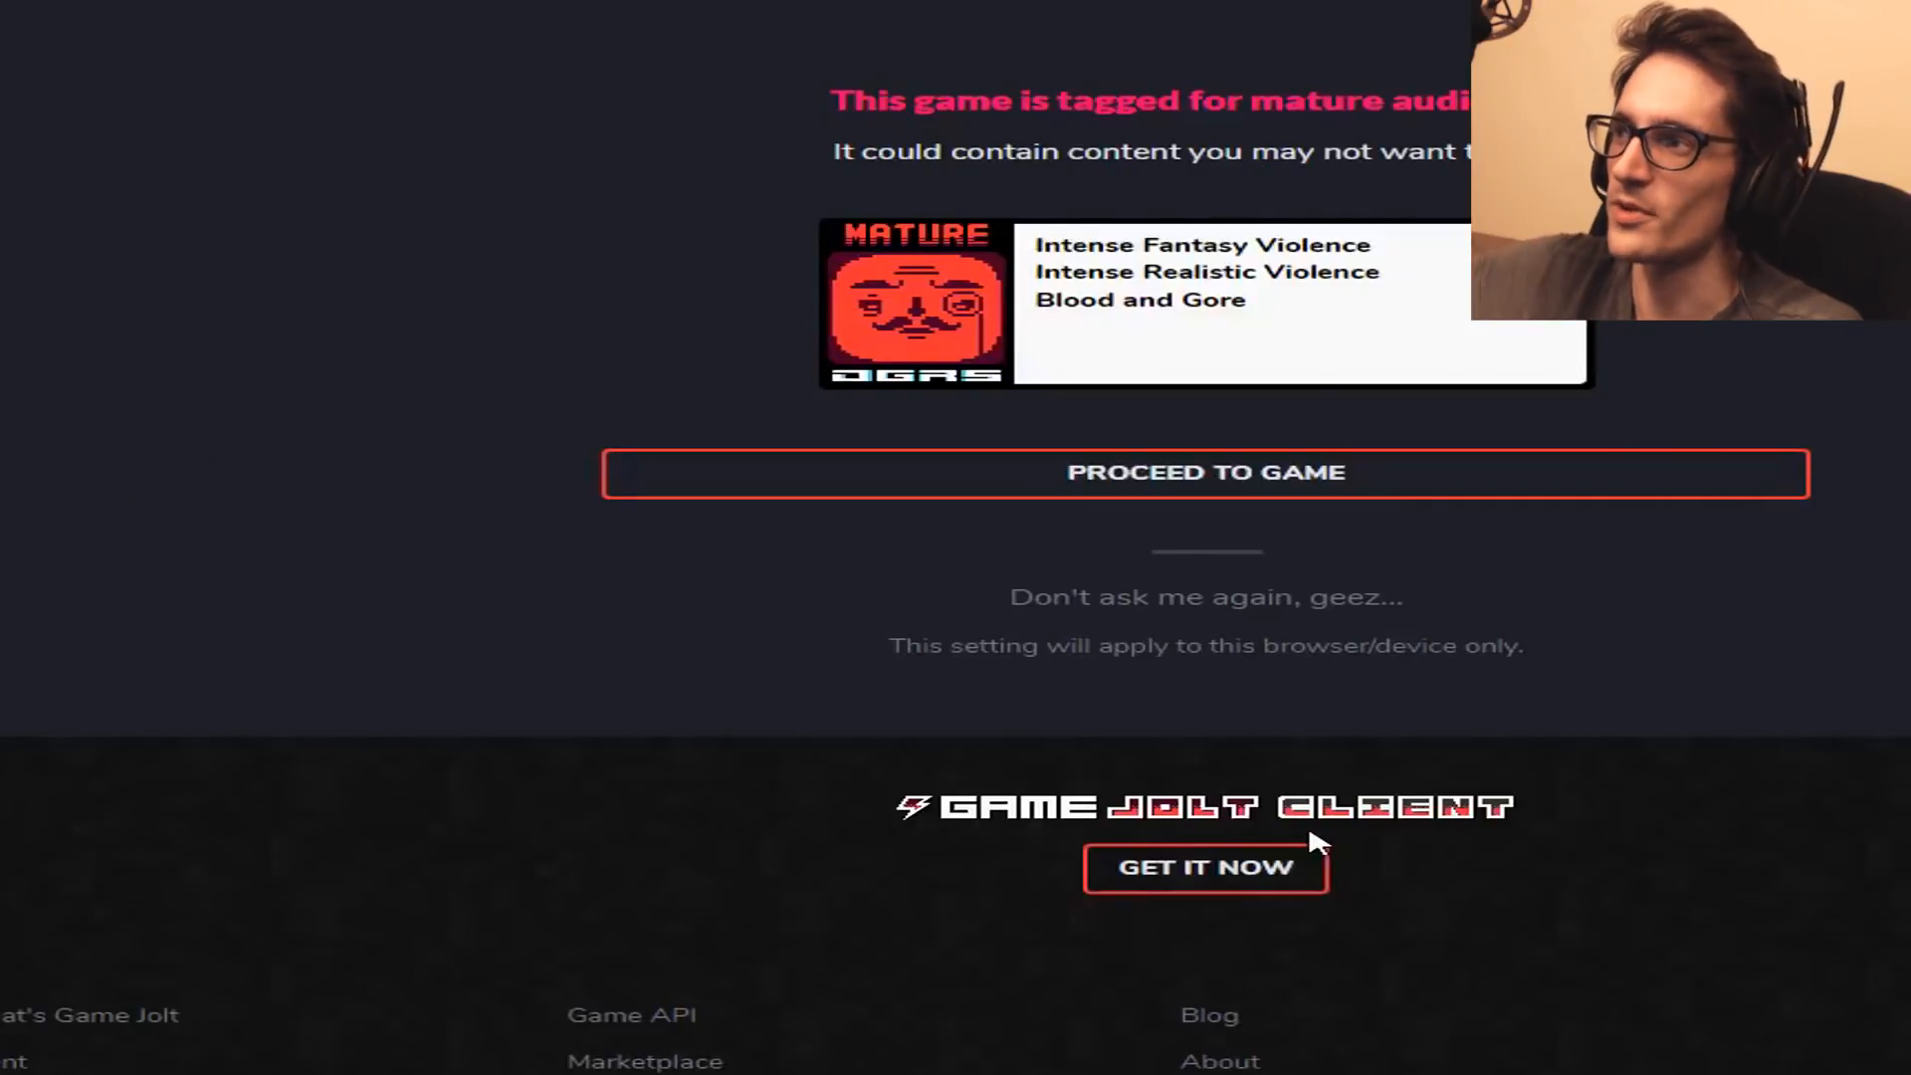
Proceed past the mature warning and play the MURDER soundtrack, pausing at 1:44.
left_click(1204, 472)
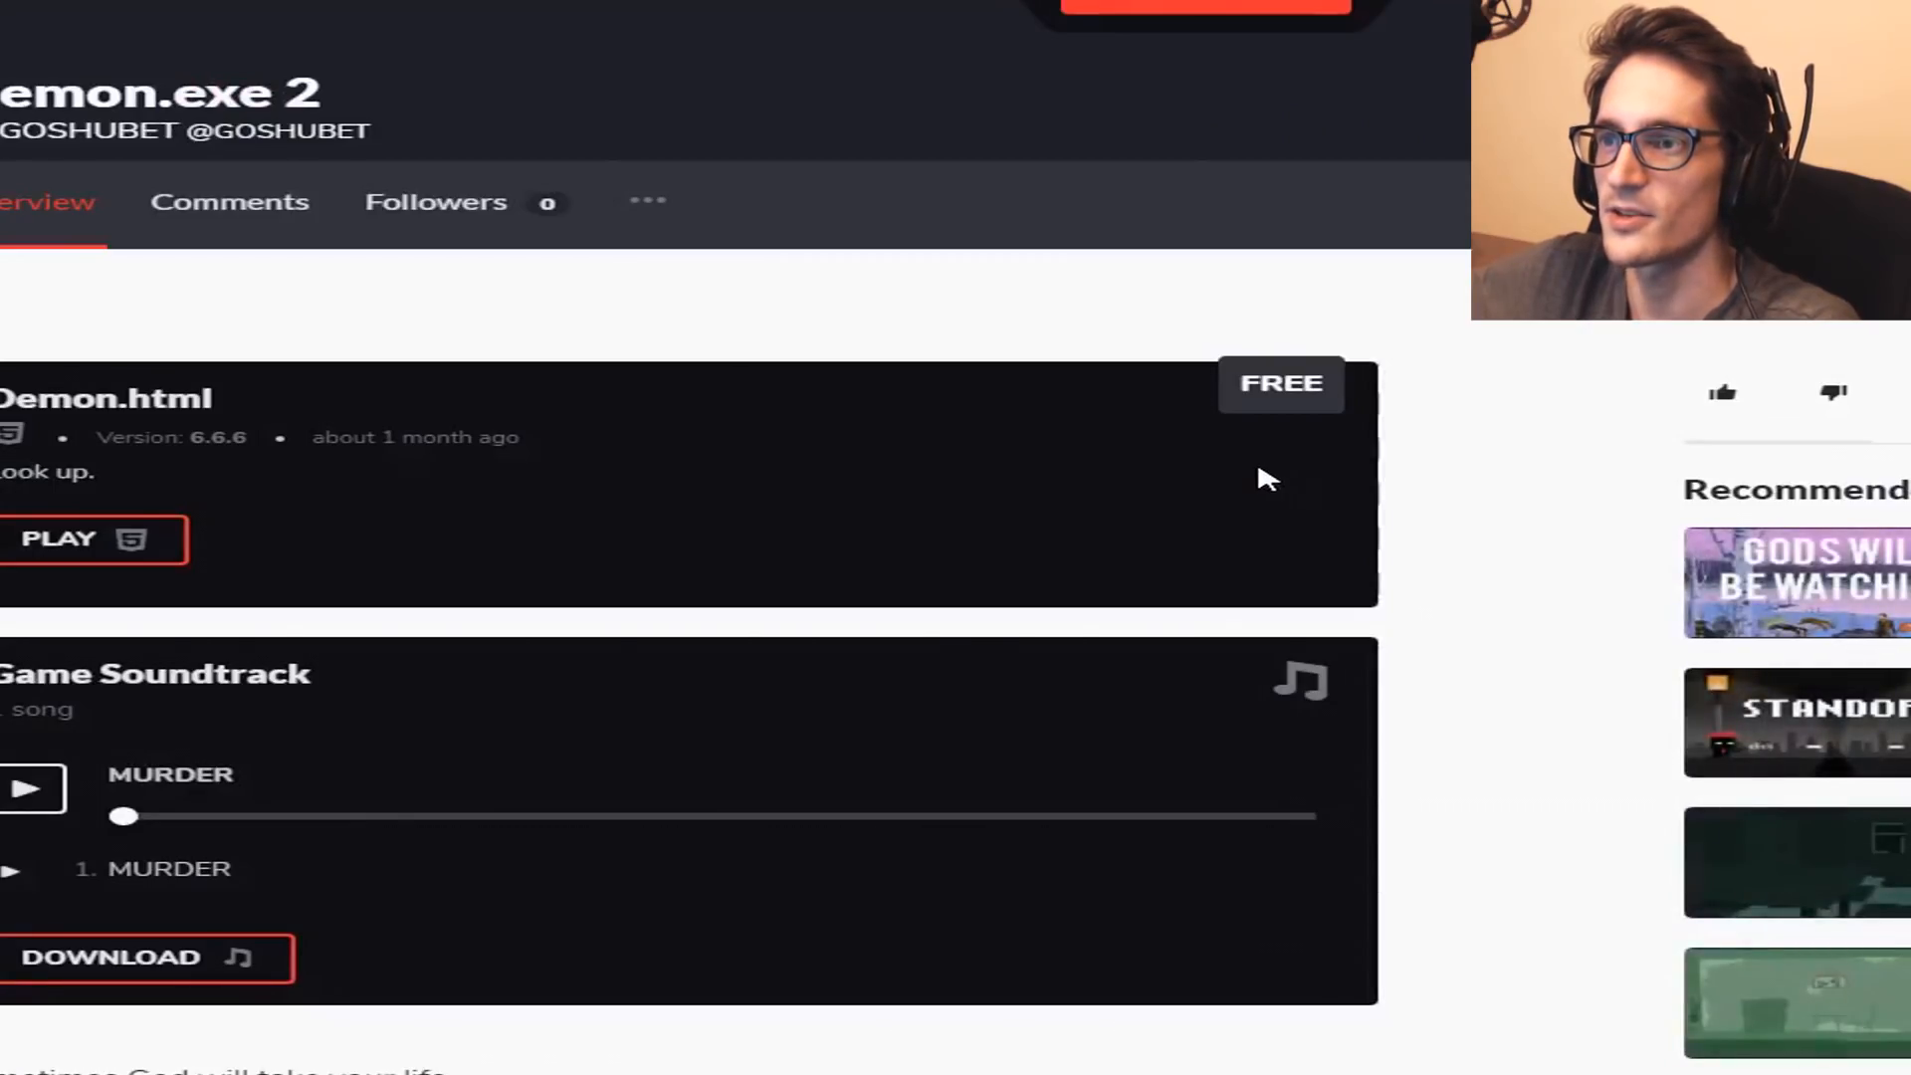
mouse_move(920, 433)
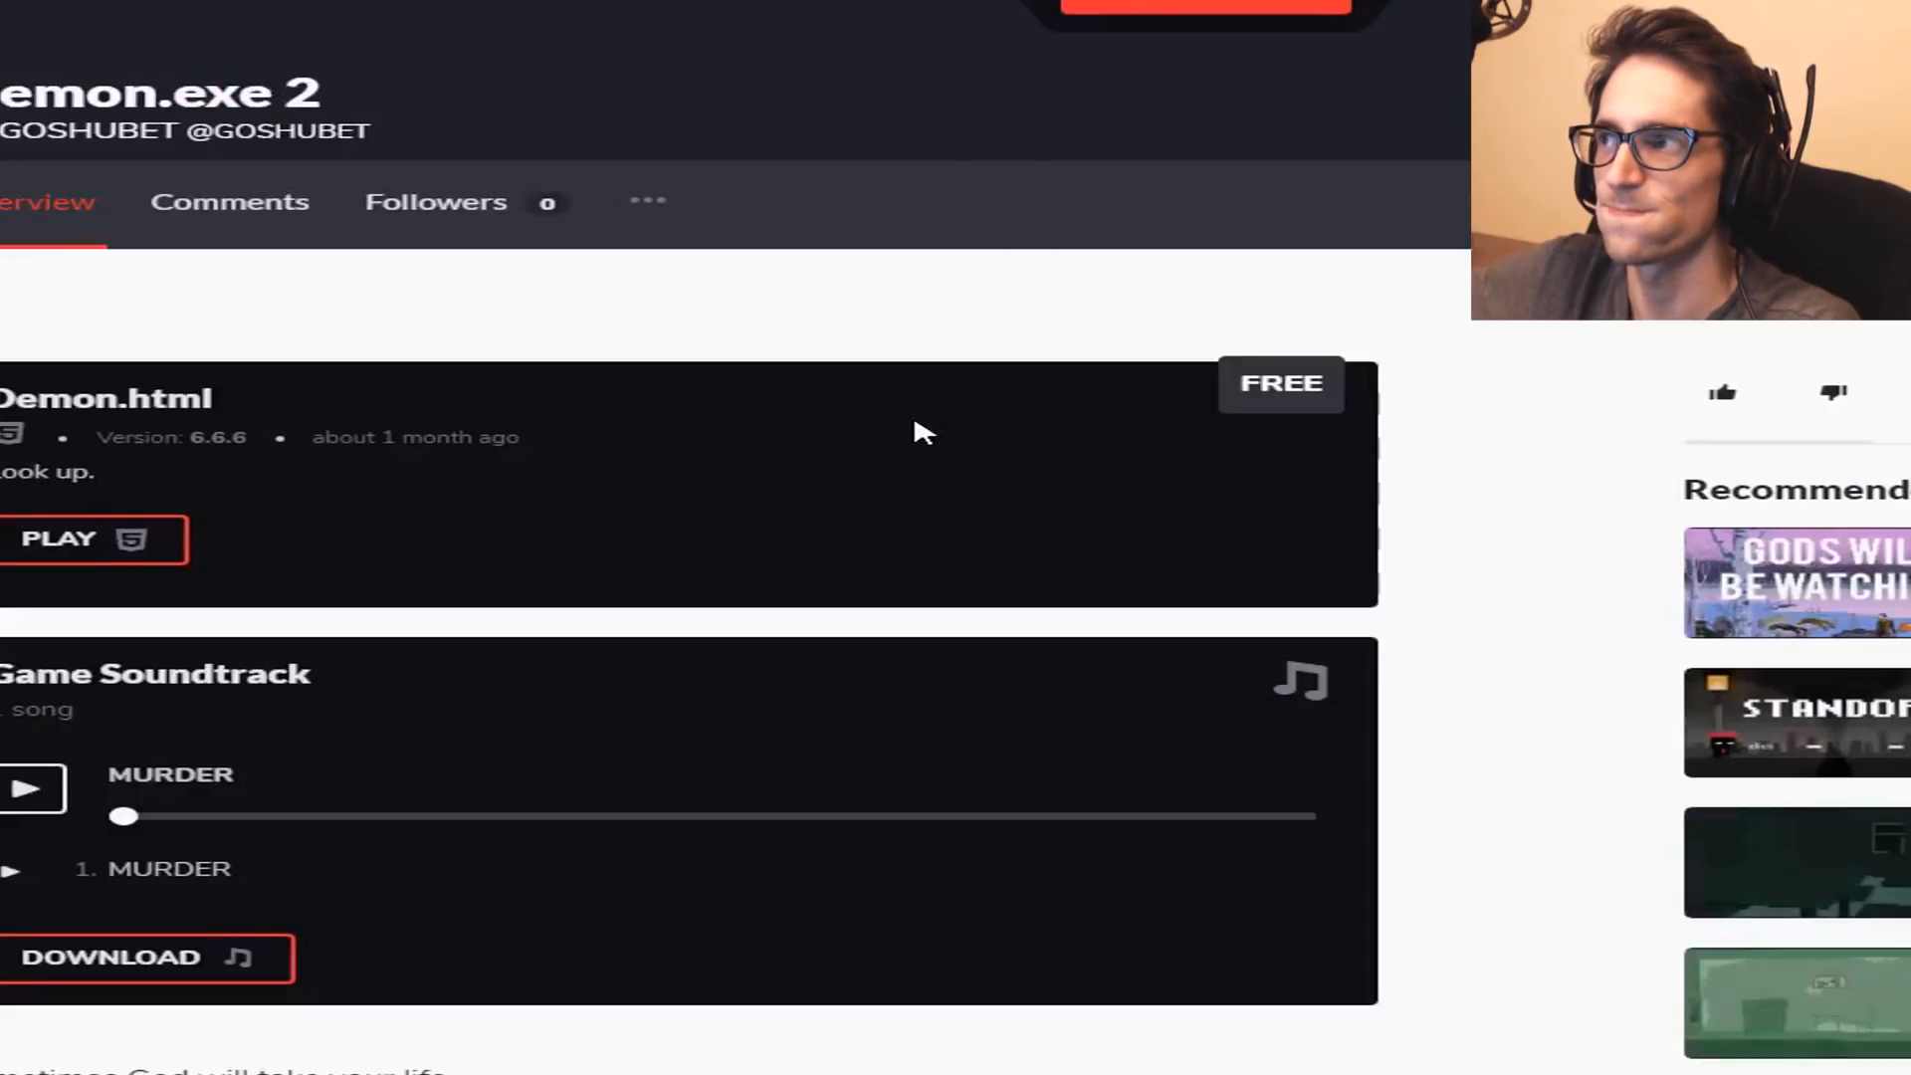
left_click(32, 788)
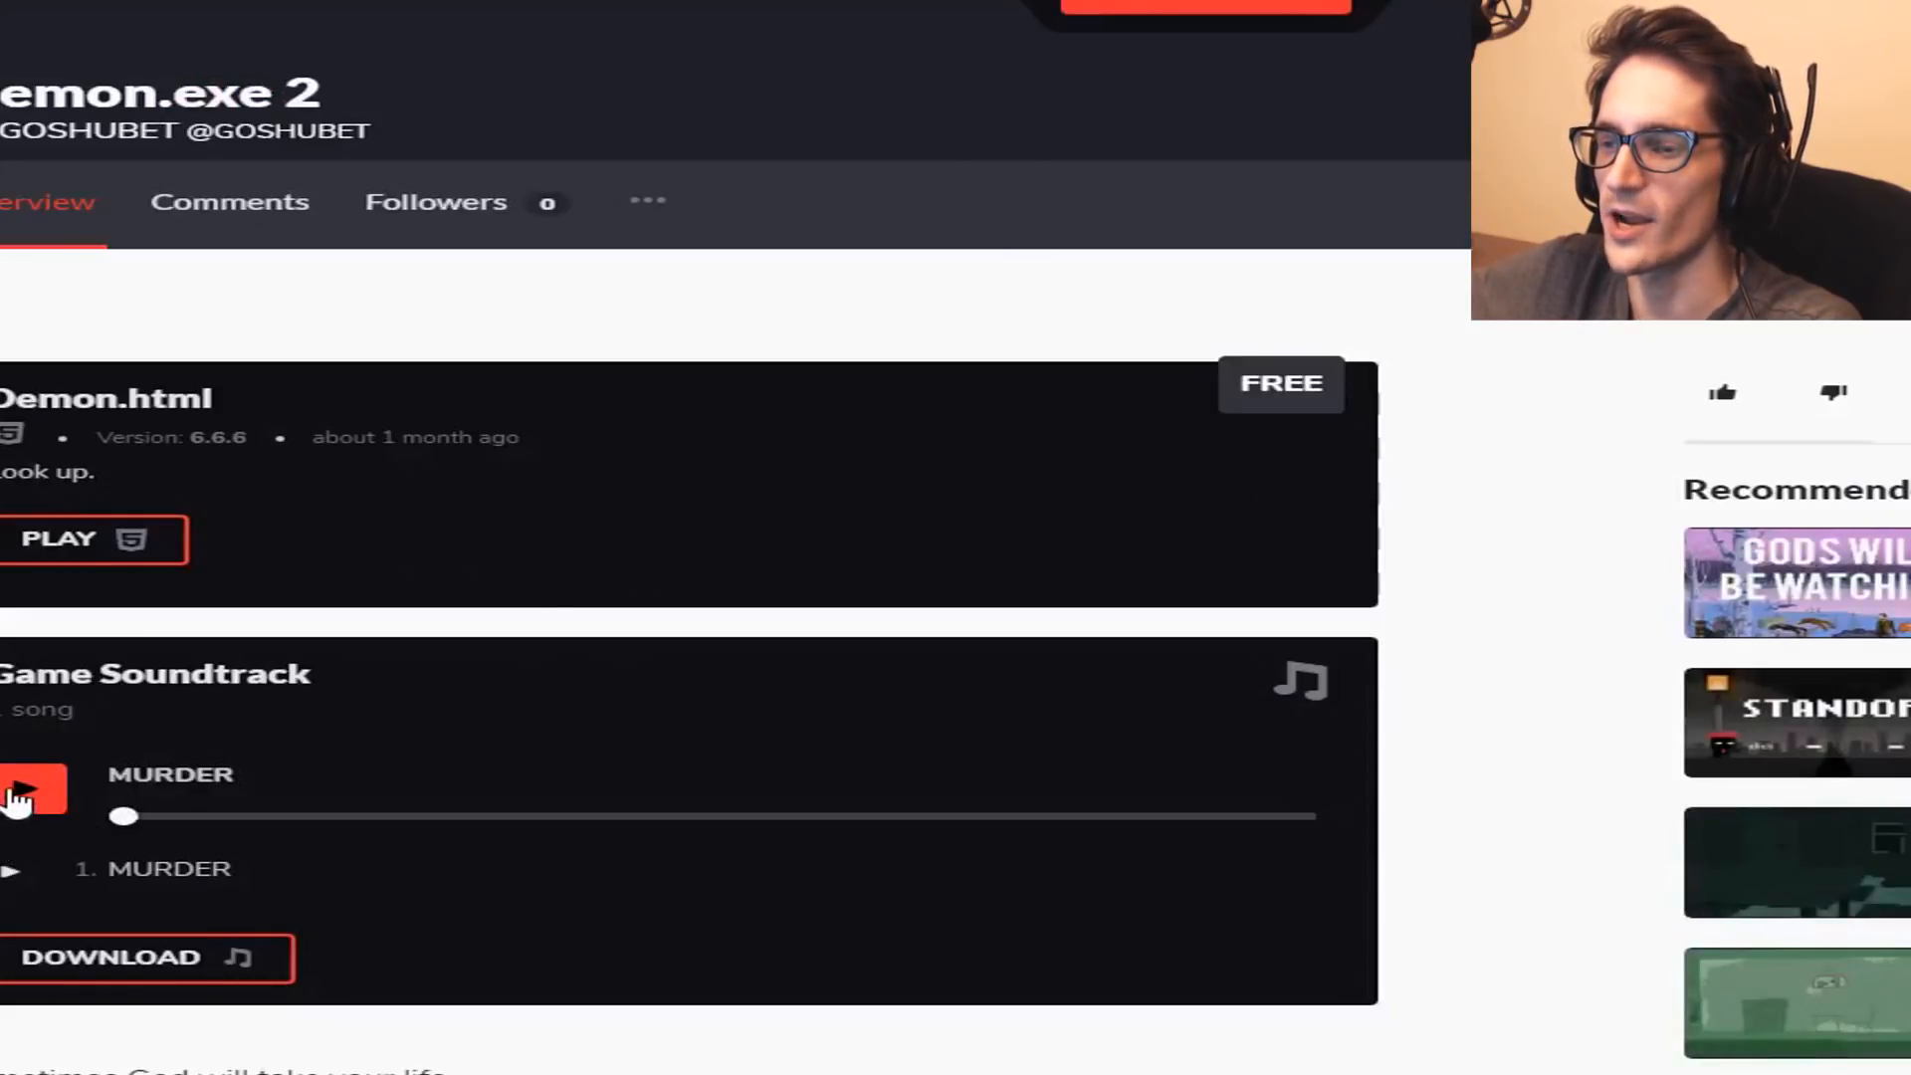
left_click(34, 787)
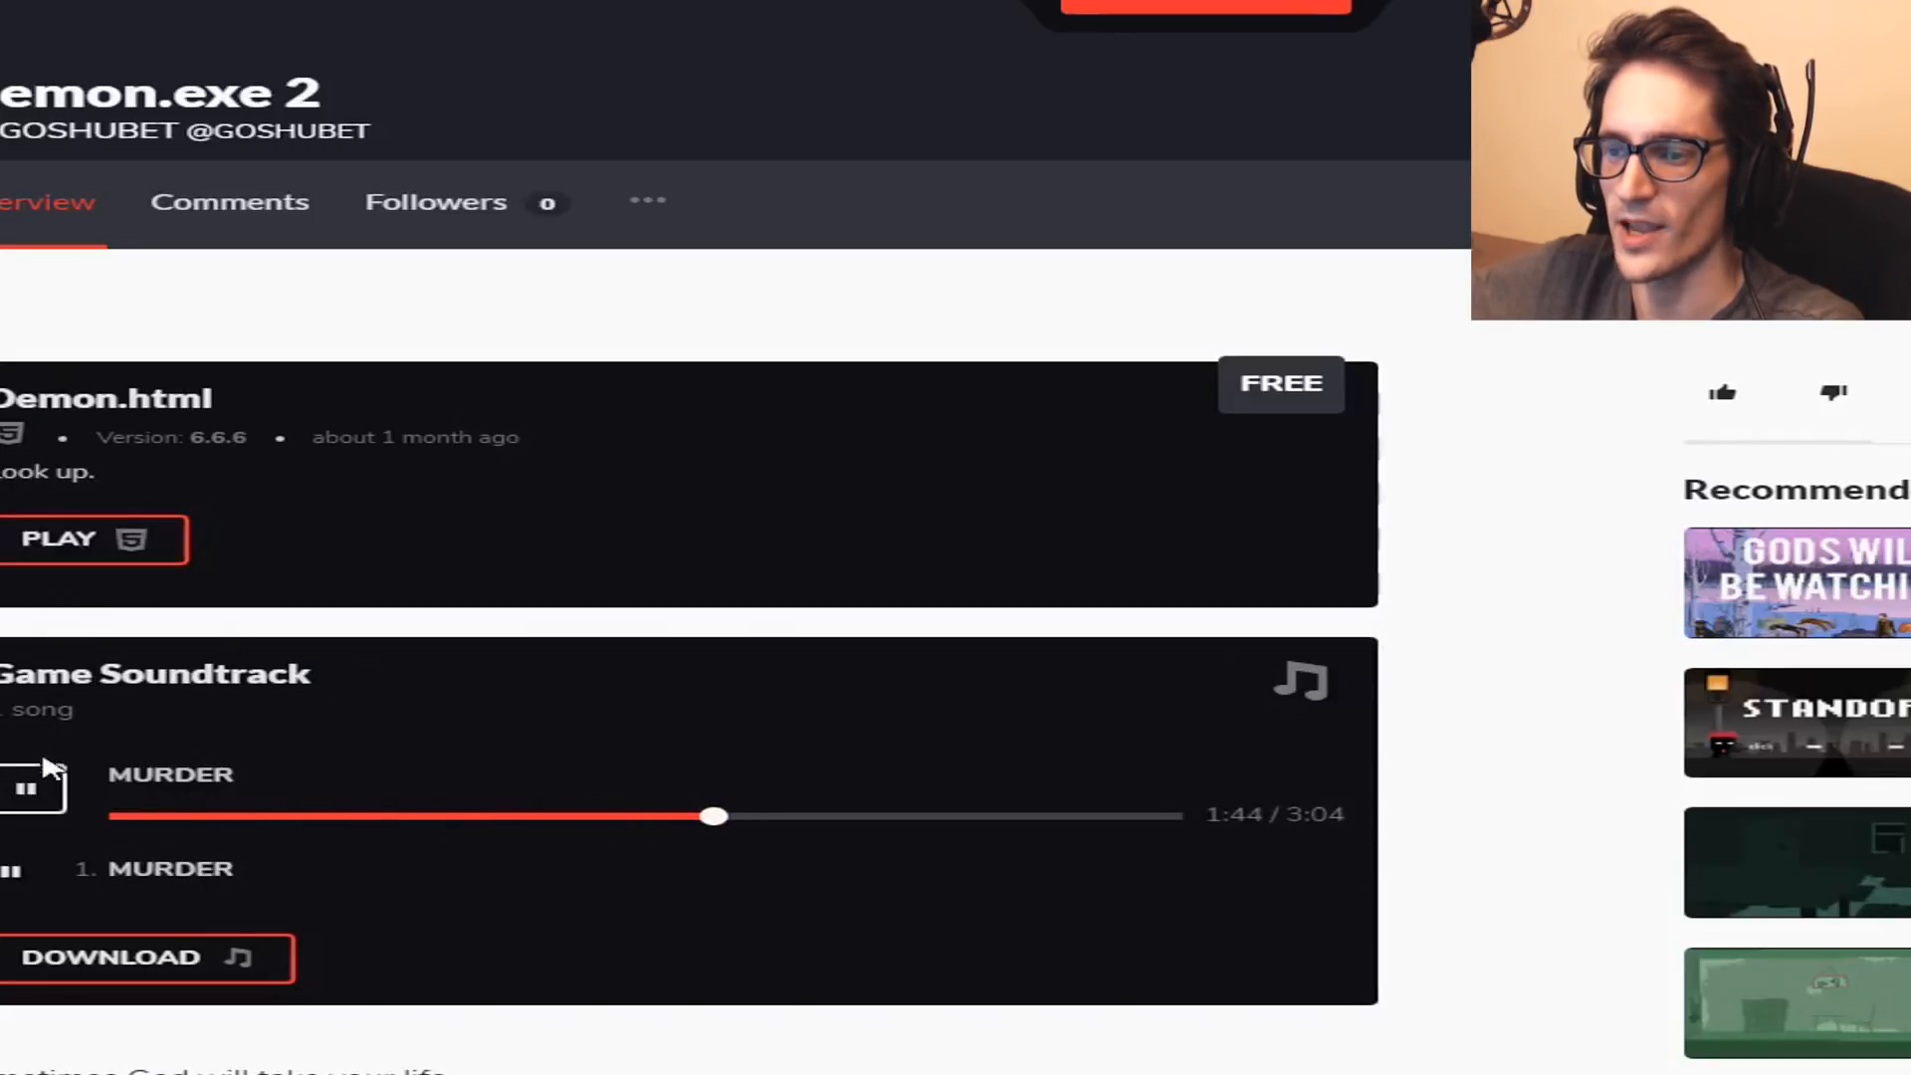
left_click(34, 786)
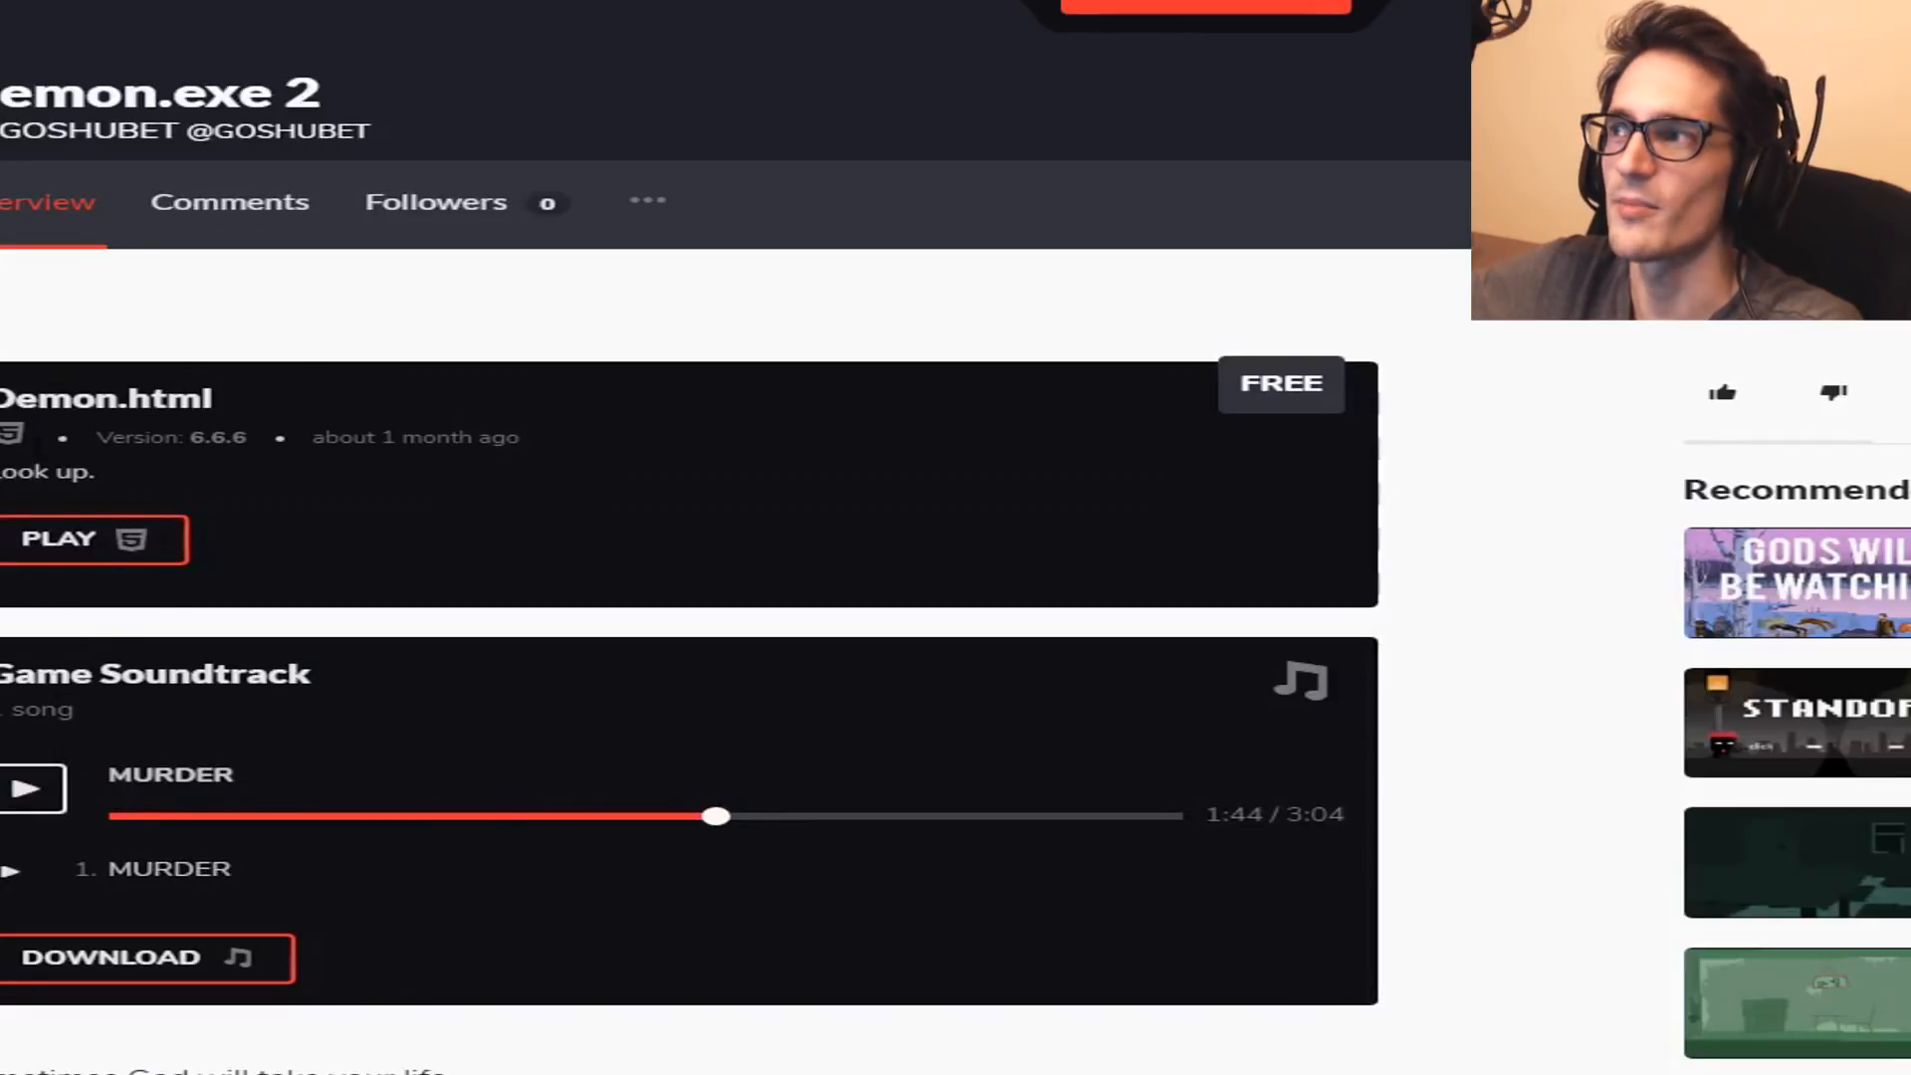
left_click(59, 538)
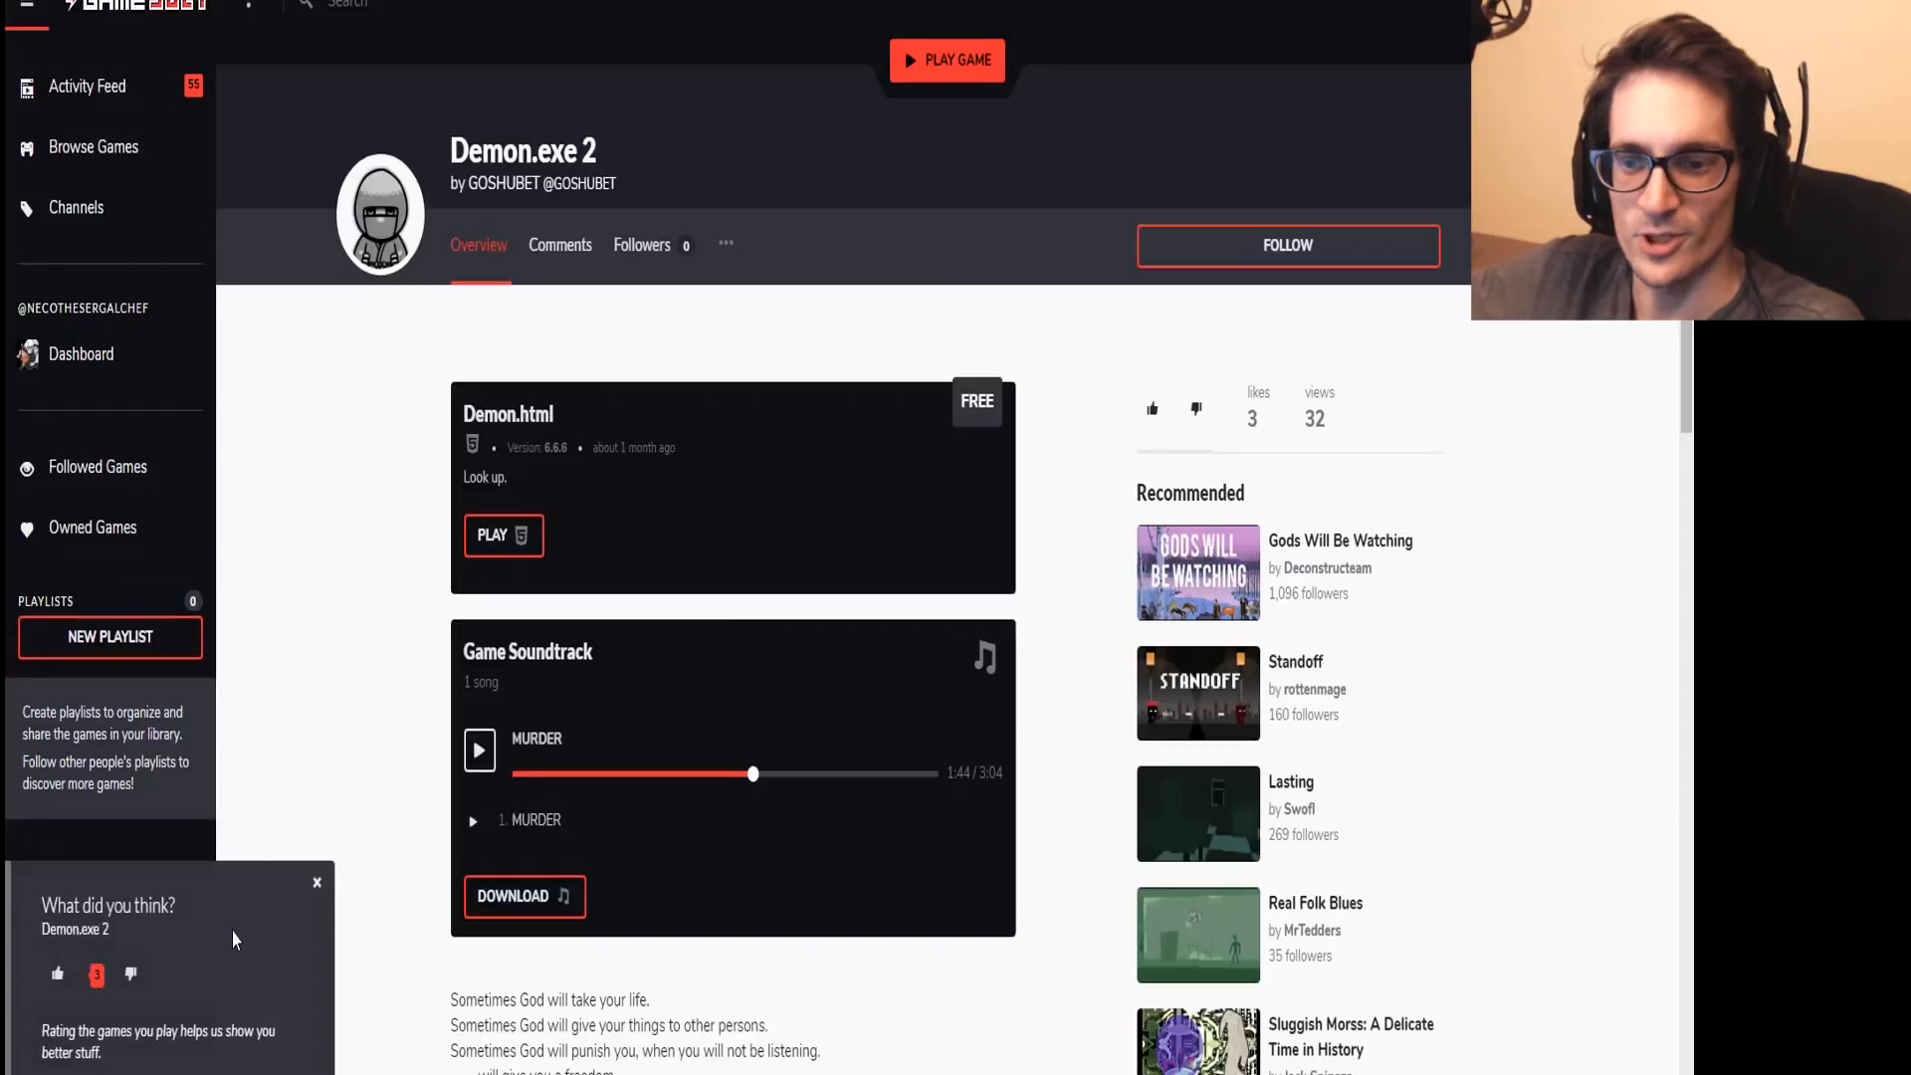
mouse_move(325, 821)
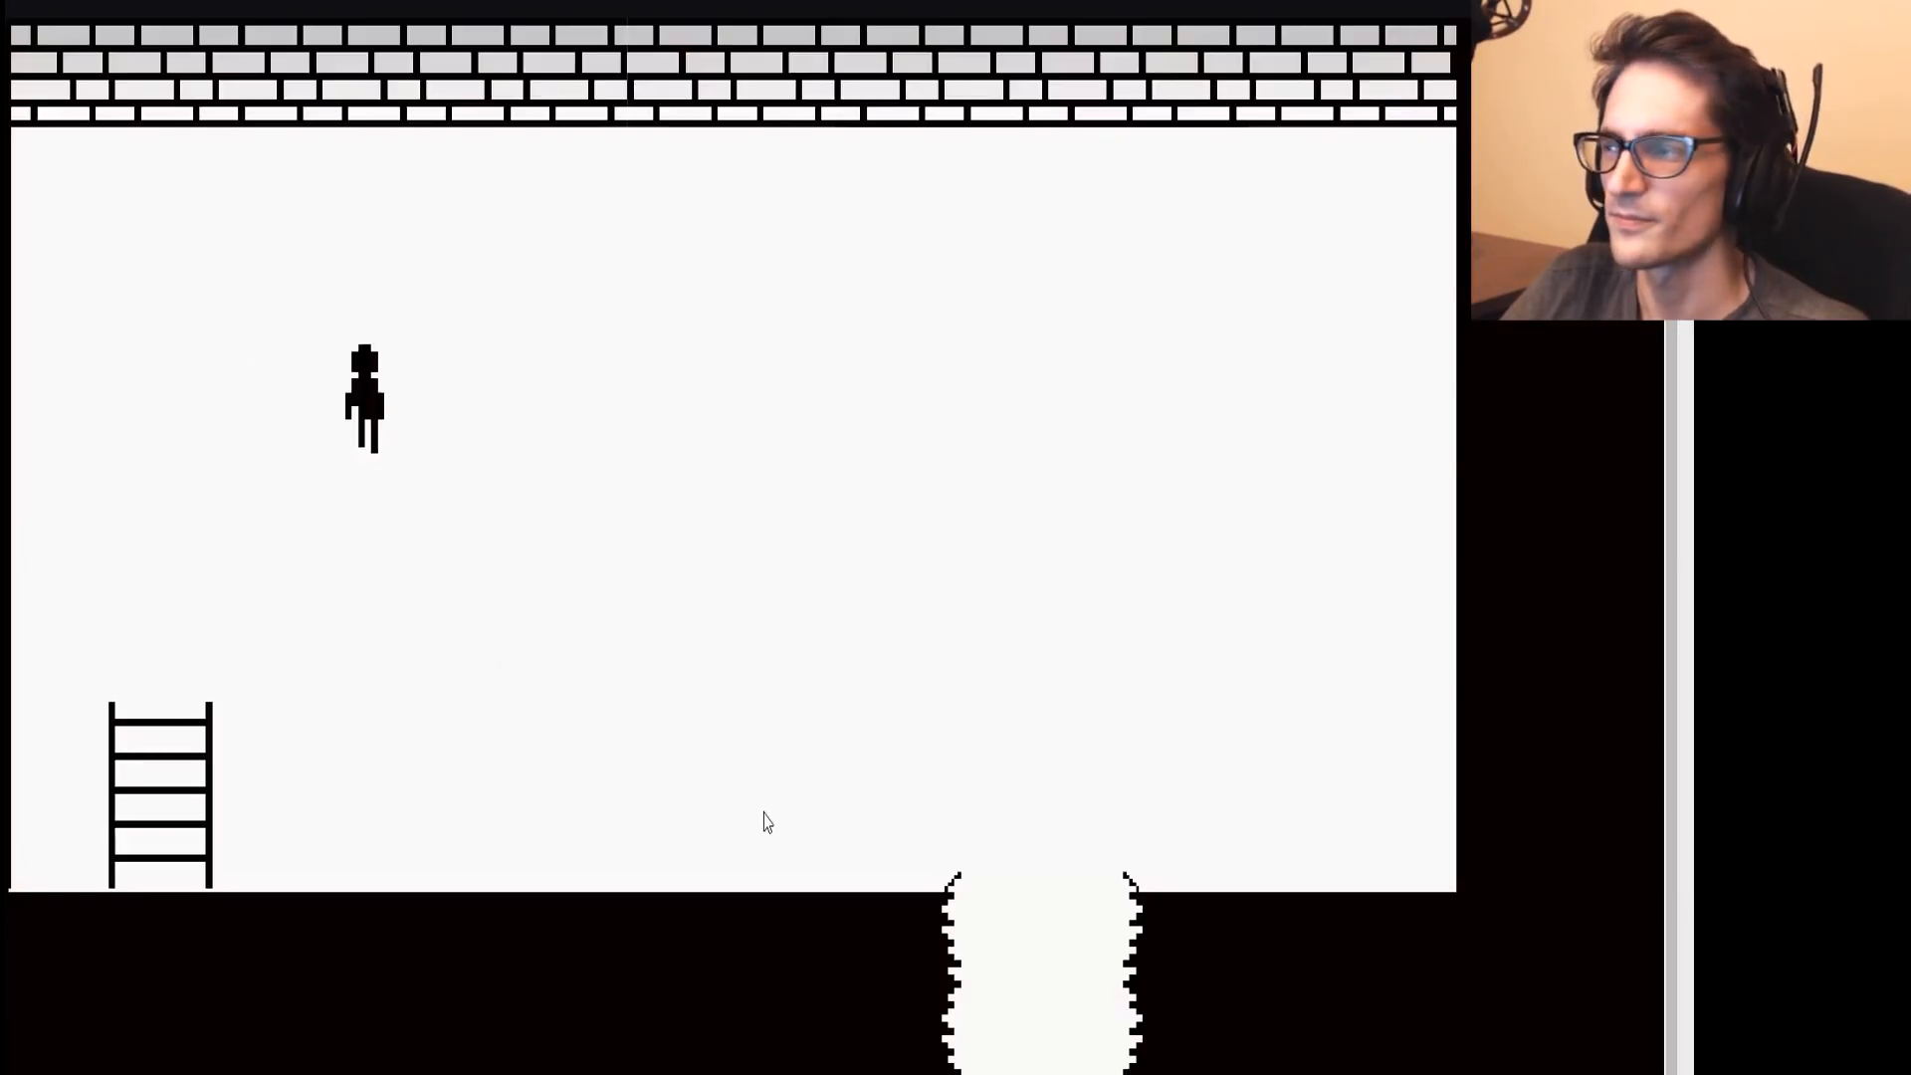
Move the character right around the white brick room.
key("right")
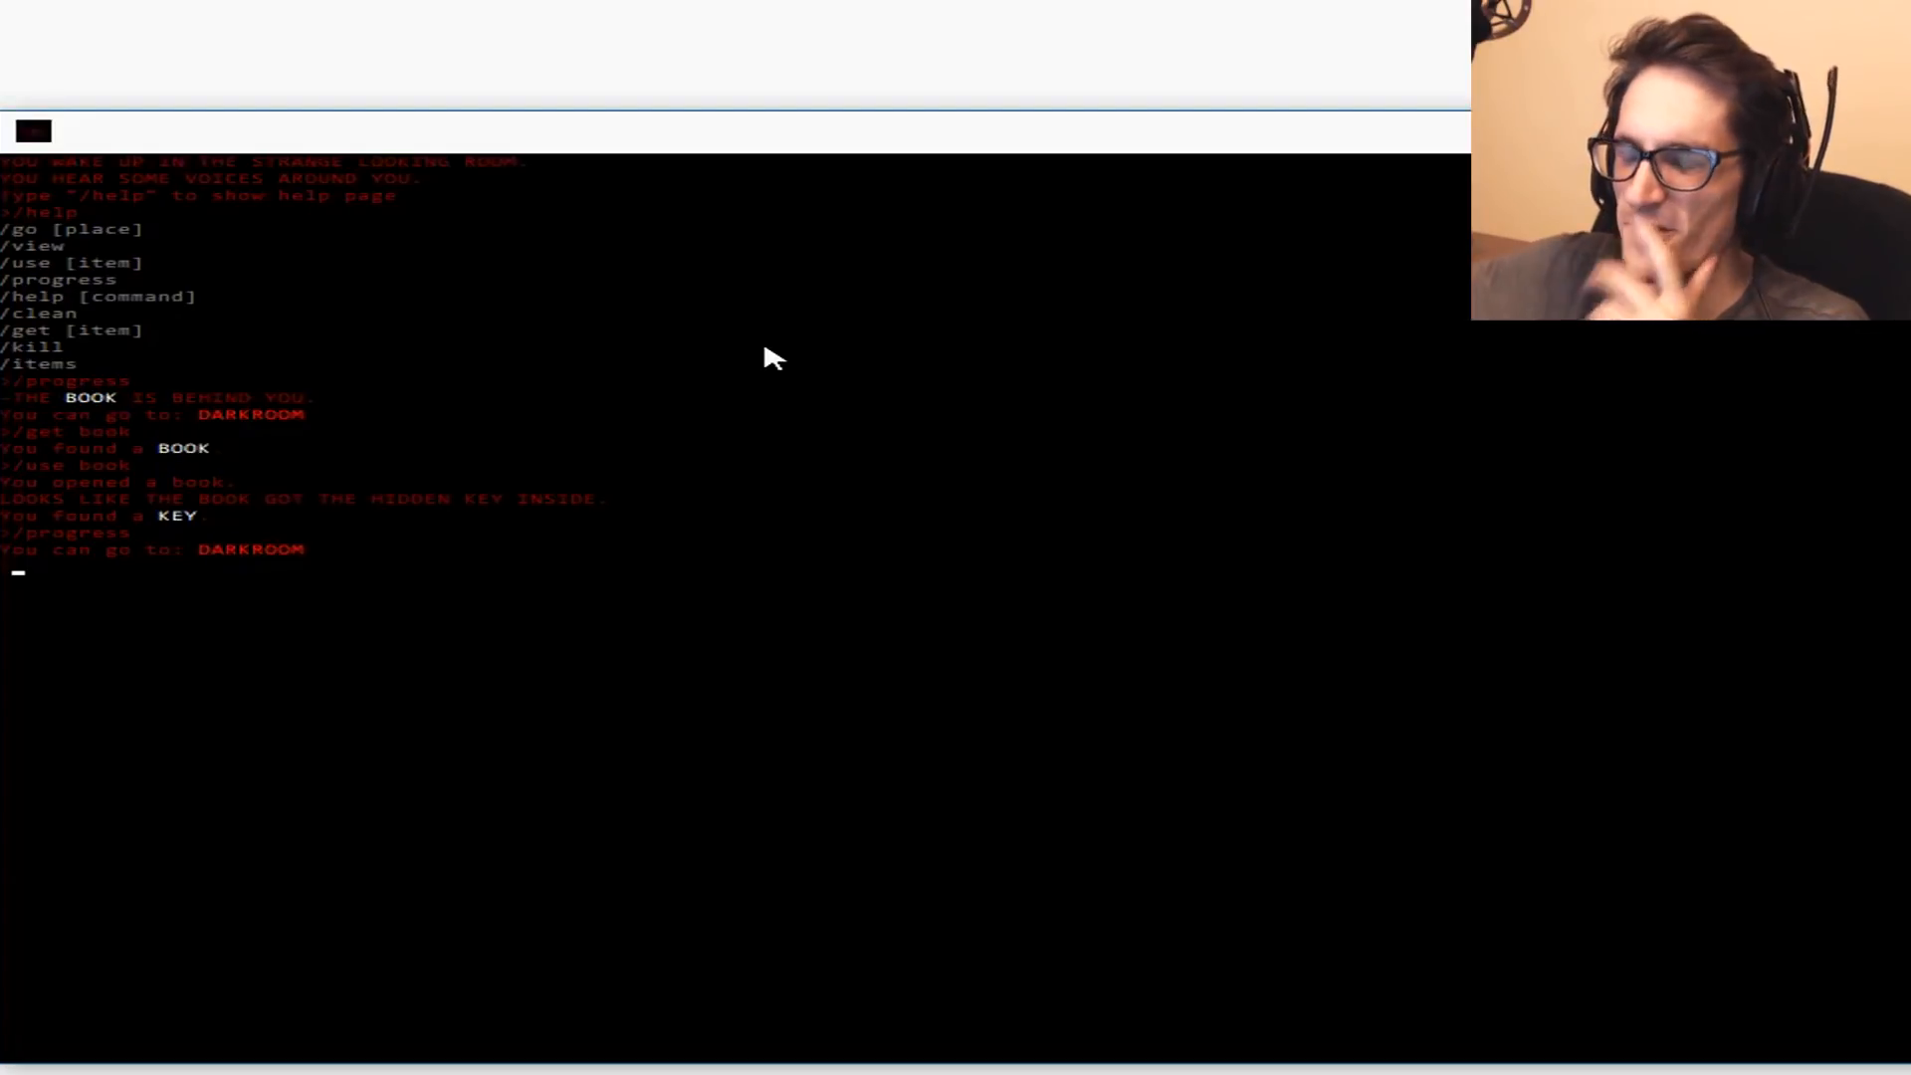
mouse_move(719, 231)
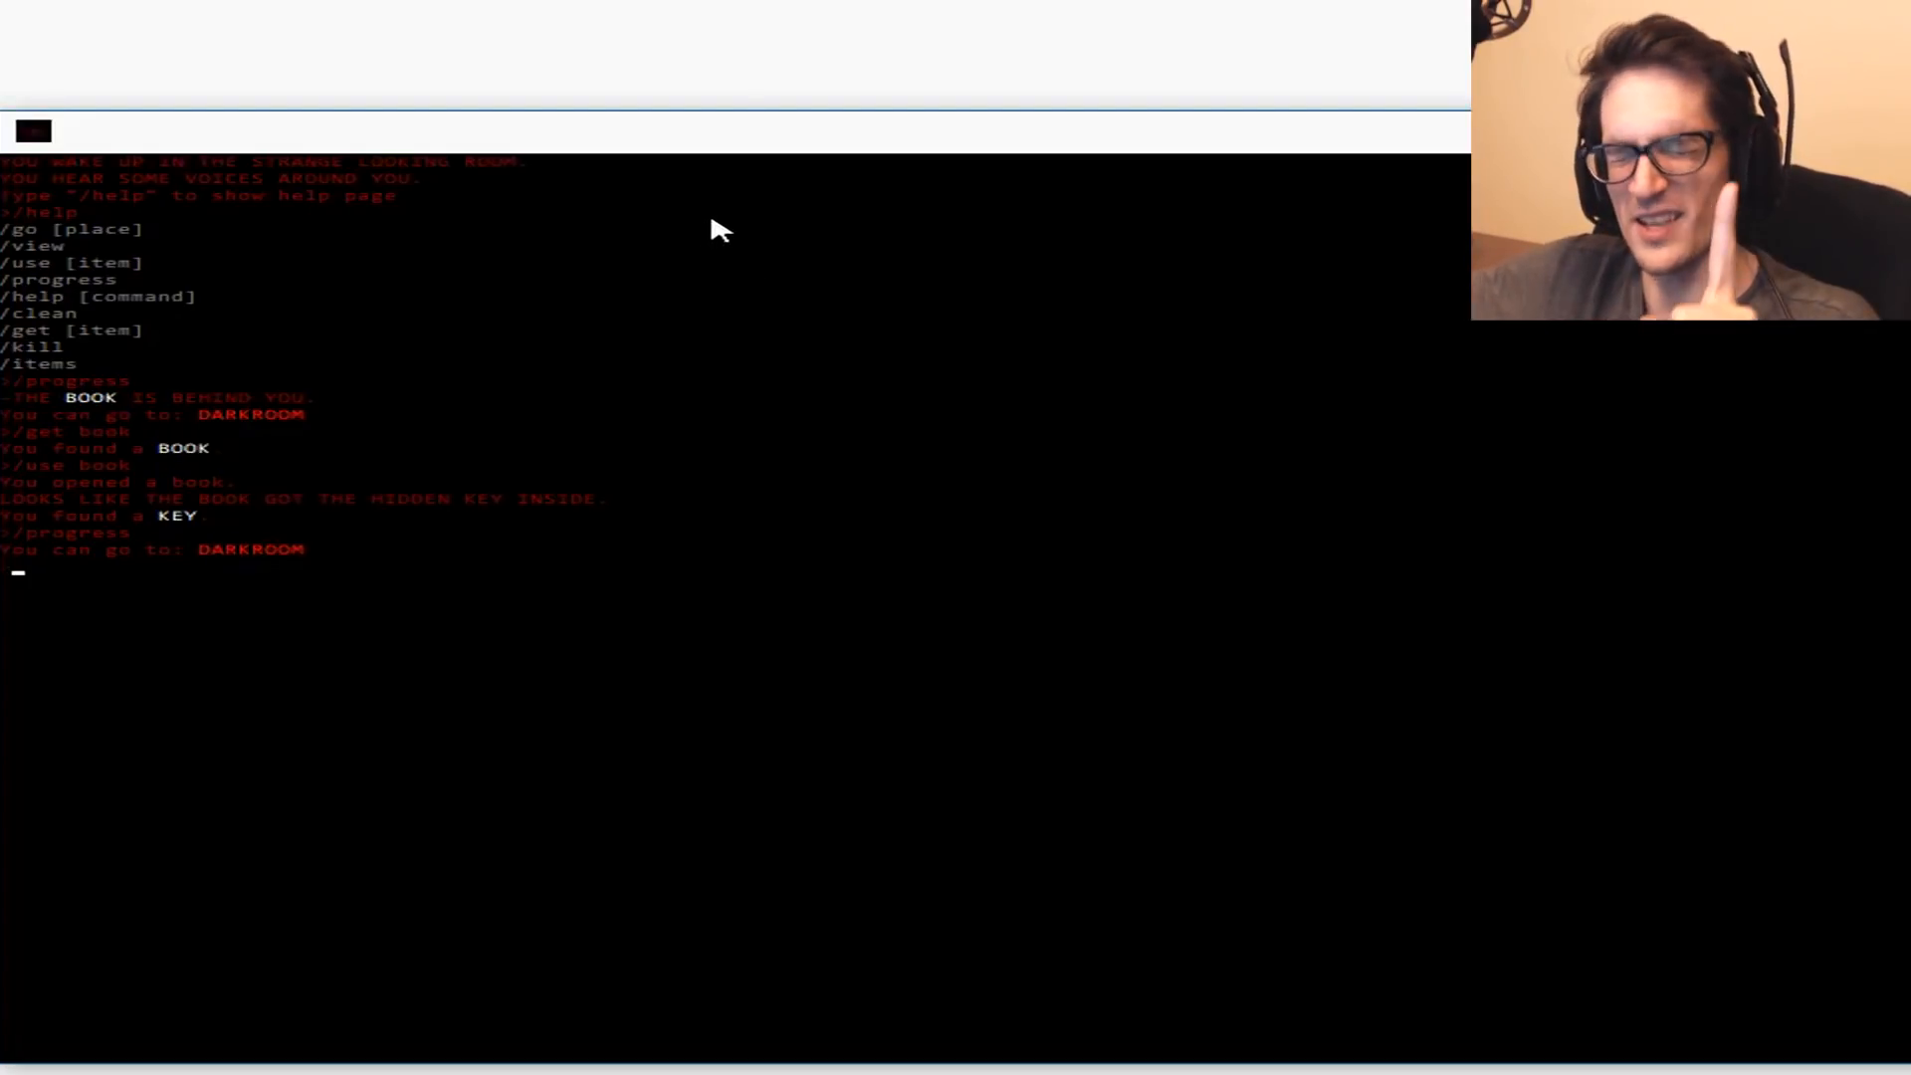
mouse_move(615, 153)
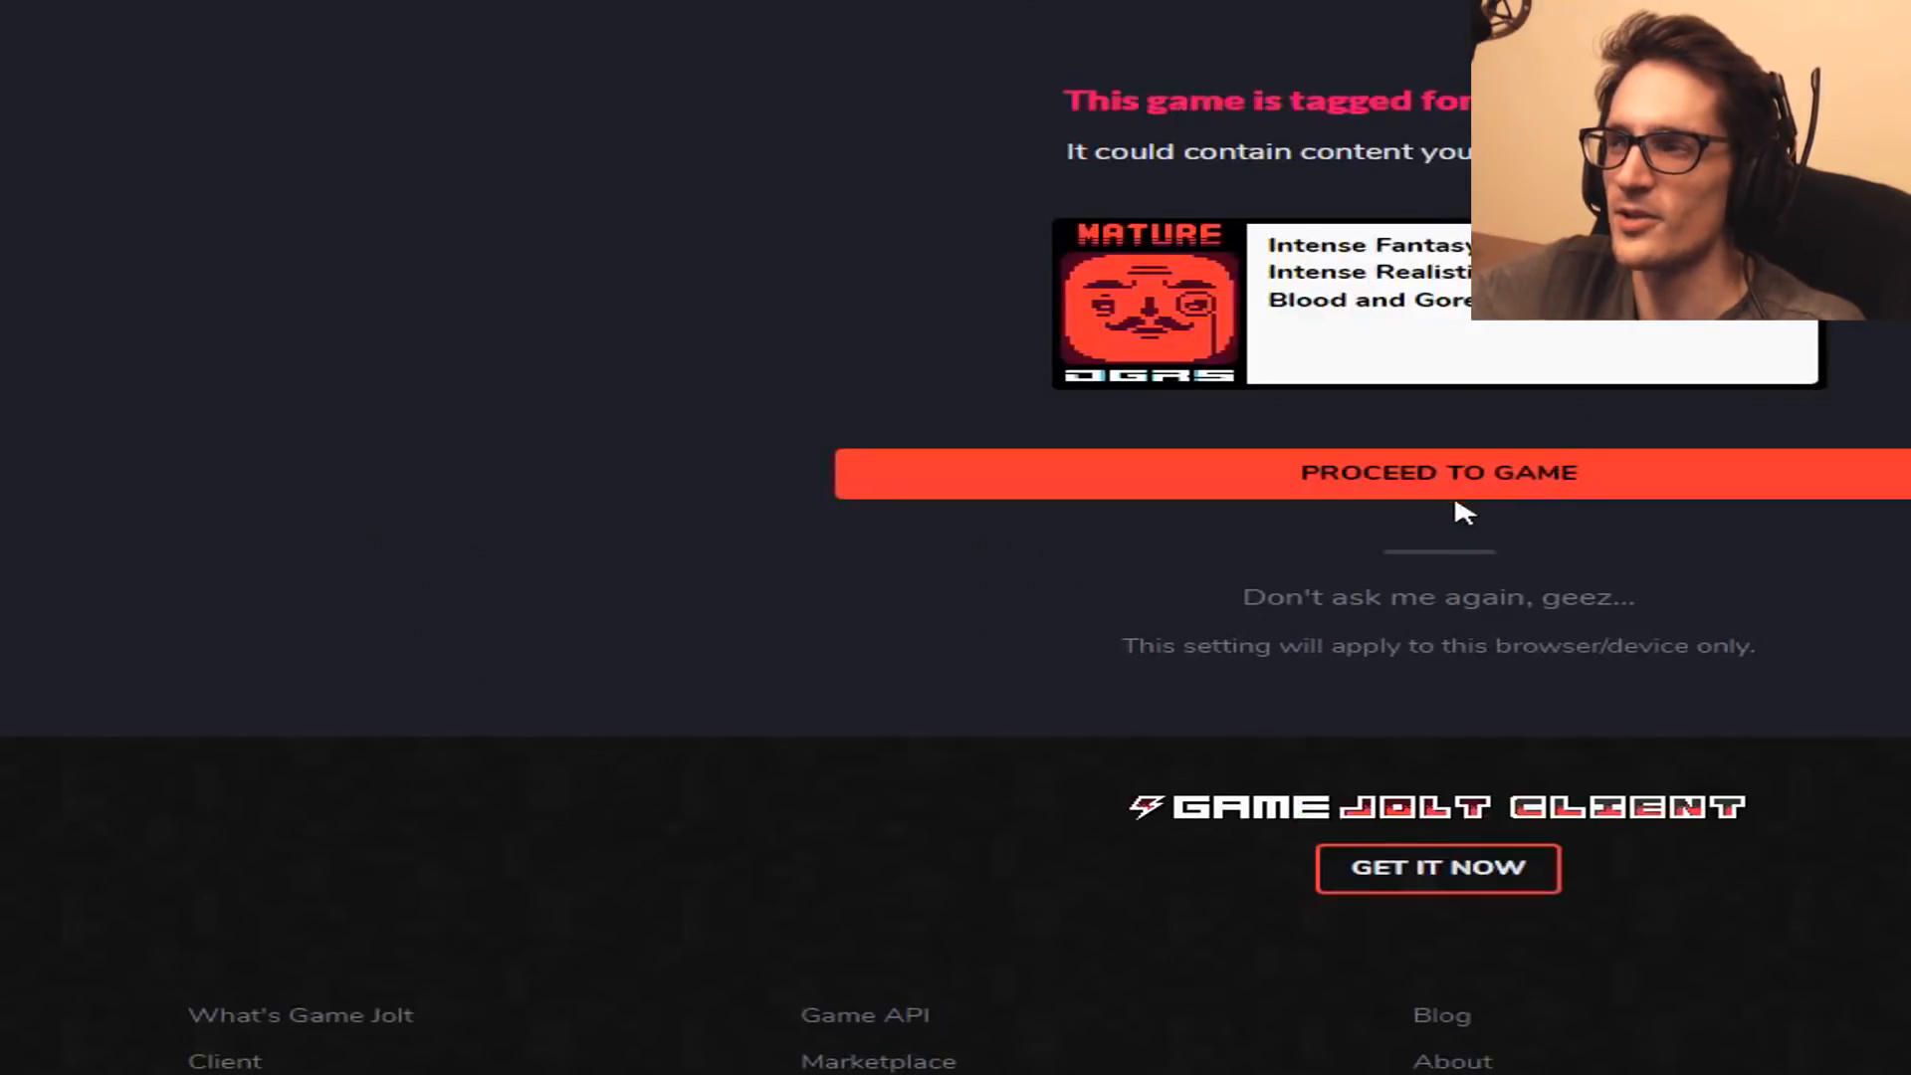
Continue past the mature warning and scroll through The Game by Dataram page.
left_click(1439, 472)
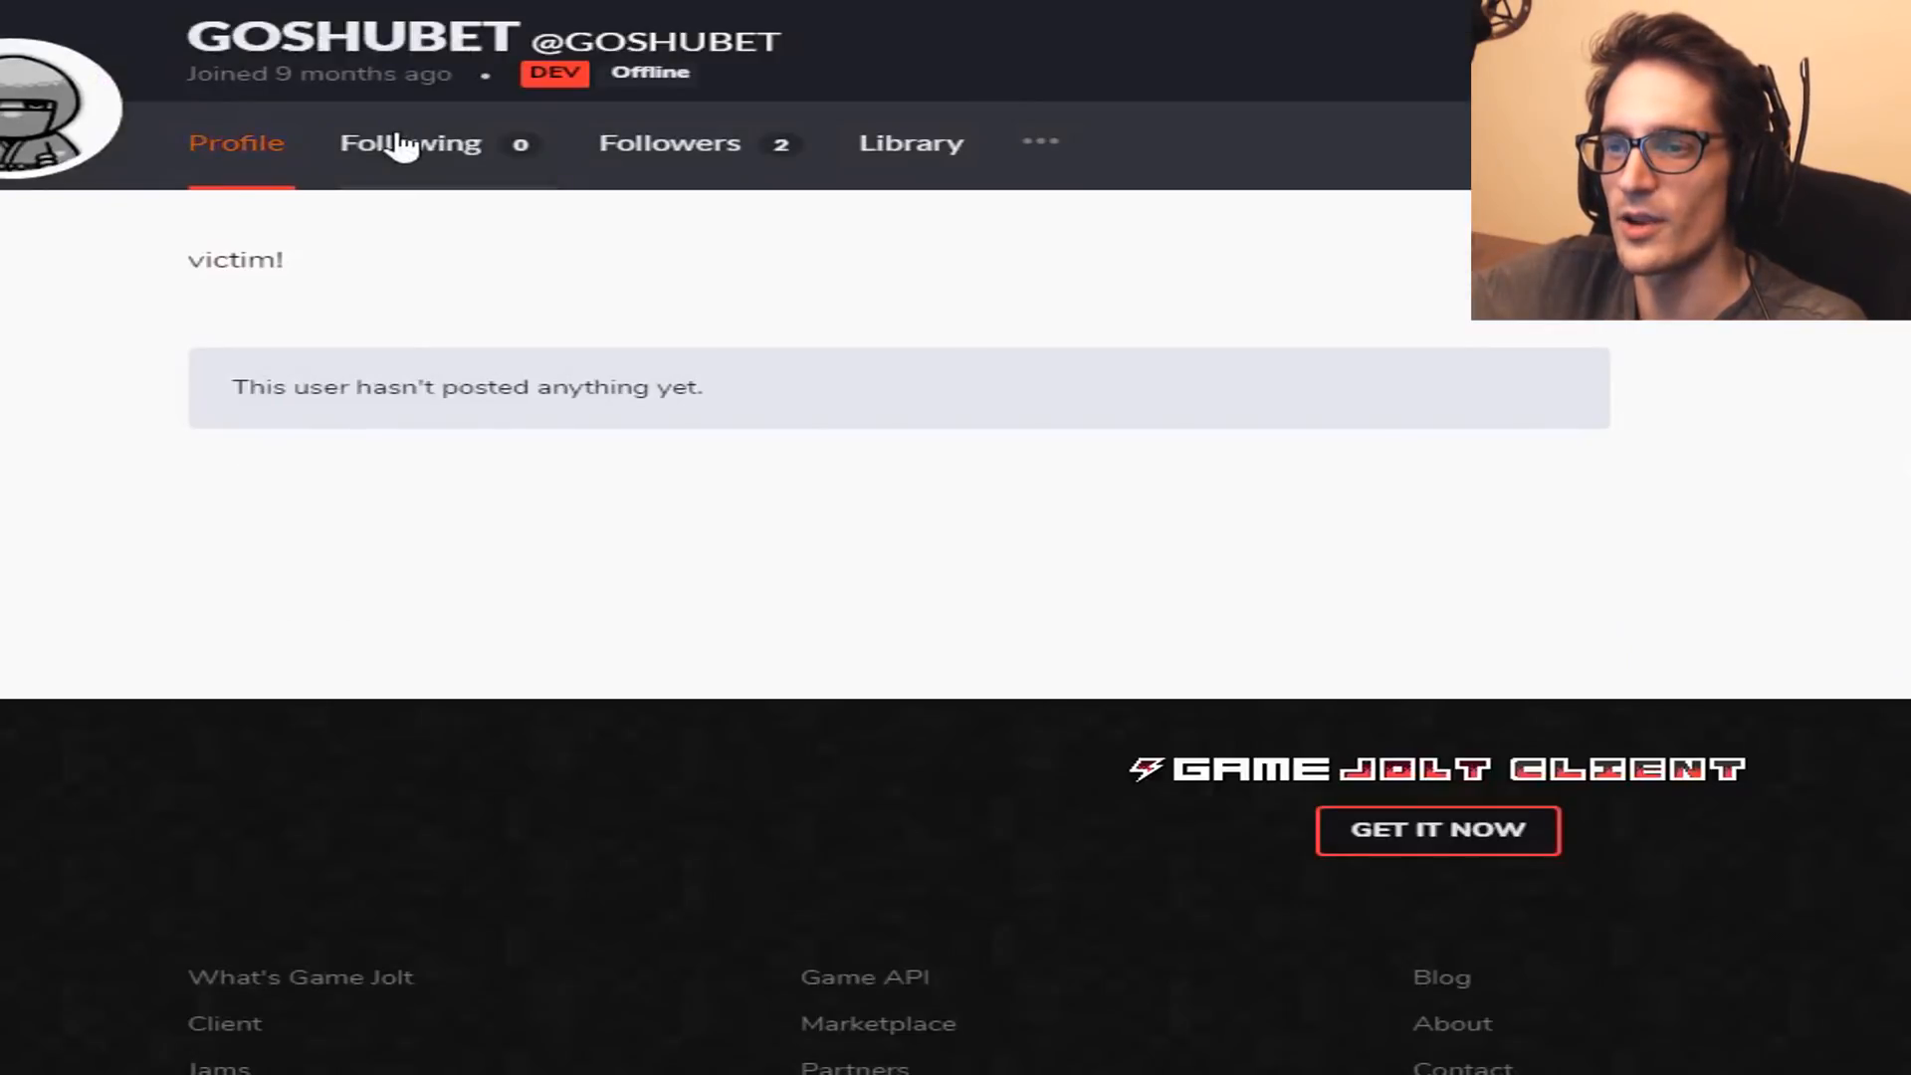
scroll("down", 3)
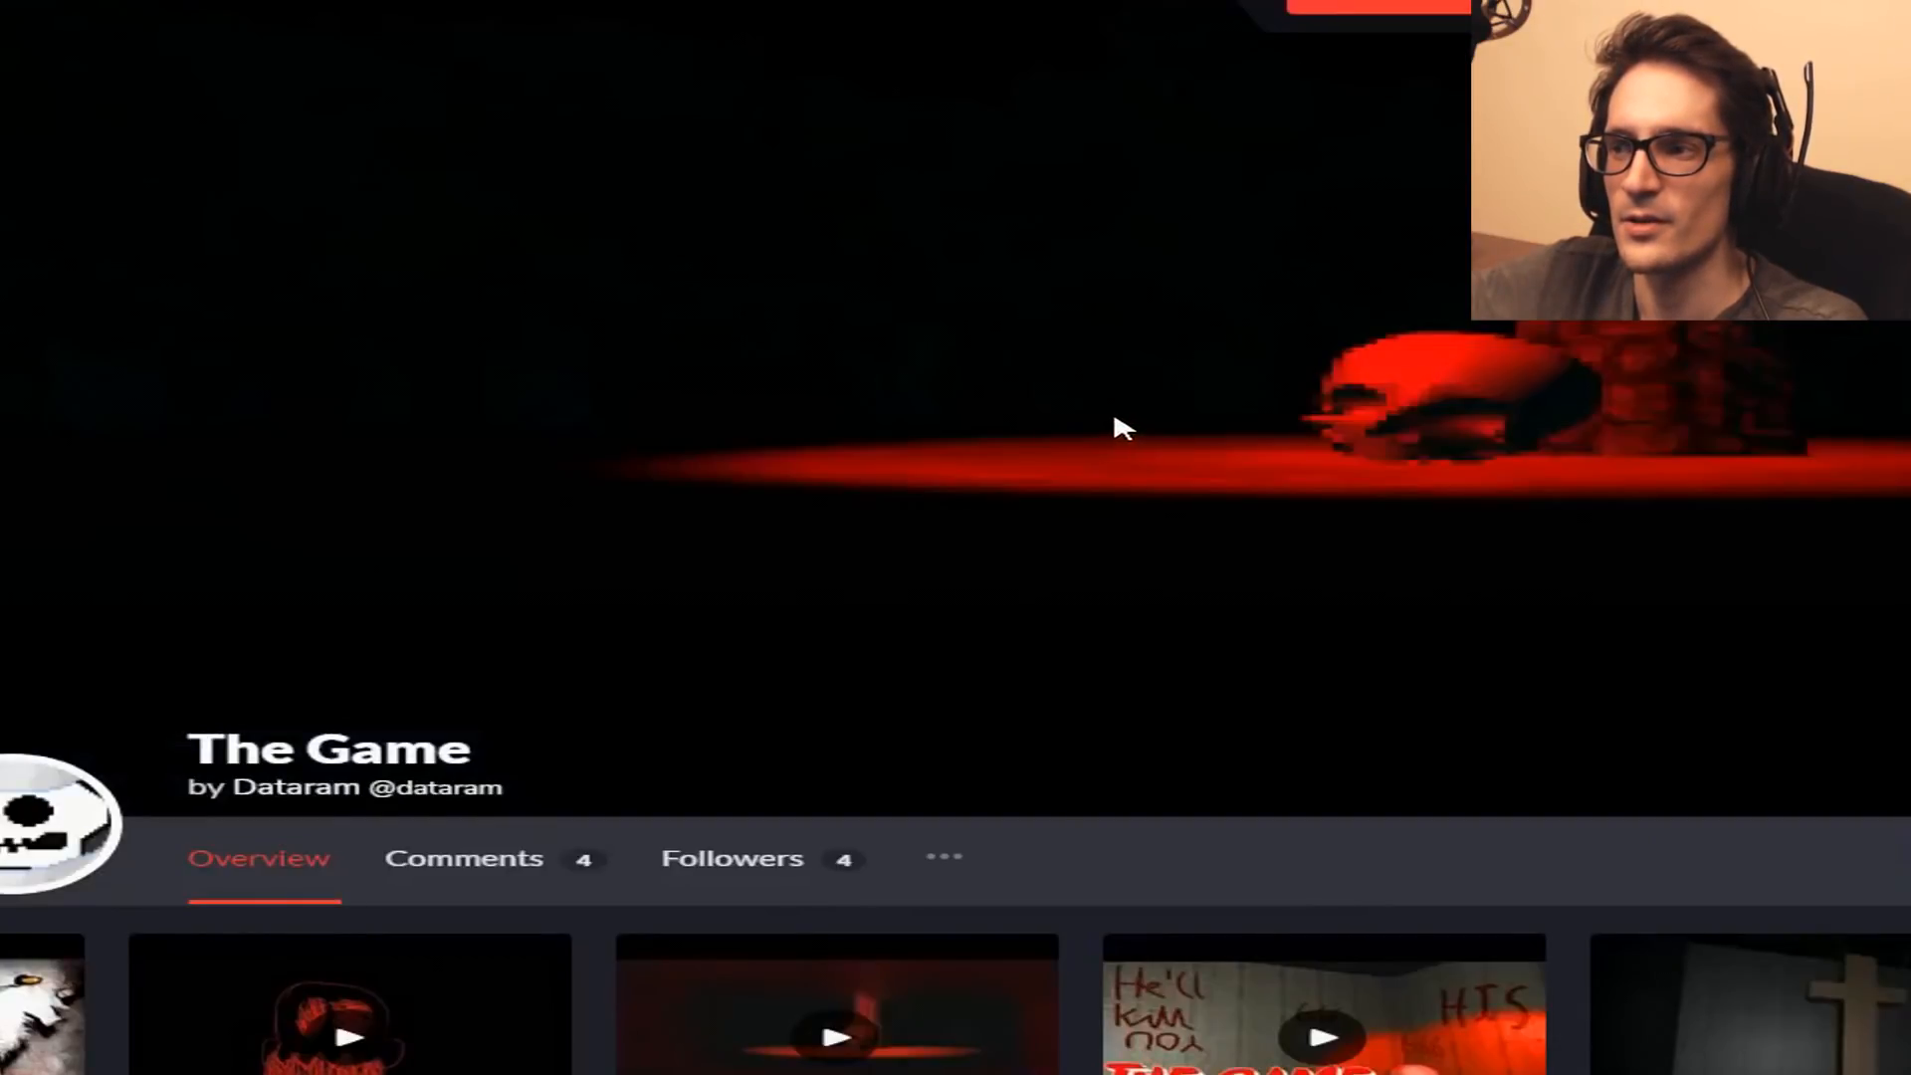
scroll("down", 3)
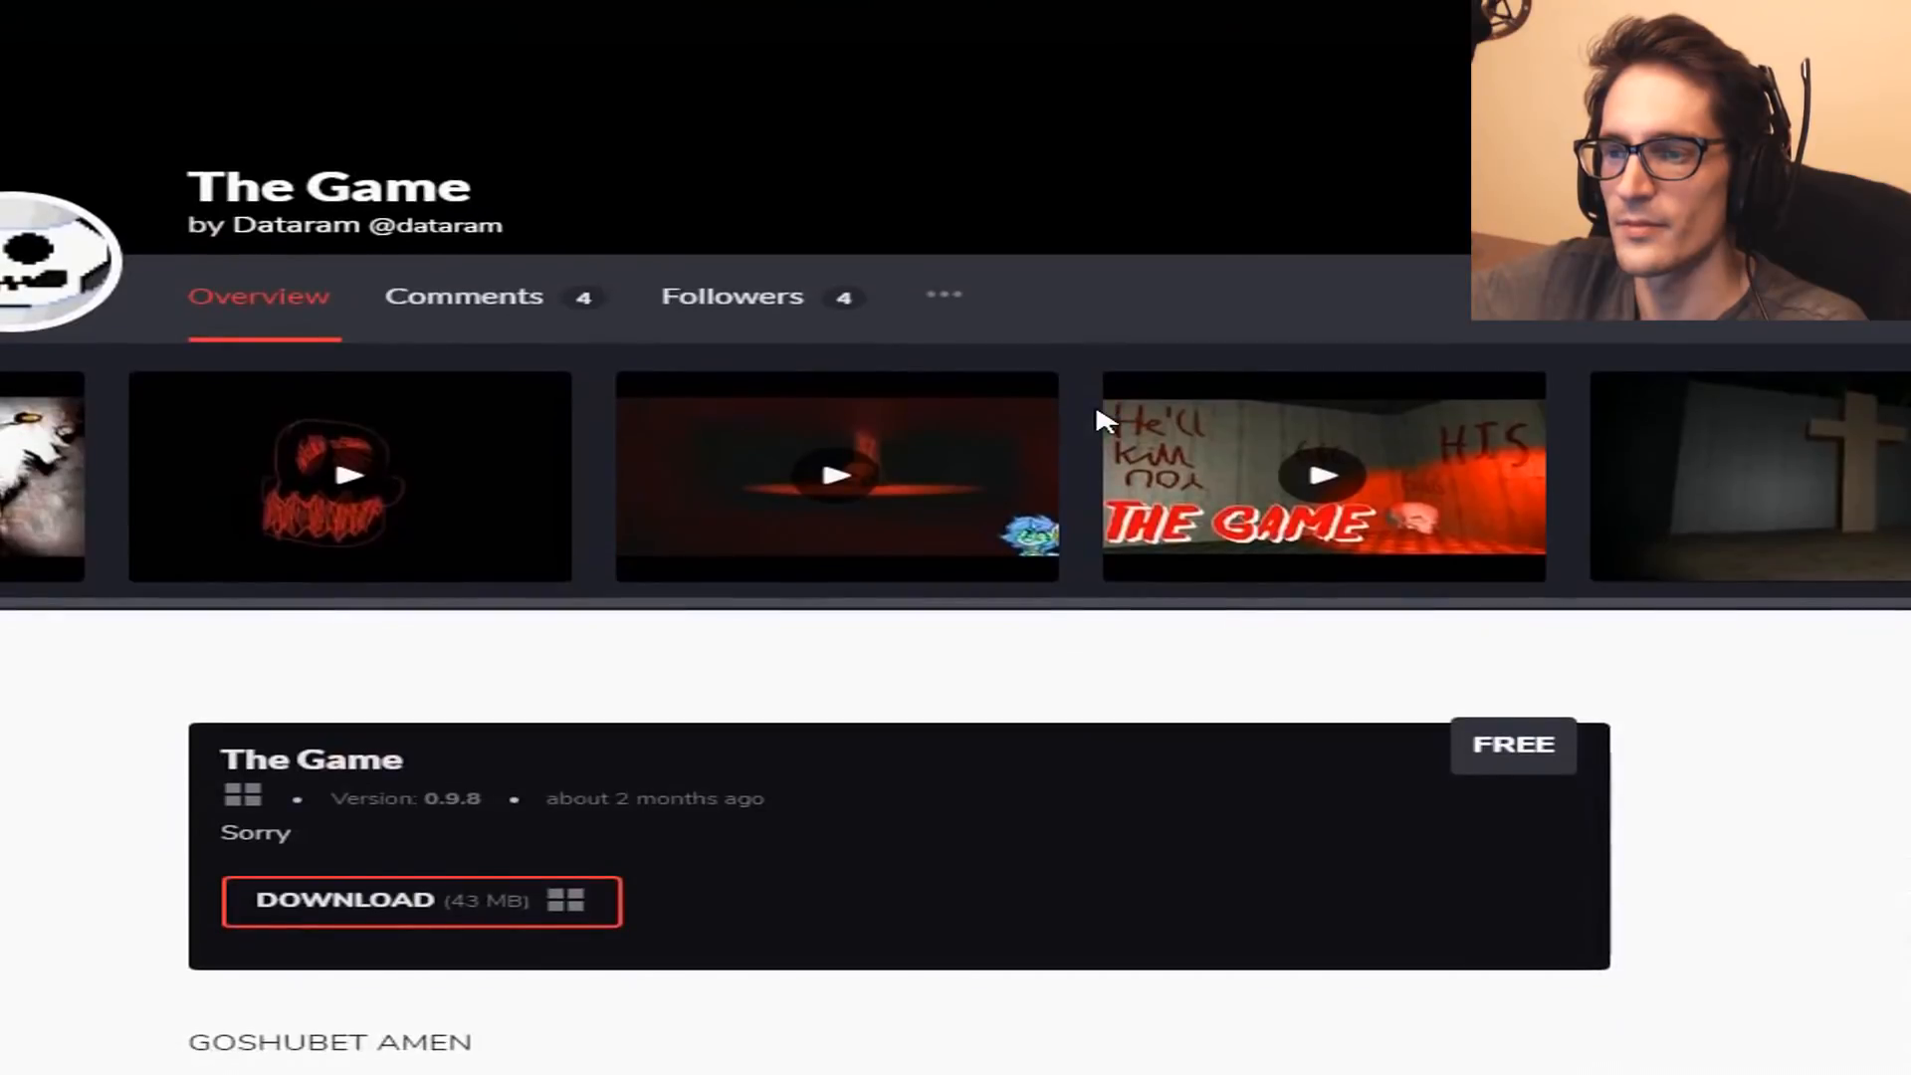
mouse_move(499, 1060)
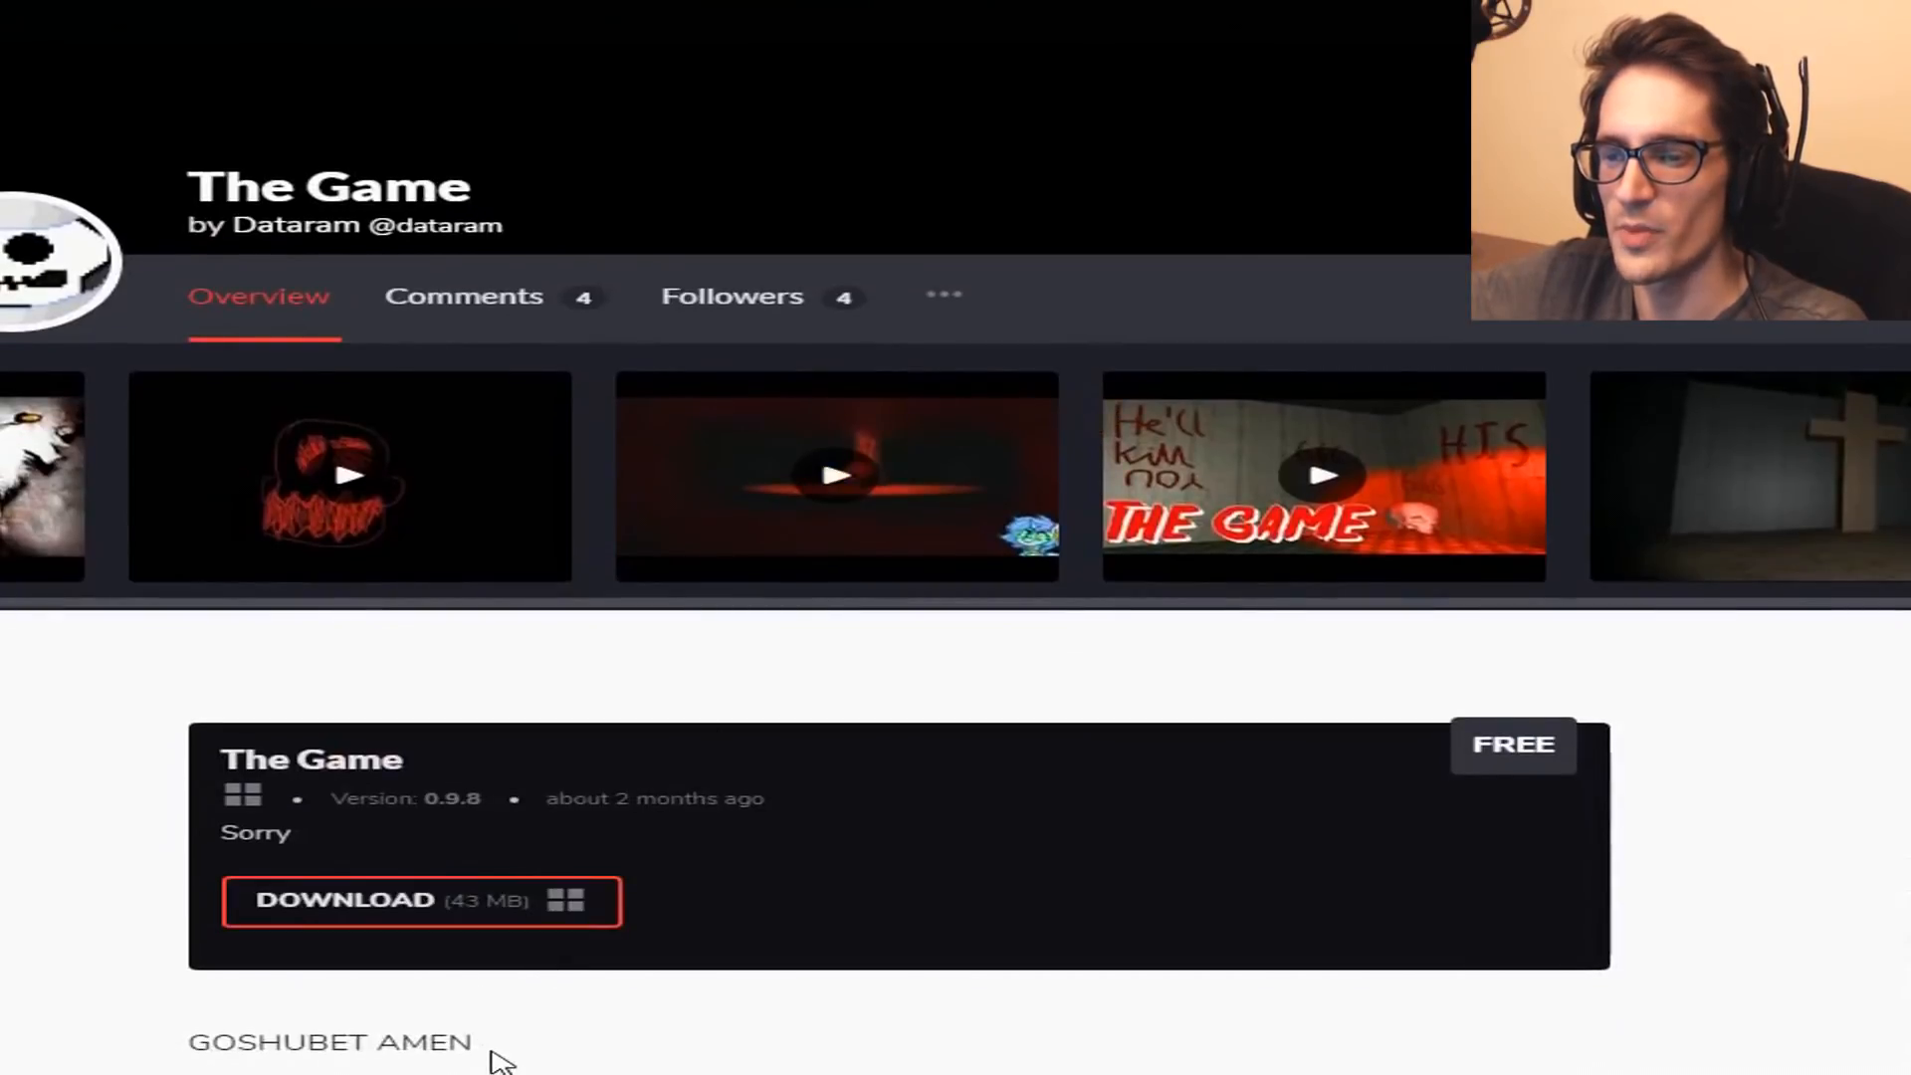
mouse_move(420, 899)
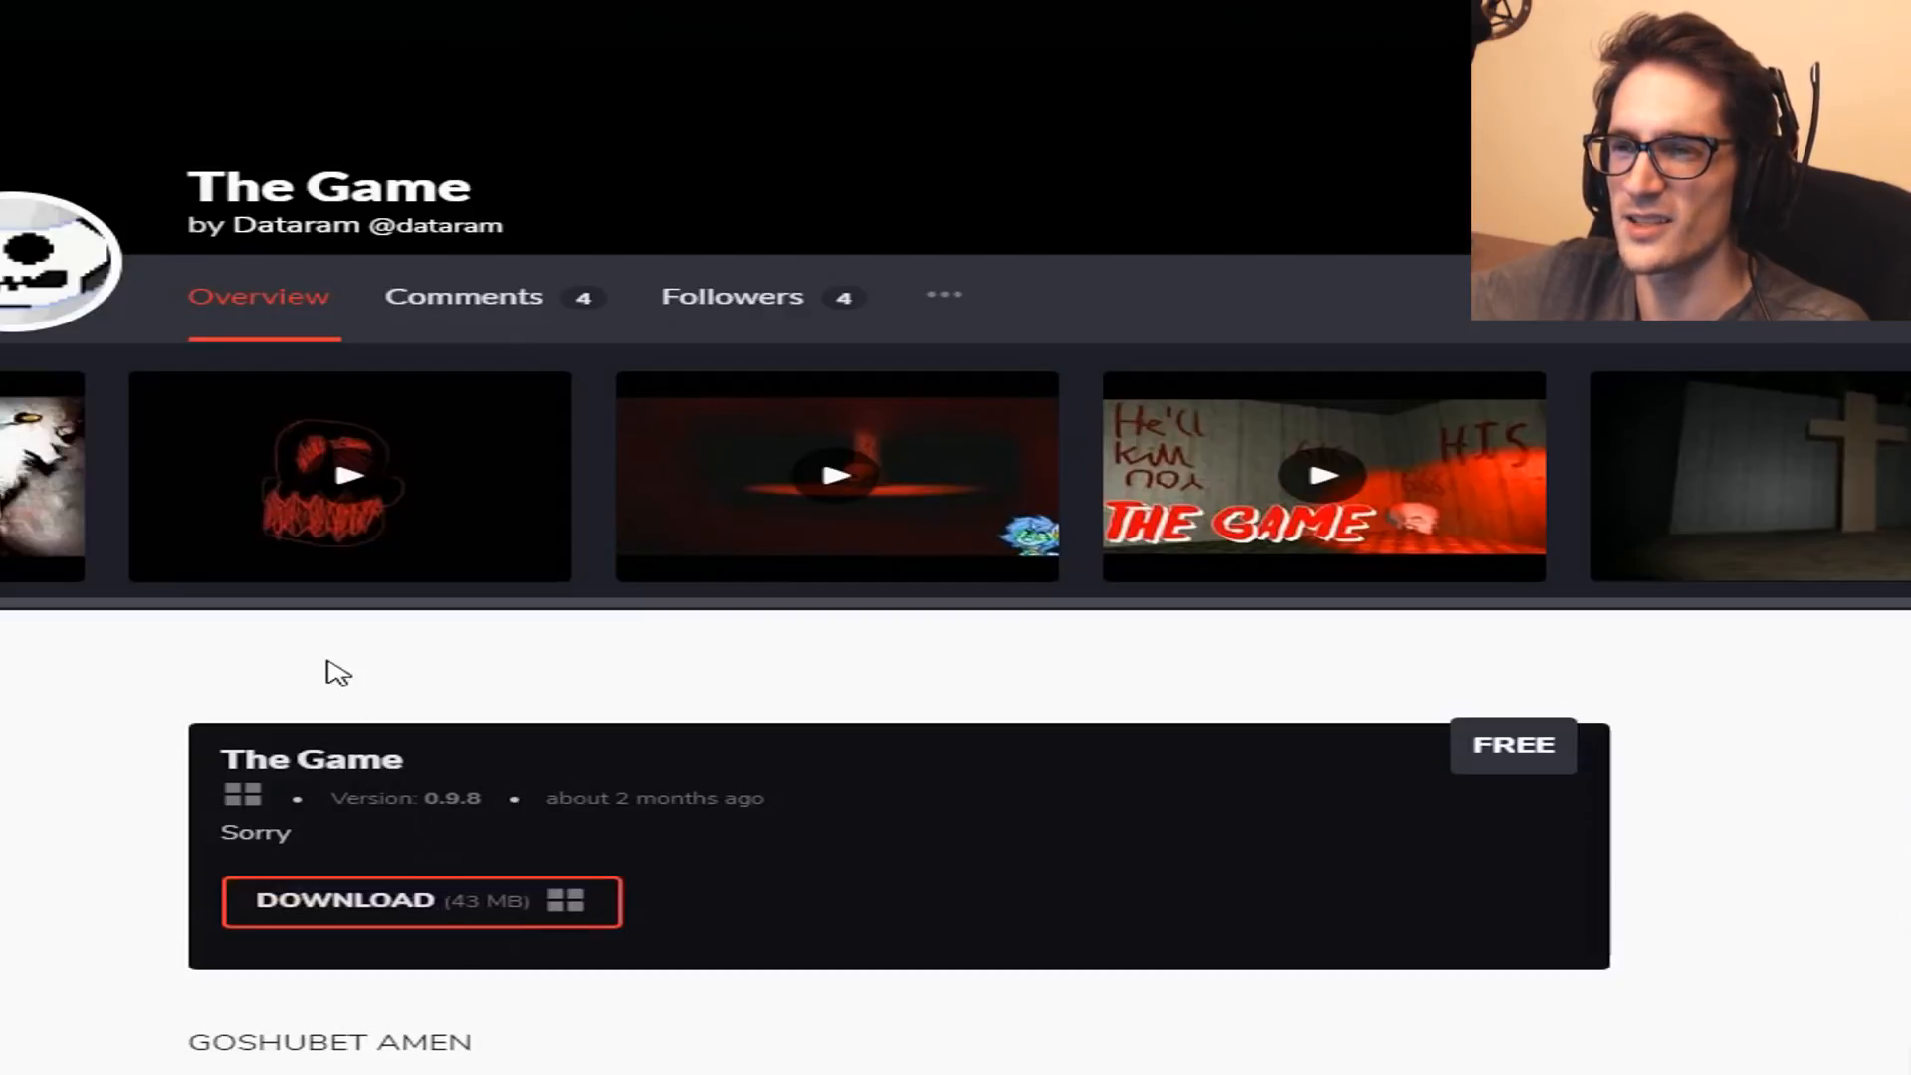
scroll("down", 3)
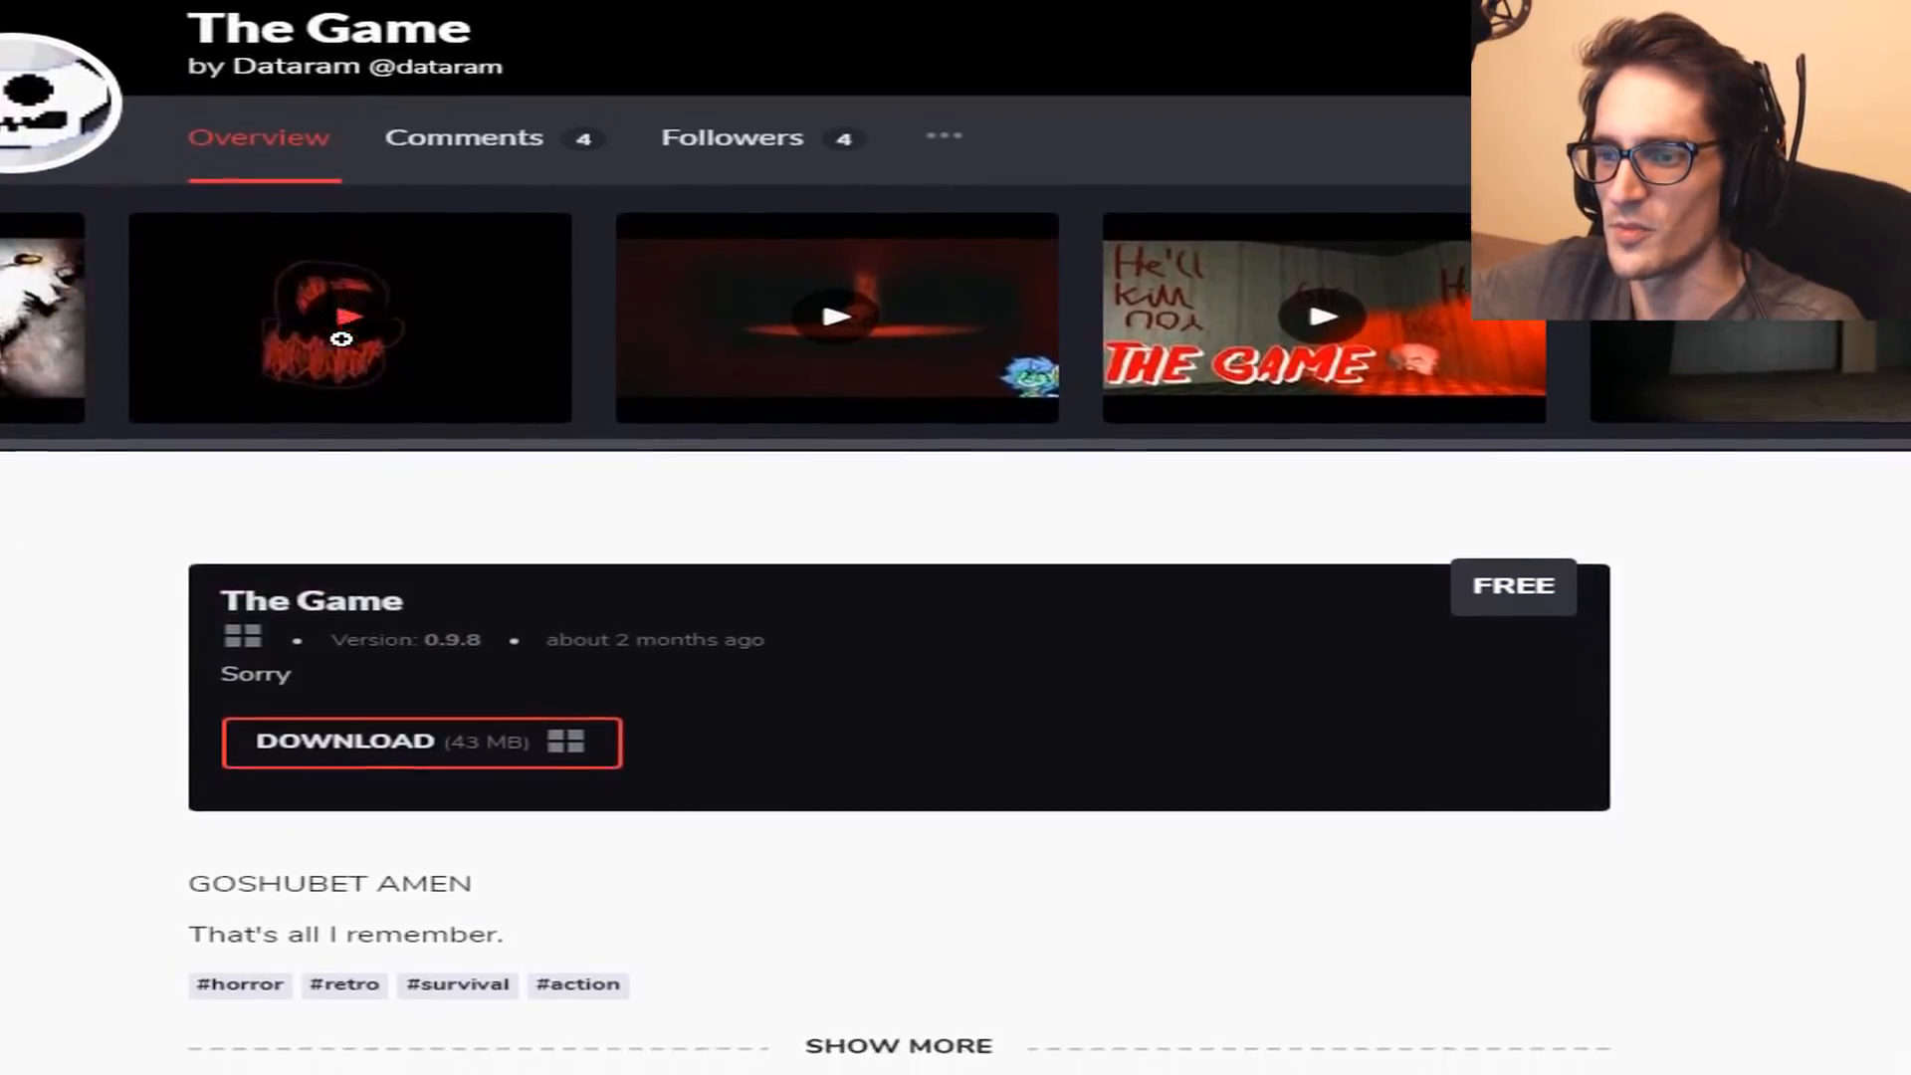
scroll("down", 3)
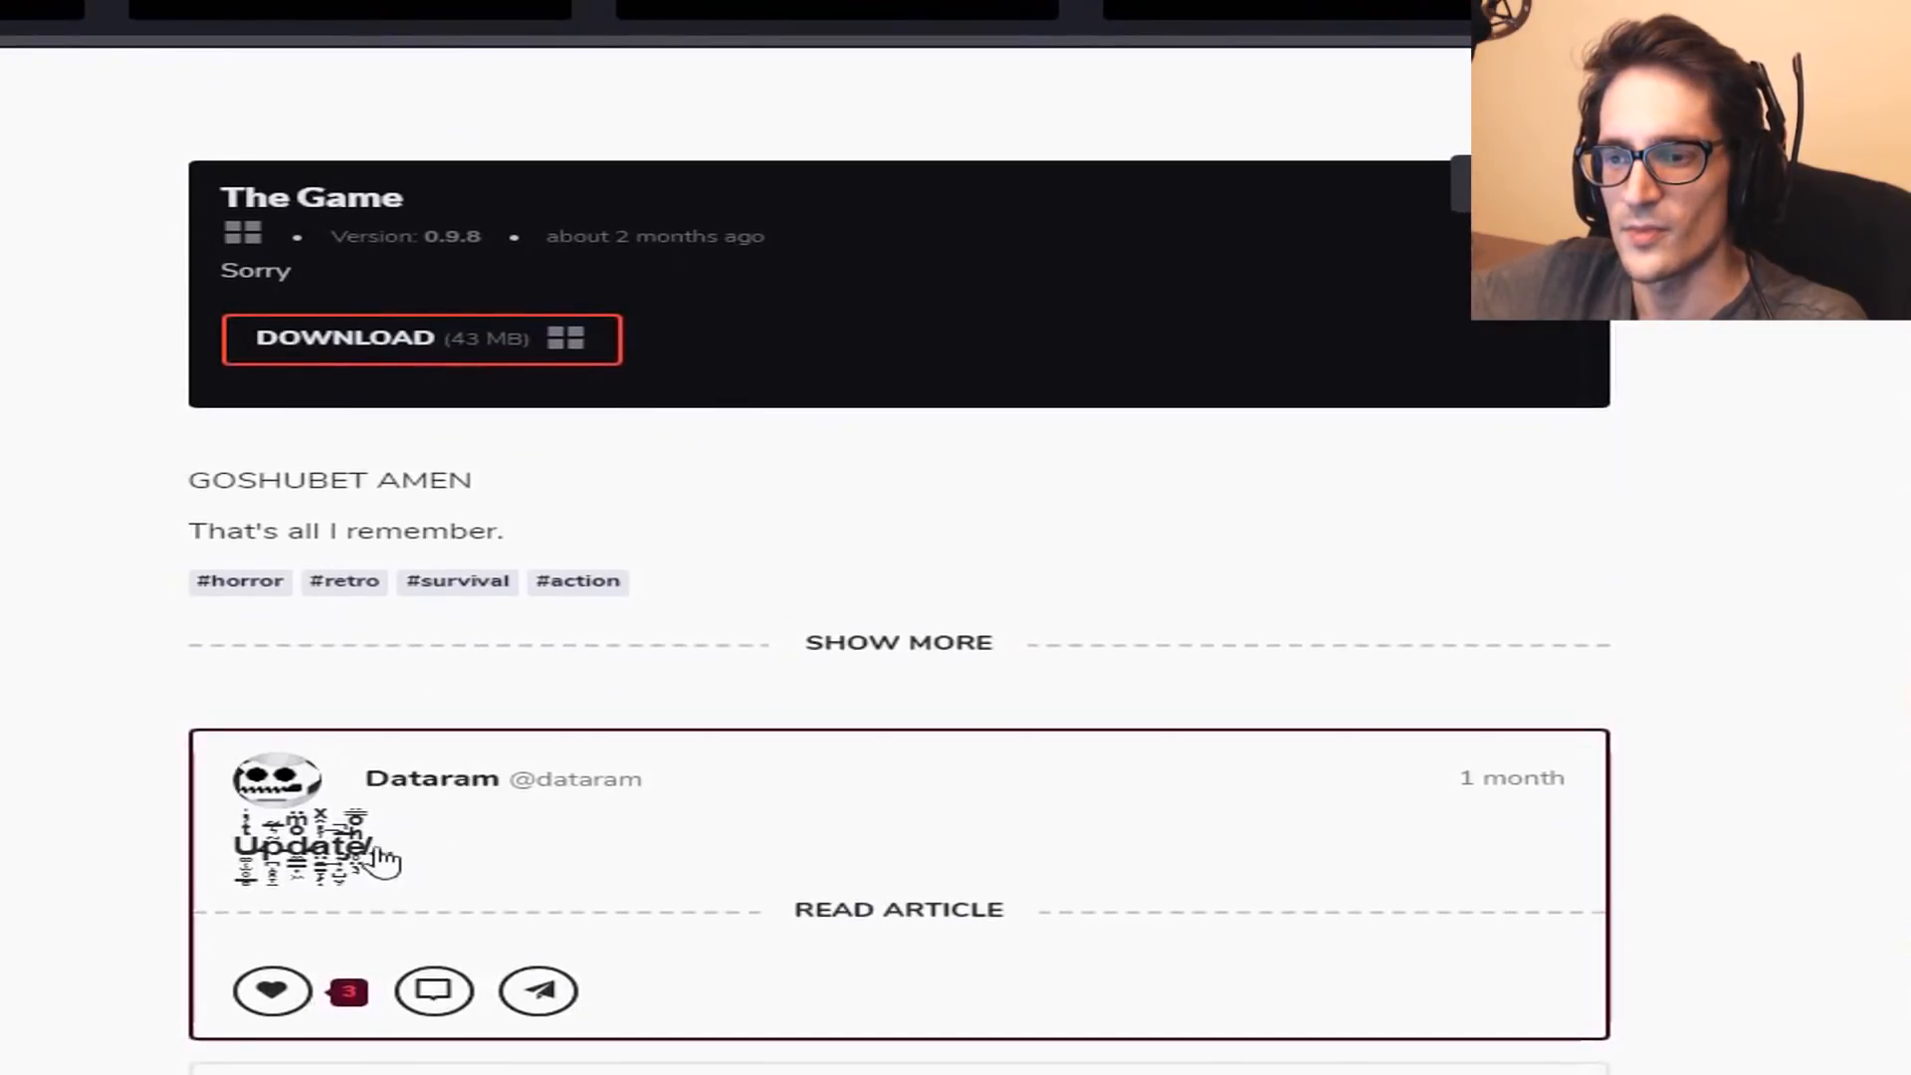
scroll("down", 3)
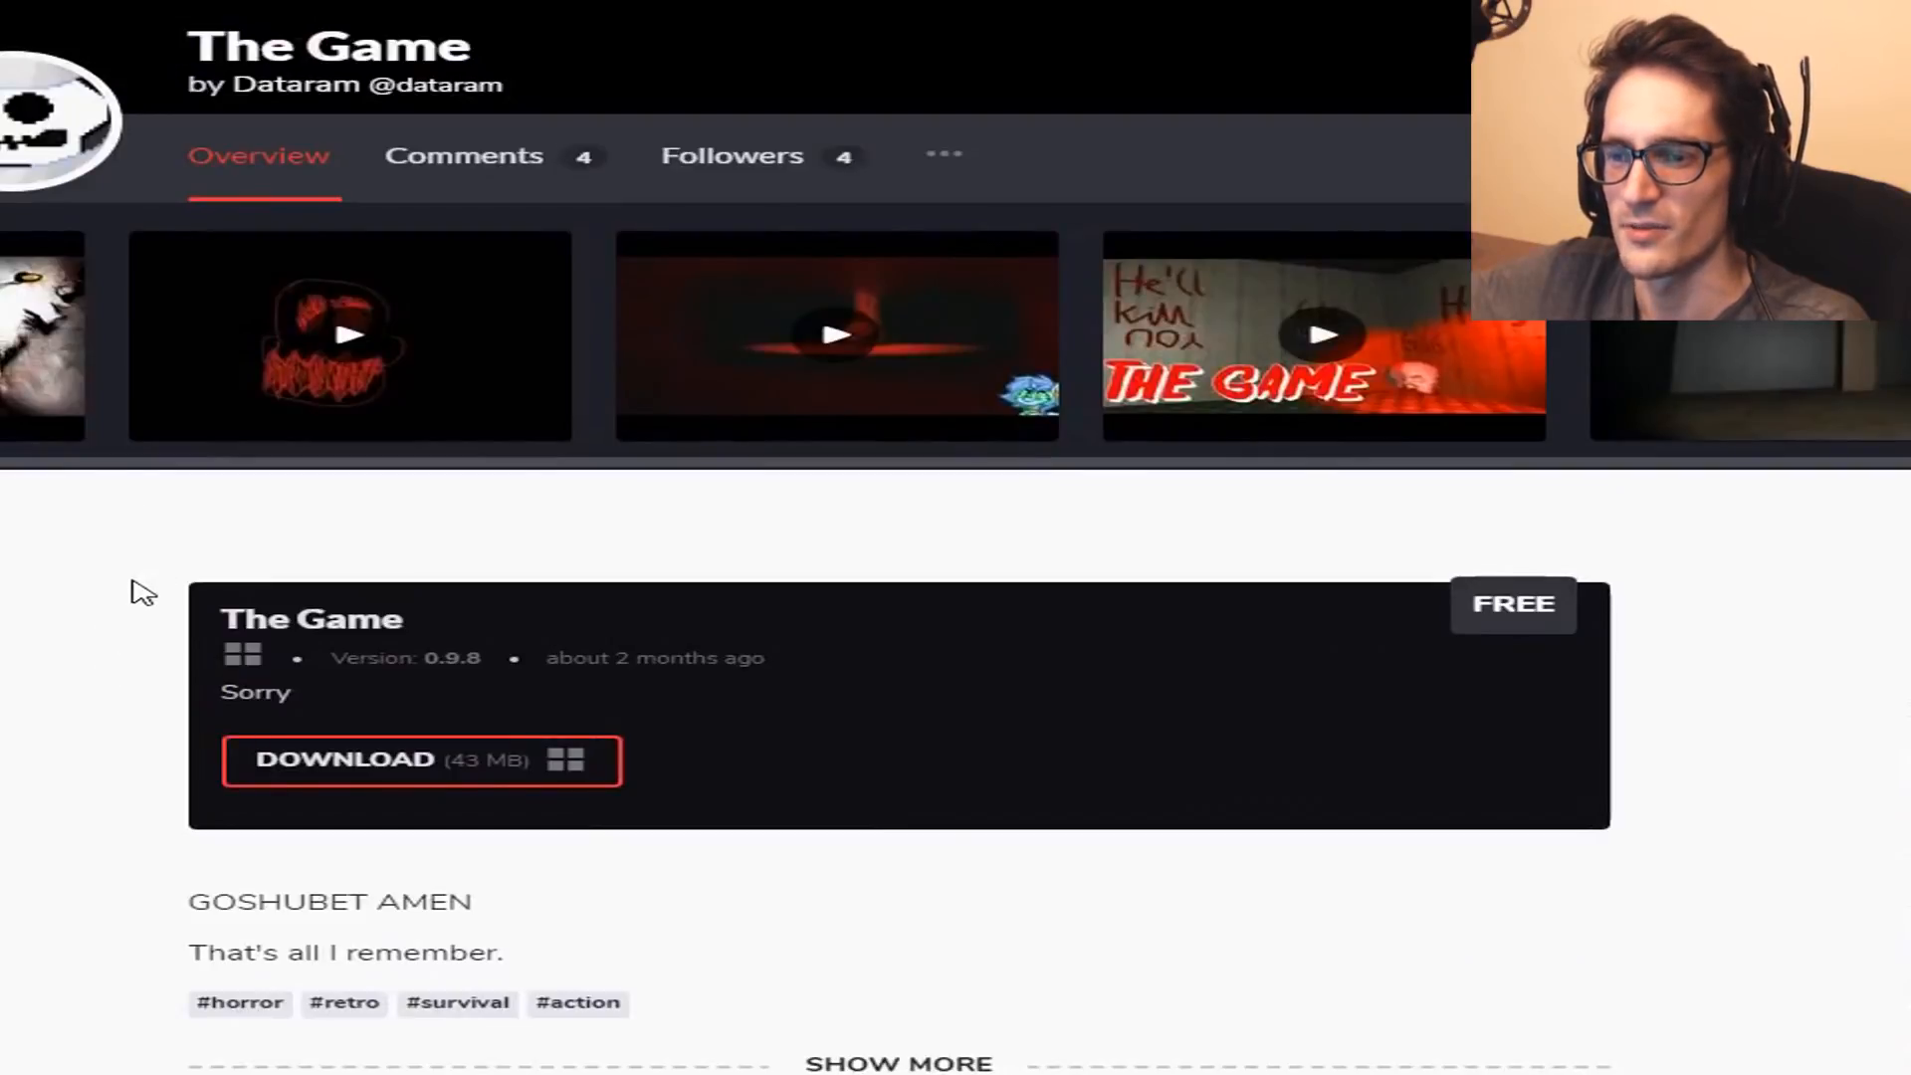
mouse_move(566, 700)
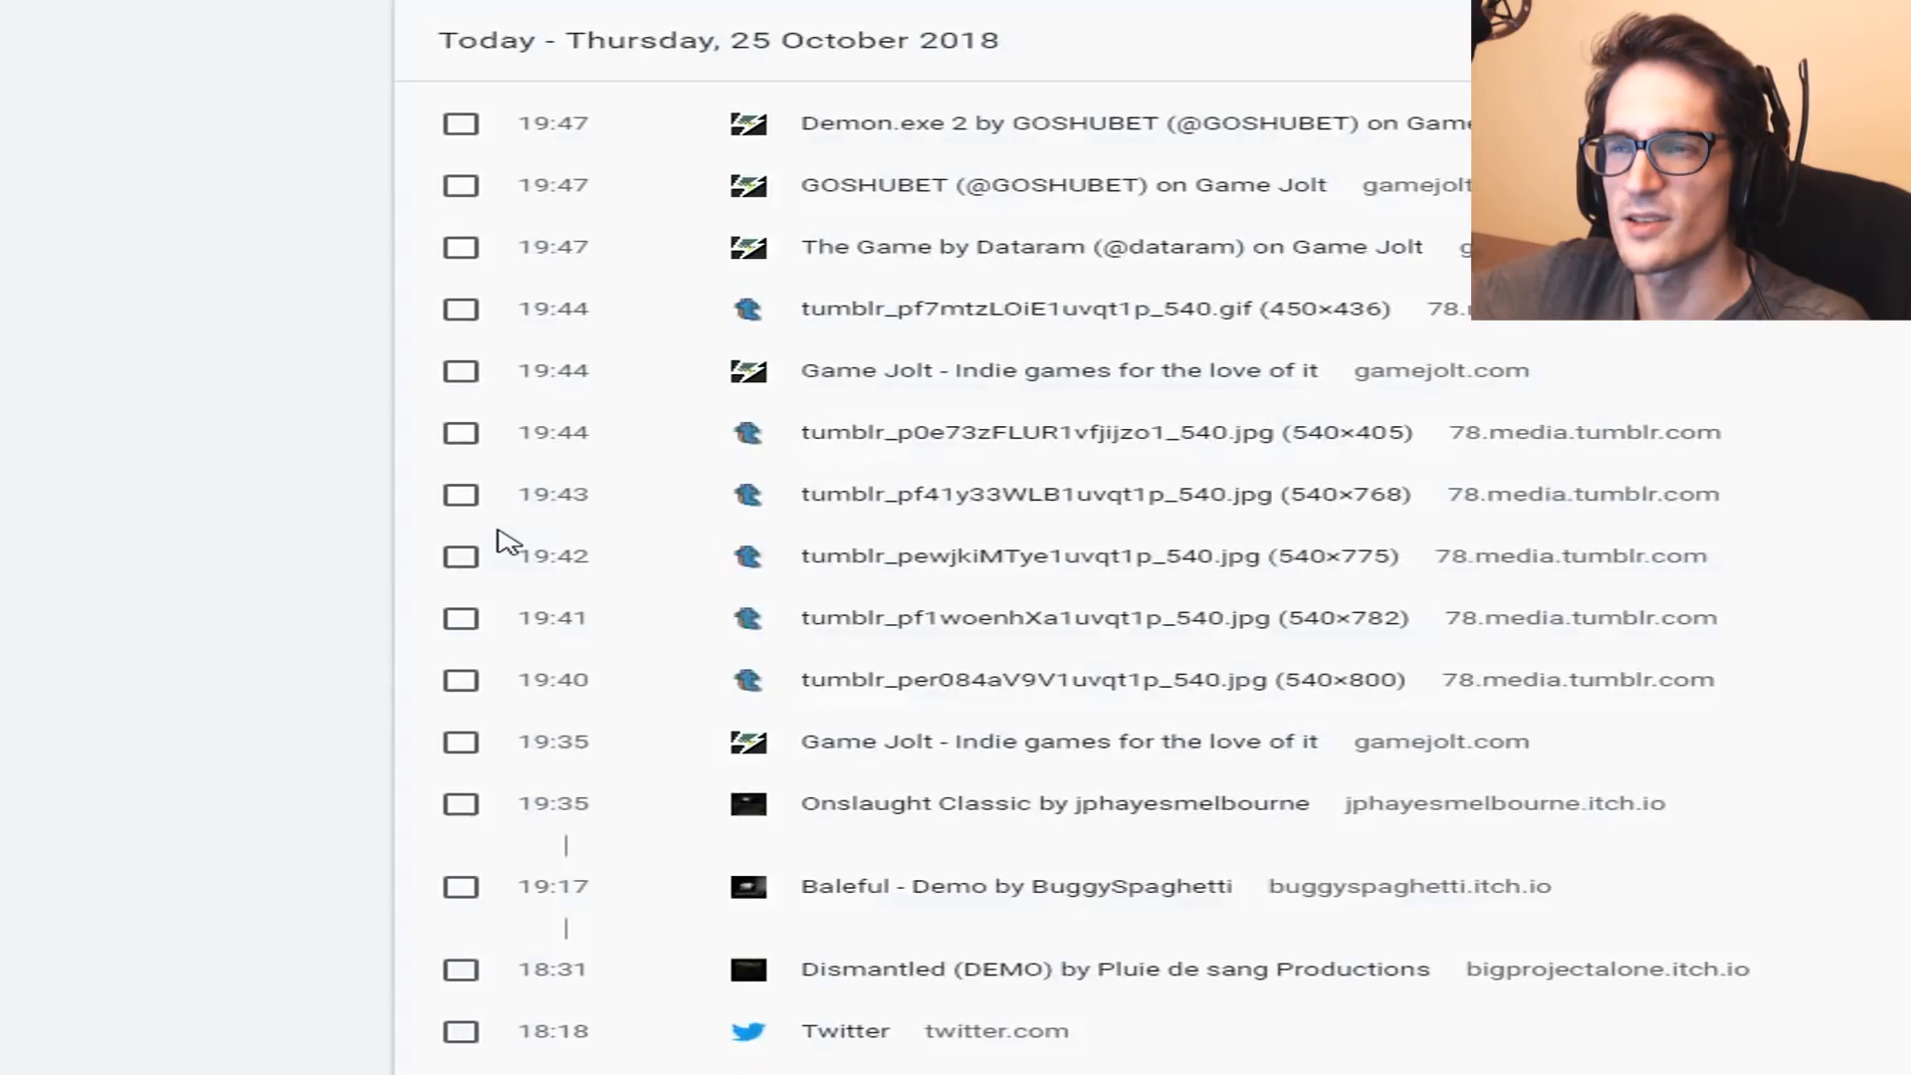
mouse_move(890, 246)
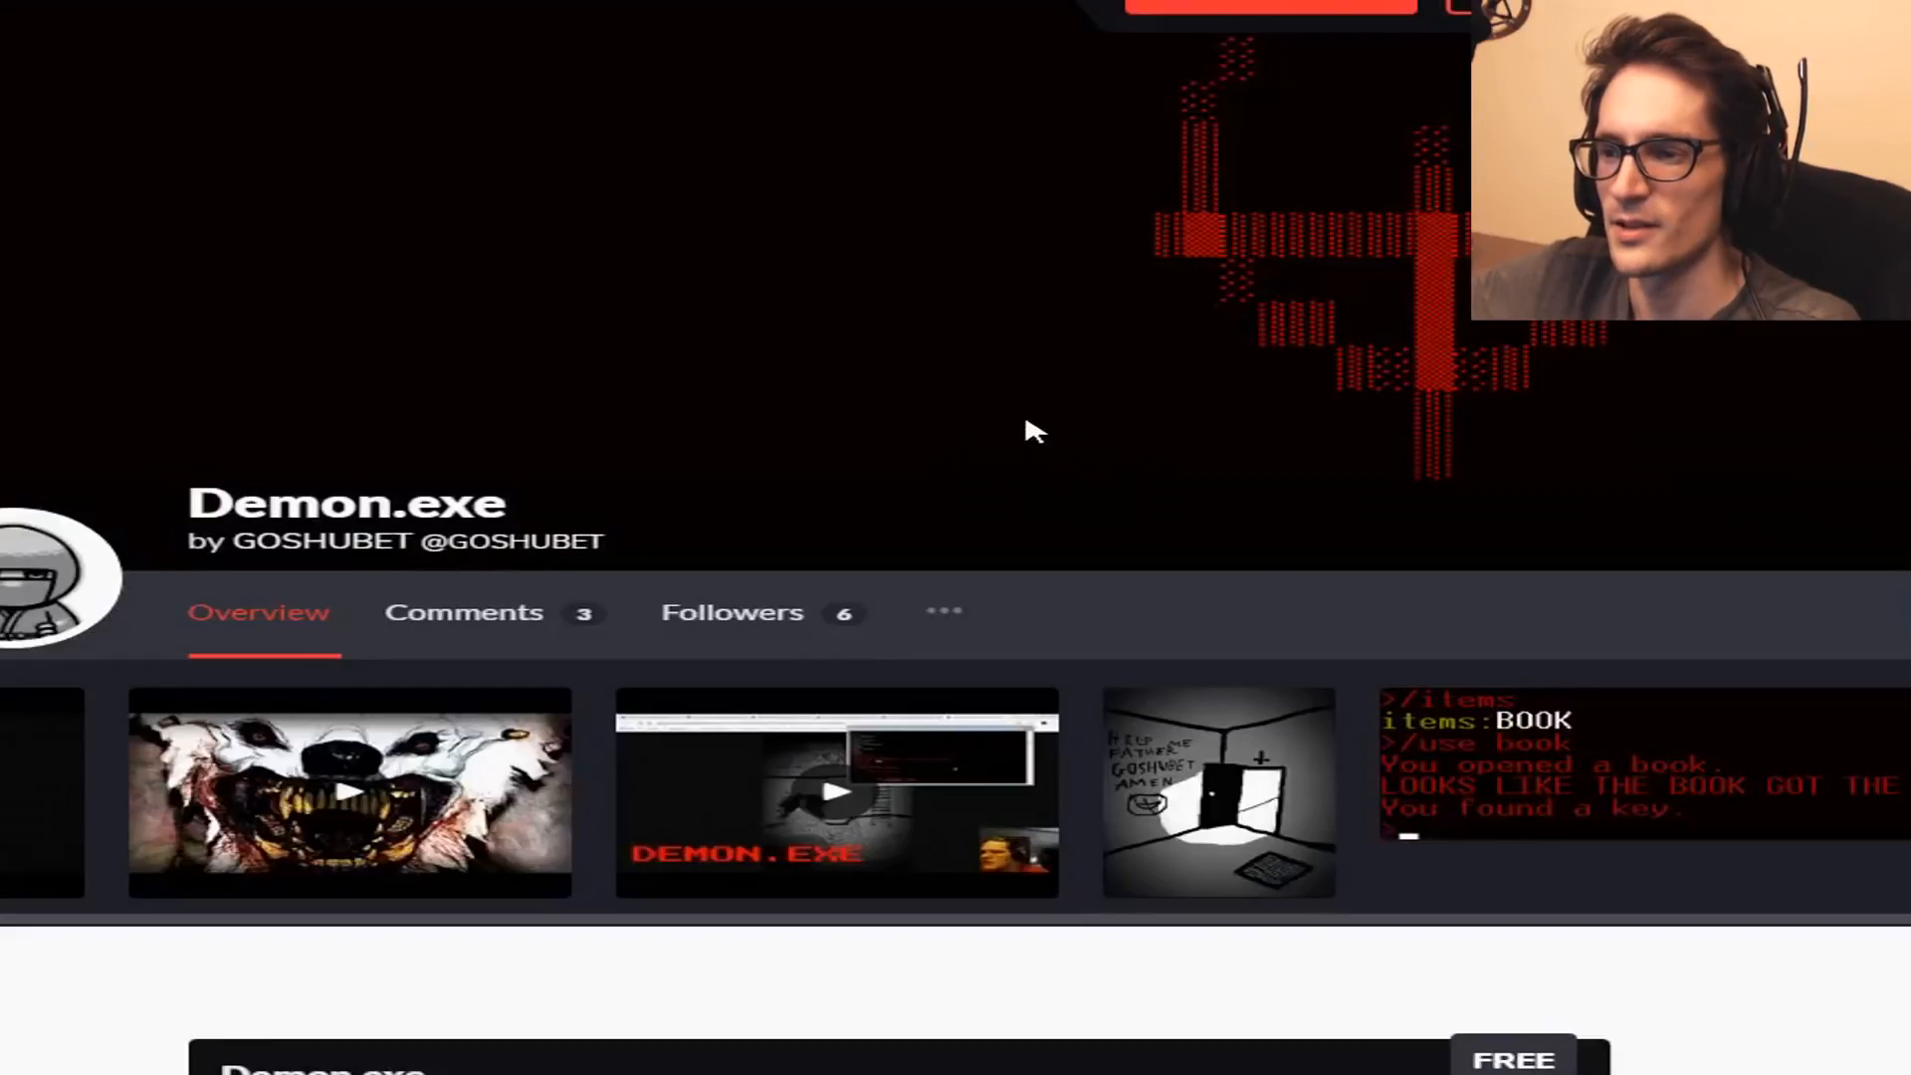
Open the developer's games library and its games collection.
scroll("down", 3)
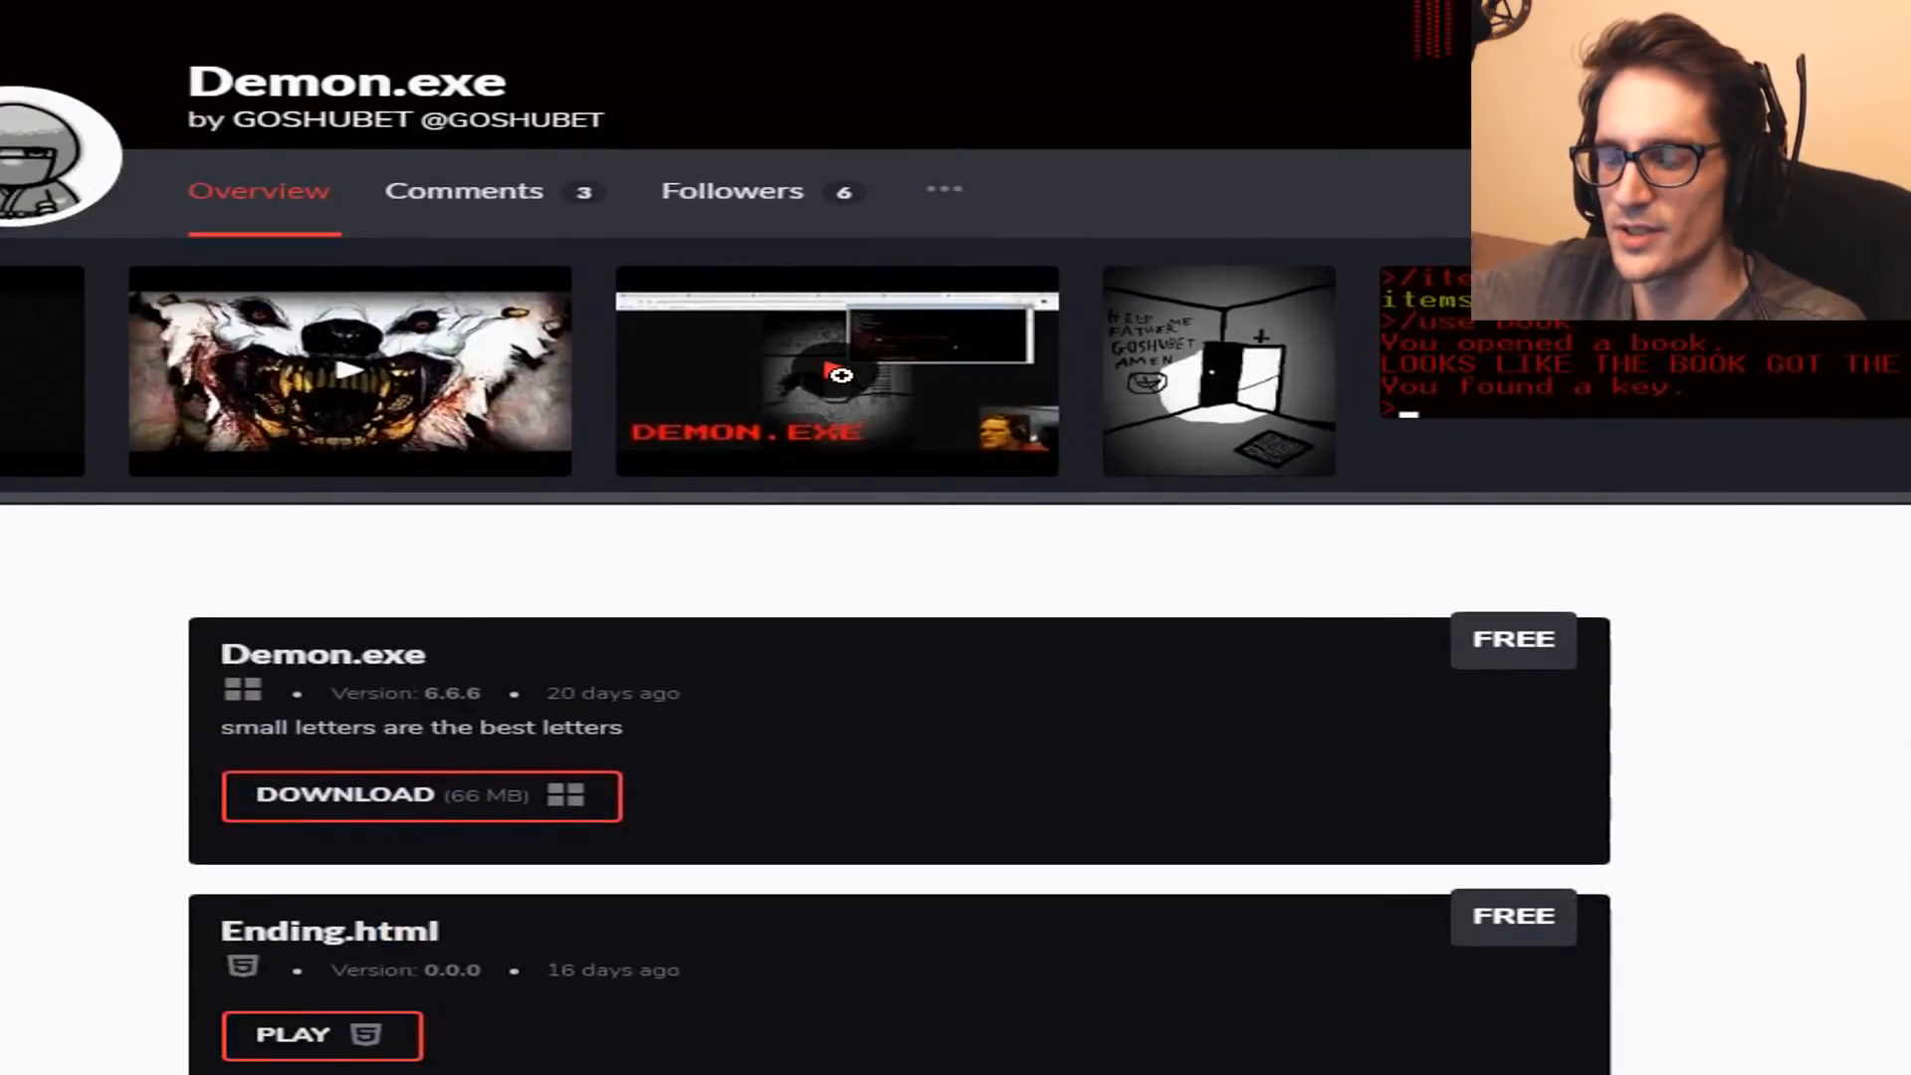
scroll("down", 3)
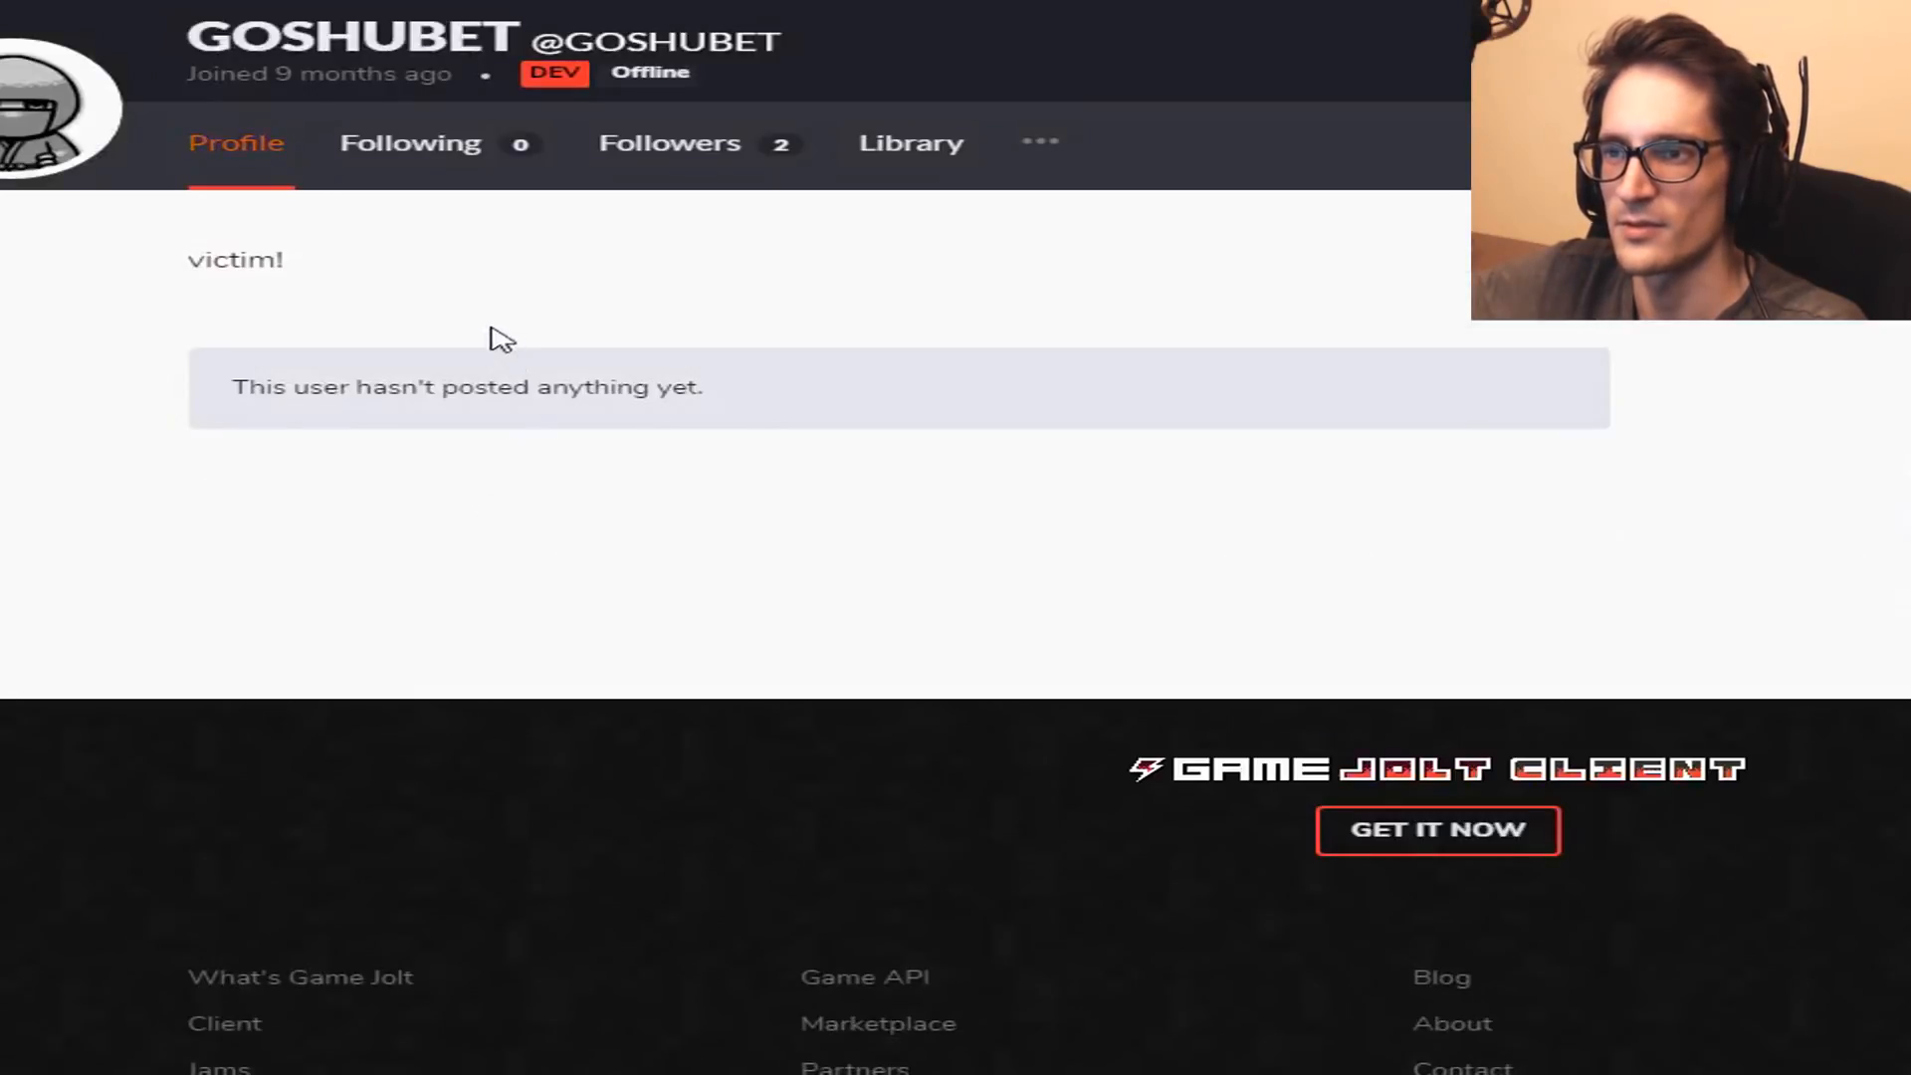
mouse_move(615, 275)
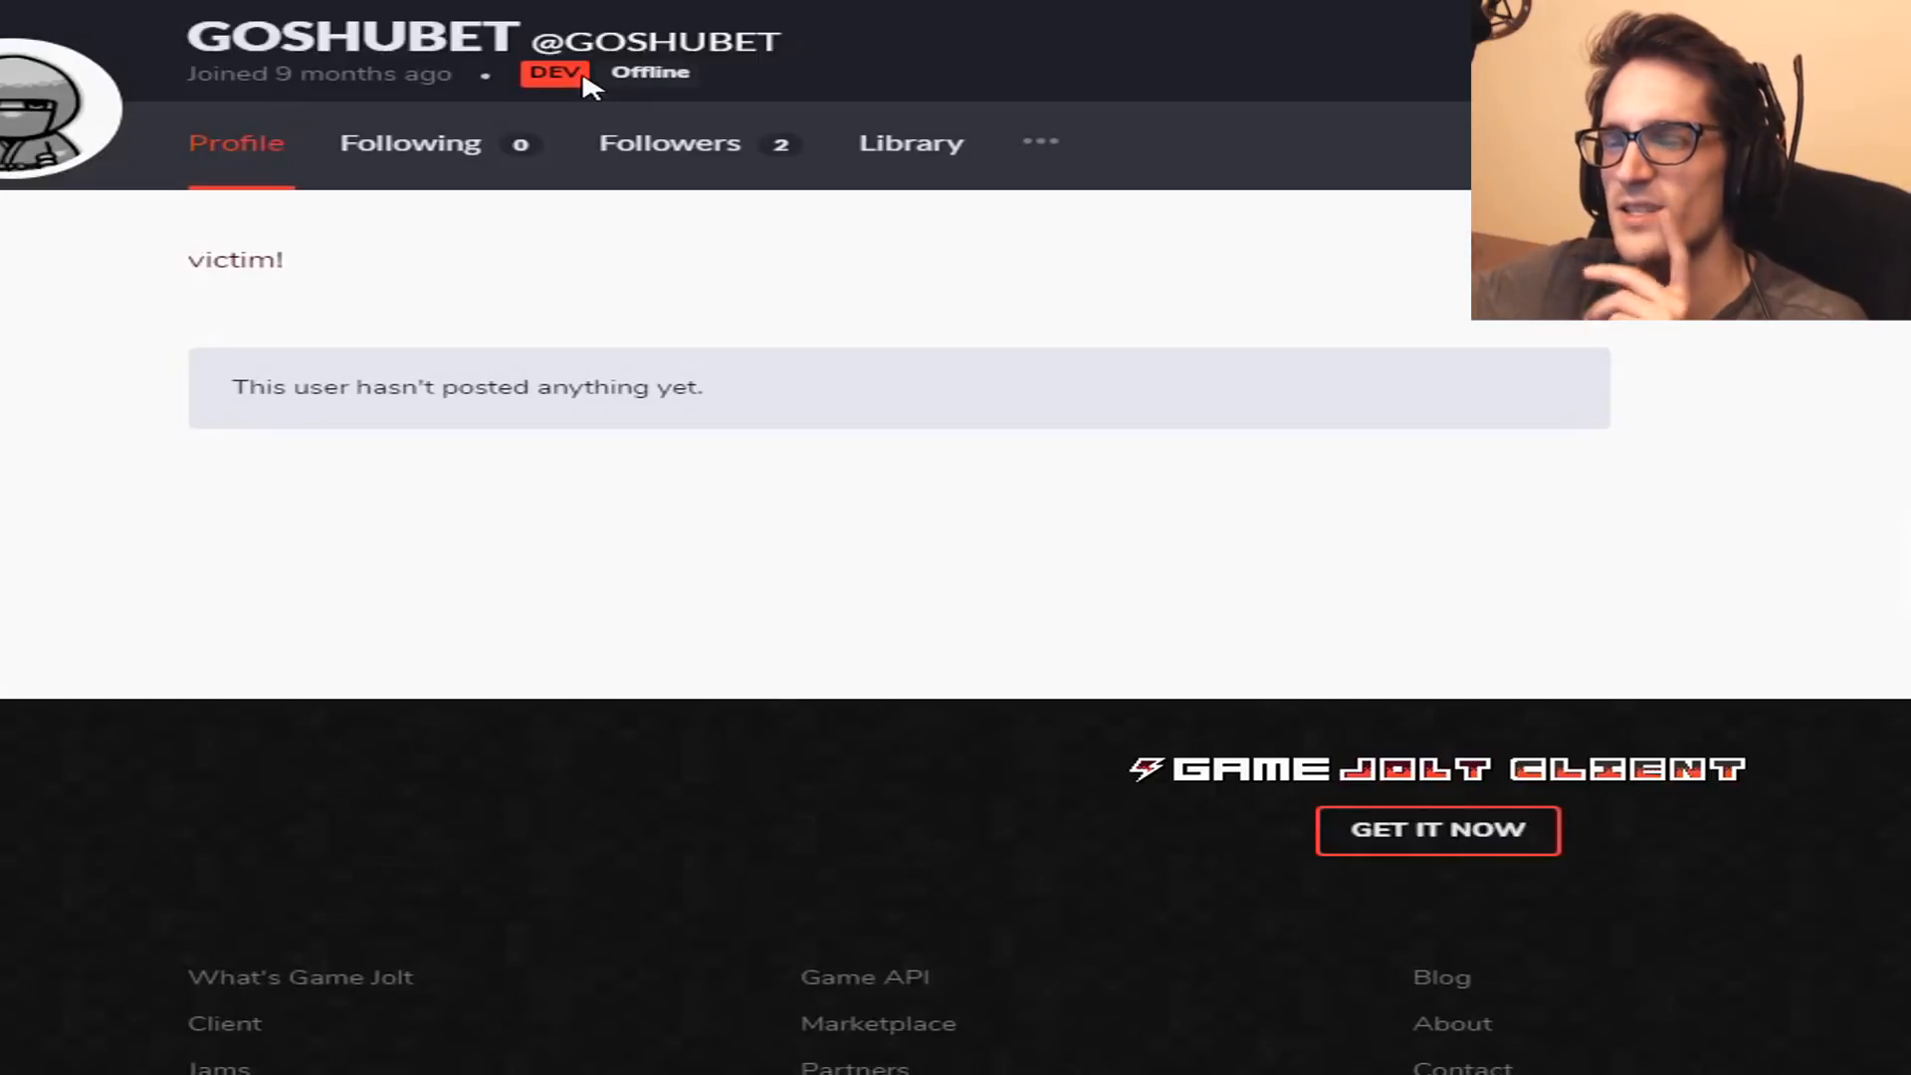
left_click(909, 143)
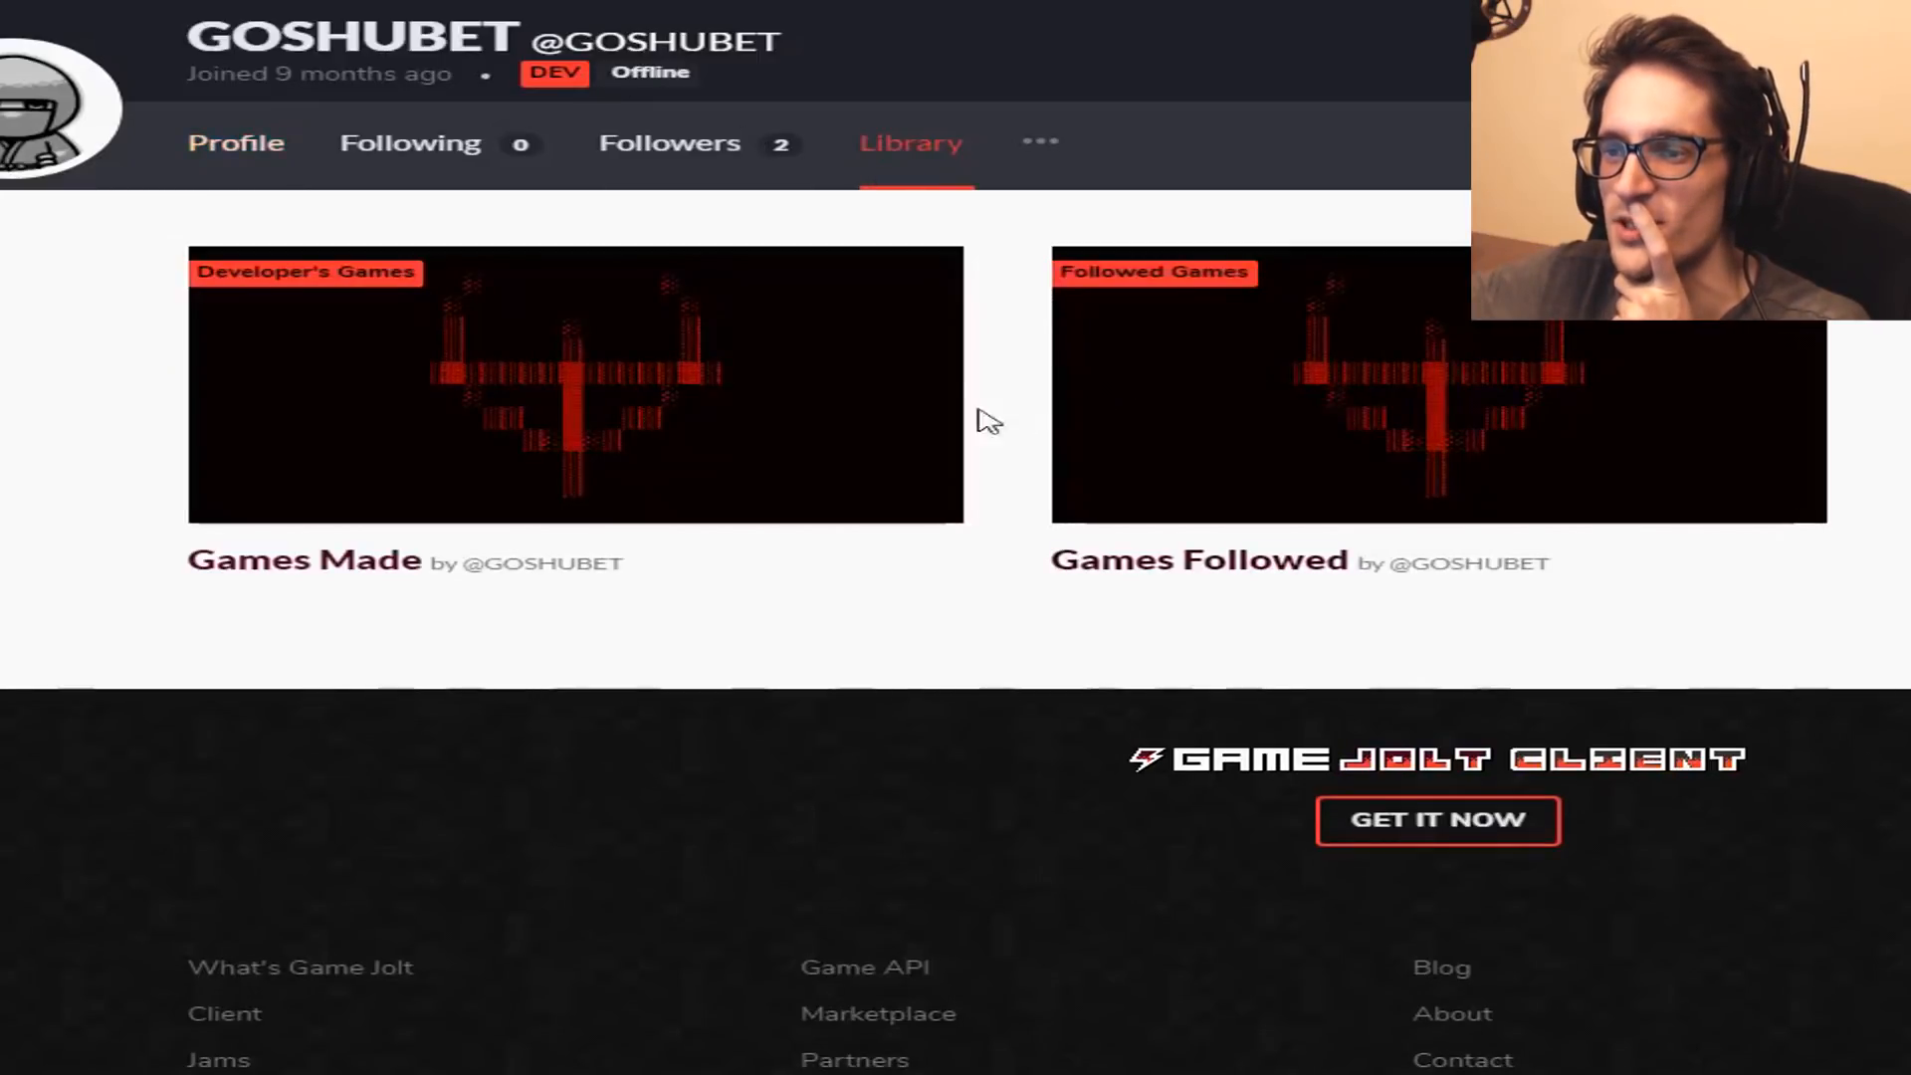
mouse_move(609, 408)
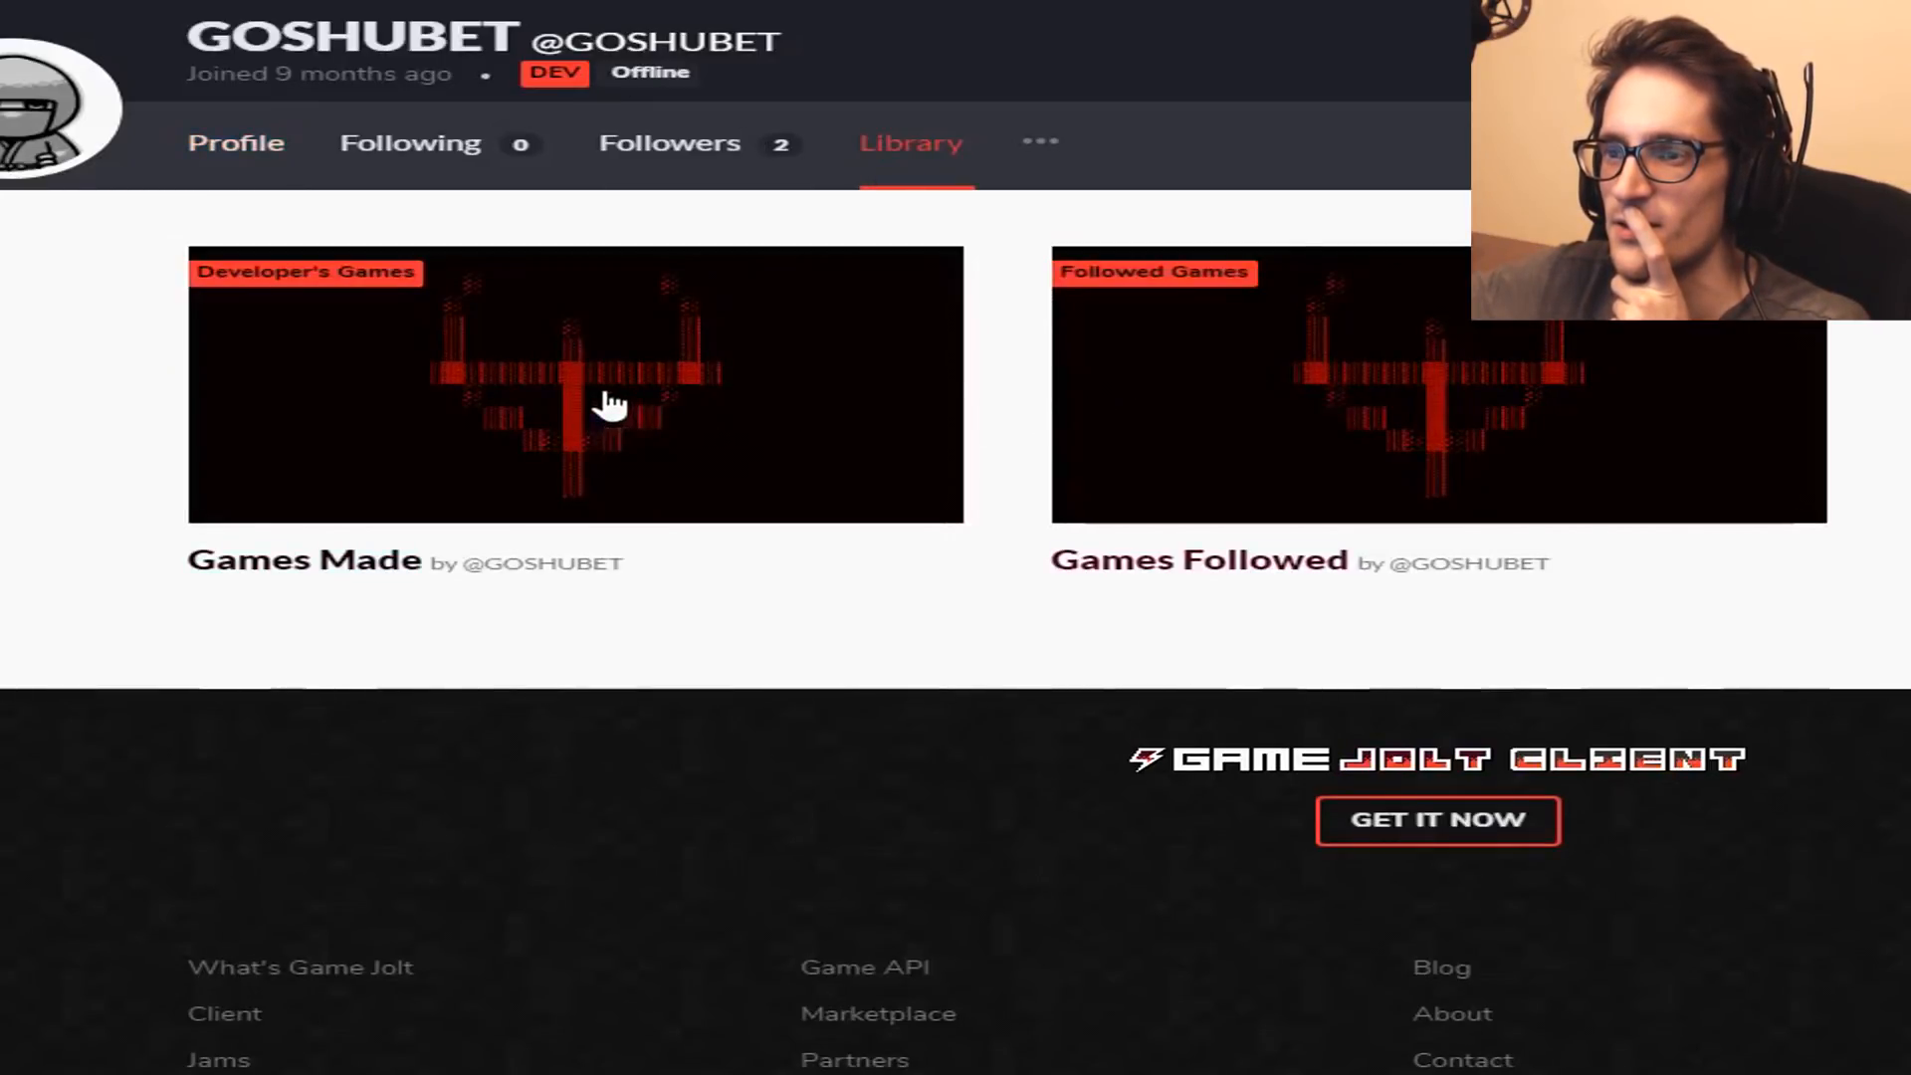
left_click(574, 385)
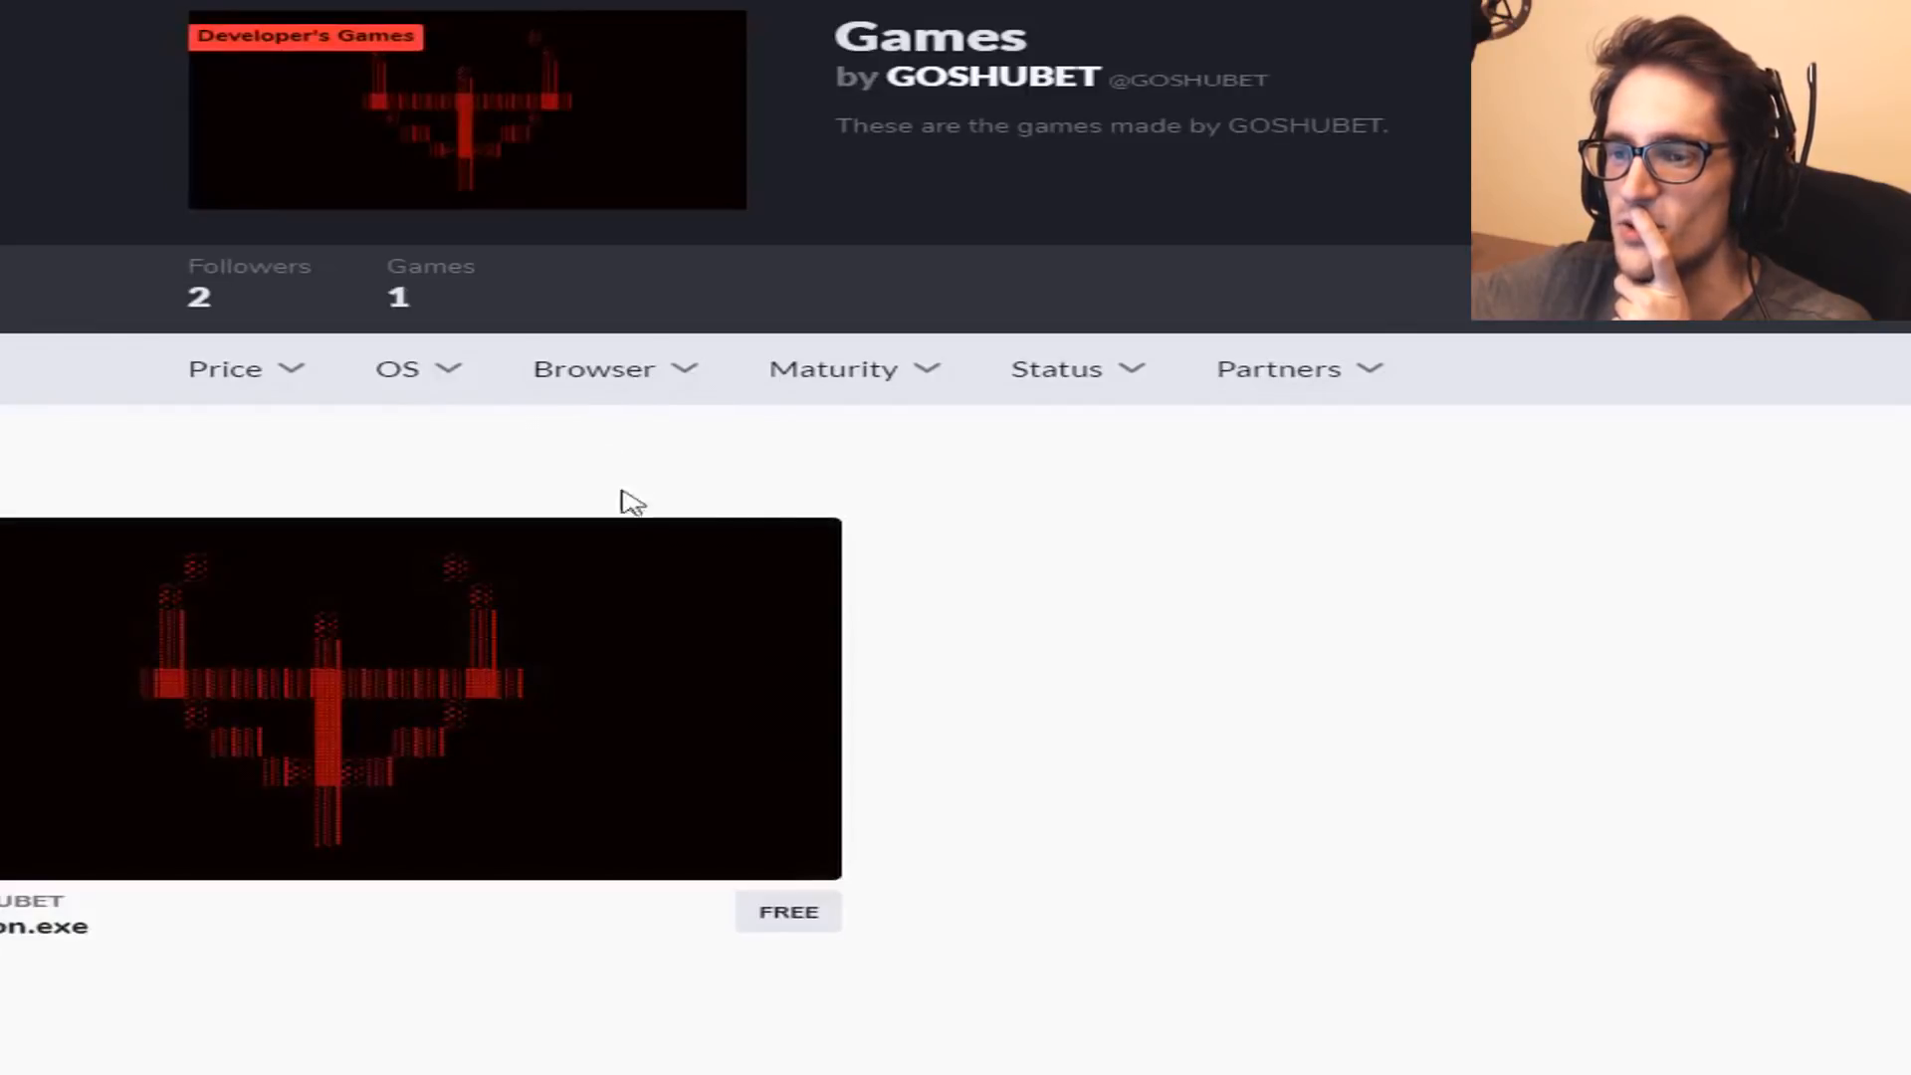
Scroll through the Demon.exe page and its map spoiler, then launch Demon.html.
scroll("down", 3)
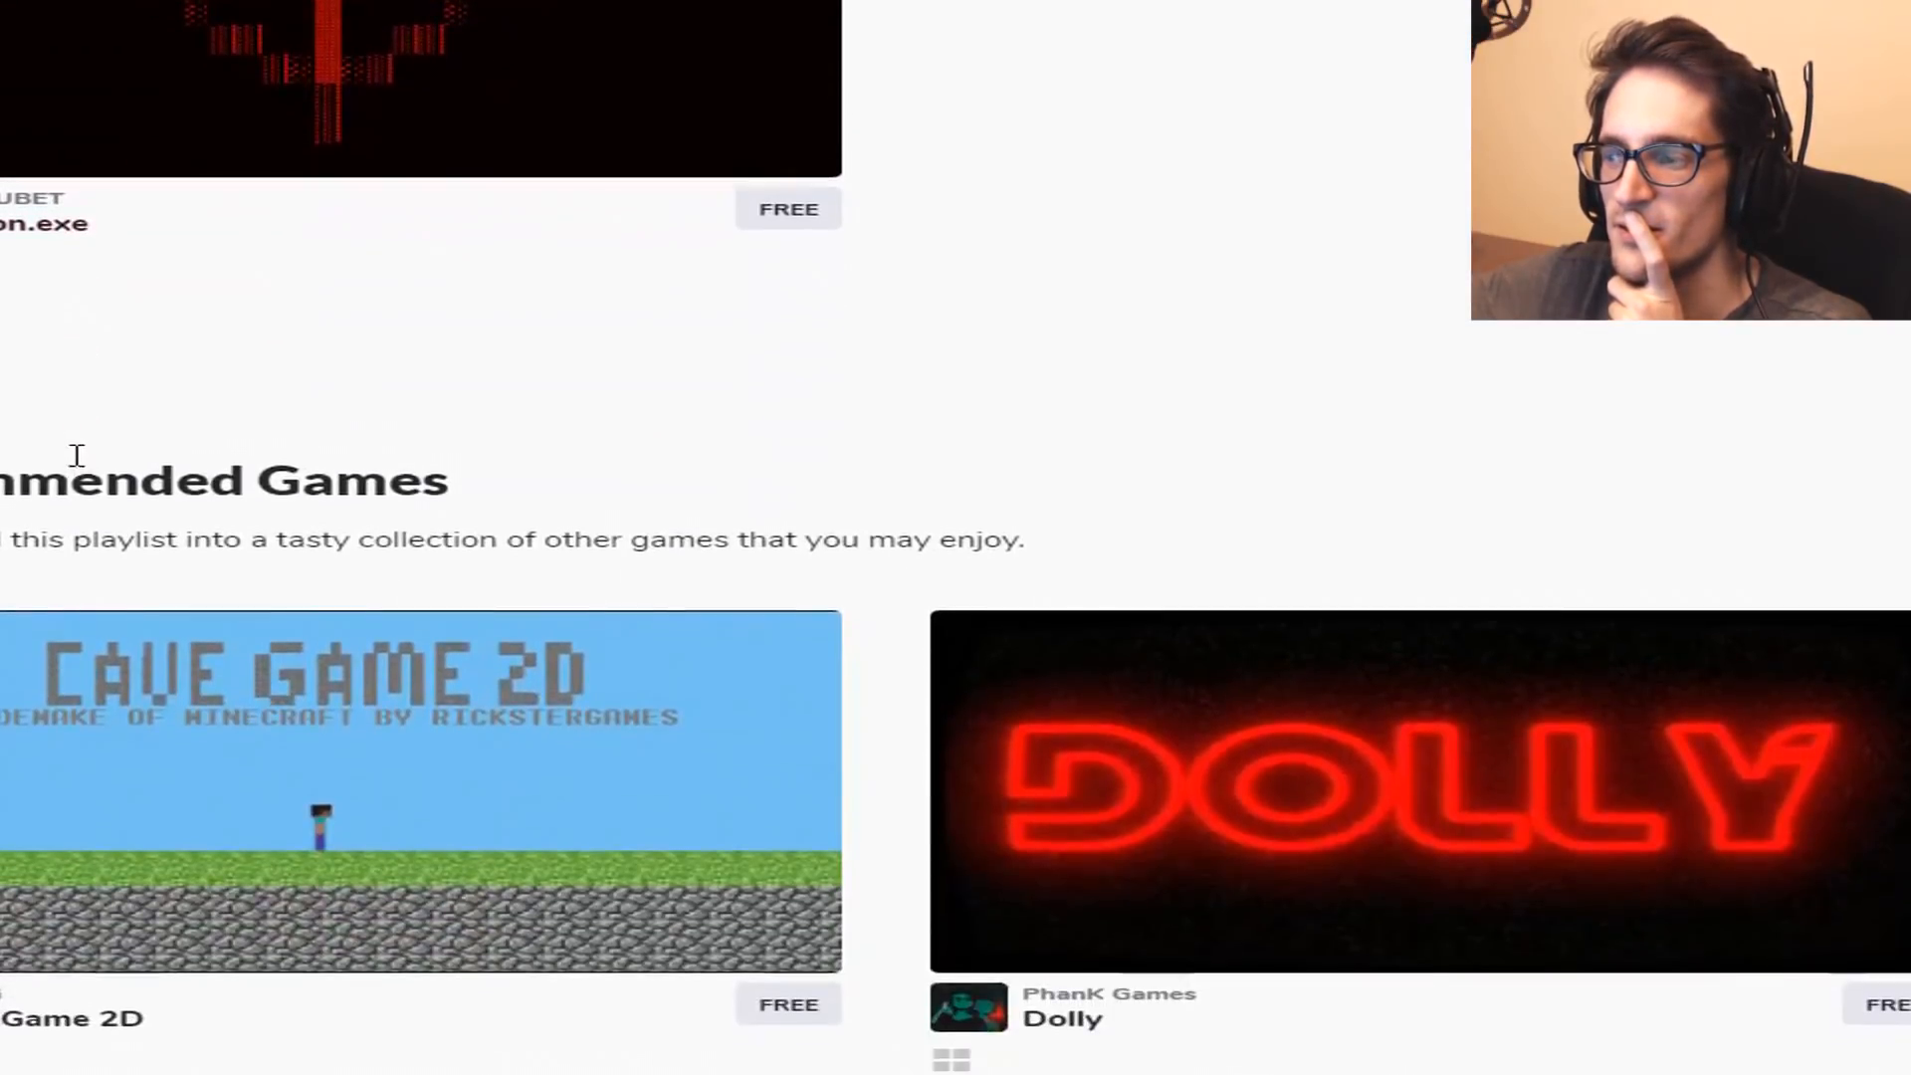
scroll("up", 3)
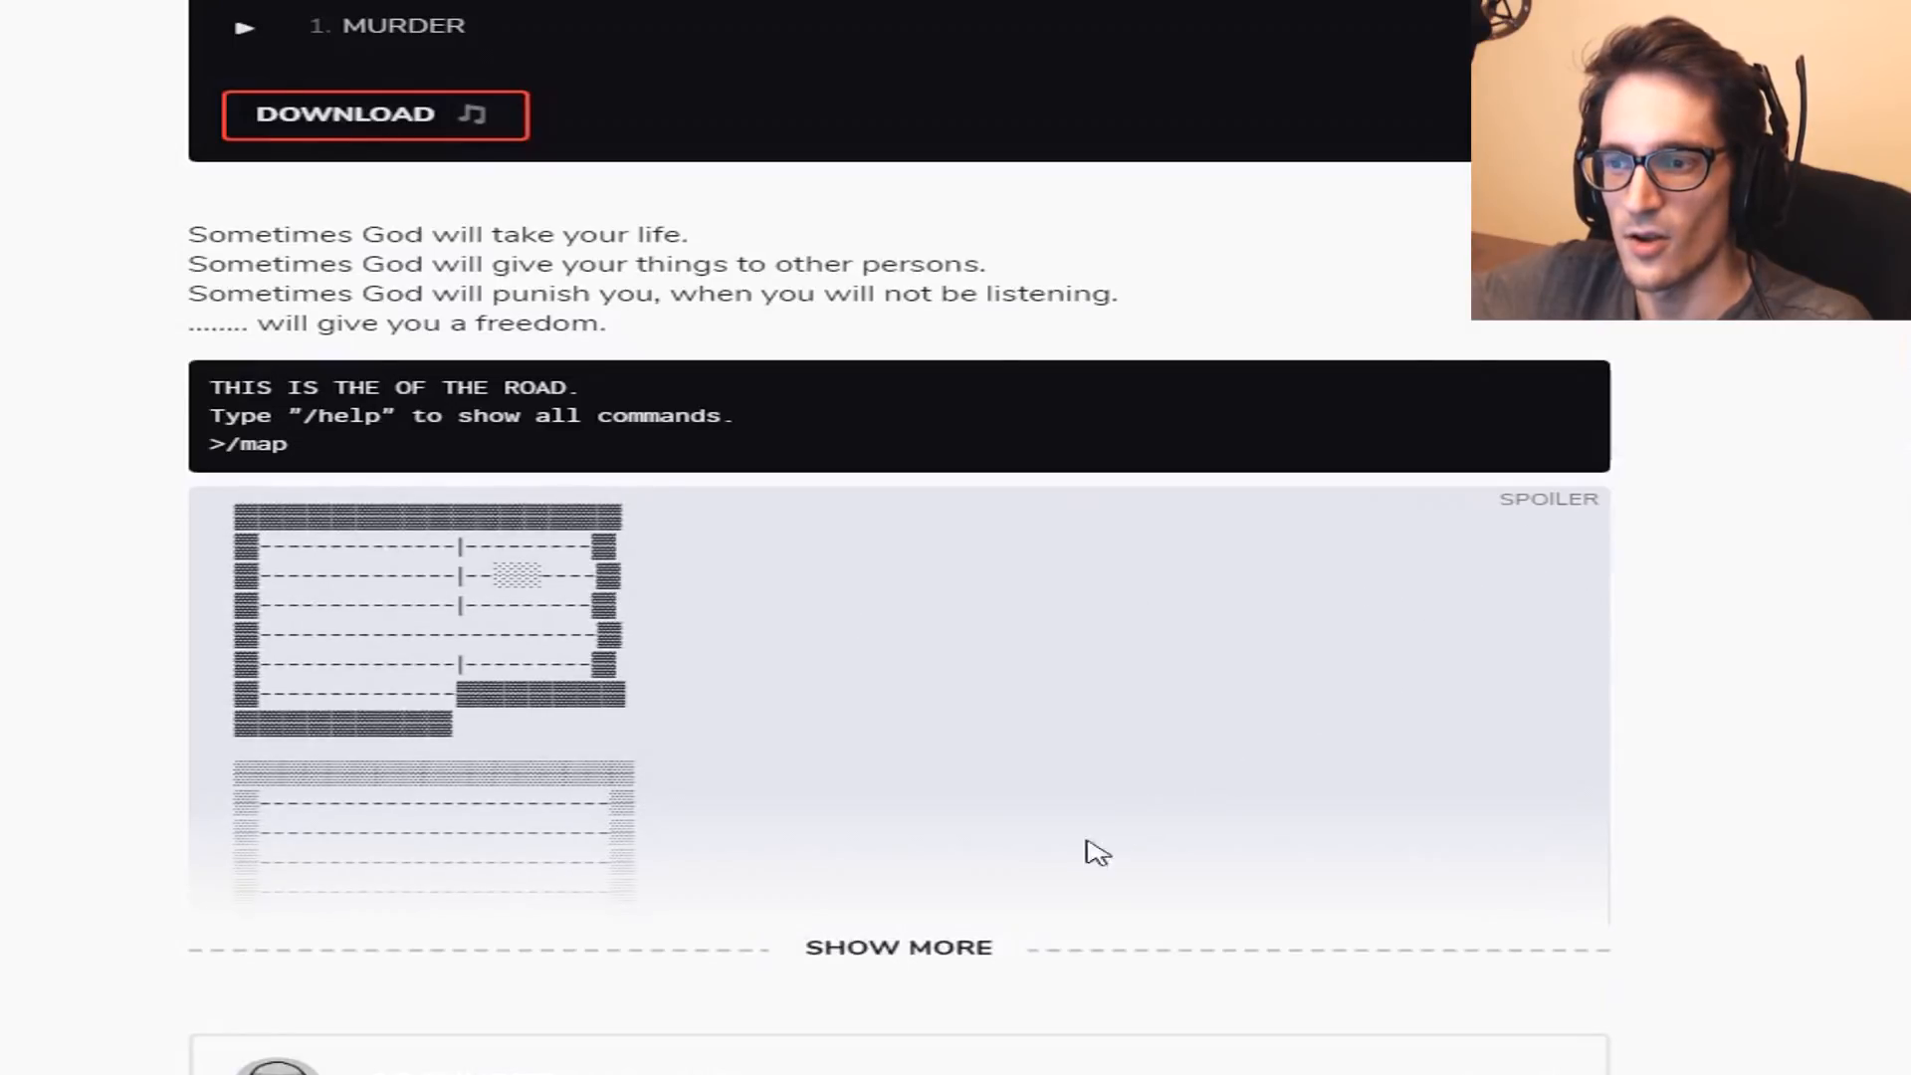
scroll("down", 3)
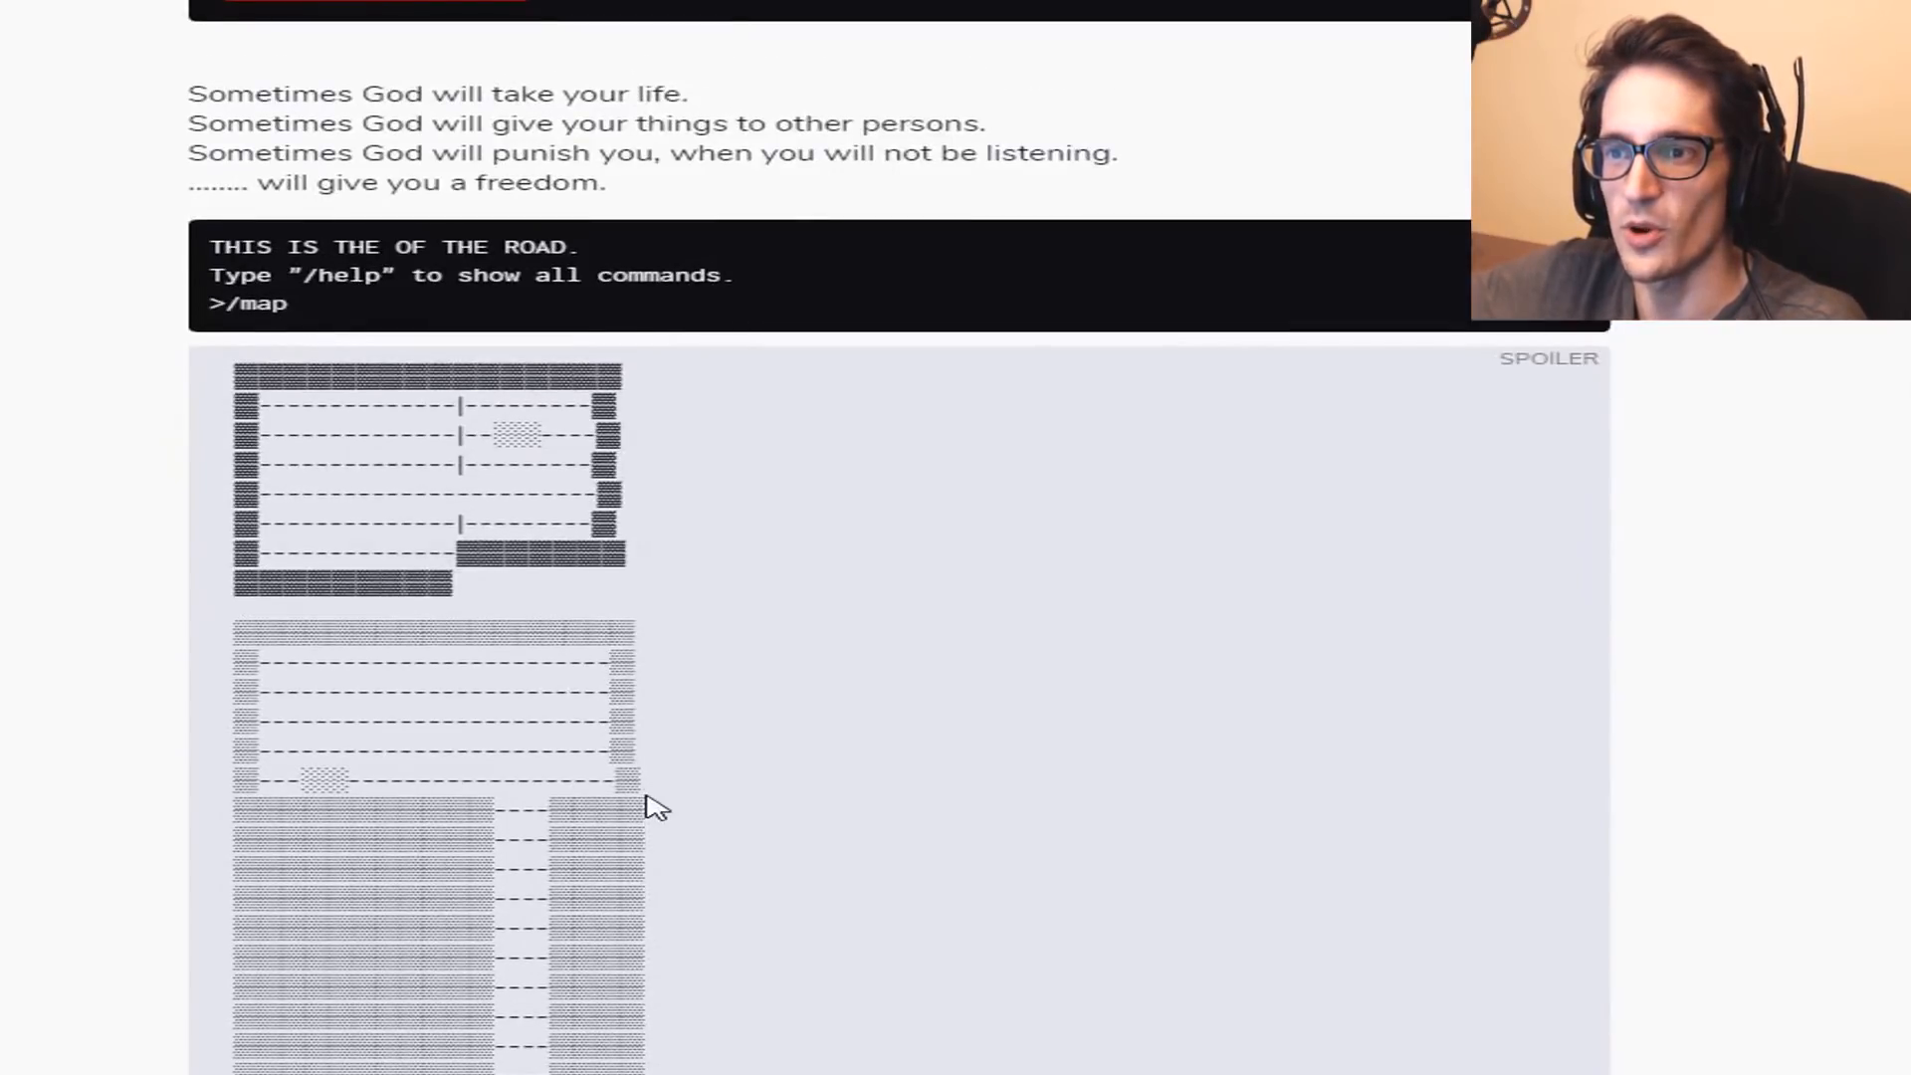
scroll("up", 3)
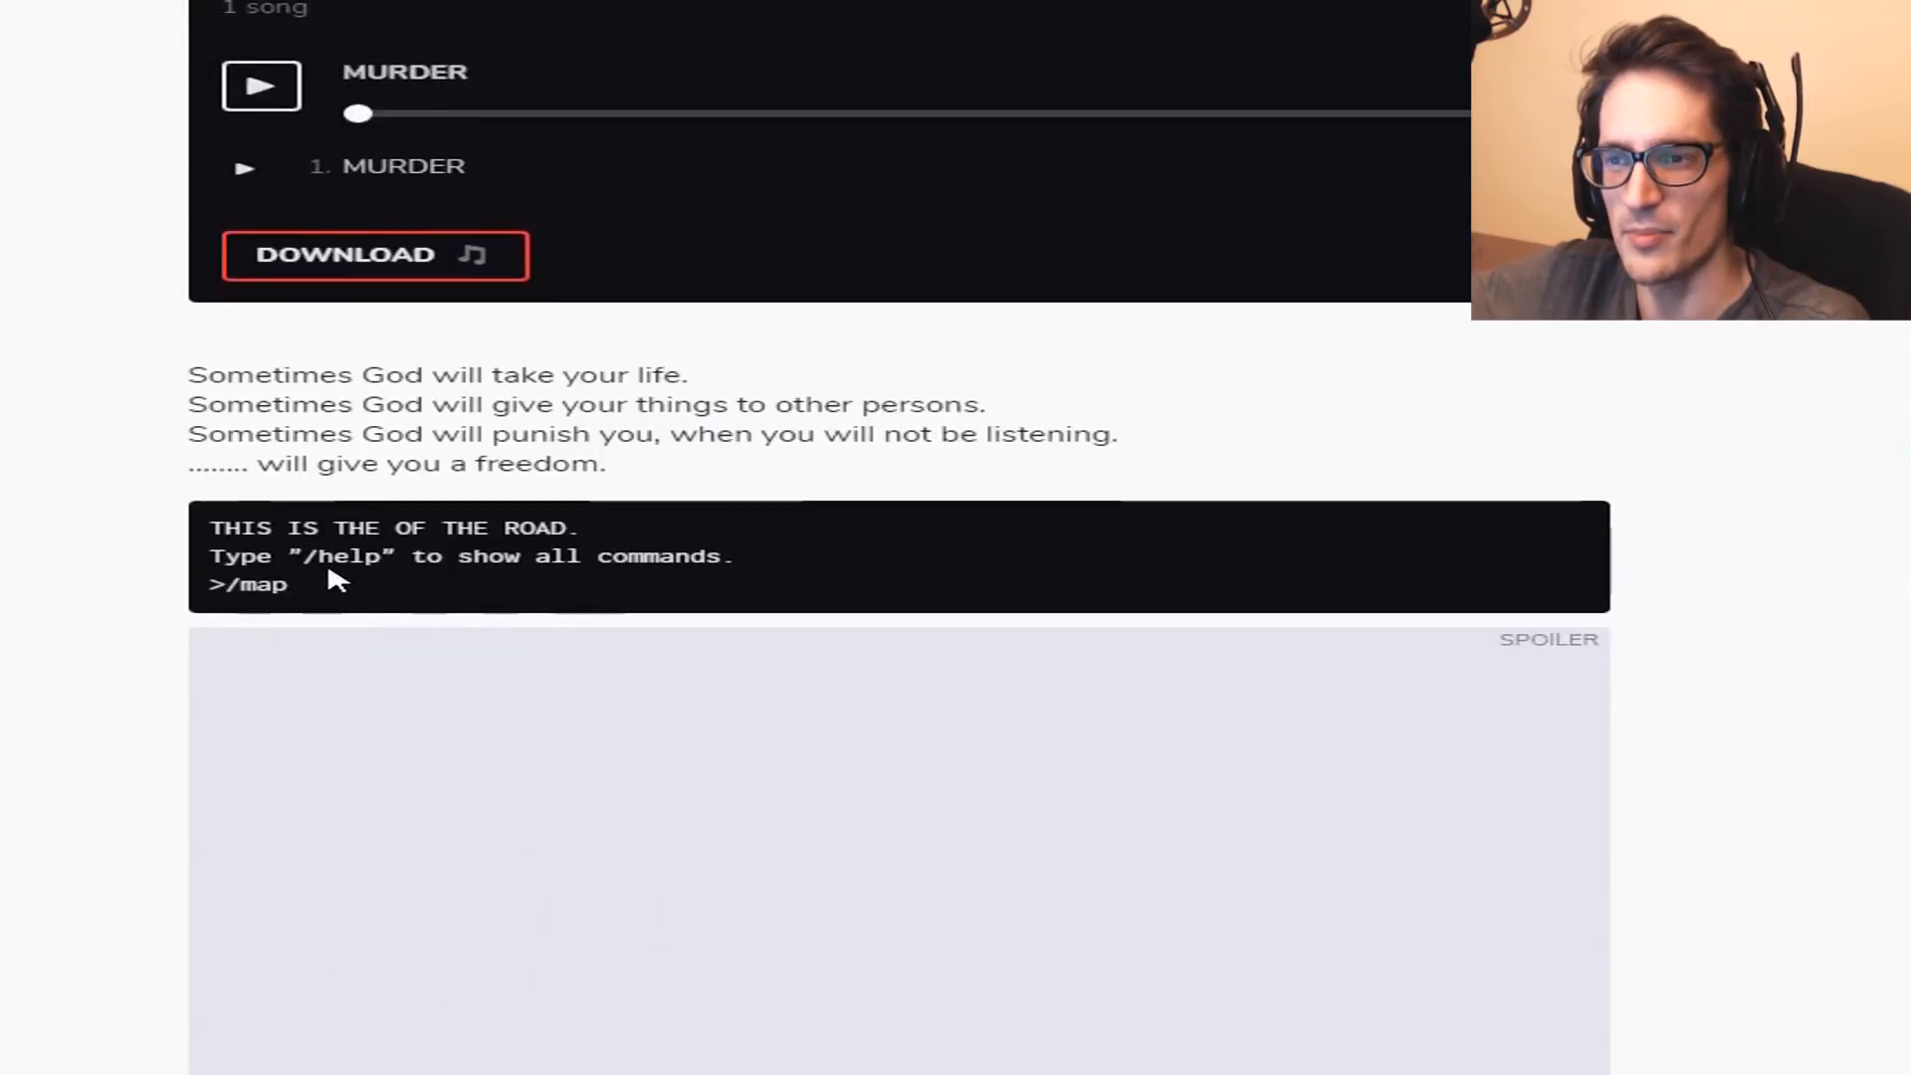
mouse_move(266, 613)
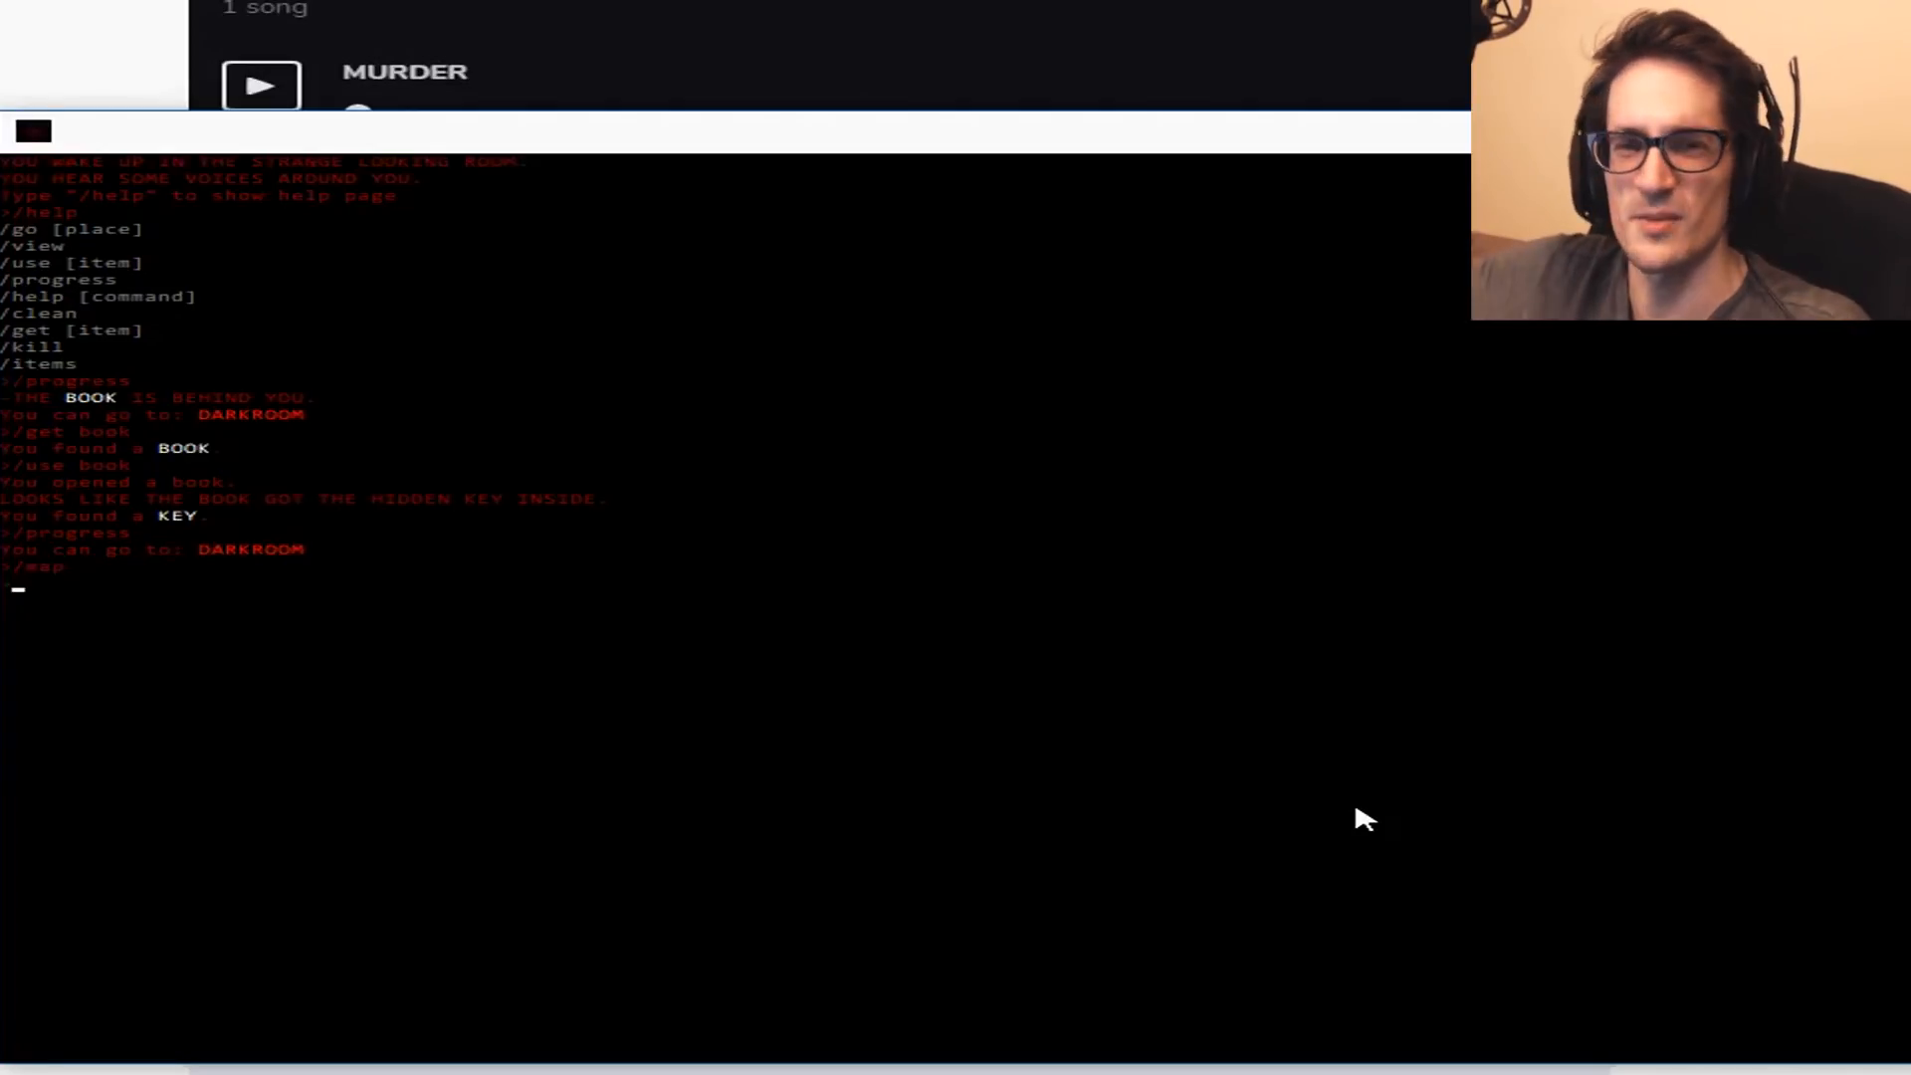
scroll("up", 3)
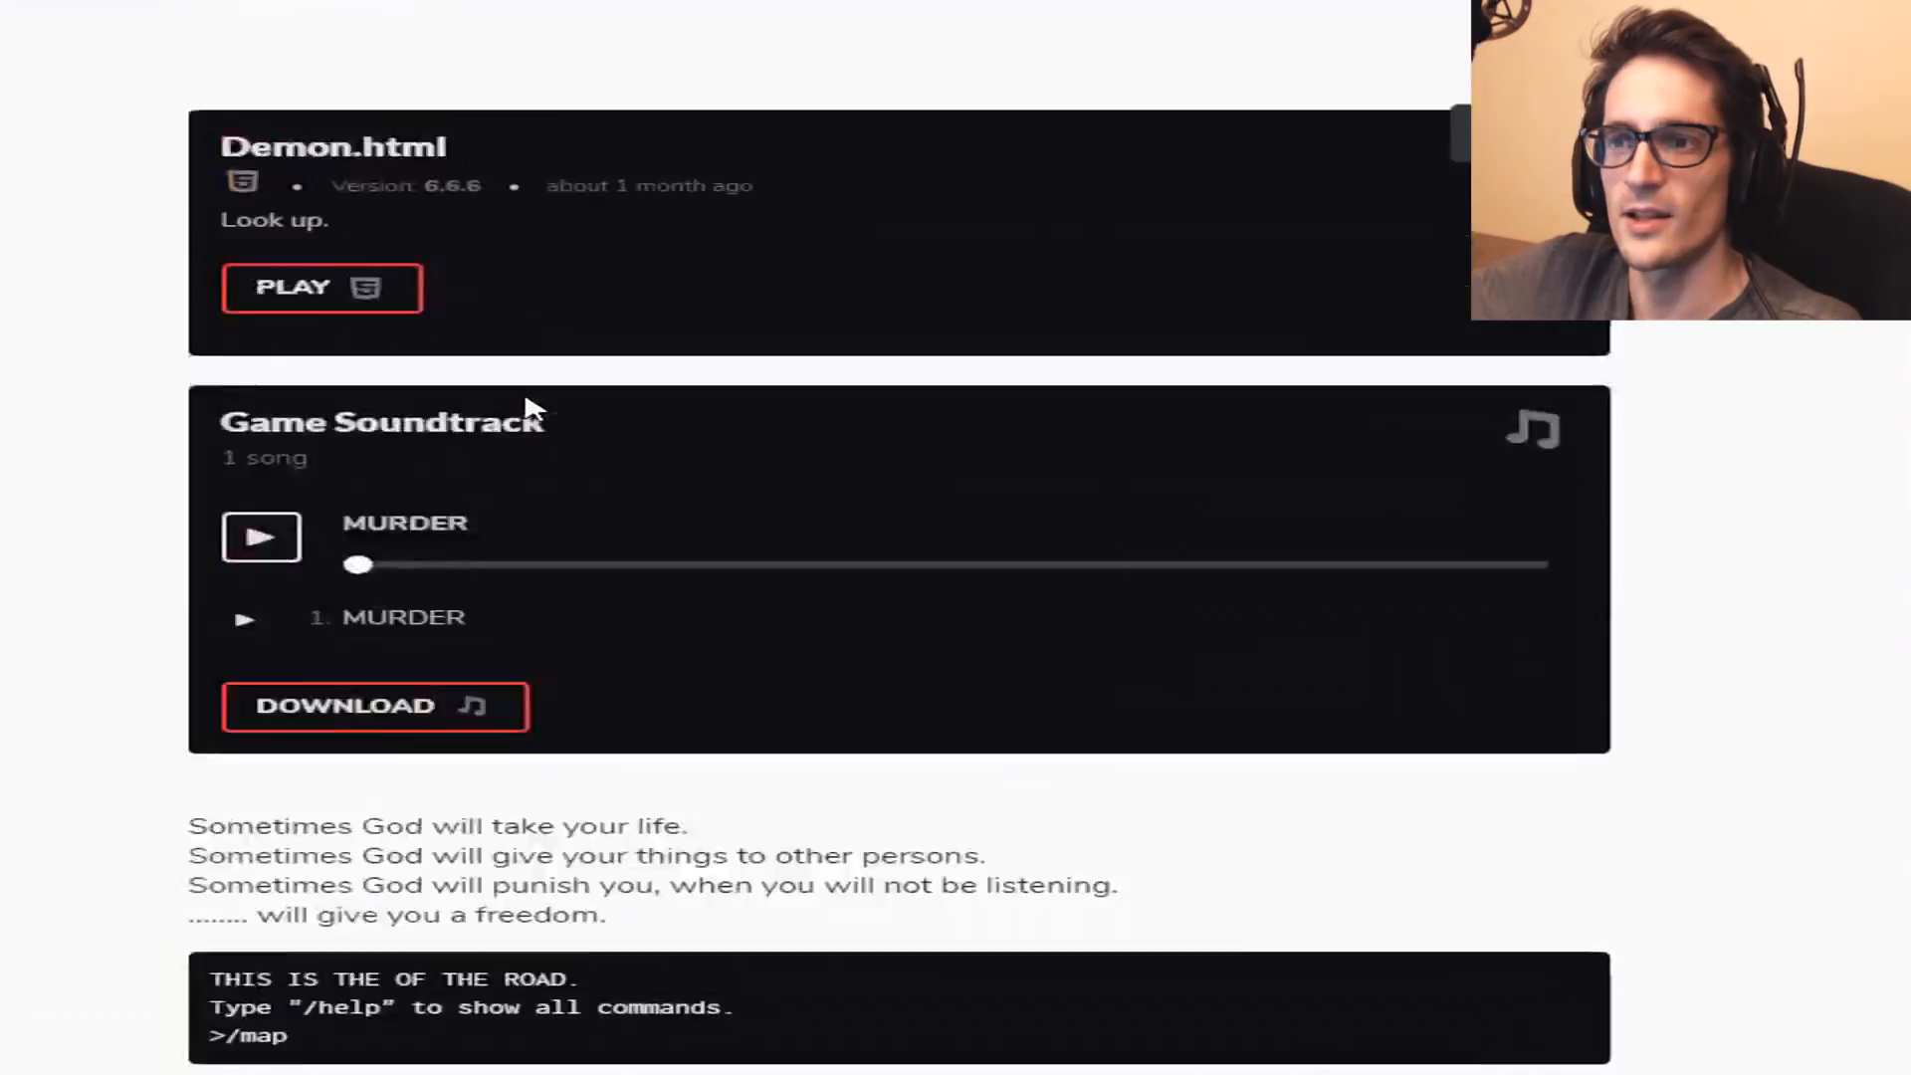
left_click(322, 288)
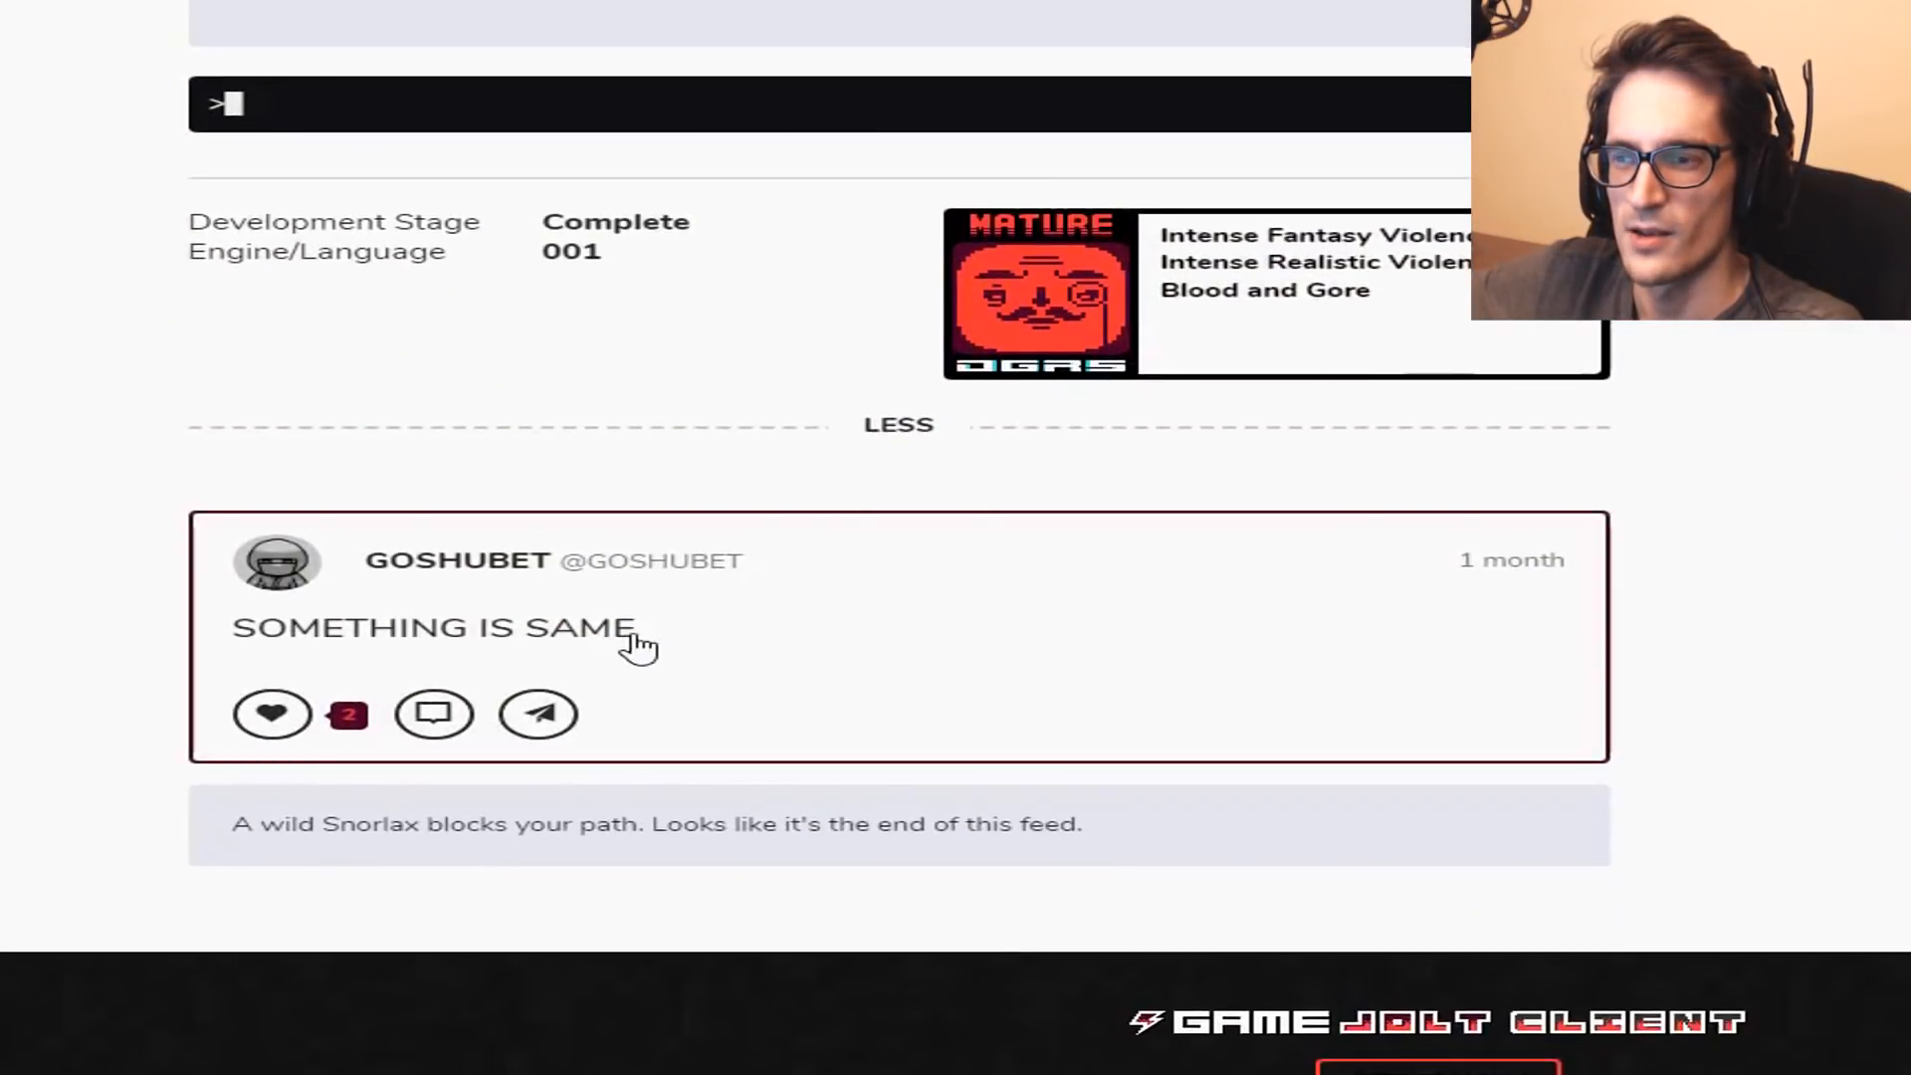
mouse_move(745, 667)
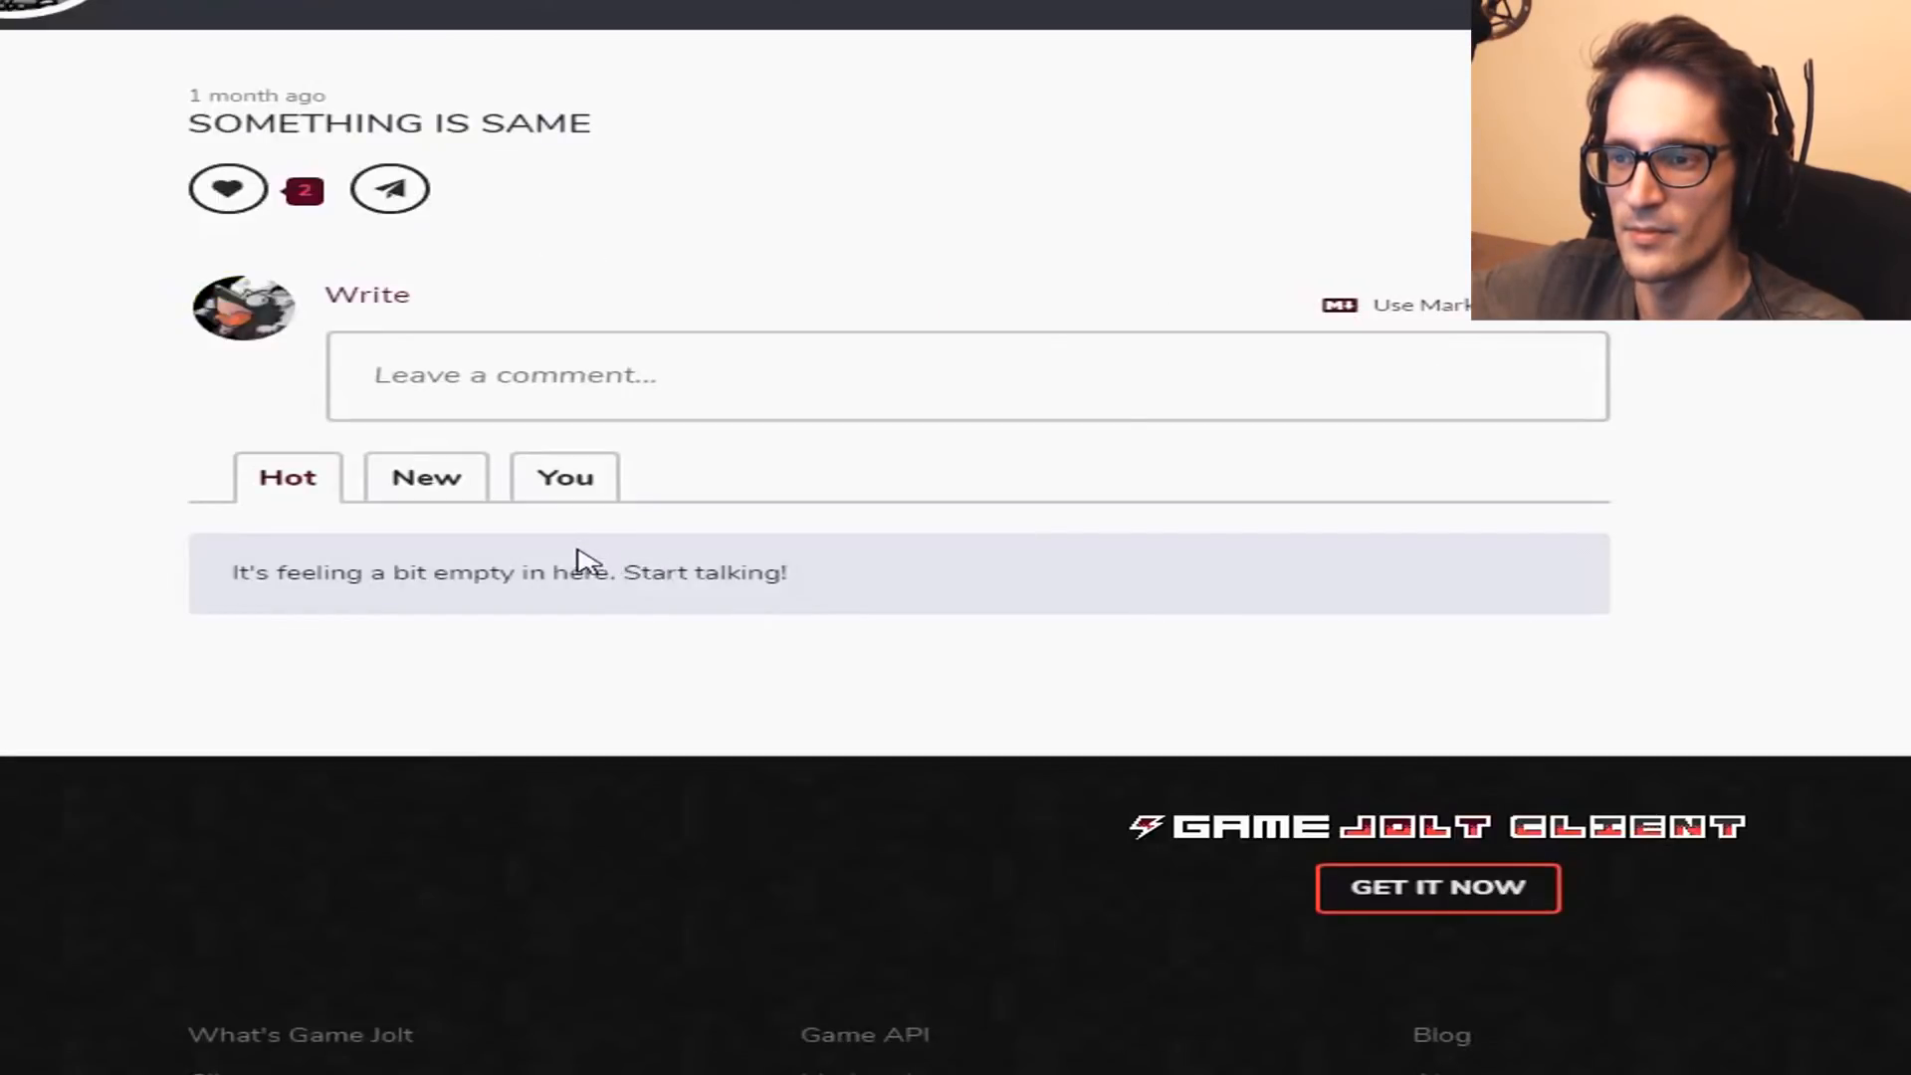
Scroll back up the Demon.exe 2 page toward the Demon.html game.
scroll("up", 3)
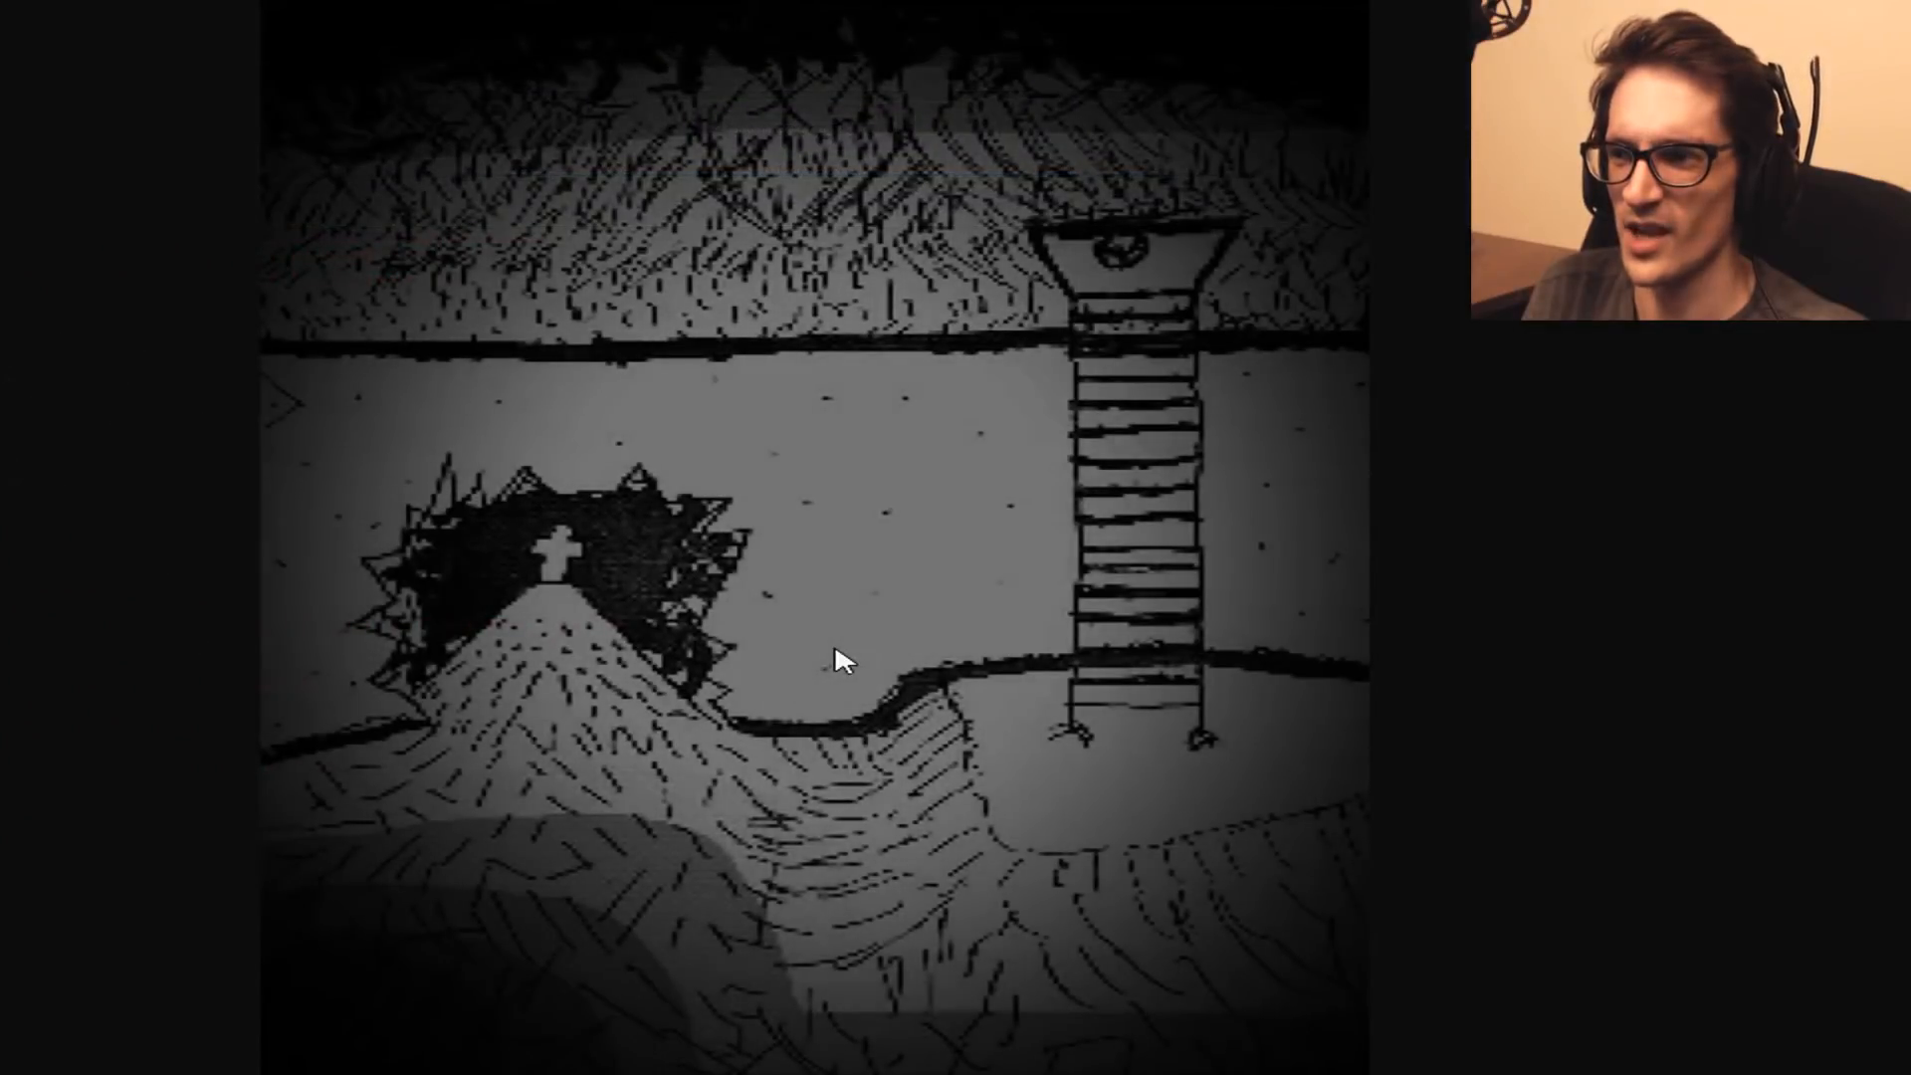
mouse_move(789, 511)
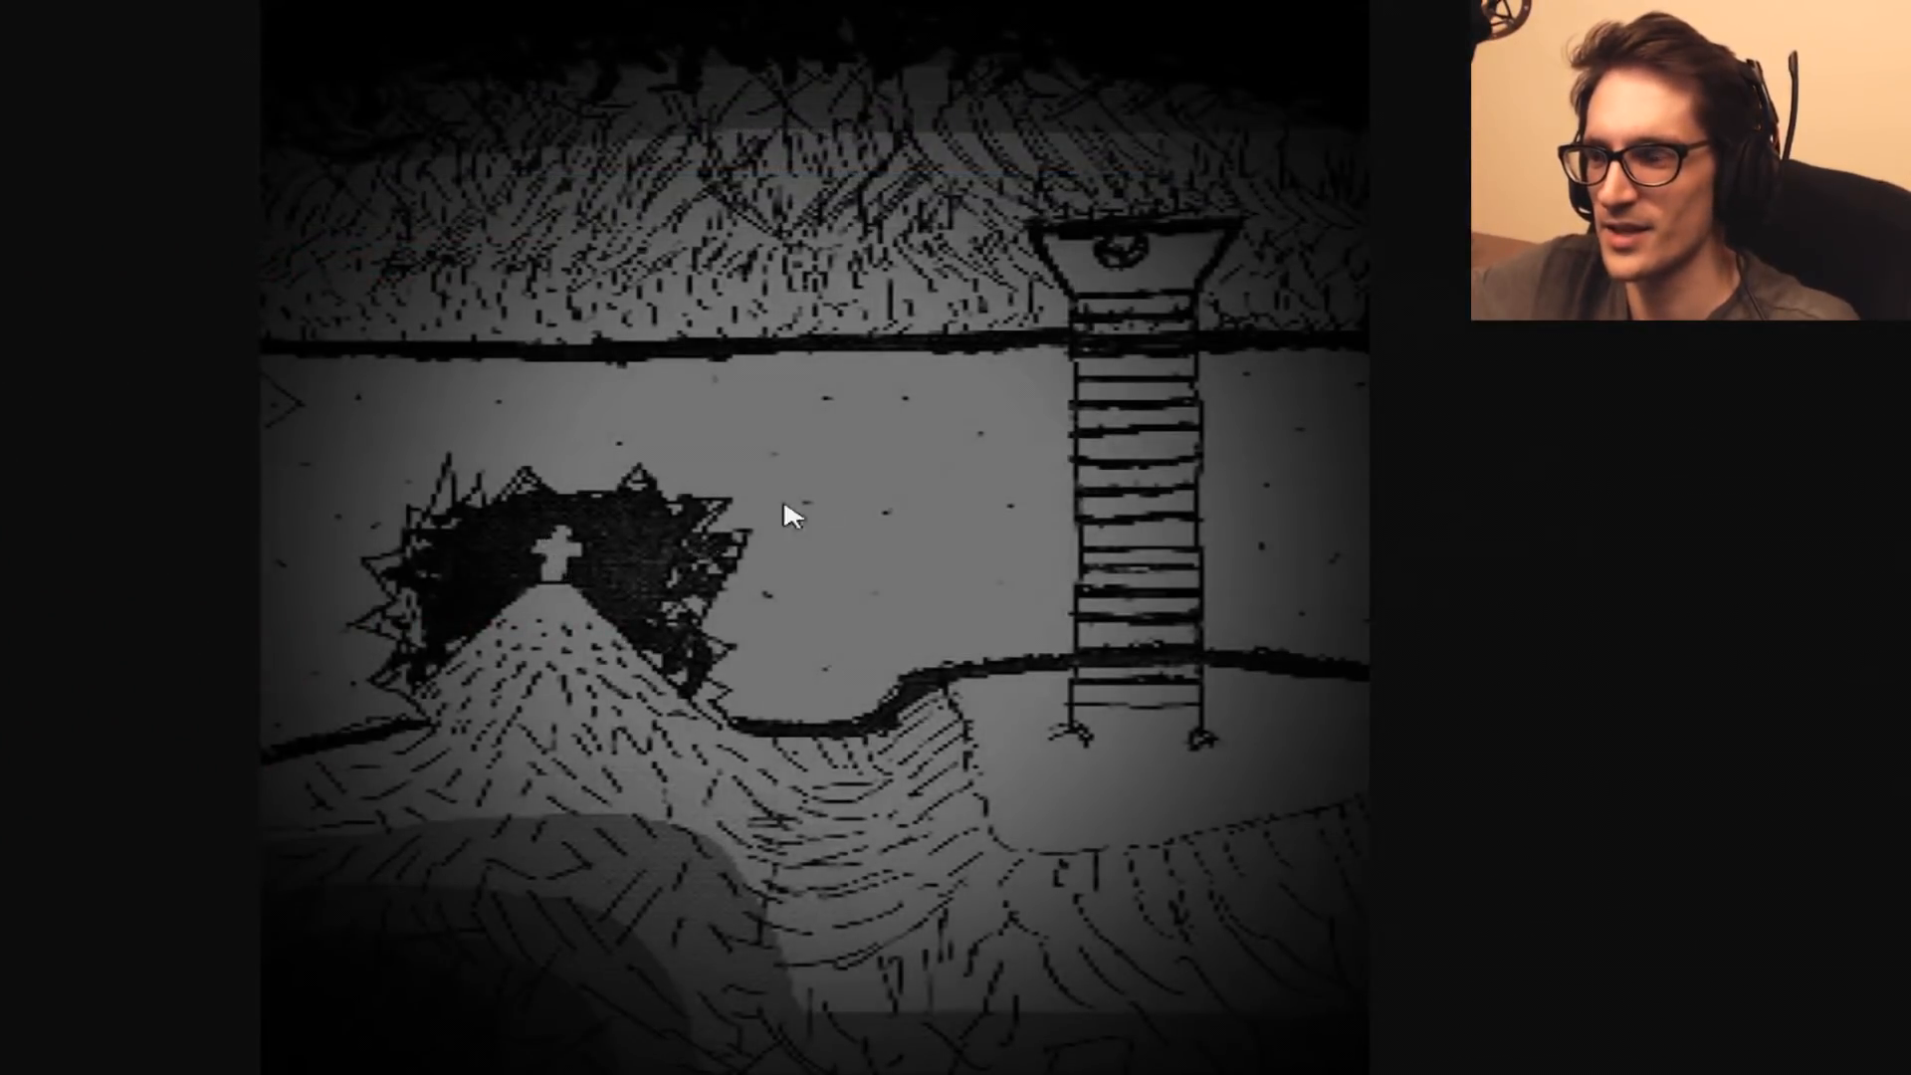
mouse_move(678, 593)
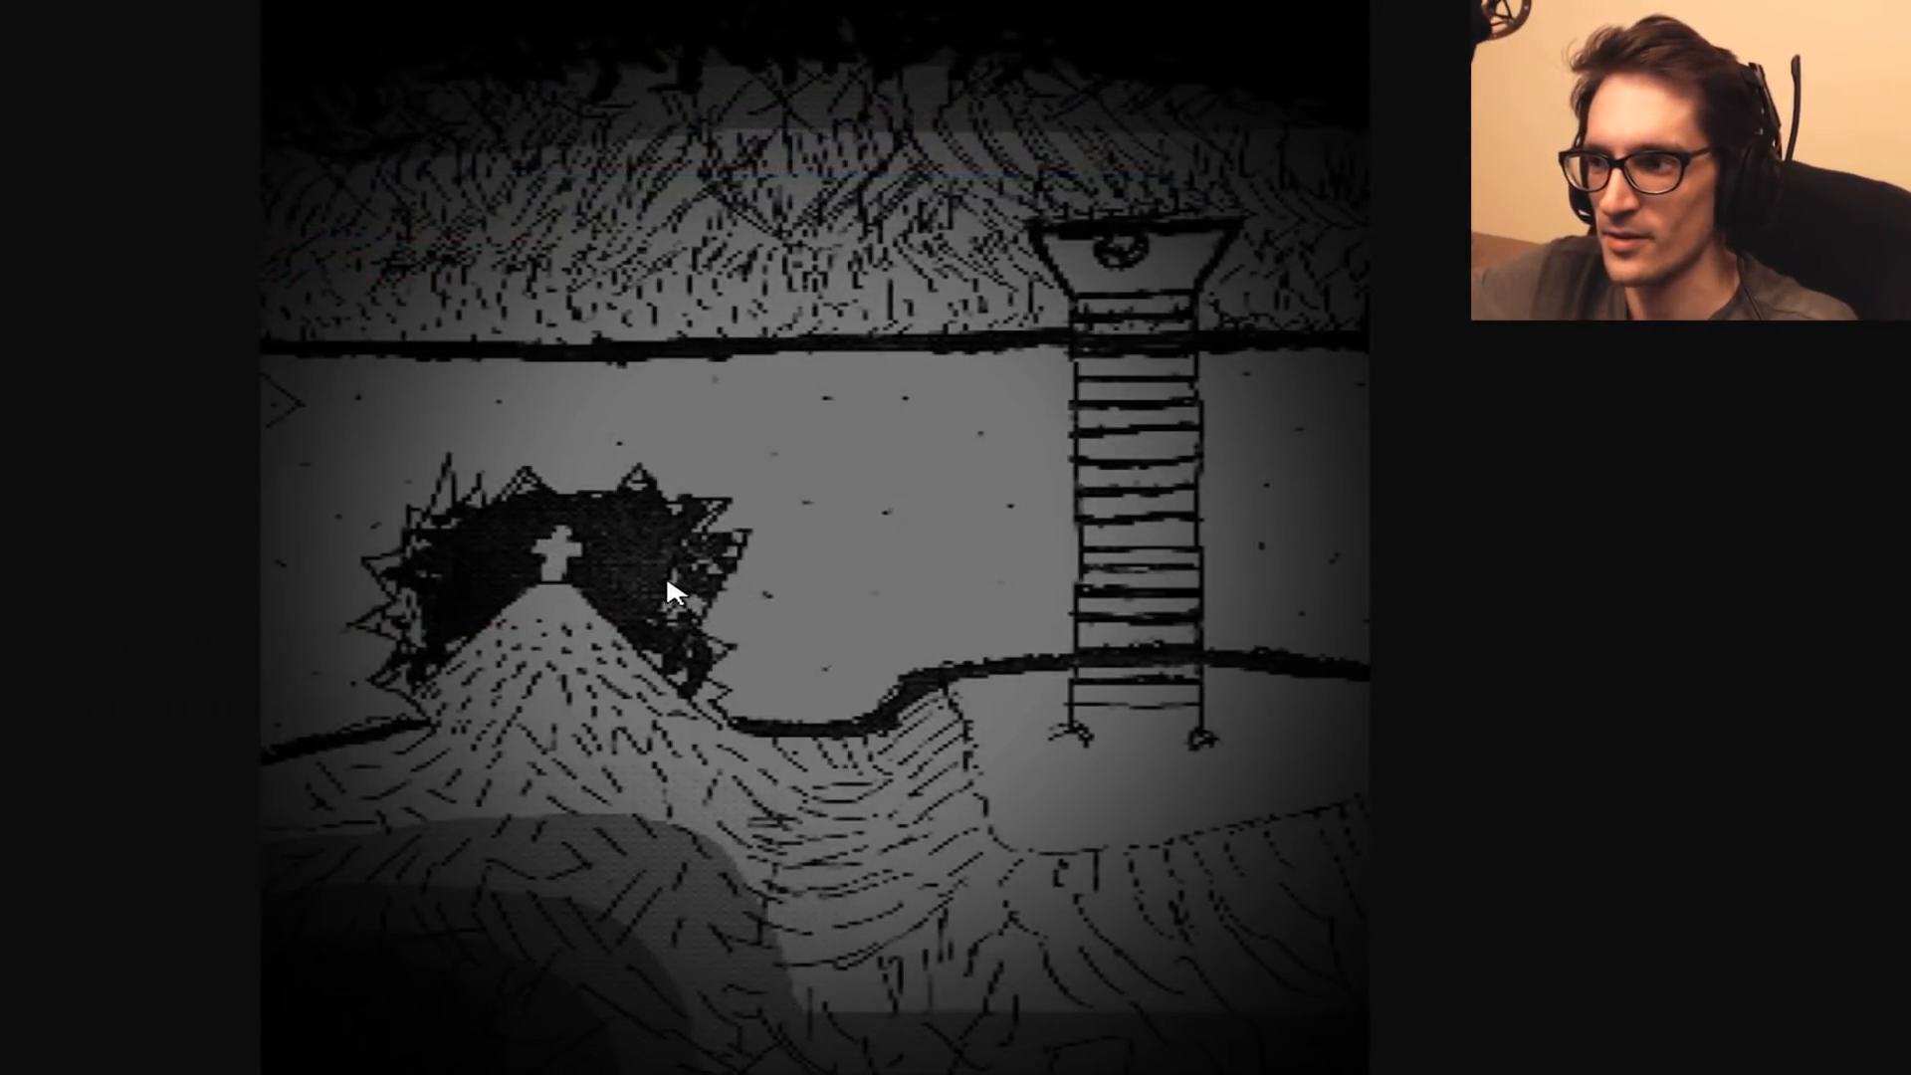
mouse_move(679, 593)
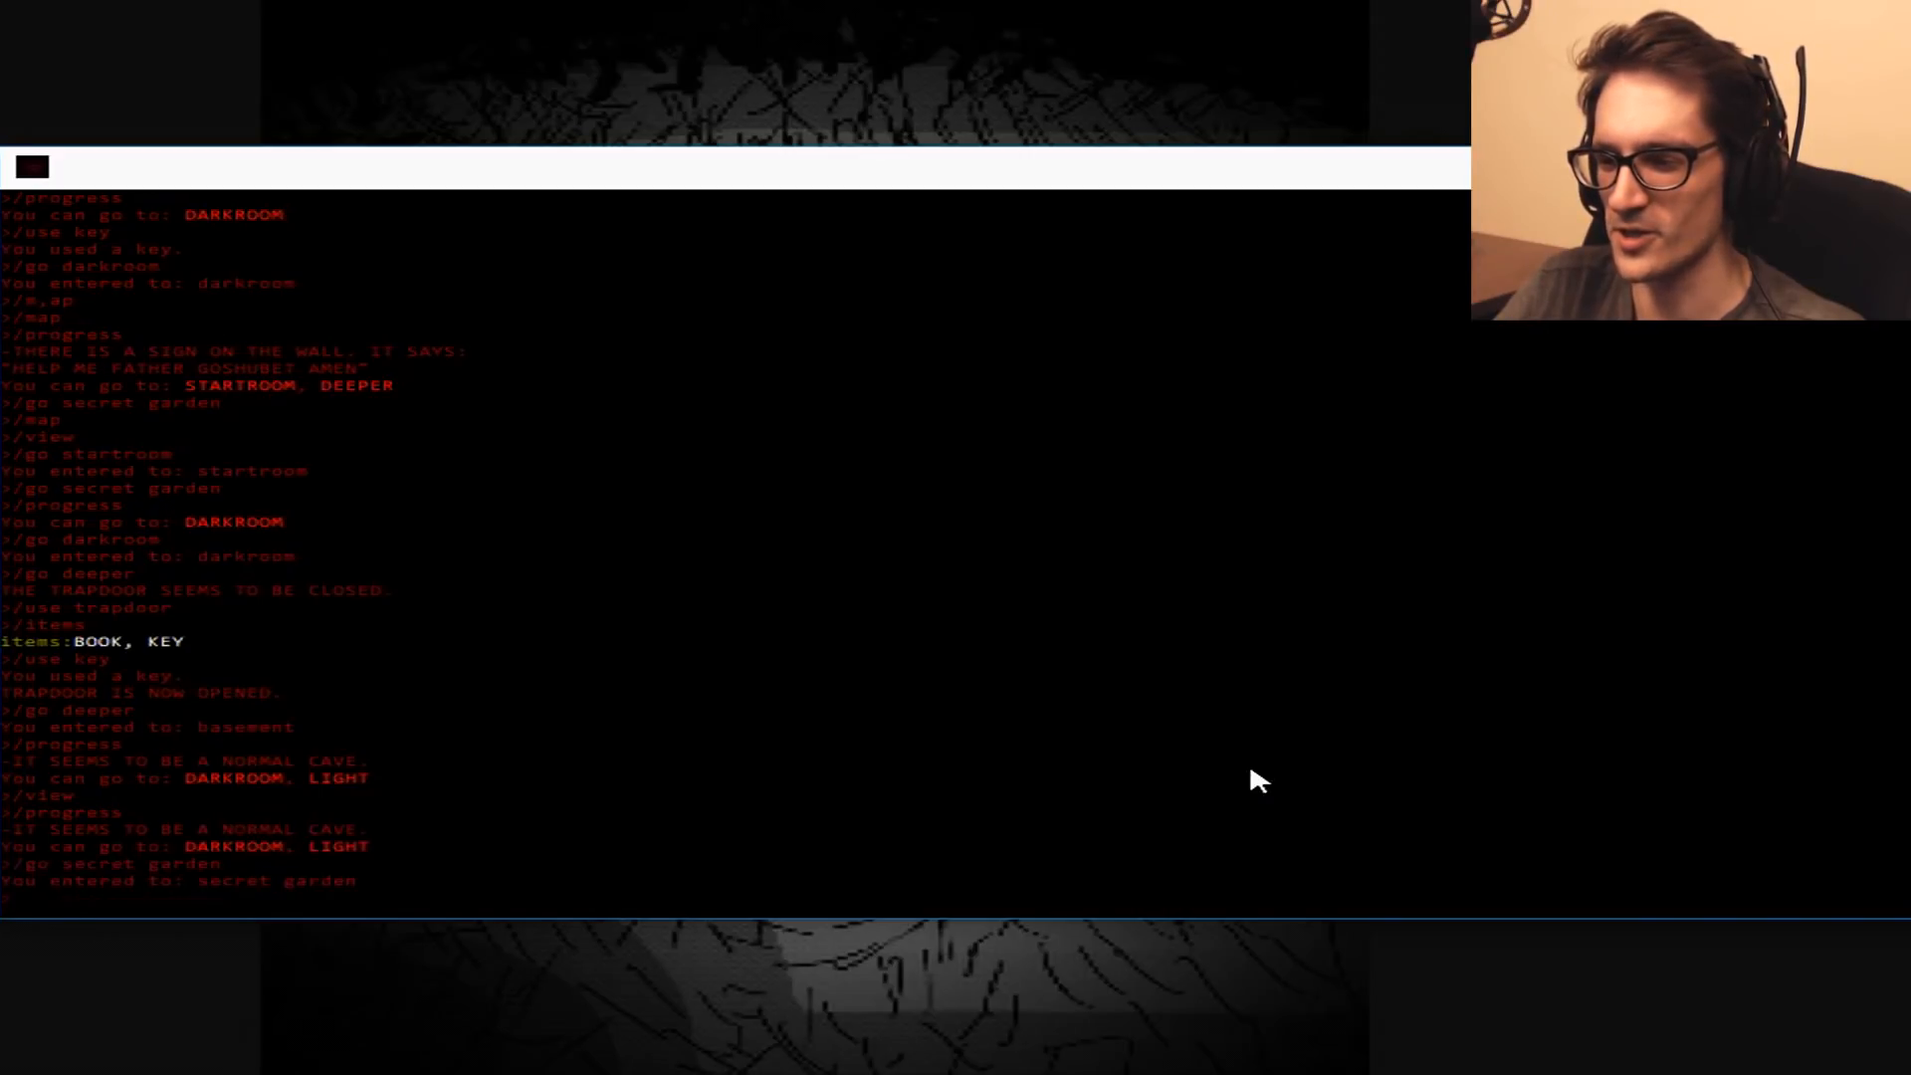
Enter console commands and try going to the small portal to heaven.
type("/r")
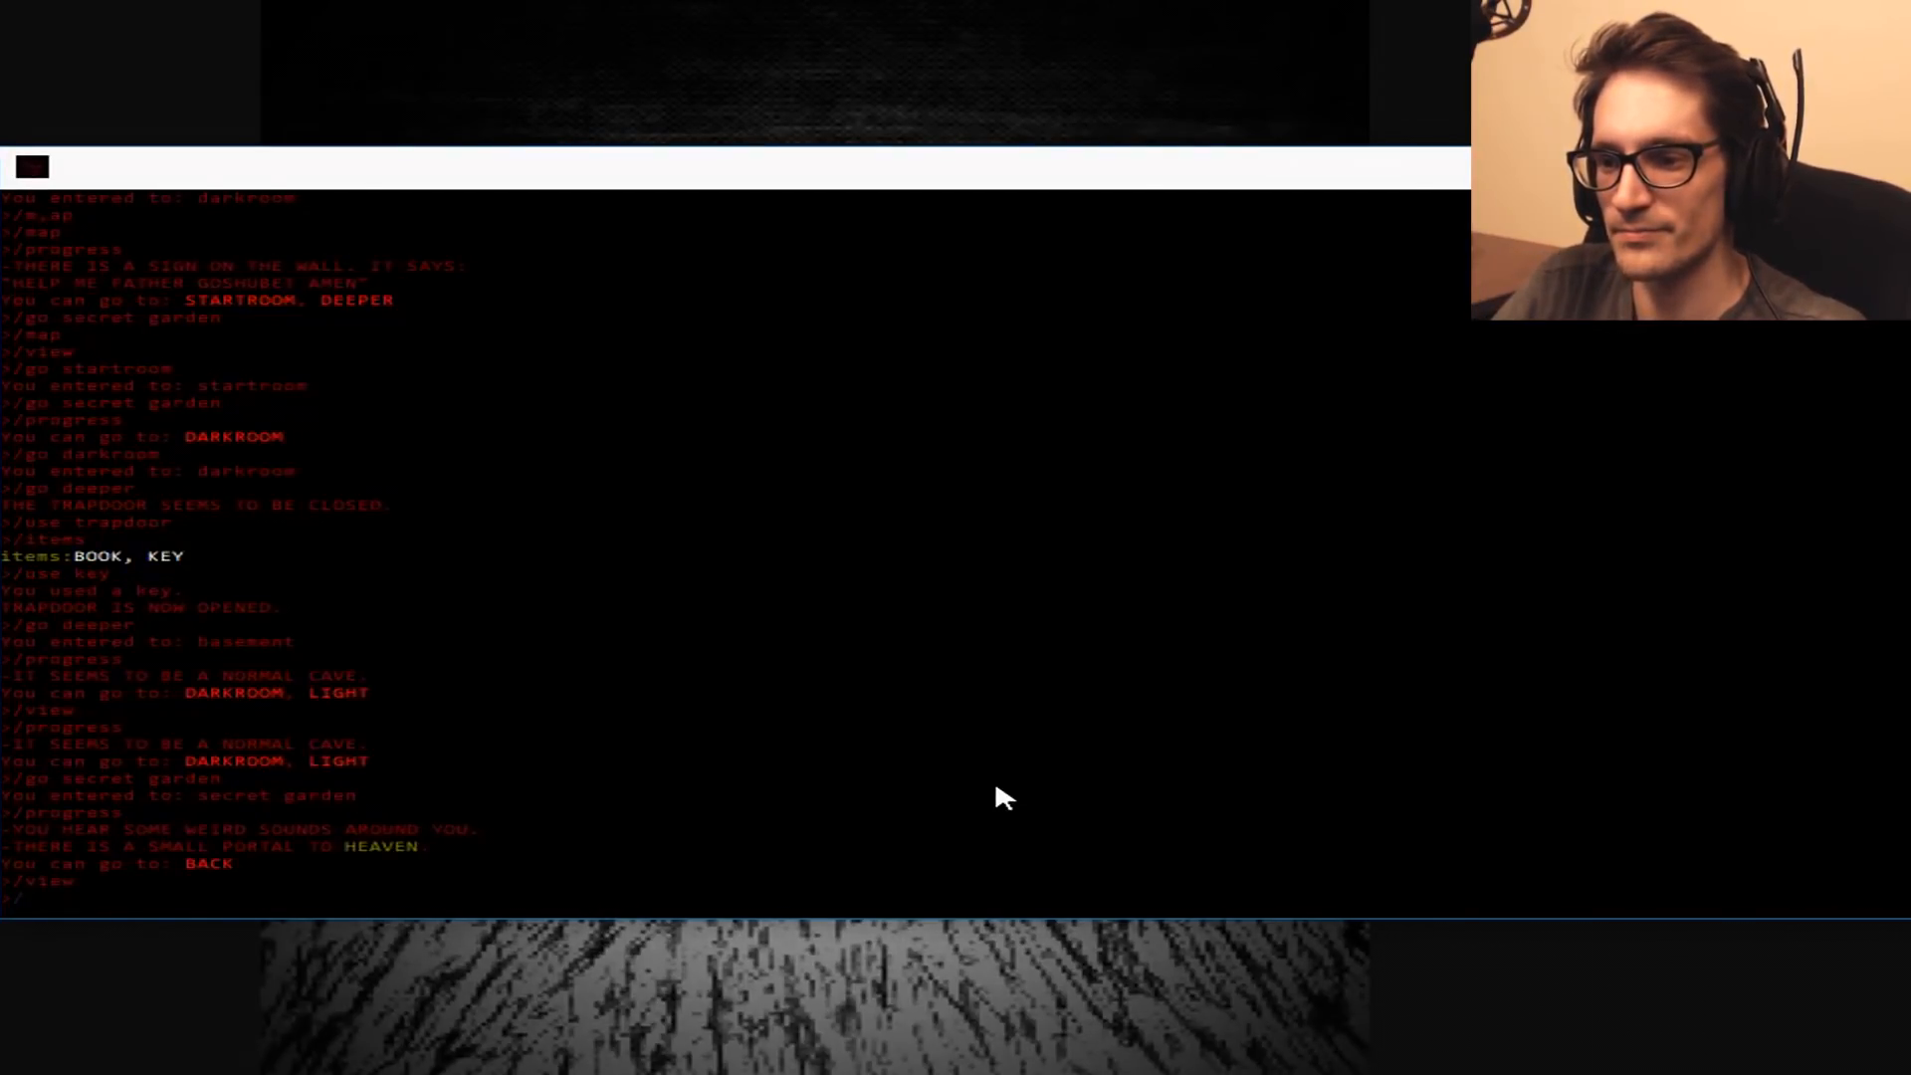
type("go")
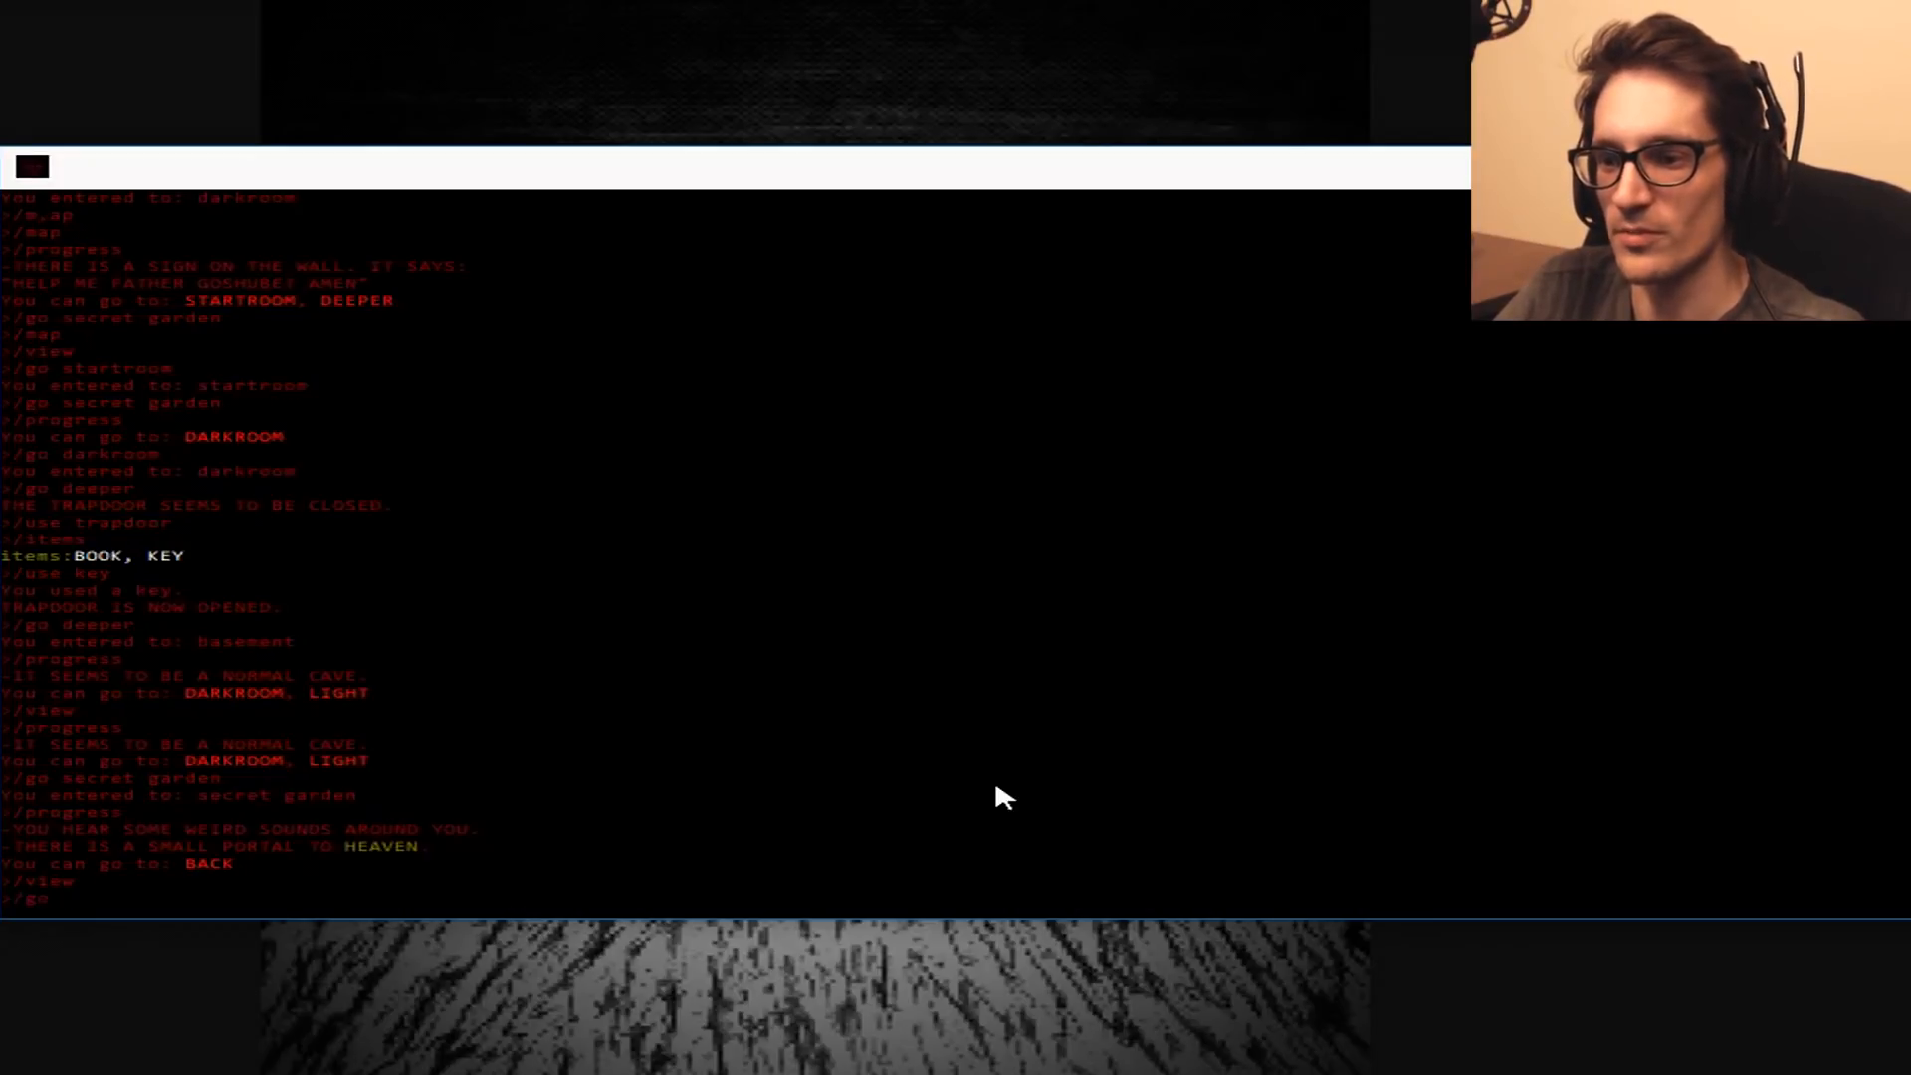
key("Return")
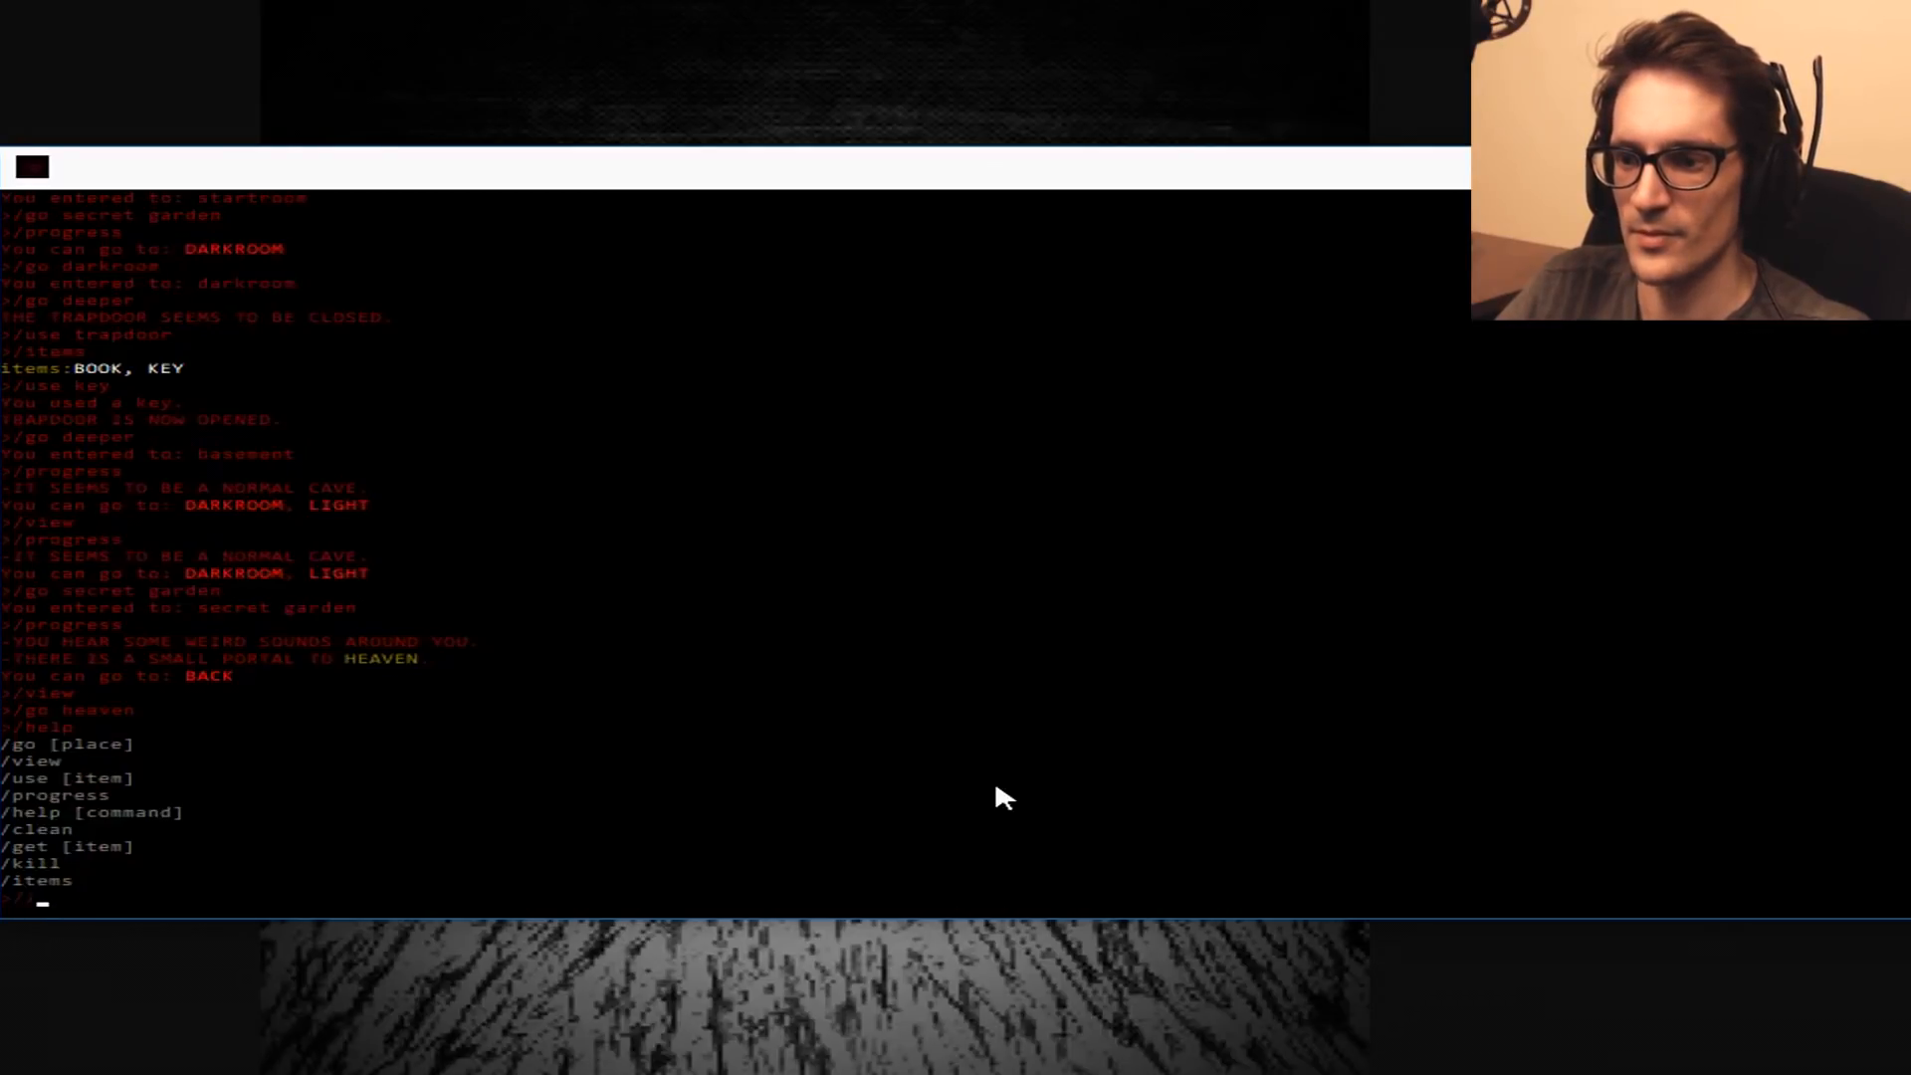
Check items and progress, enter heaven, and try using the key.
key("Return")
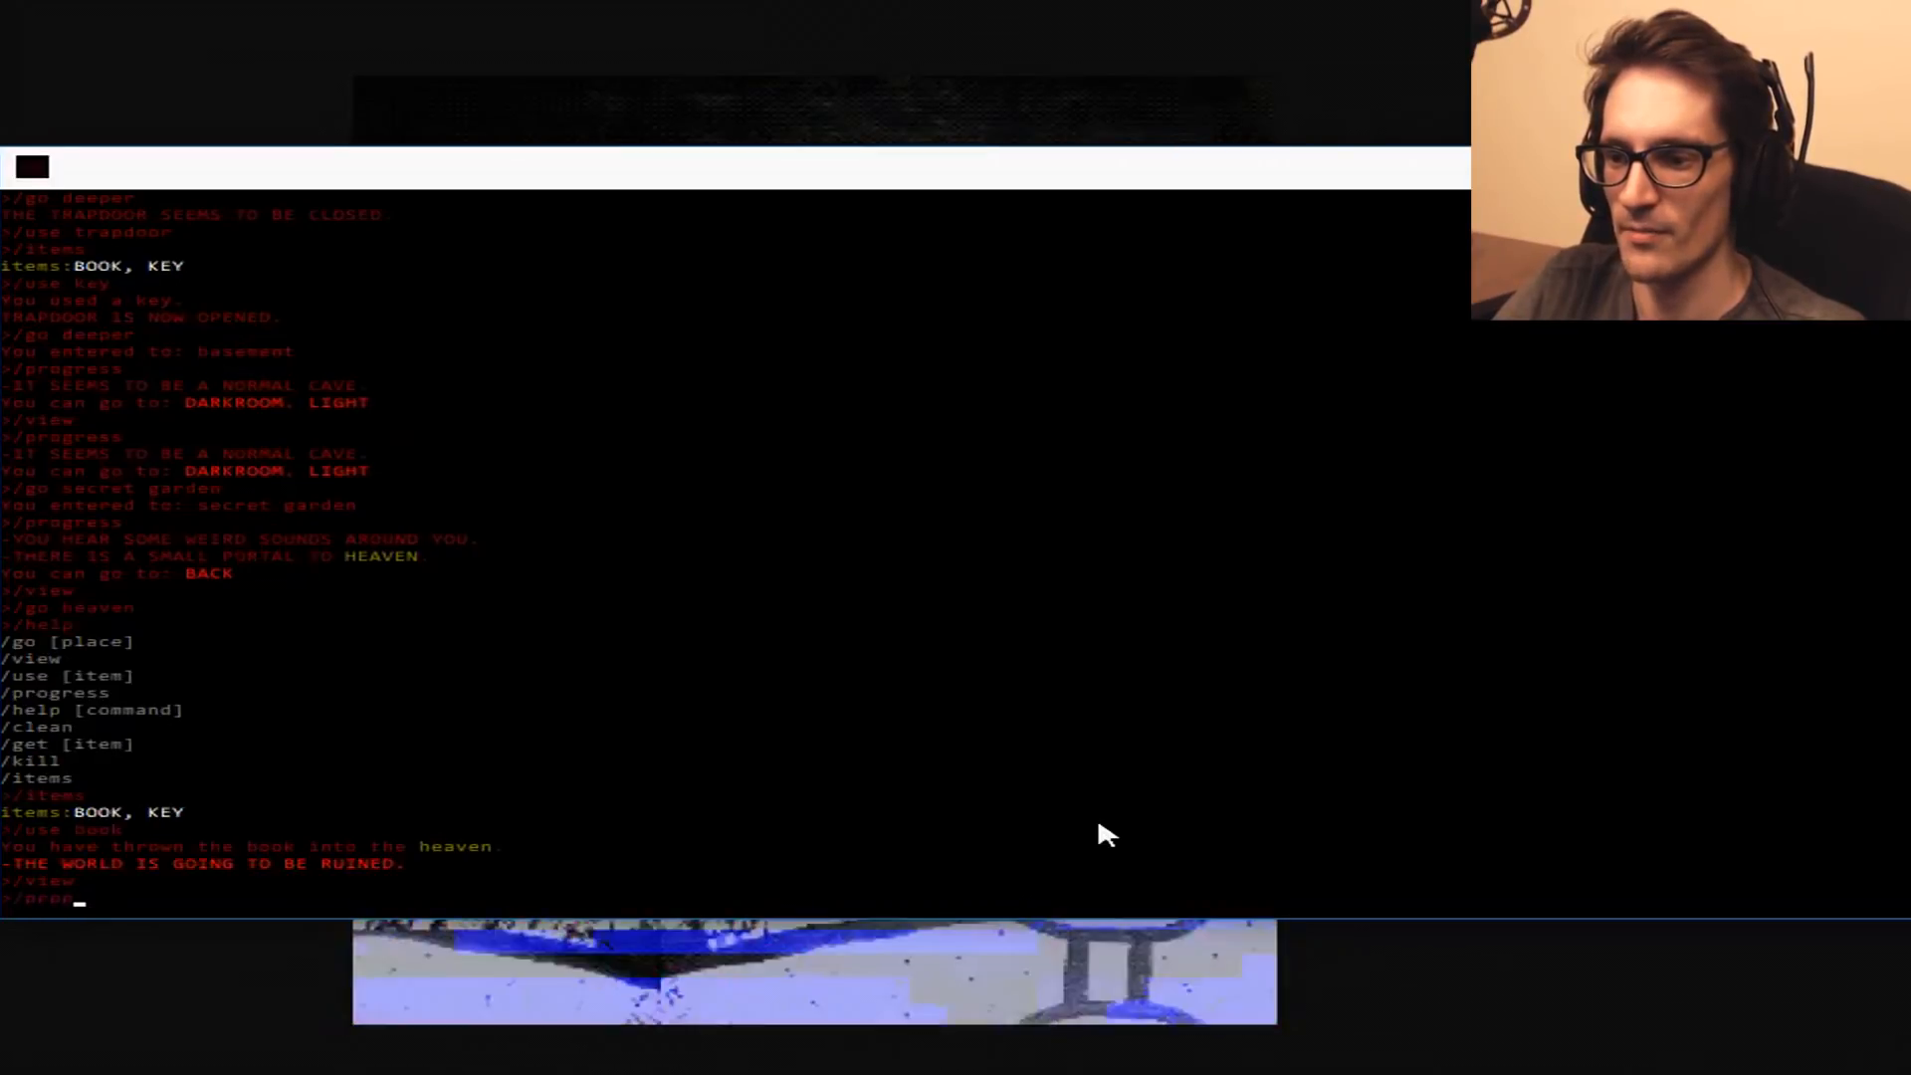
key("Return")
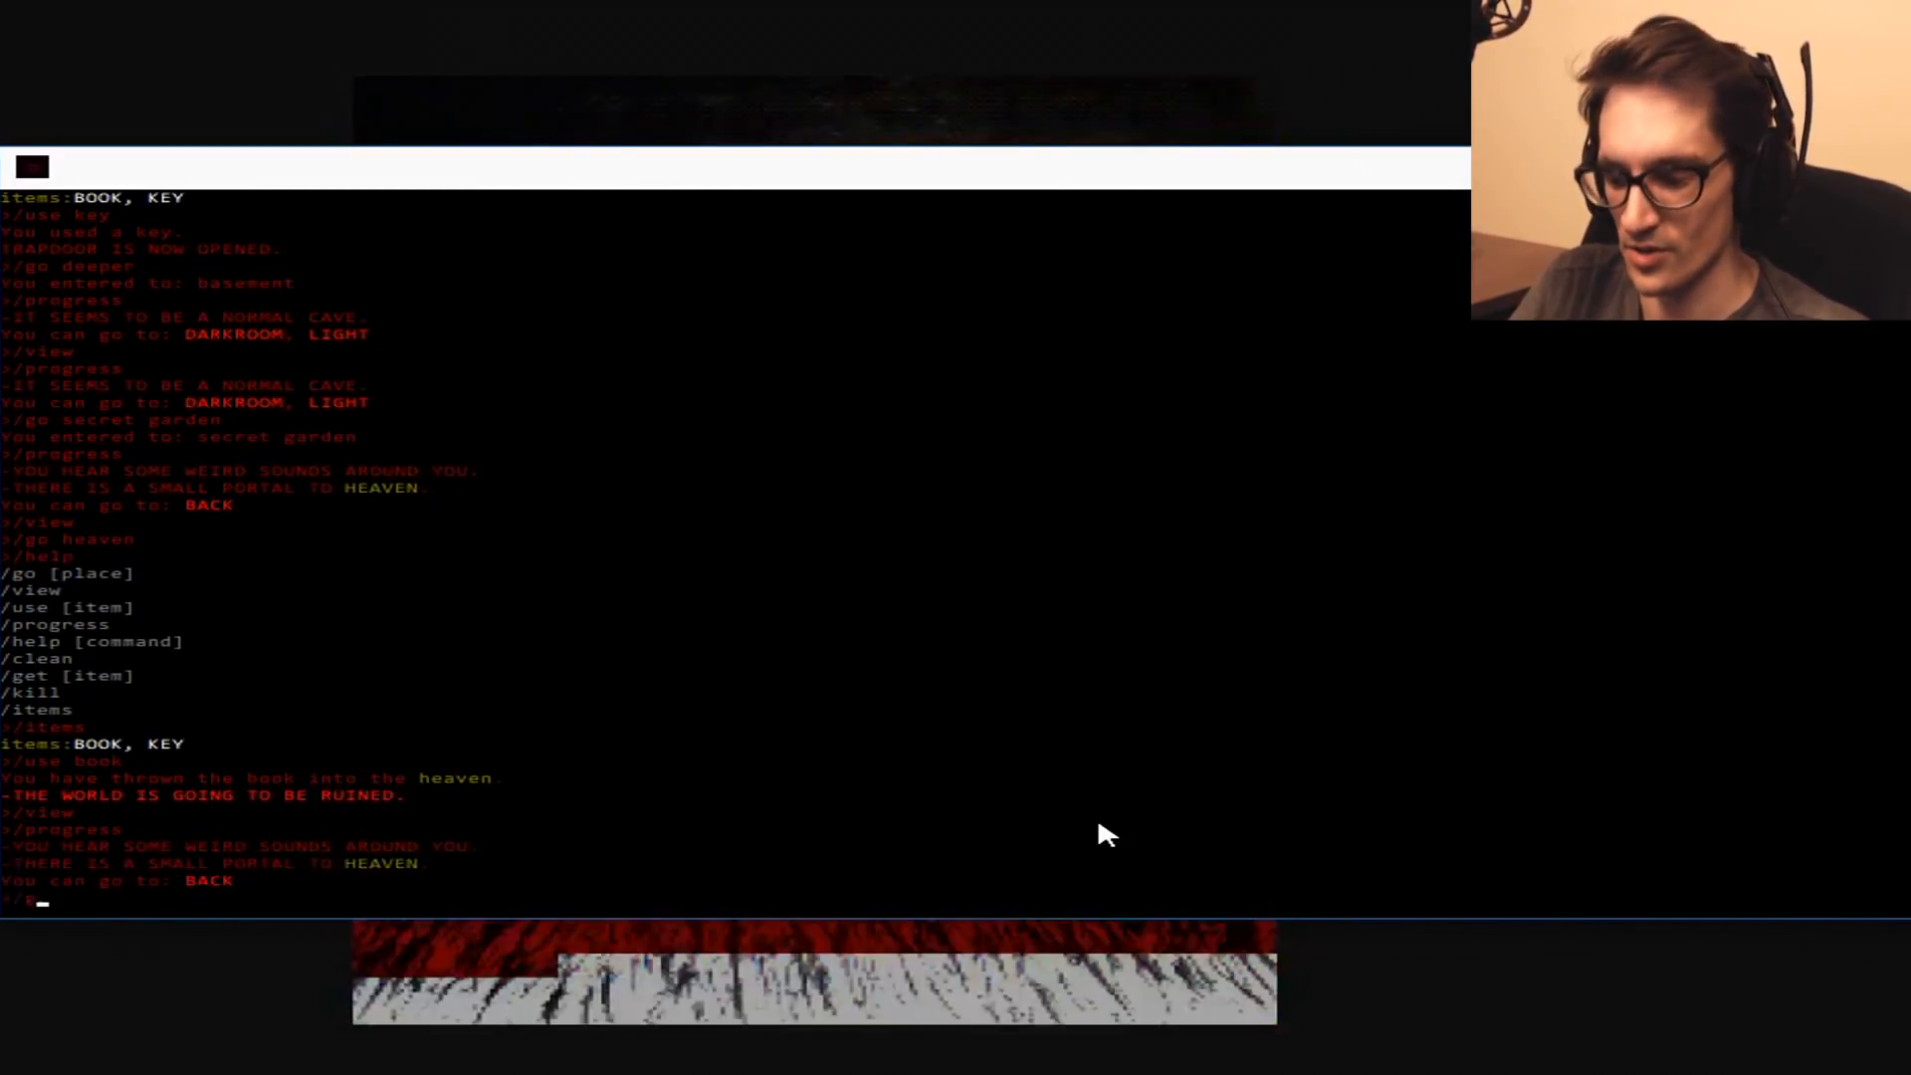
key("Return")
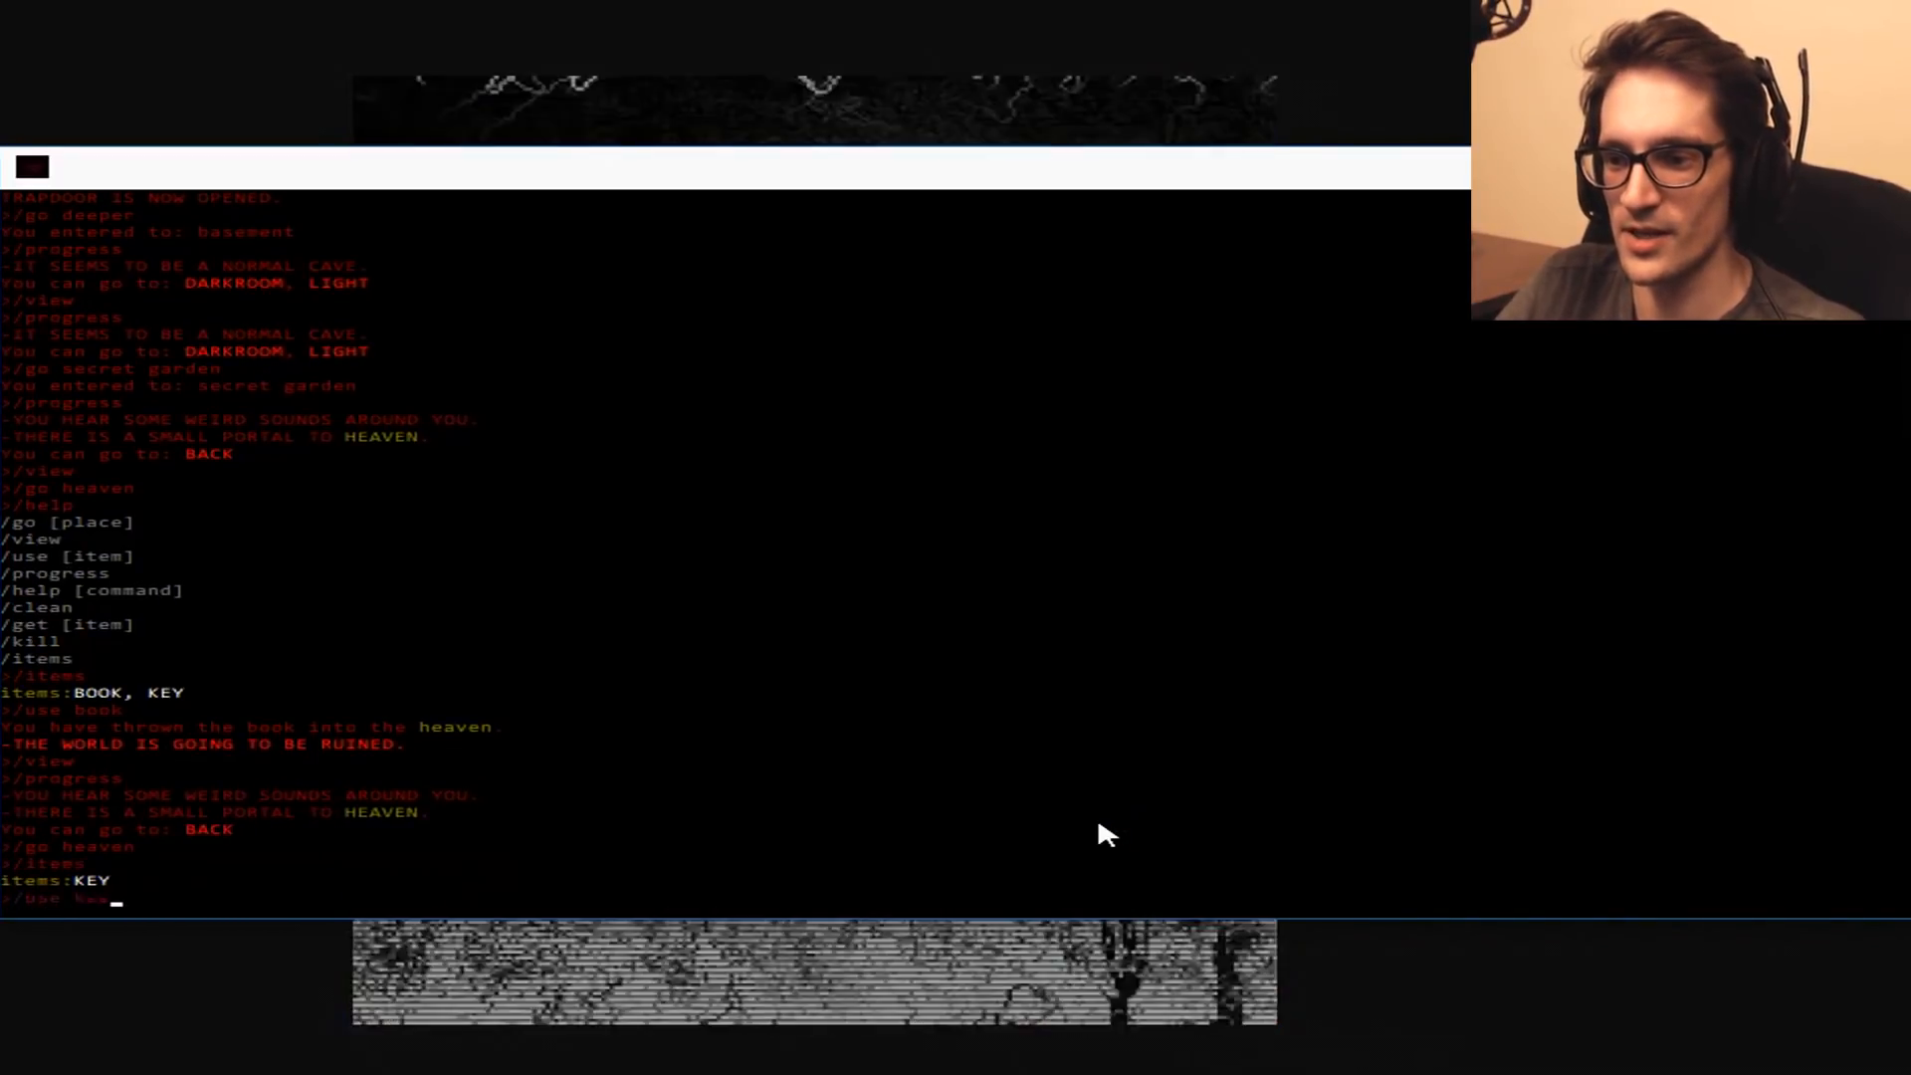
key("Return")
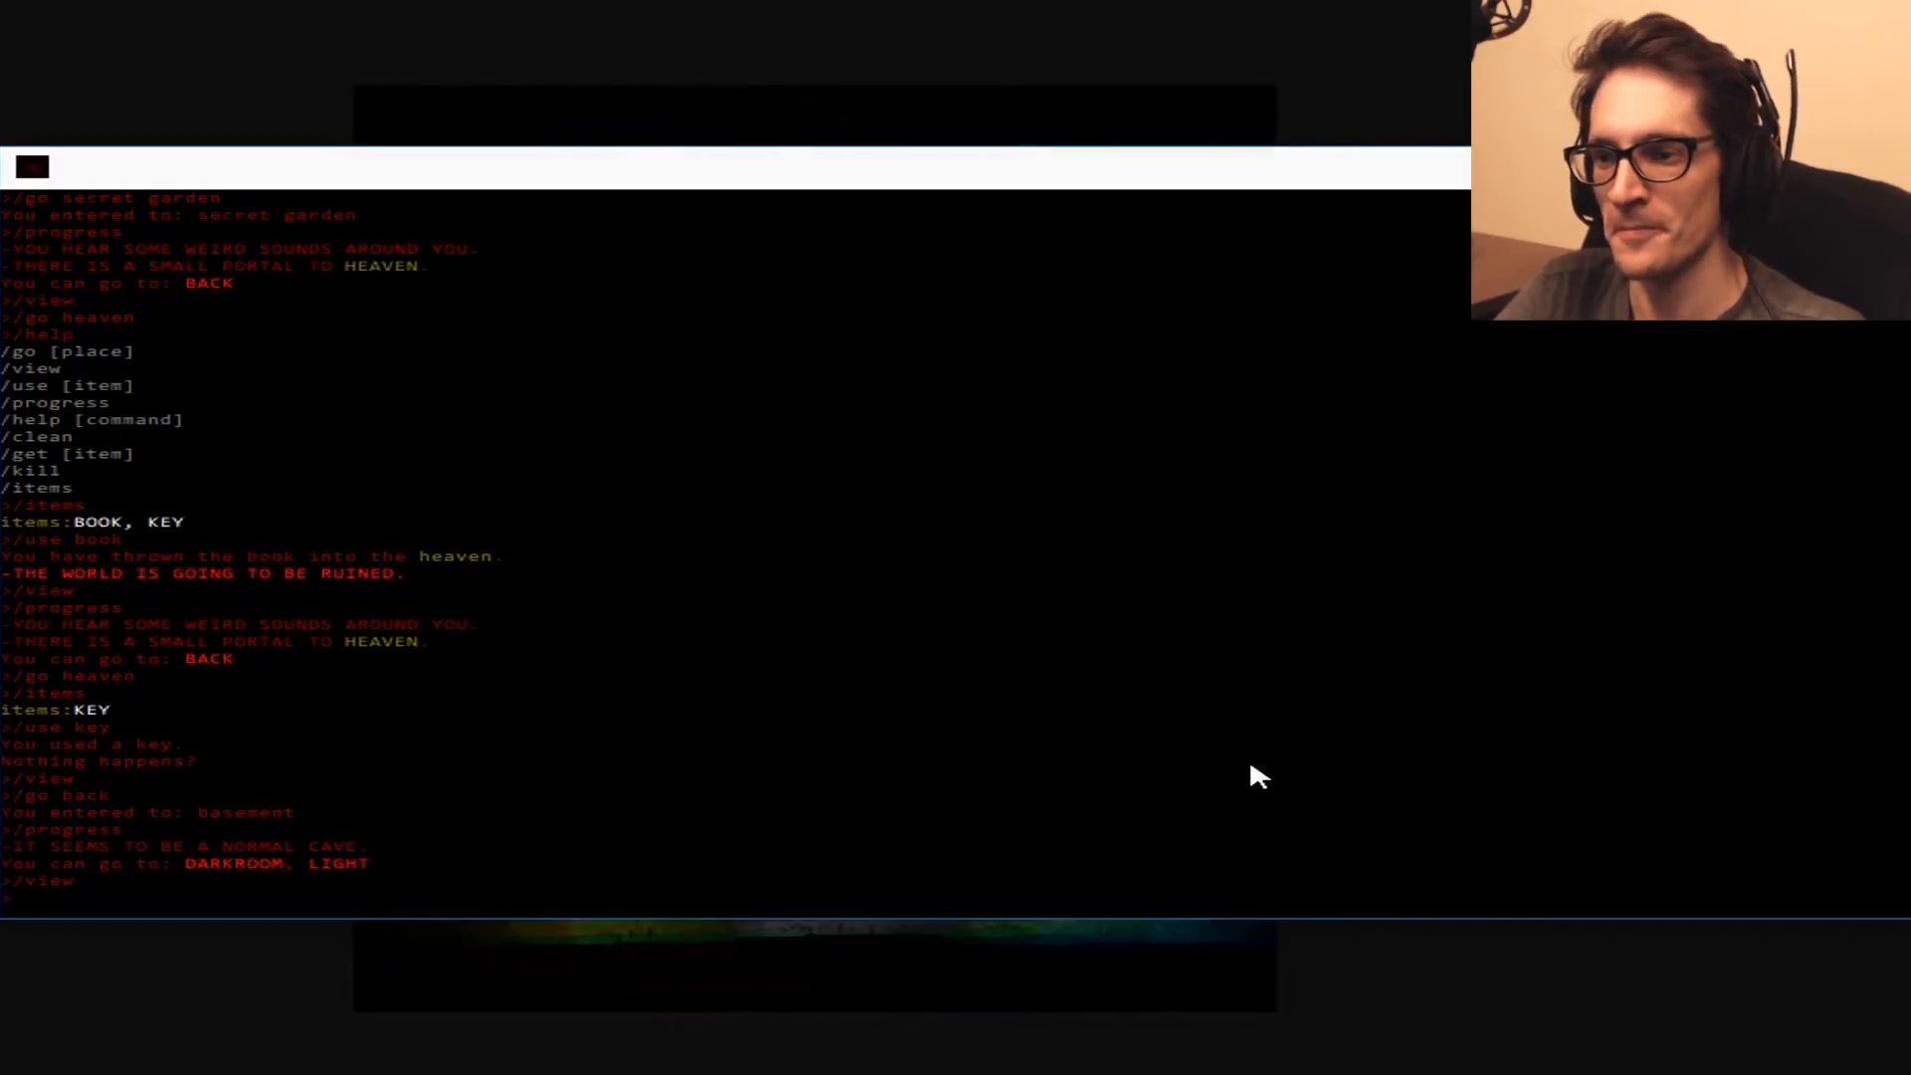
Go toward the light, then check progress and scroll down the console output.
type("/go light")
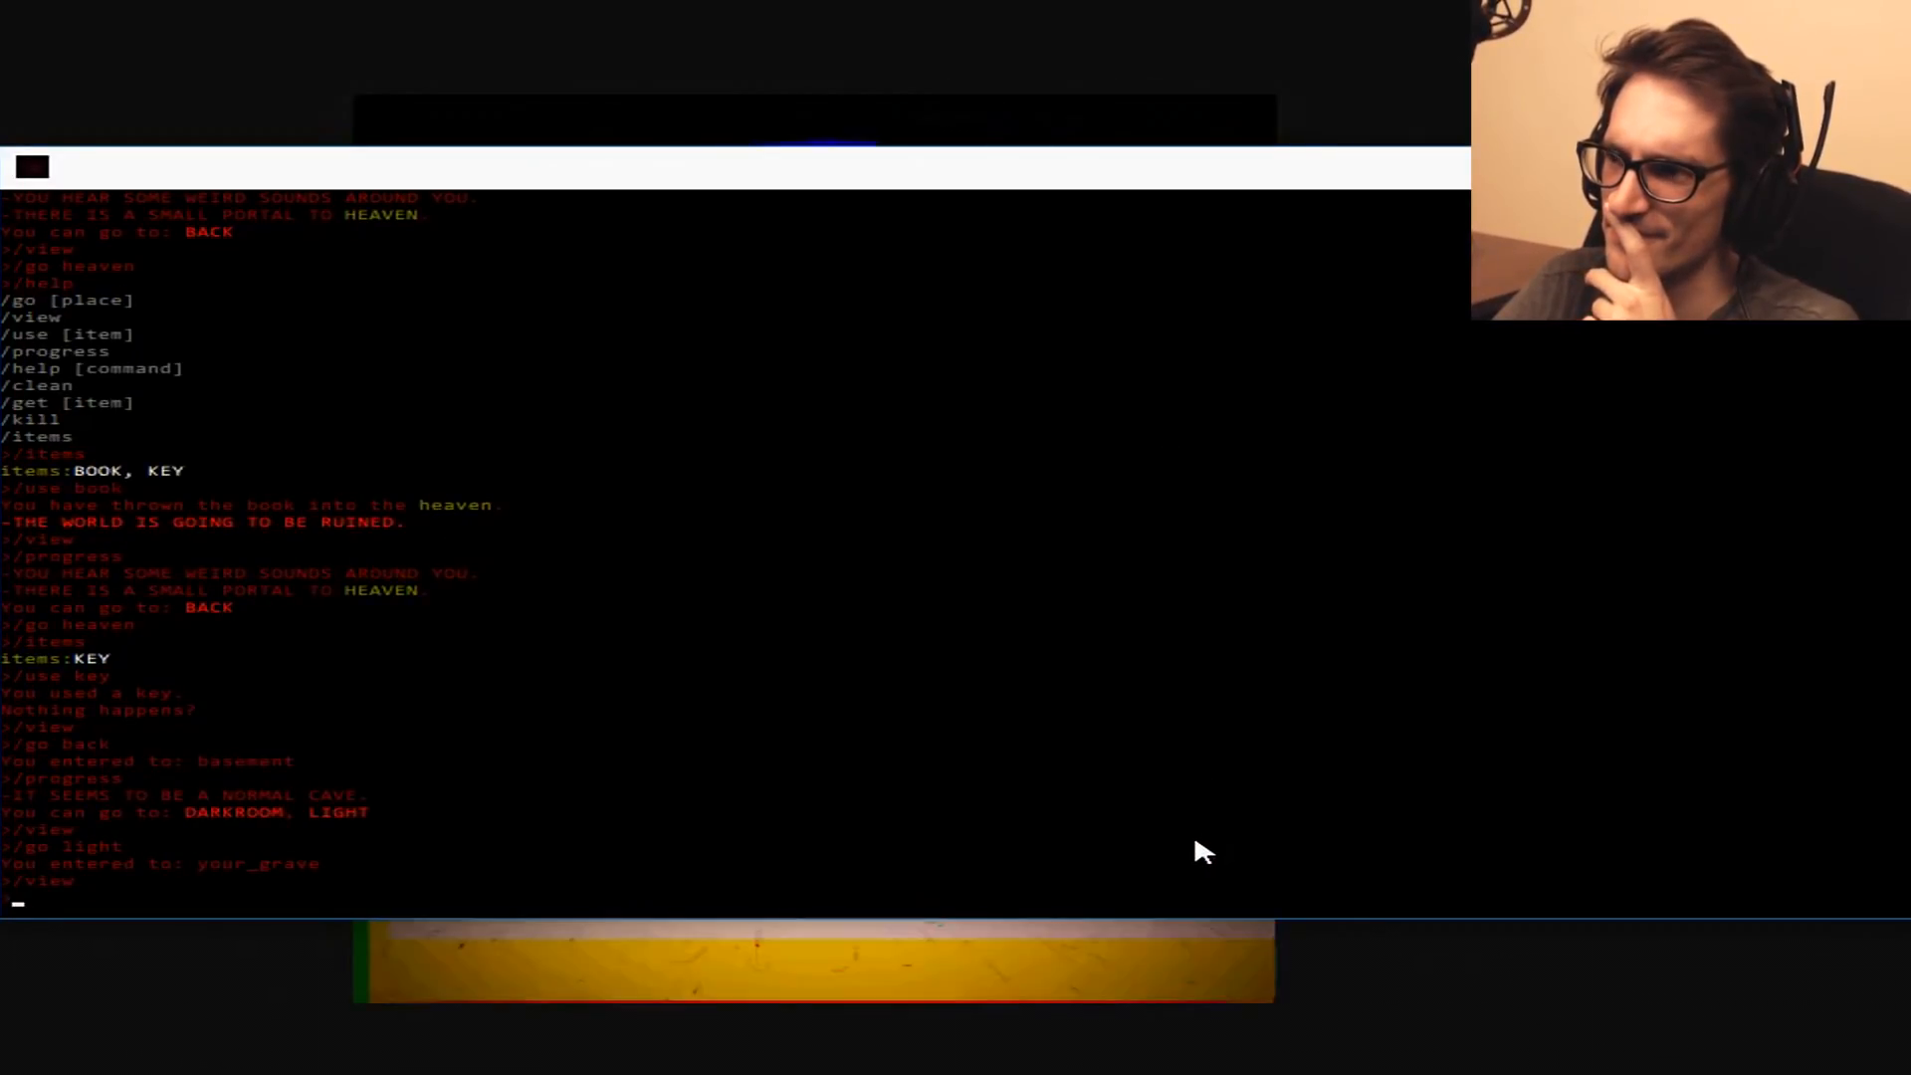
type("/progress")
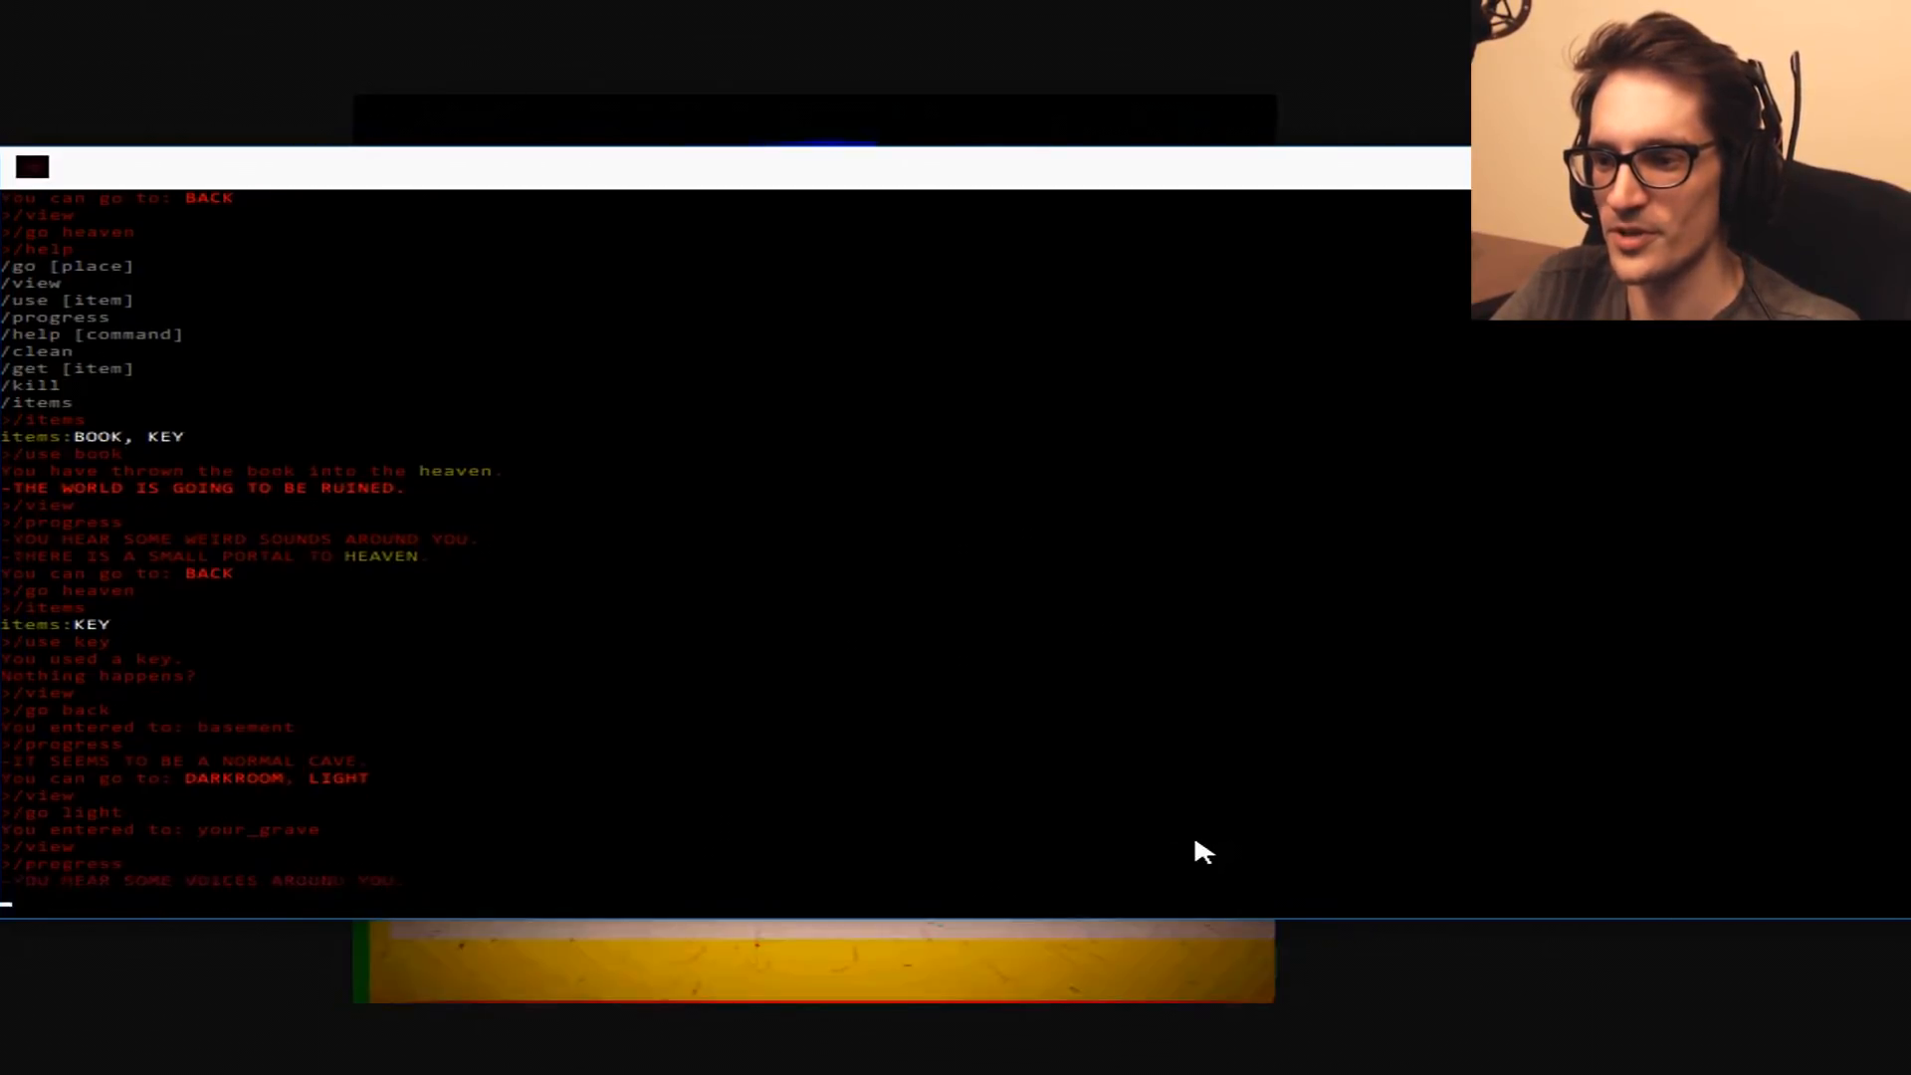
scroll("down", 3)
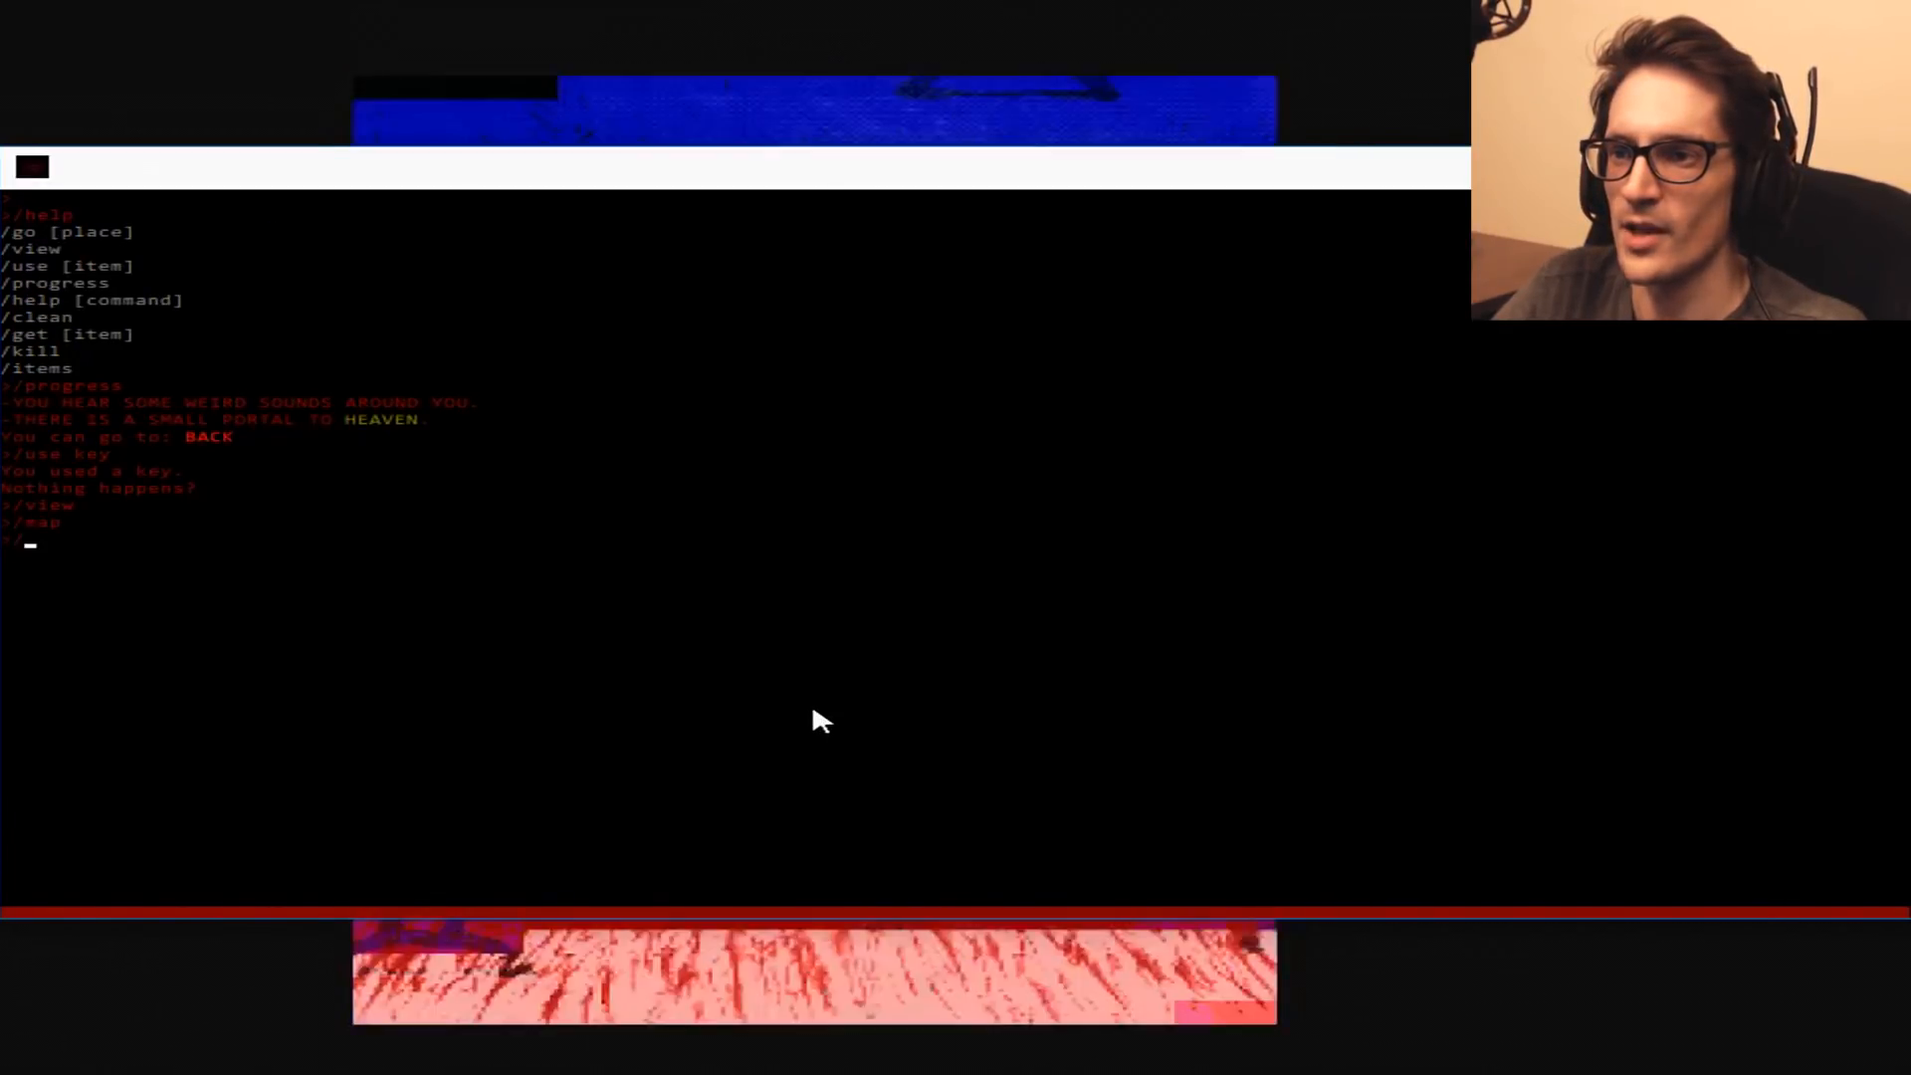
Type /use to try an item beside the heaven portal.
type("/use")
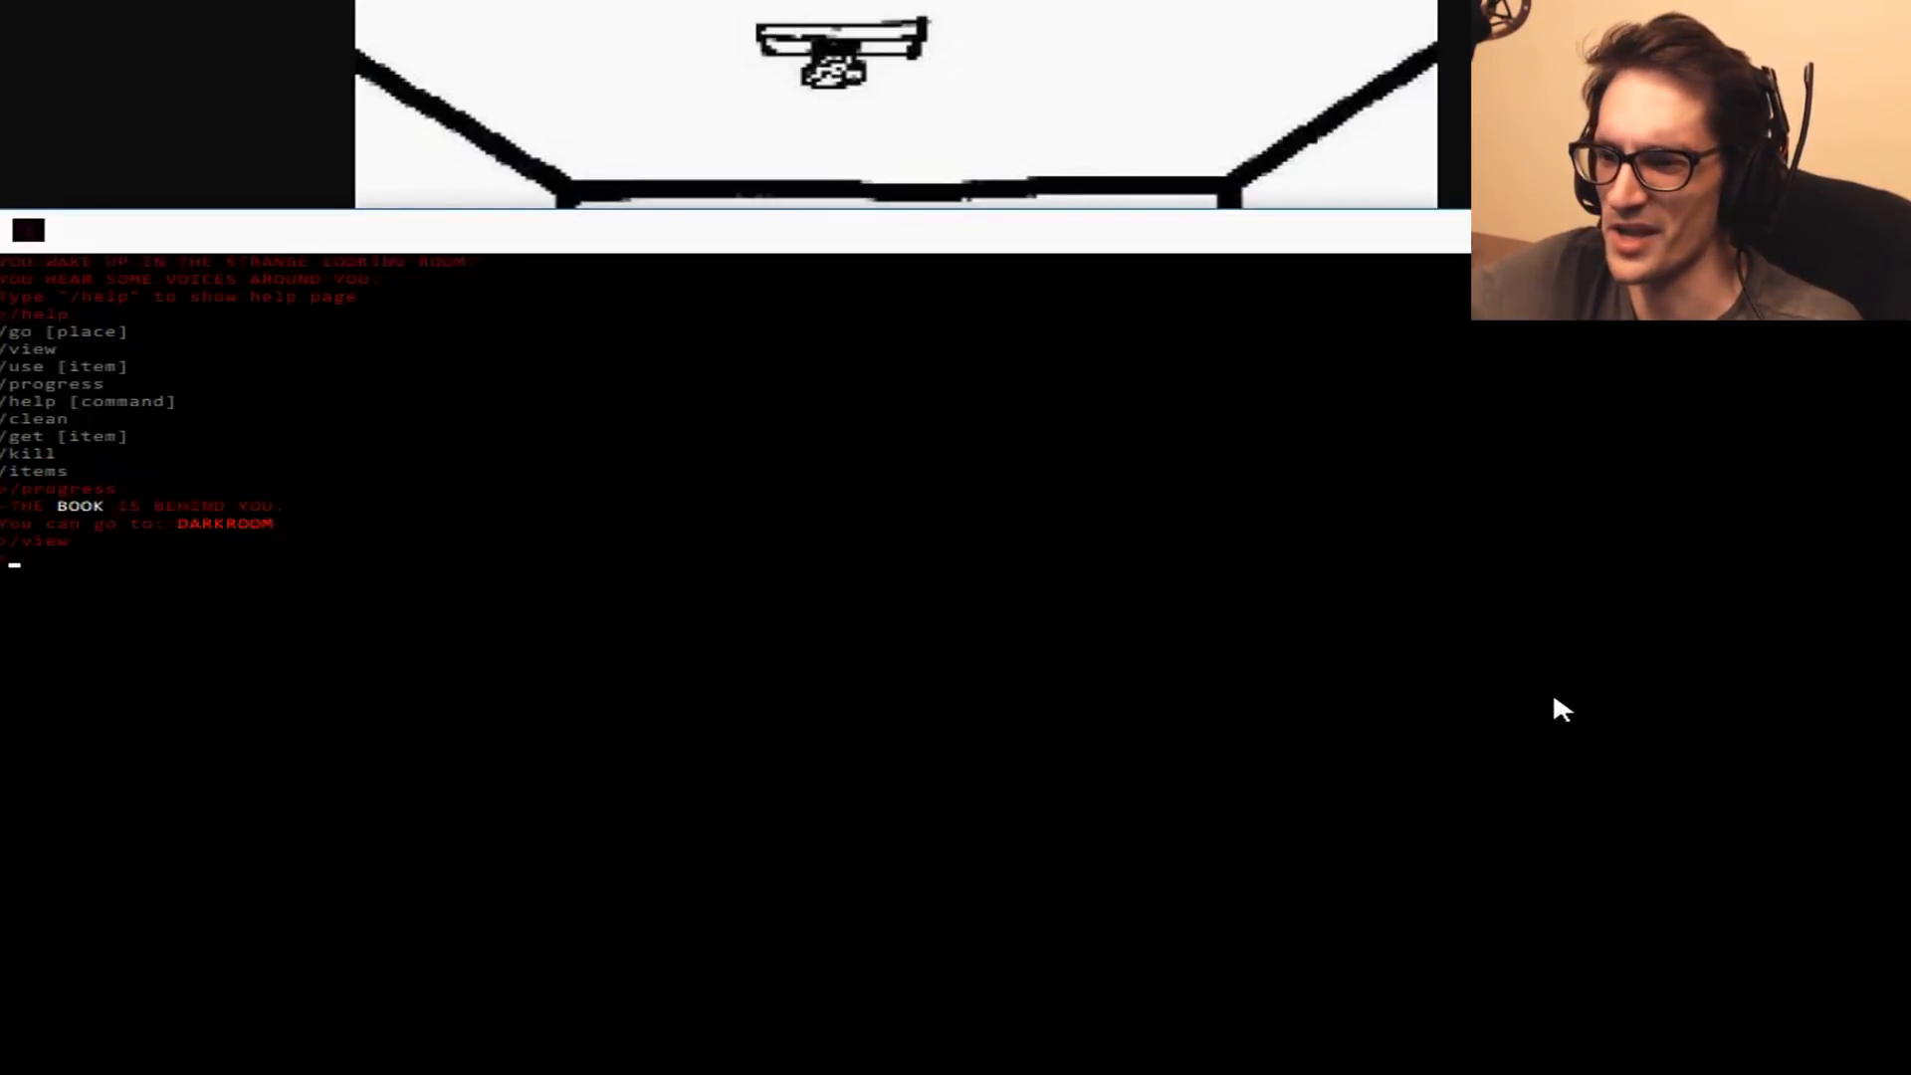
mouse_move(1562, 686)
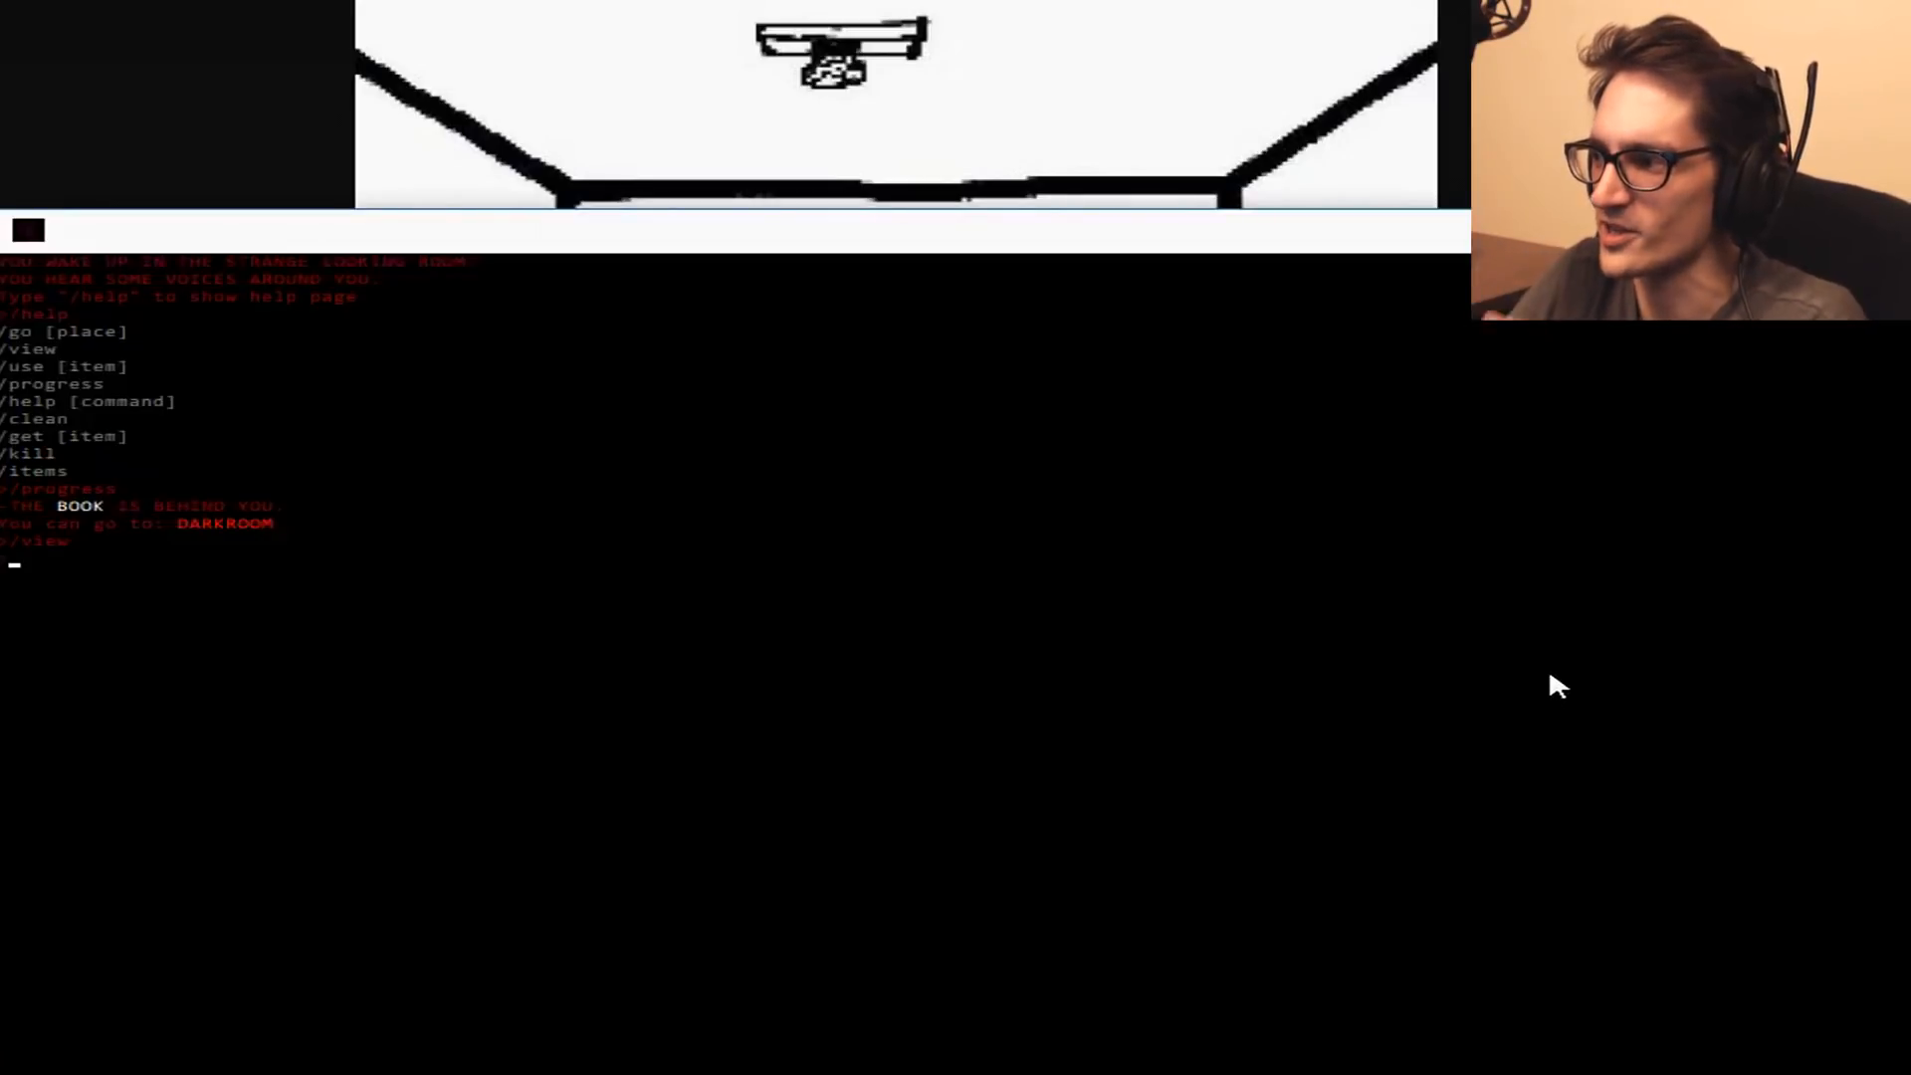